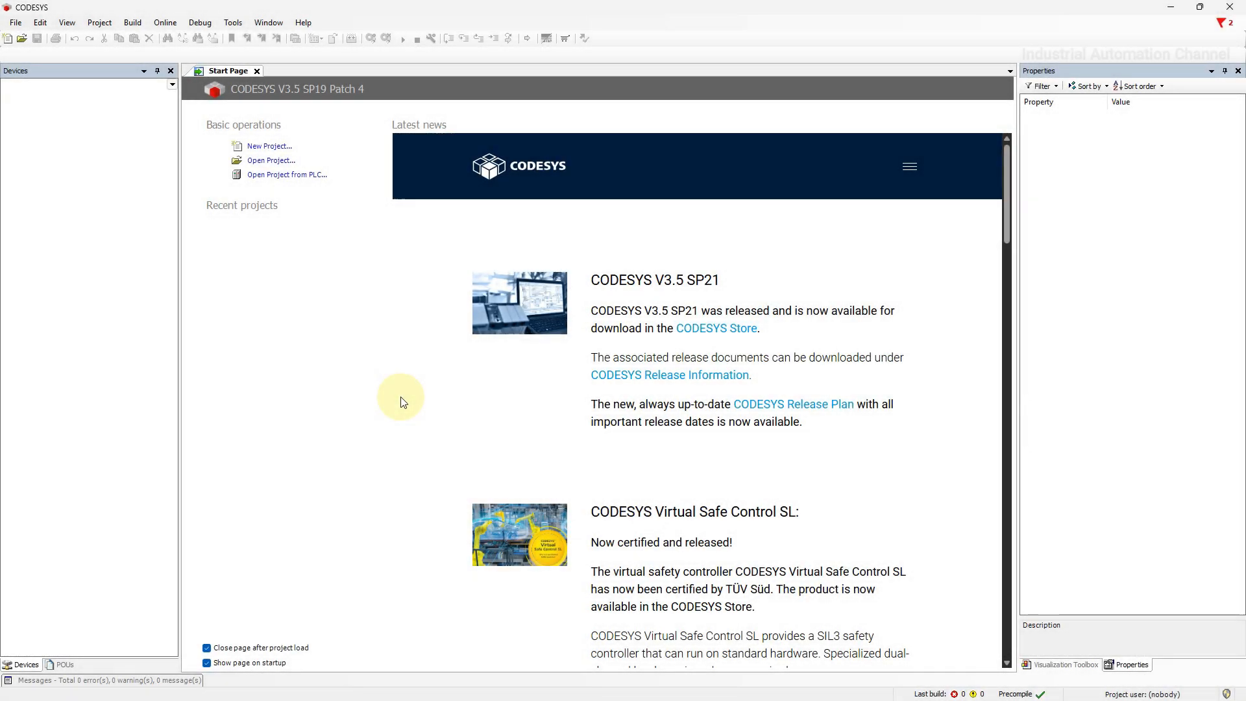
pyautogui.moveTo(270, 149)
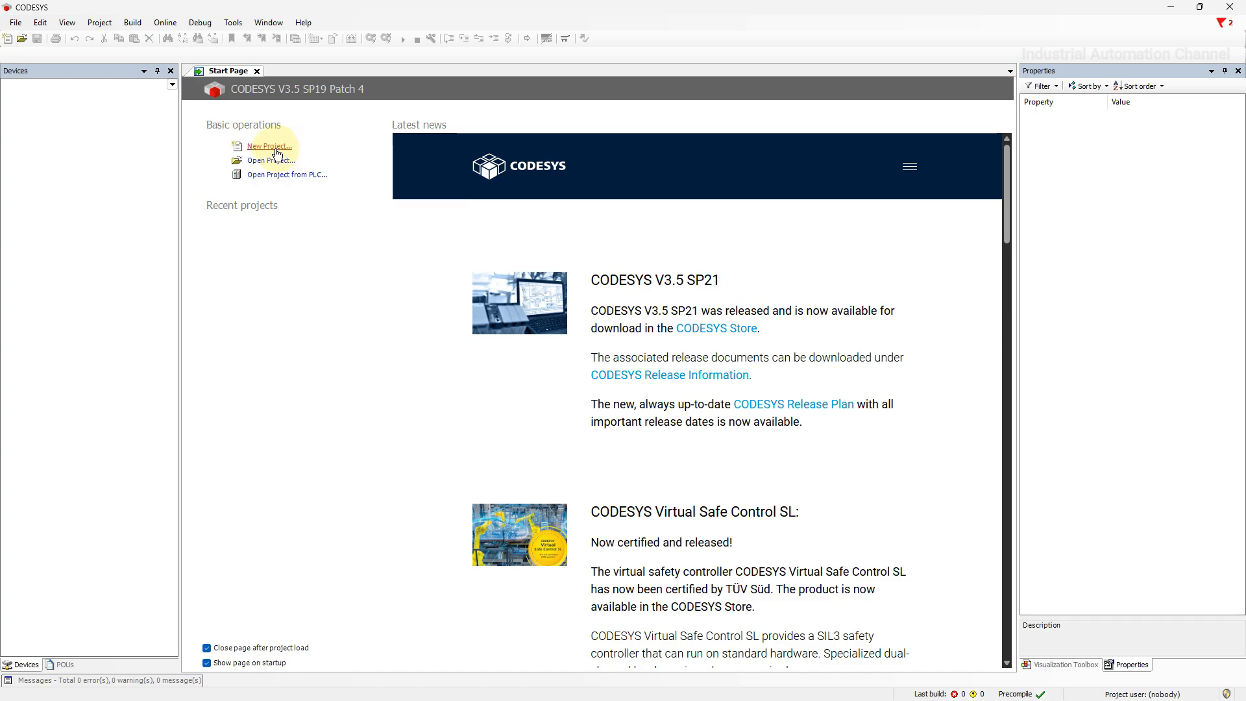
# Create a new Standard project named Movement
pyautogui.click(270, 145)
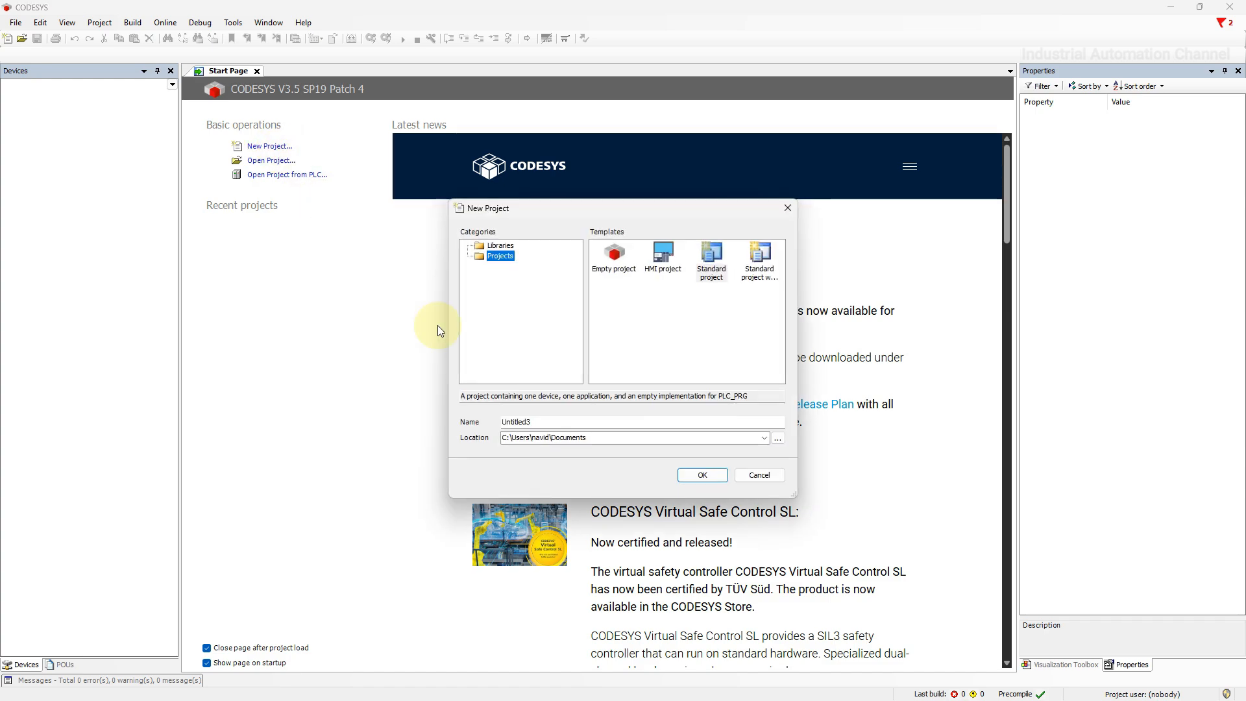
pyautogui.click(710, 255)
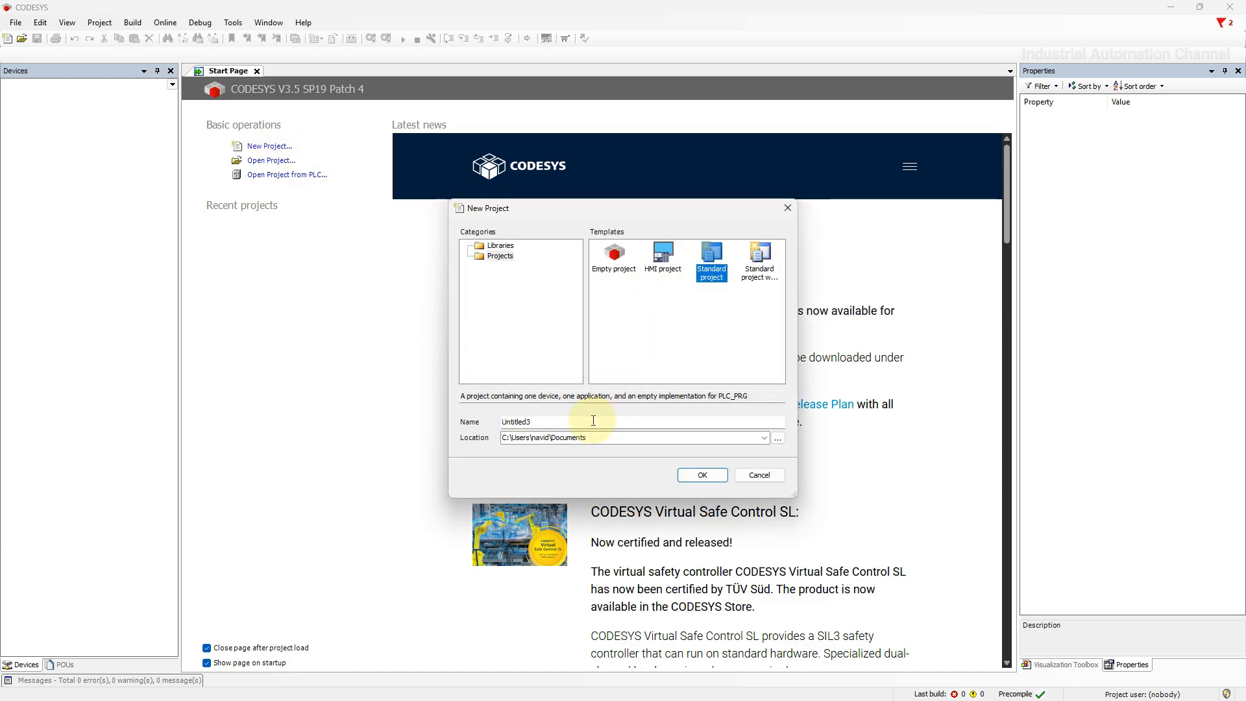
pyautogui.write('M')
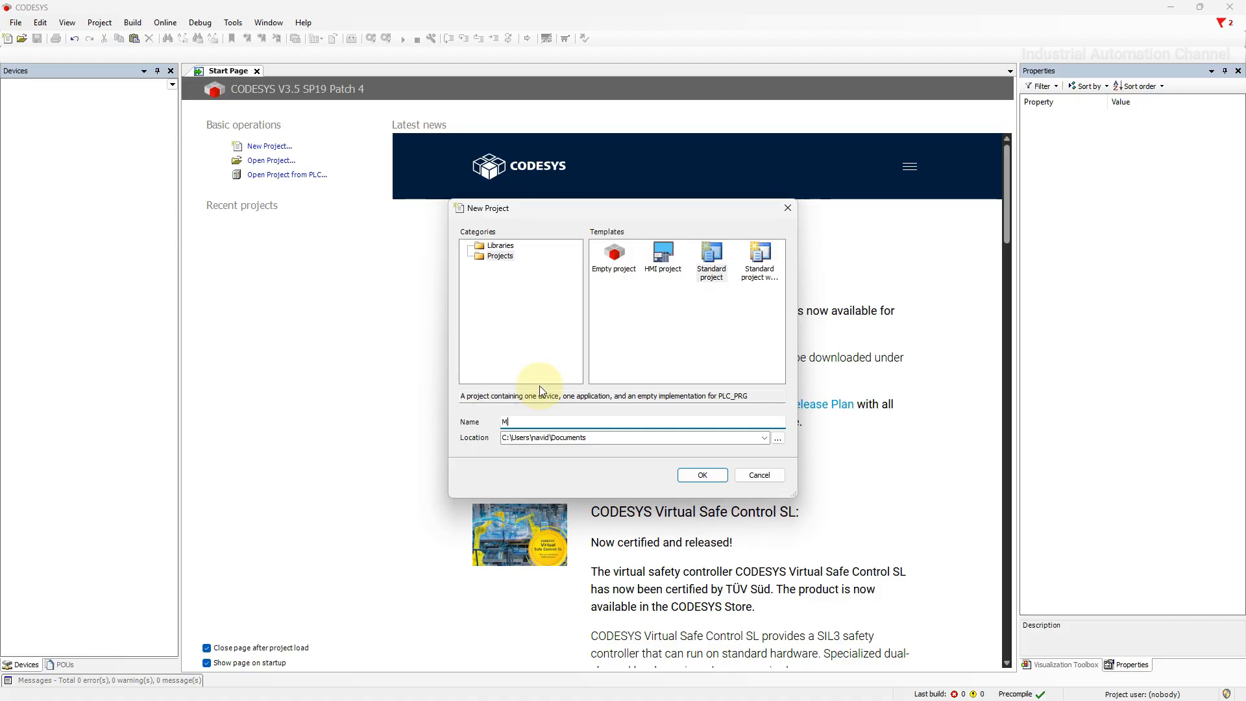
pyautogui.write('ovement')
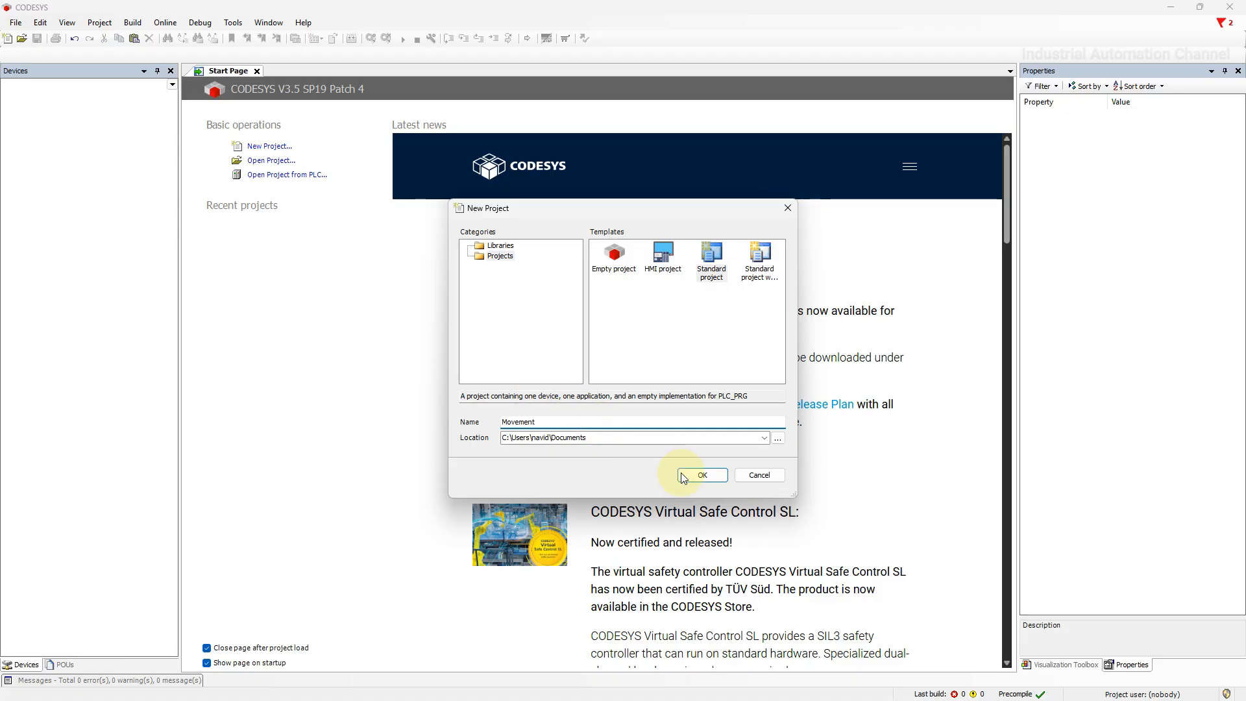
pyautogui.click(700, 475)
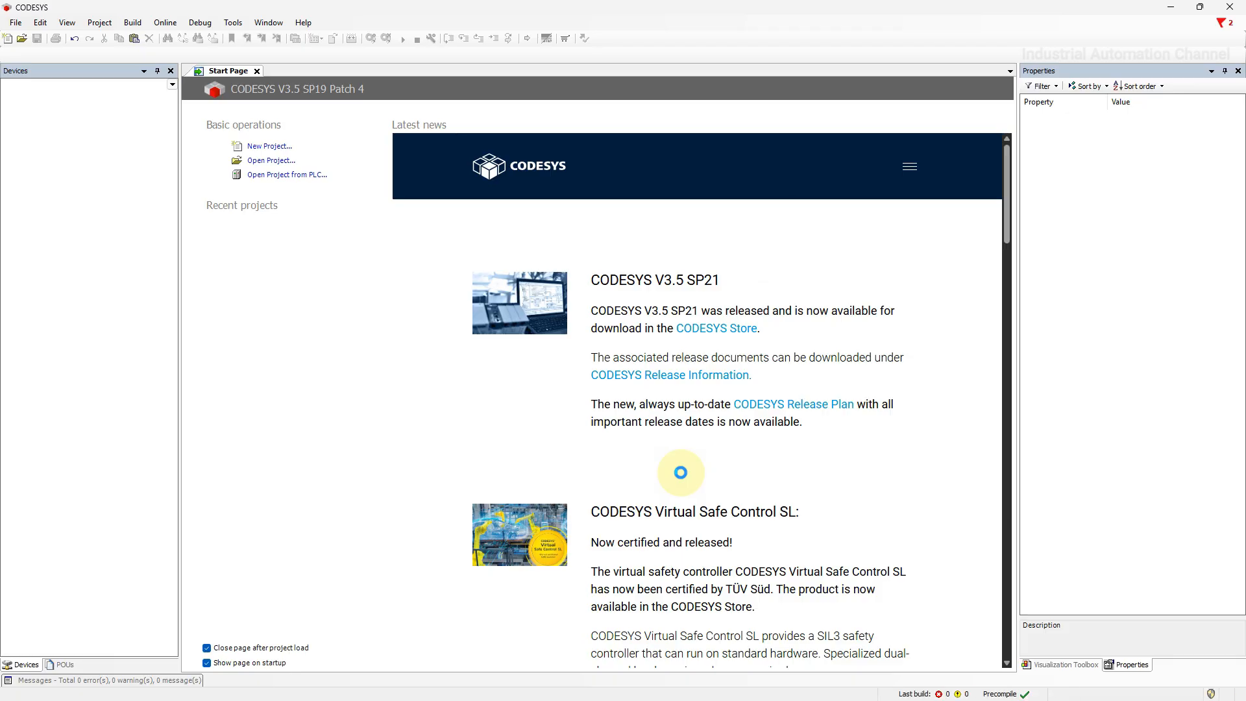
# Keep the CODESYS Control Win V3 x64 device with Structured Text PLC_PRG
pyautogui.click(270, 146)
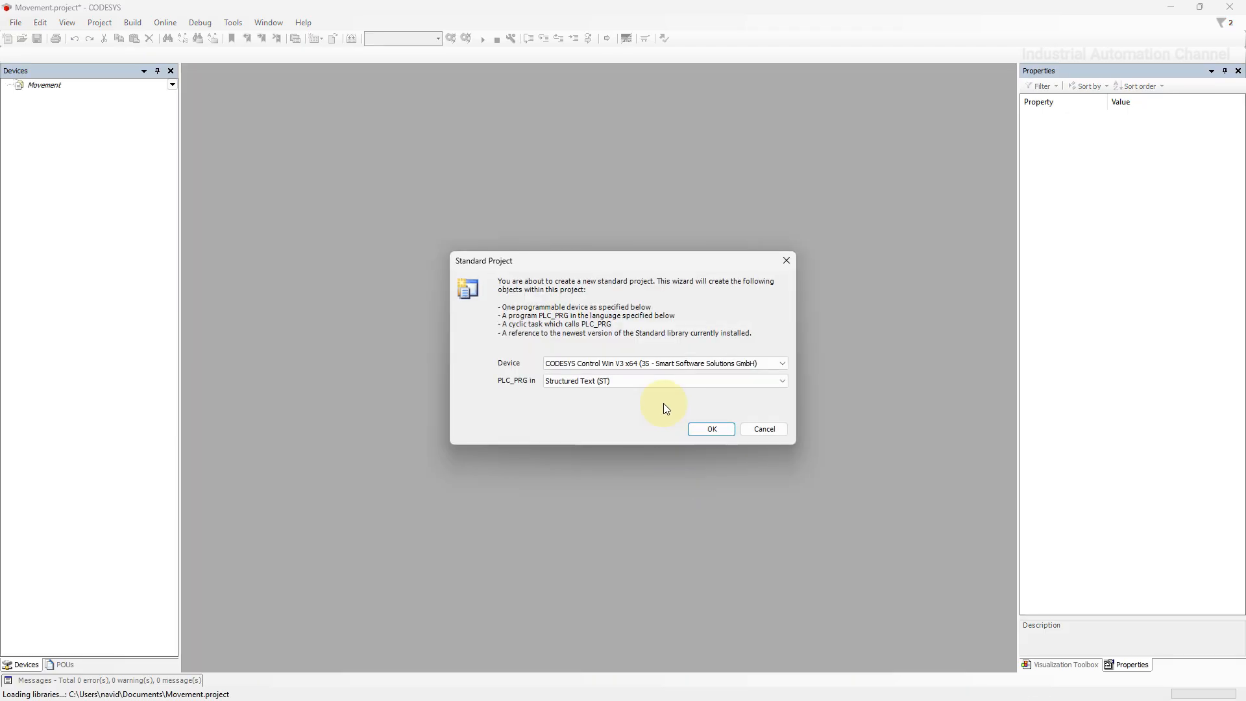
pyautogui.click(663, 363)
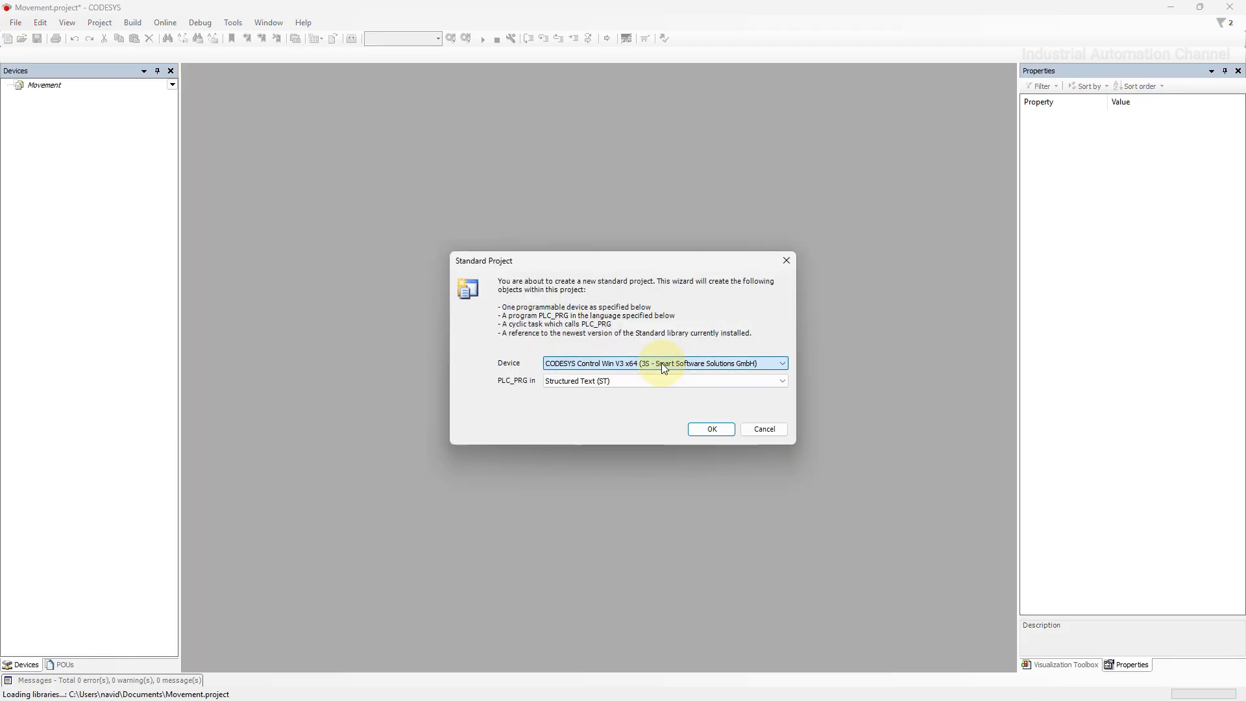
pyautogui.click(710, 429)
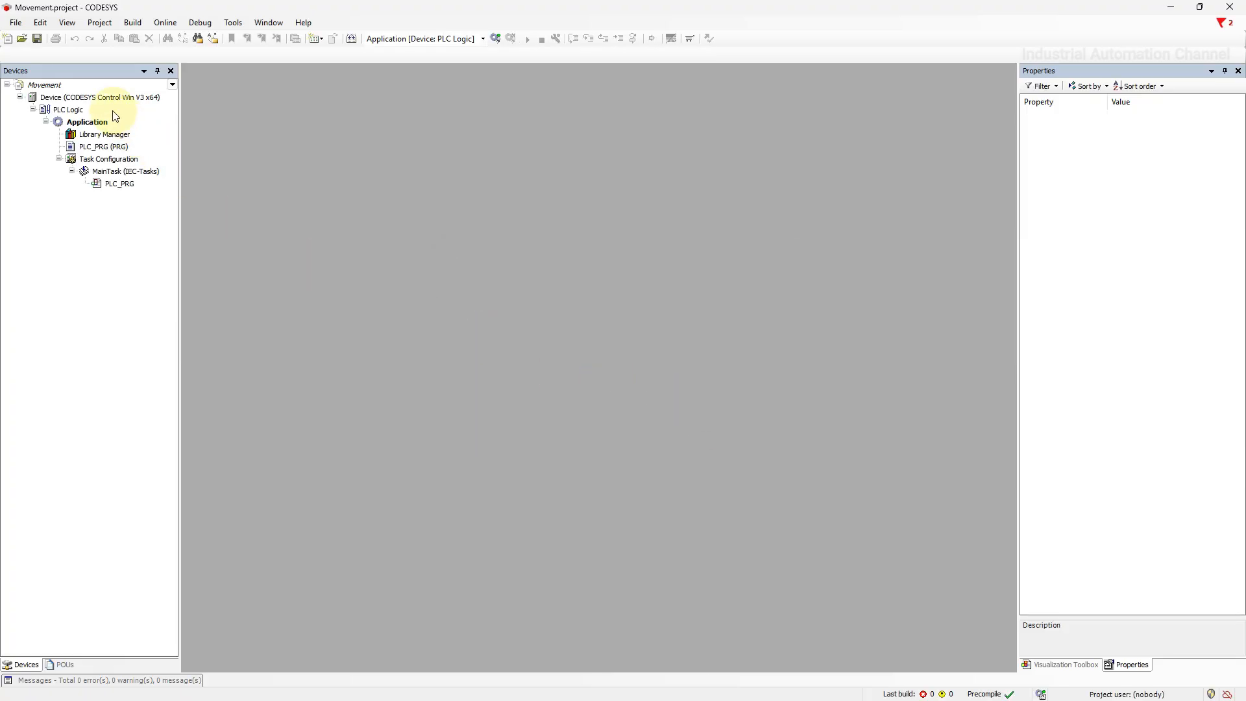
# Add a Visualization object to the Application and open PLC_PRG for editing
pyautogui.rightClick(87, 122)
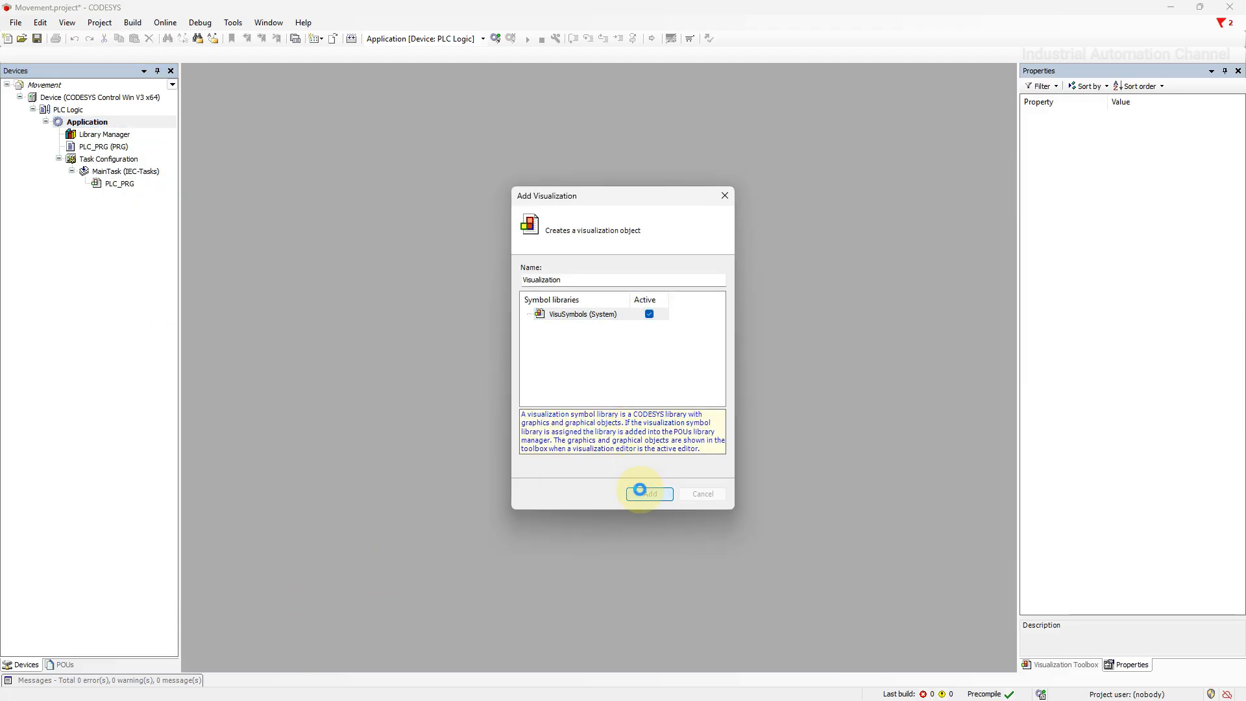
pyautogui.click(649, 494)
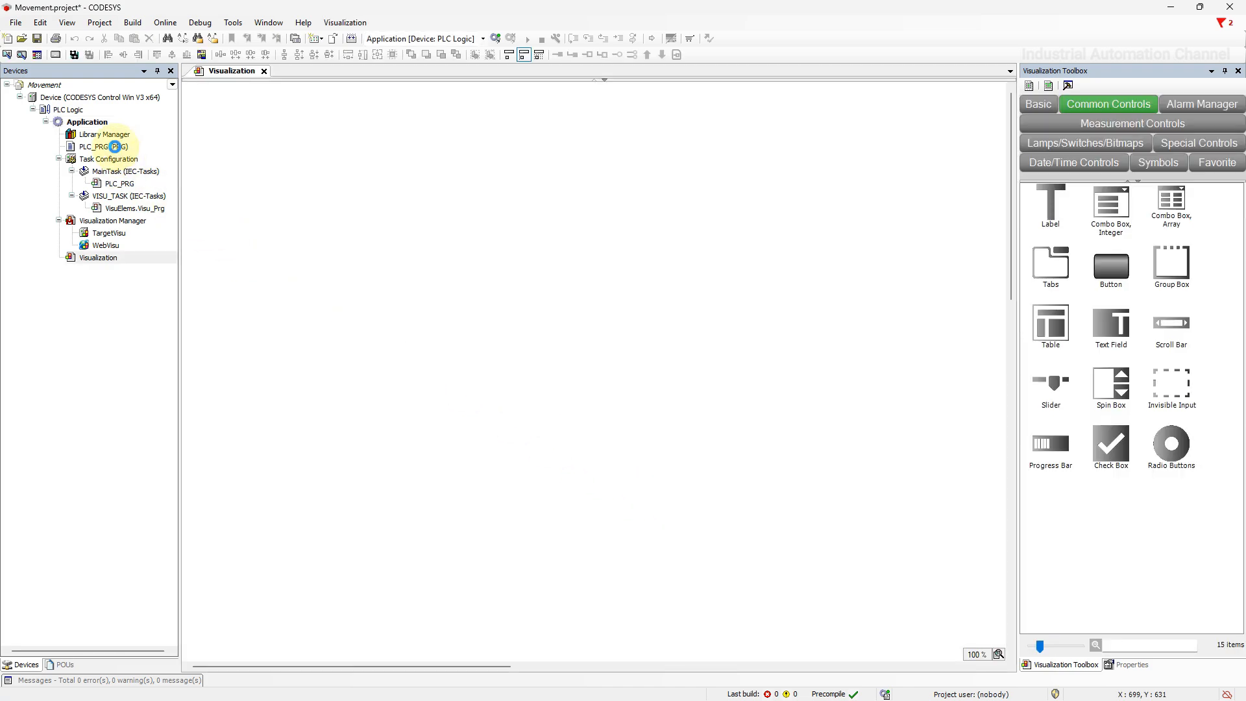
pyautogui.doubleClick(92, 146)
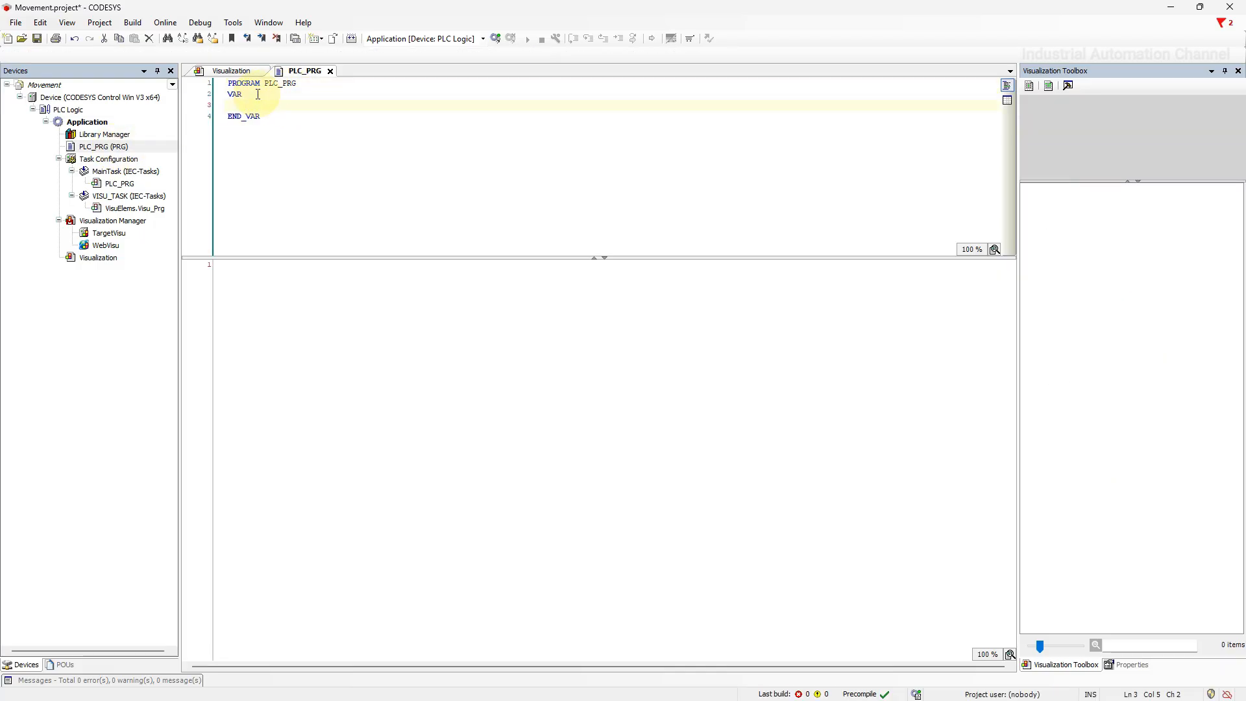
# Declare Movement_X:INT; and Movement_Y:INT; under VAR in PLC_PRG
pyautogui.write('Movement_X')
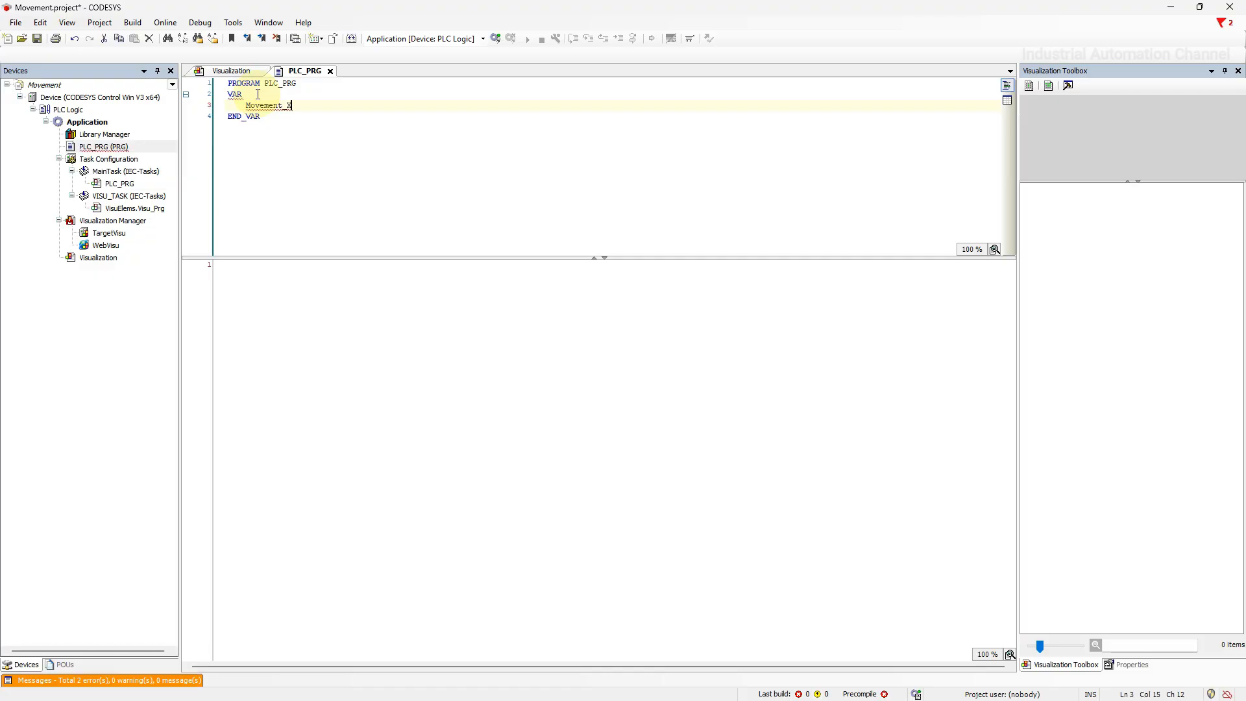
pyautogui.write(':int')
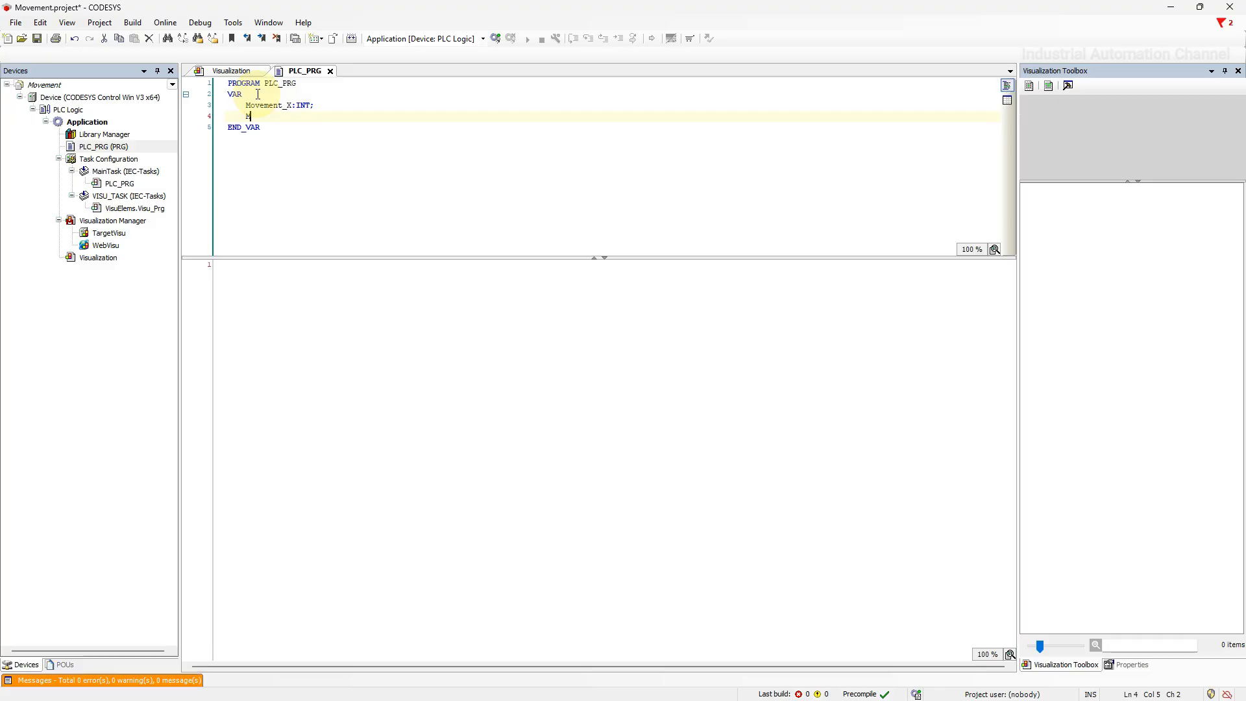
pyautogui.write('Movement_')
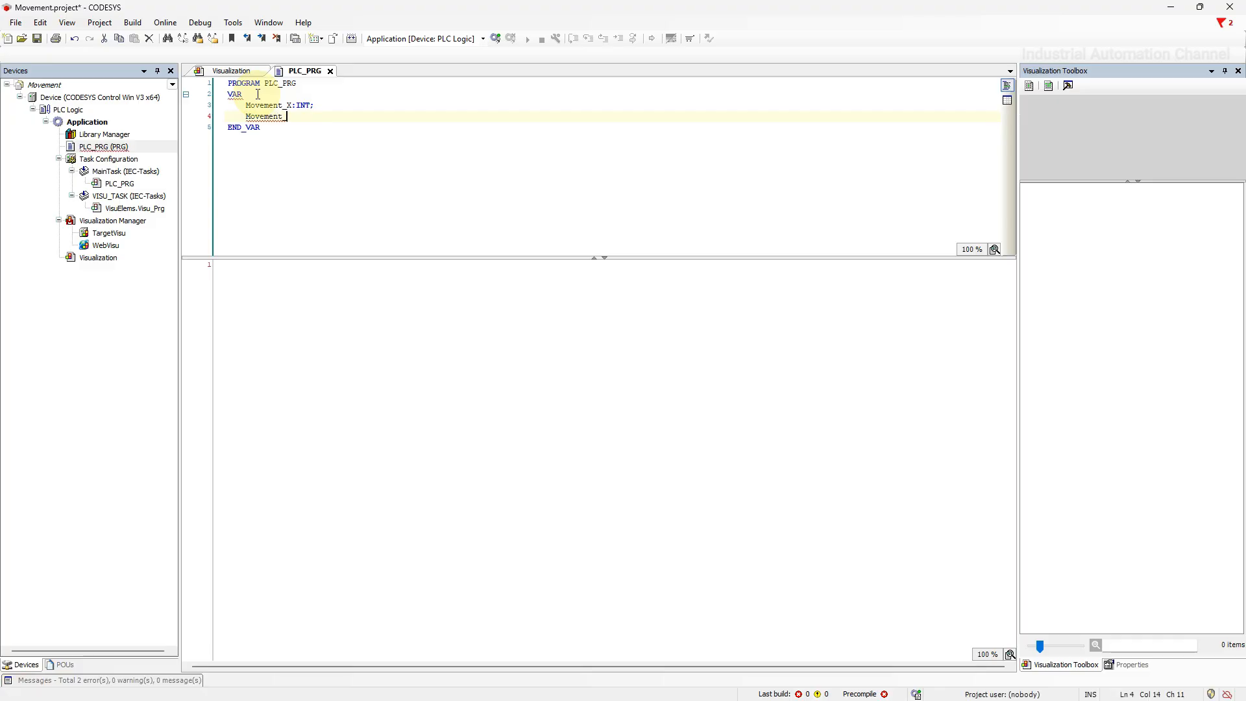
pyautogui.write('Y:int')
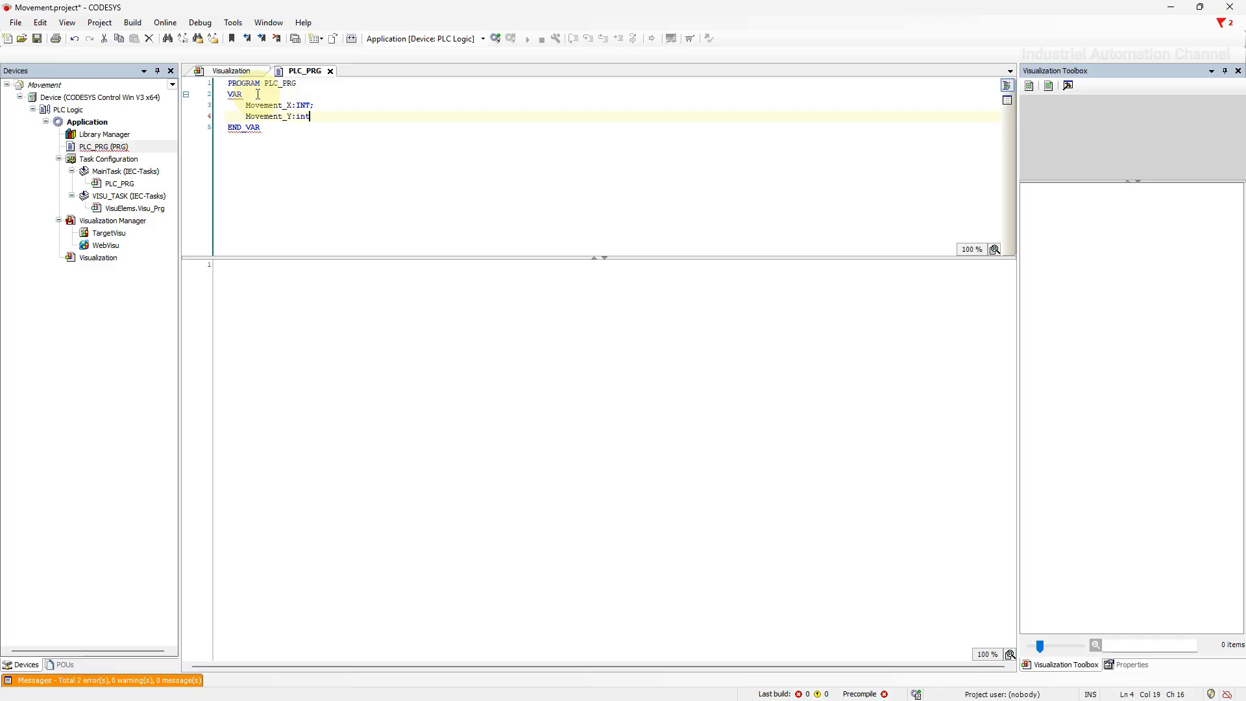
pyautogui.write(';')
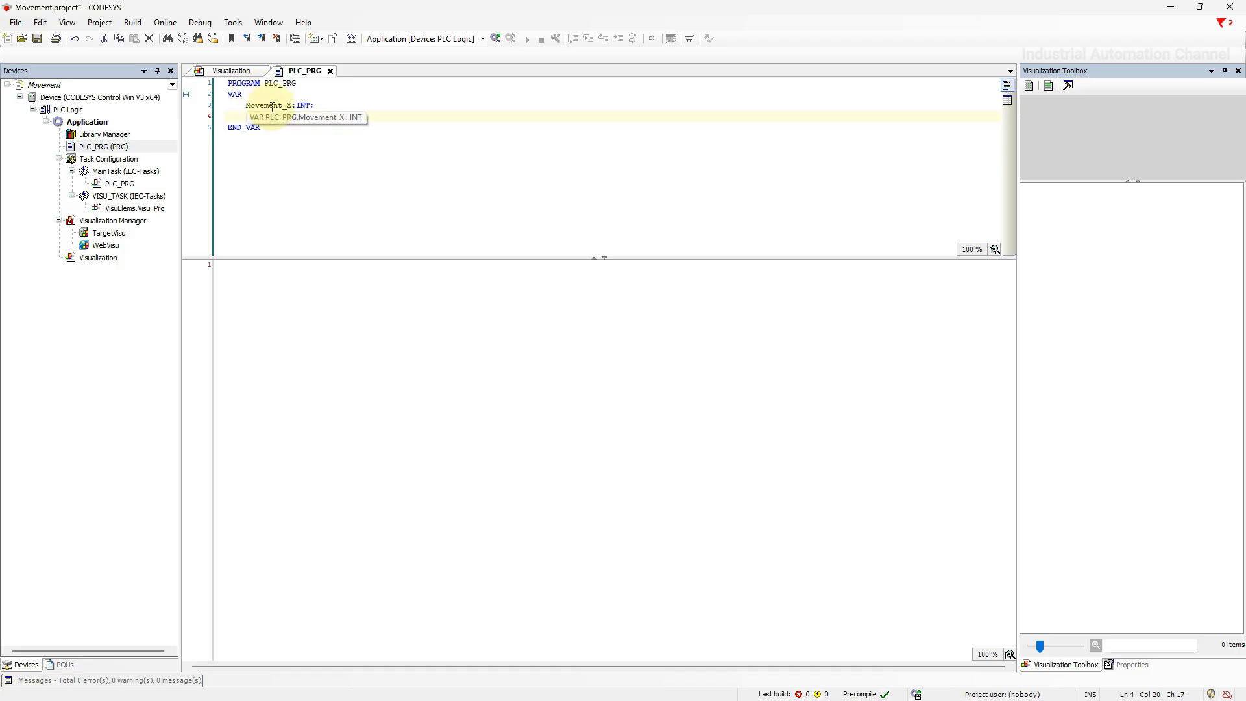
pyautogui.click(231, 70)
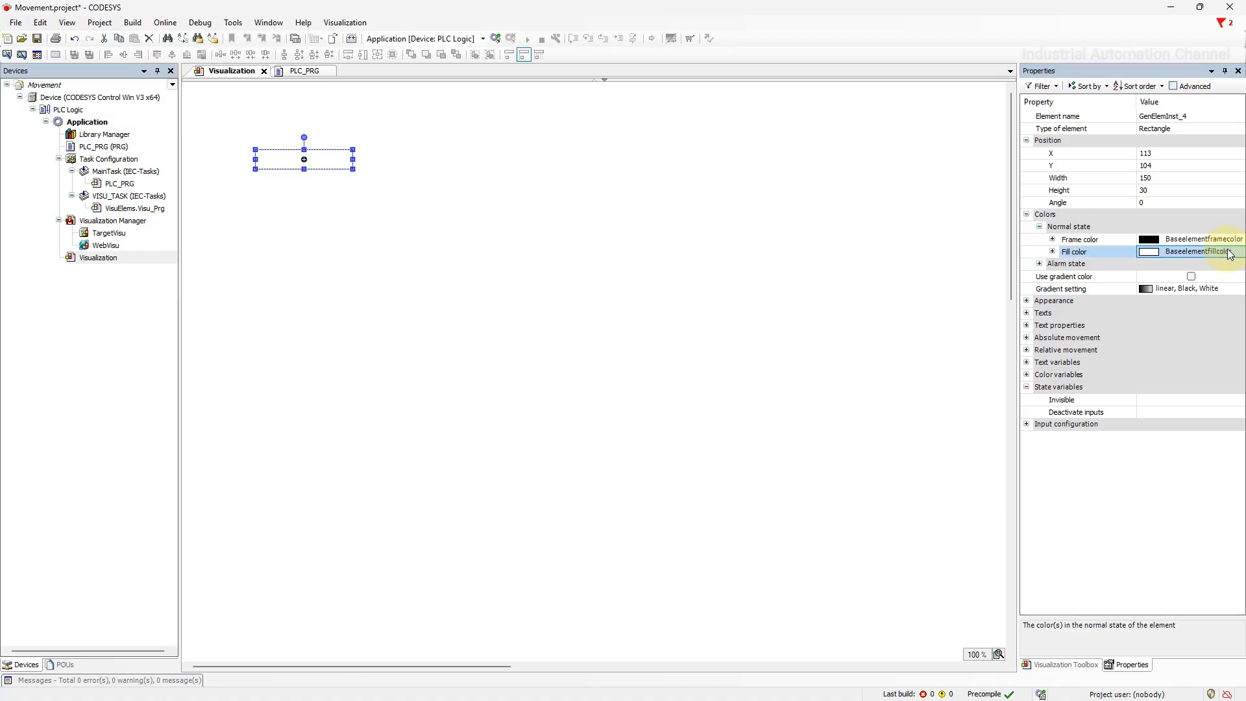
# Fill the rectangle with green (Graph color barelement) and expand its Absolute movement properties
pyautogui.click(1235, 251)
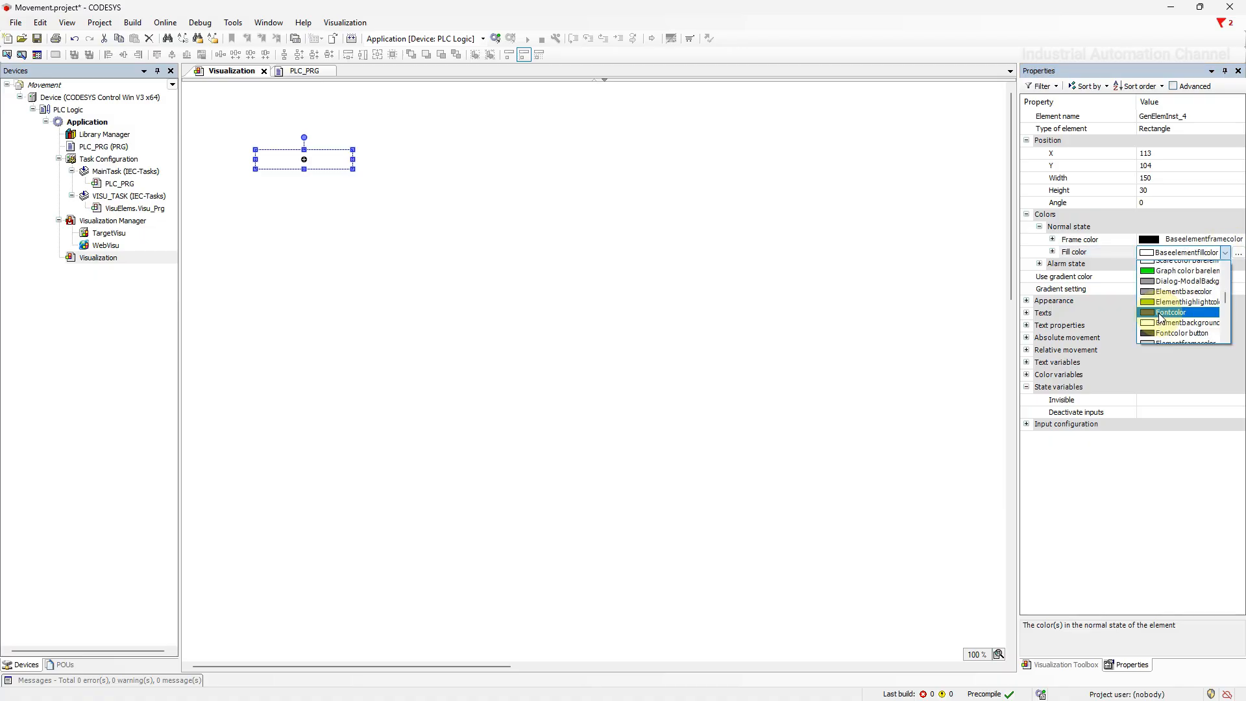
pyautogui.click(1183, 270)
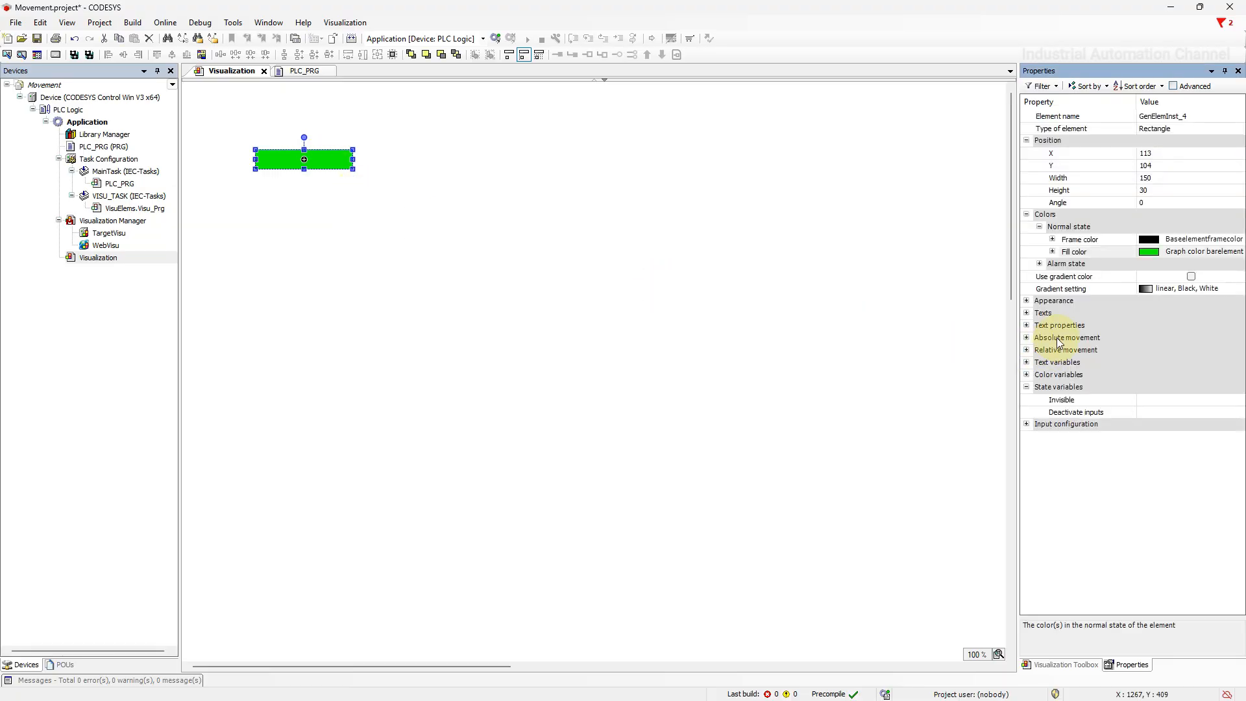
pyautogui.click(1077, 338)
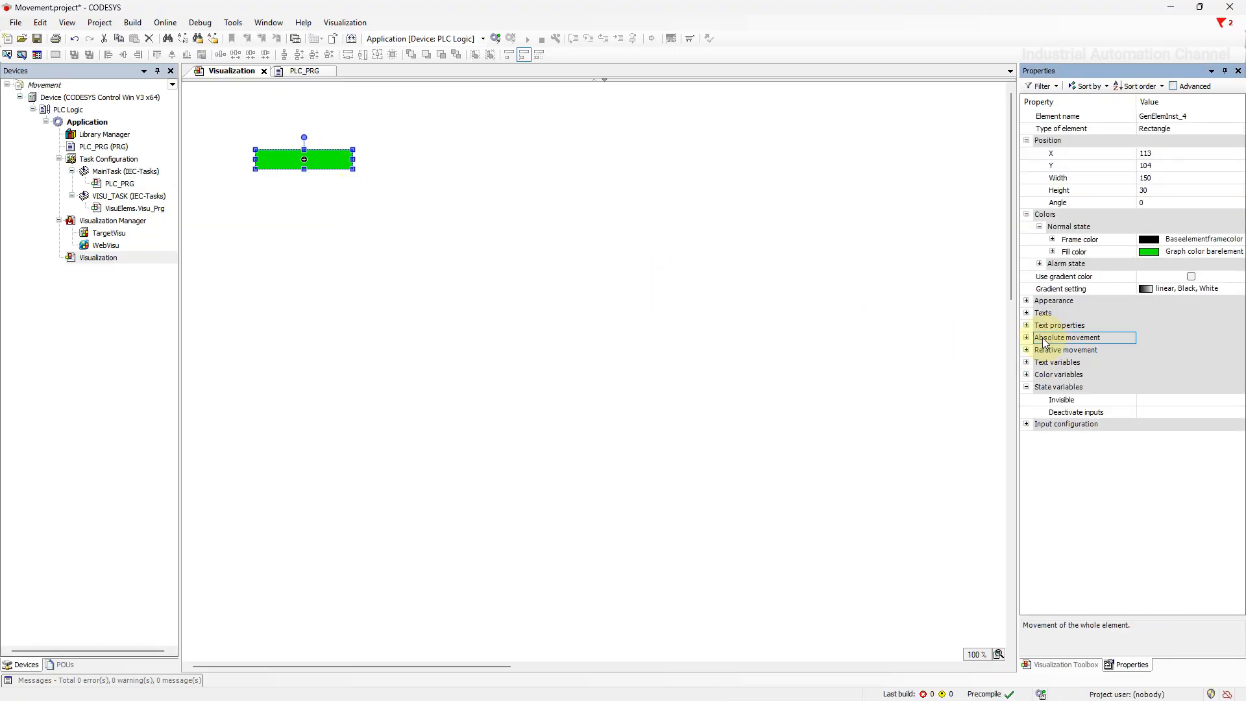
pyautogui.click(1026, 338)
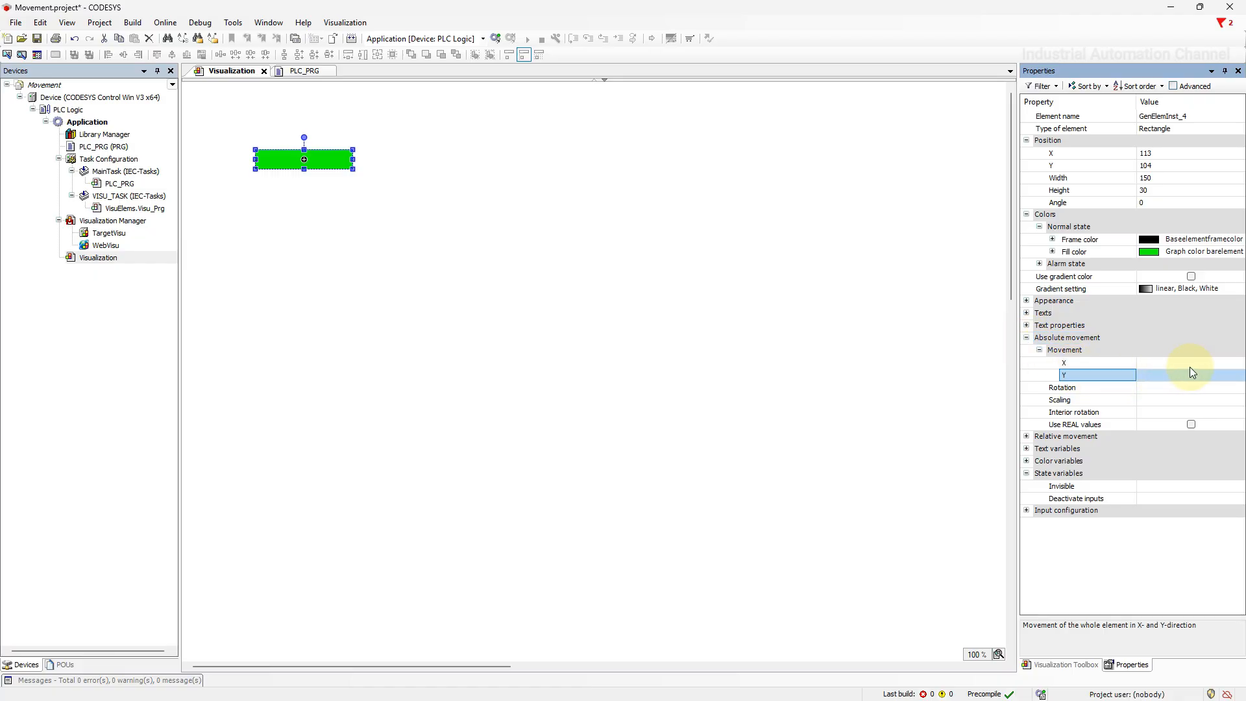
# Bind the rectangle's absolute movement X to PLC_PRG.Movement_X via the Input Assistant
pyautogui.click(1097, 362)
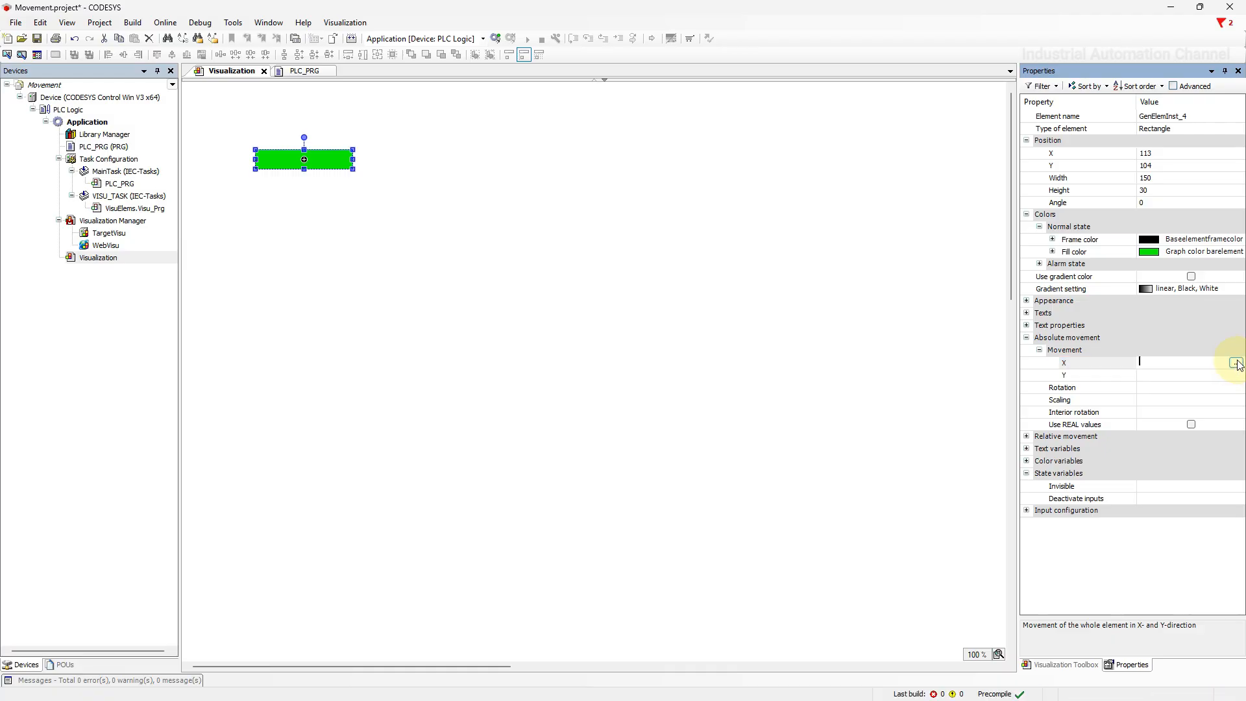
pyautogui.click(1237, 364)
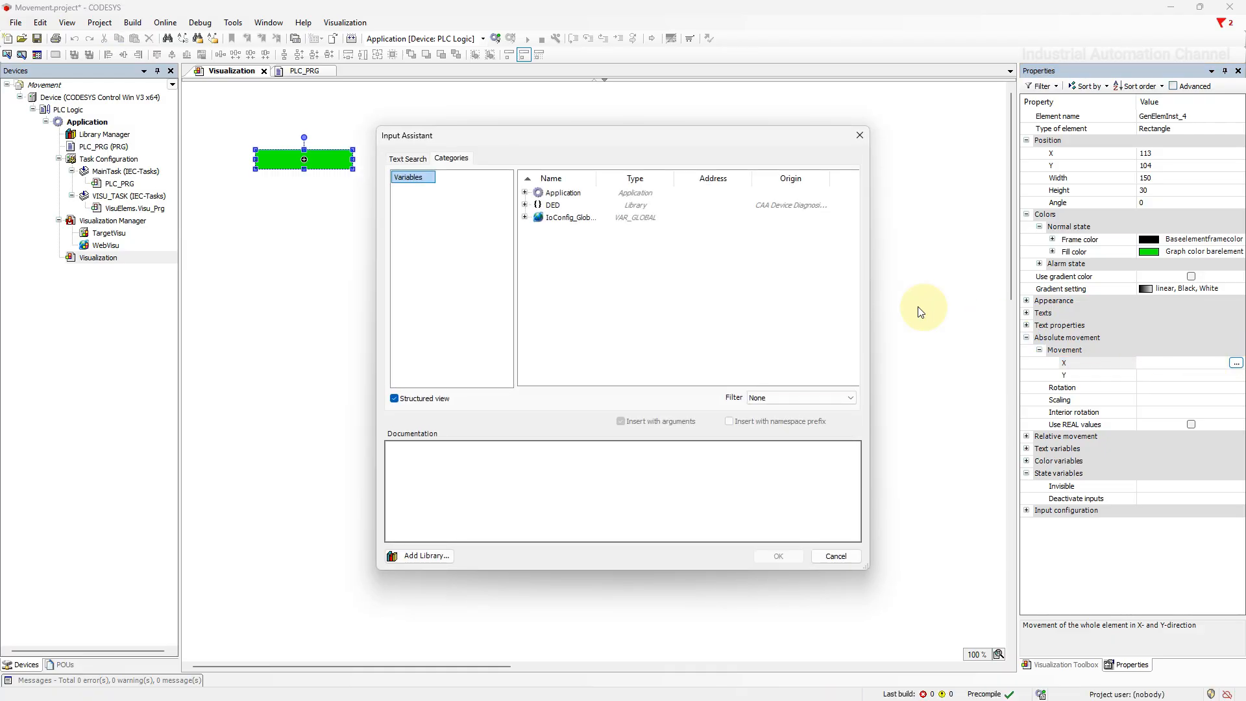
pyautogui.click(525, 192)
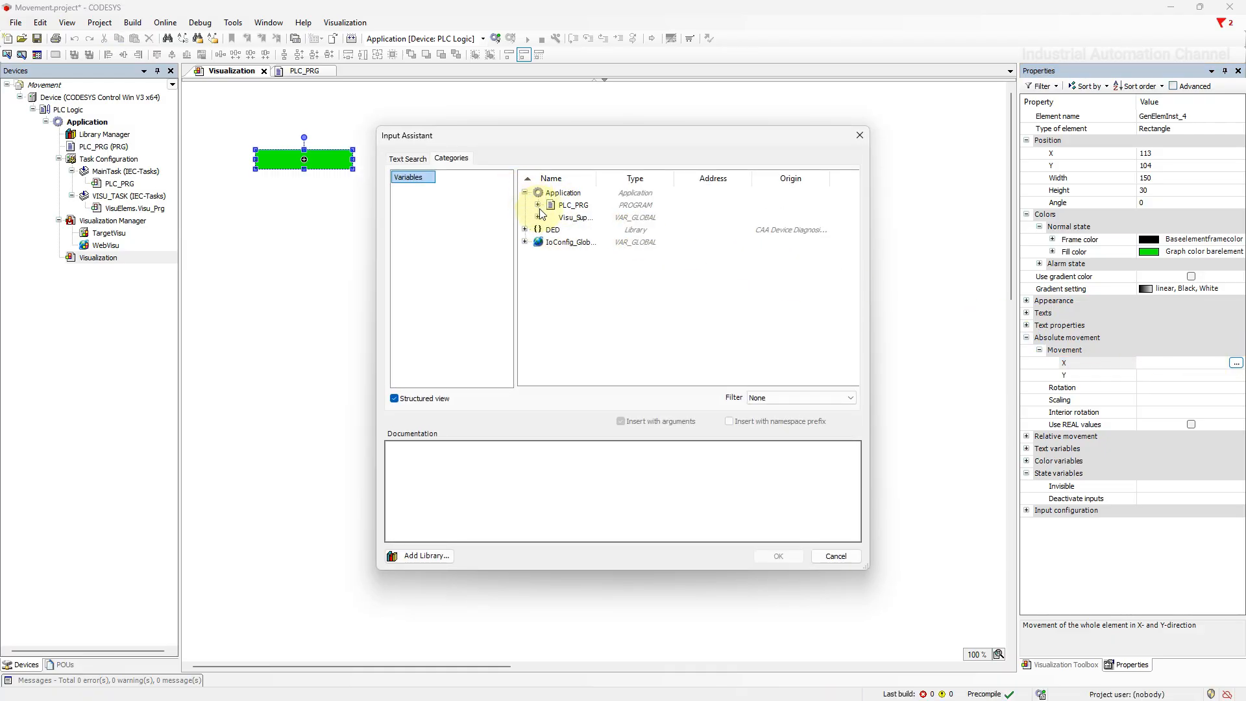
pyautogui.click(539, 205)
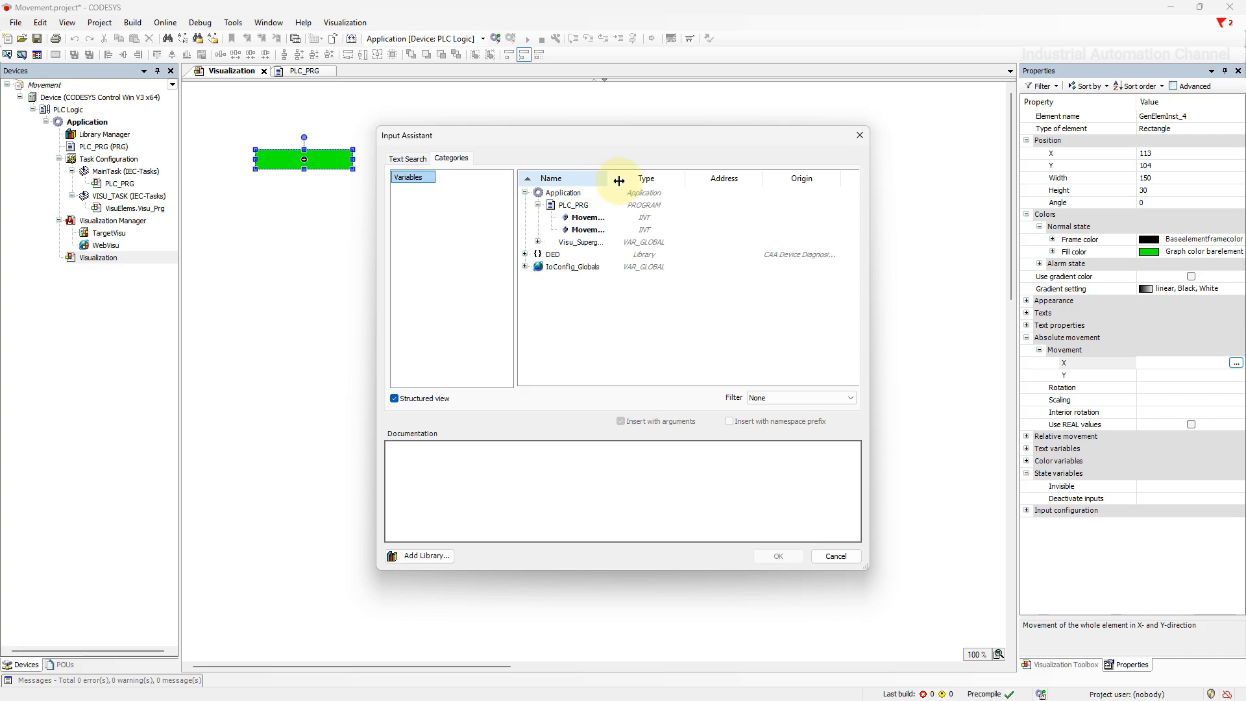
pyautogui.click(777, 556)
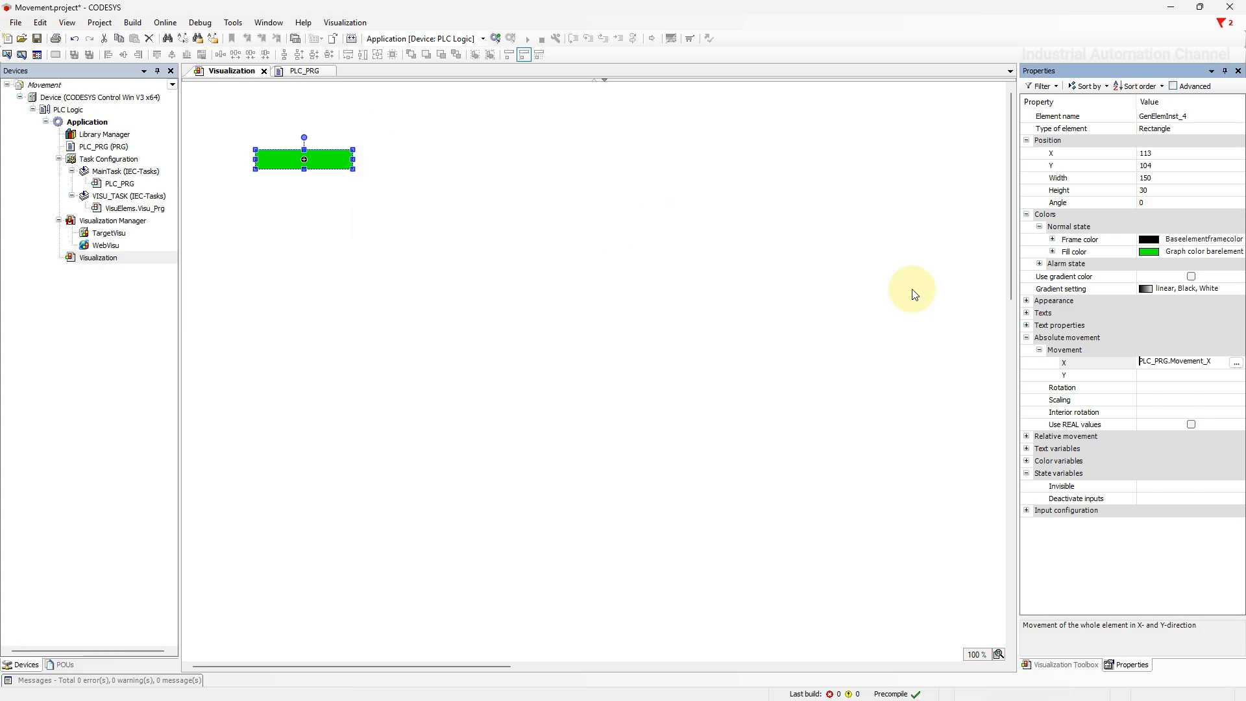
# Bind the rectangle's absolute movement Y to PLC_PRG.Movement_Y
pyautogui.click(1176, 374)
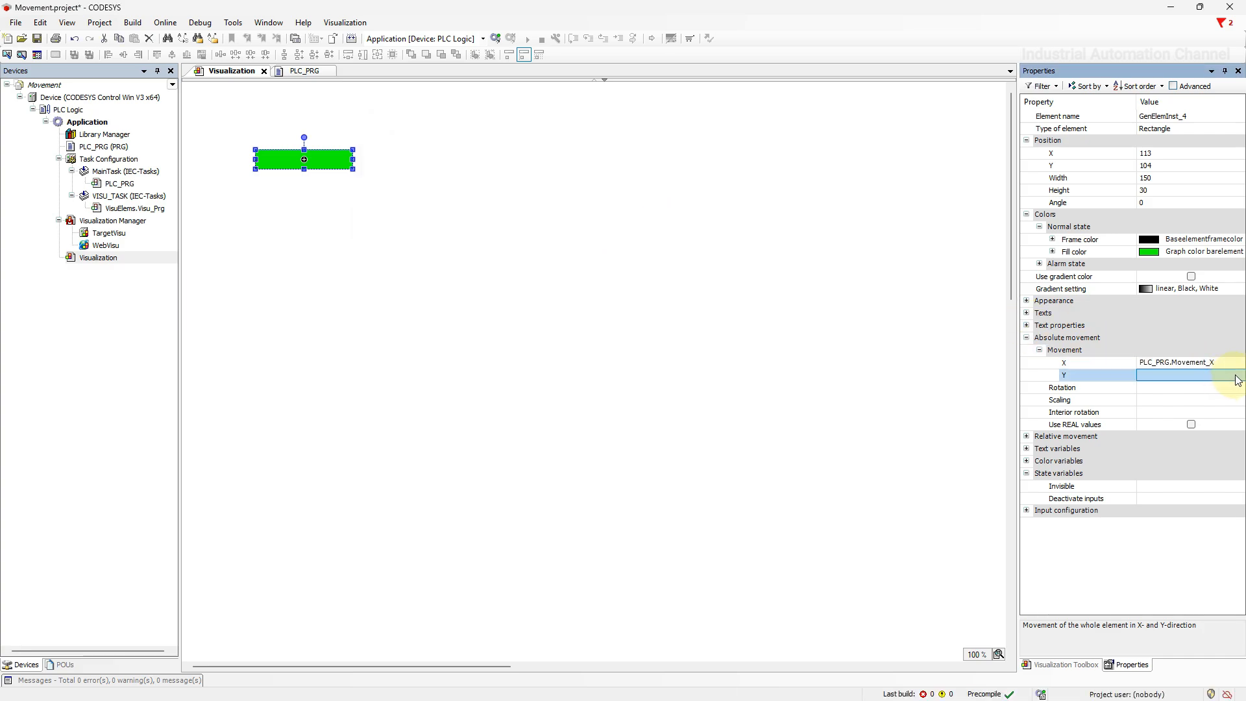
pyautogui.click(1236, 375)
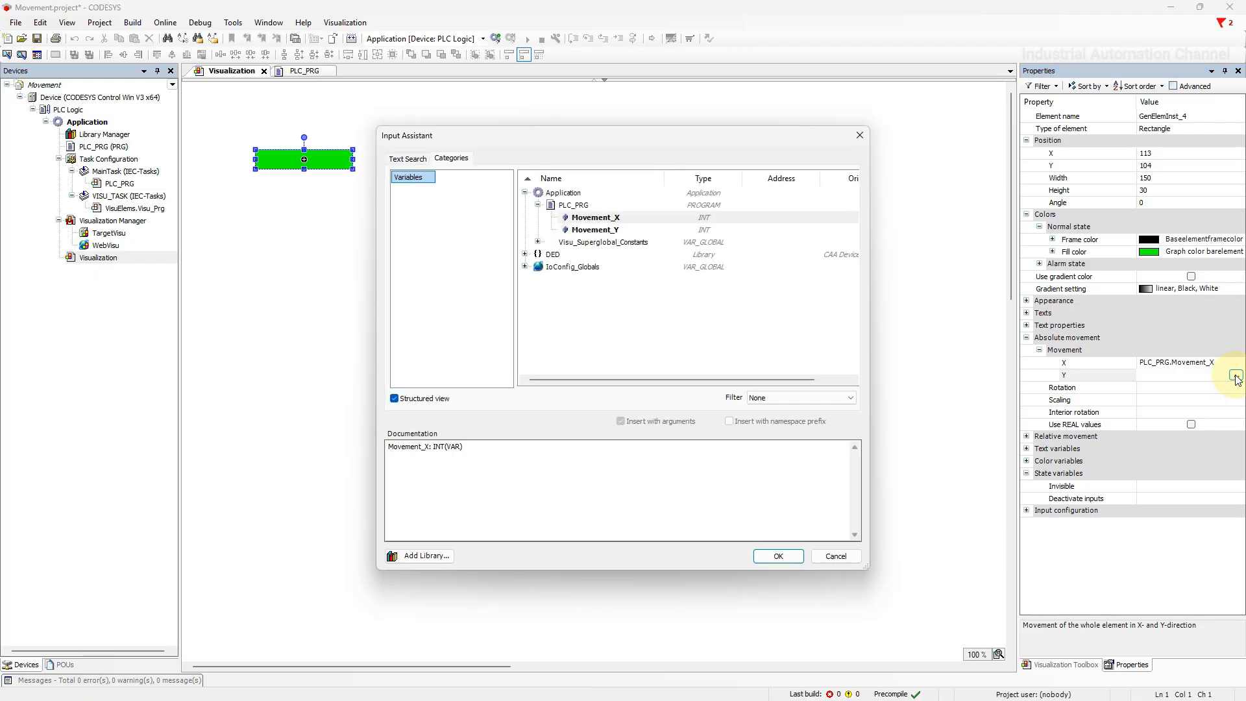
pyautogui.click(594, 229)
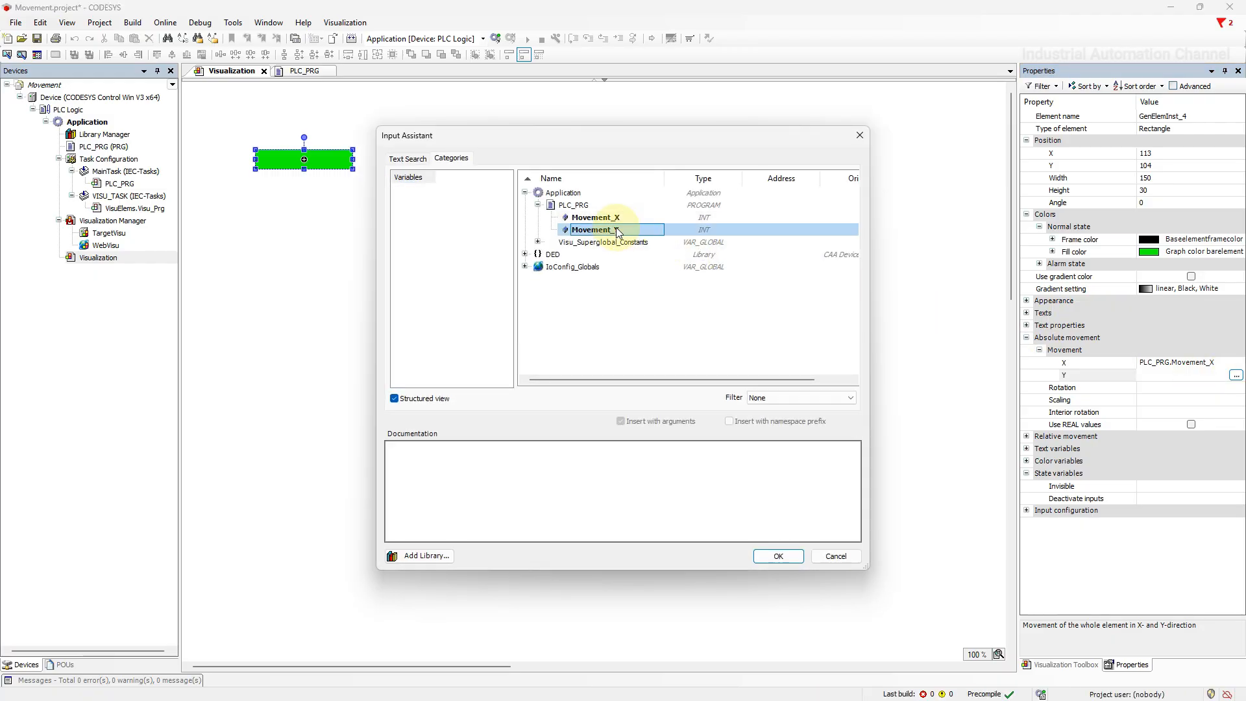
pyautogui.click(777, 555)
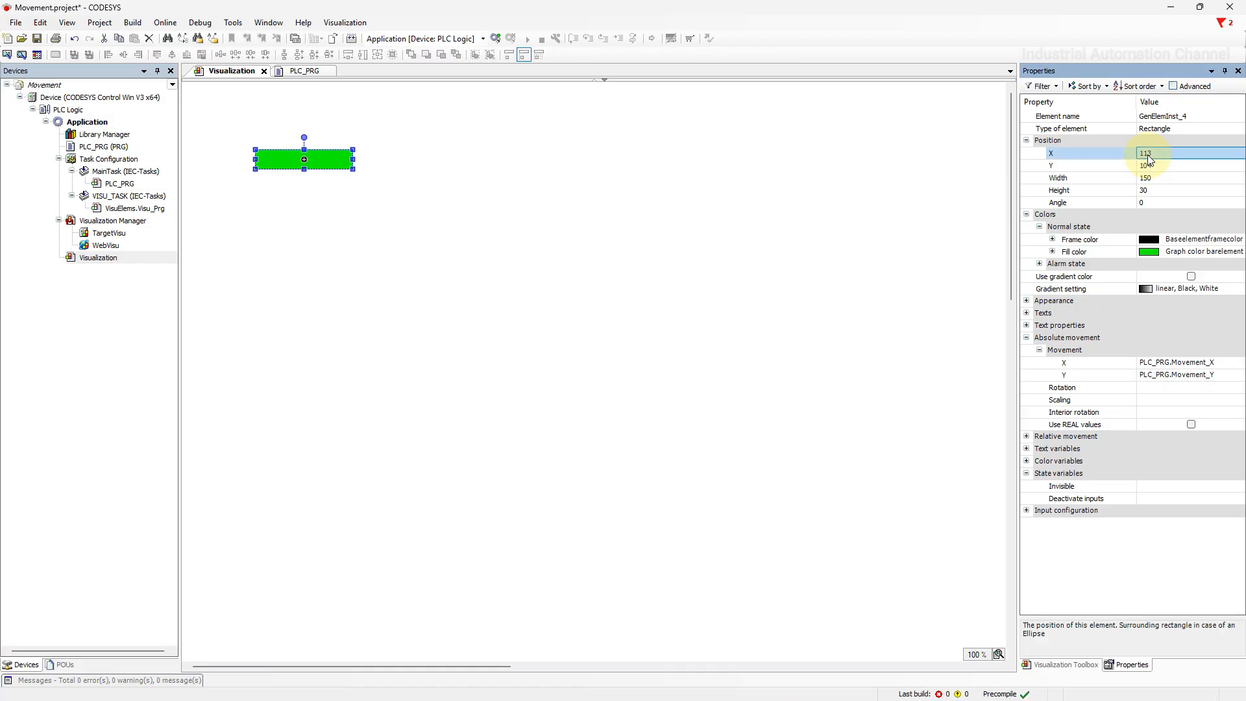
# Set the rectangle's position X and Y to 100 and enable Online > Simulation
pyautogui.write('100')
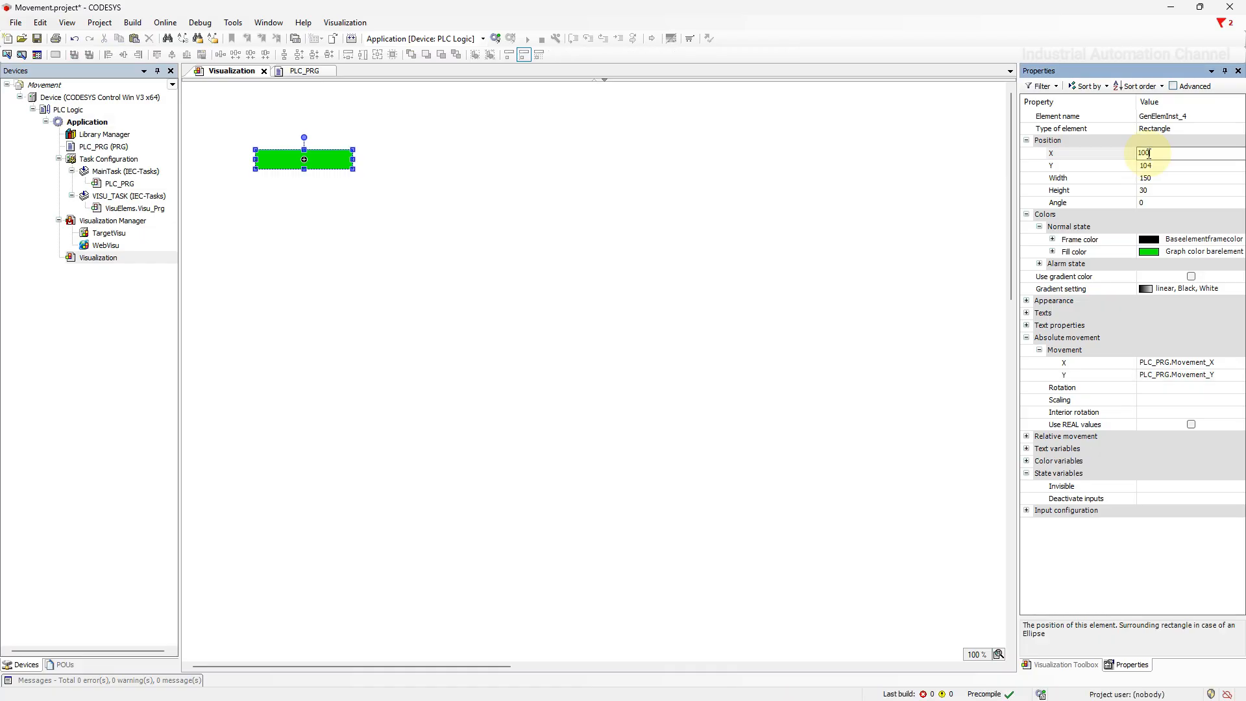
pyautogui.click(1148, 165)
pyautogui.write('100')
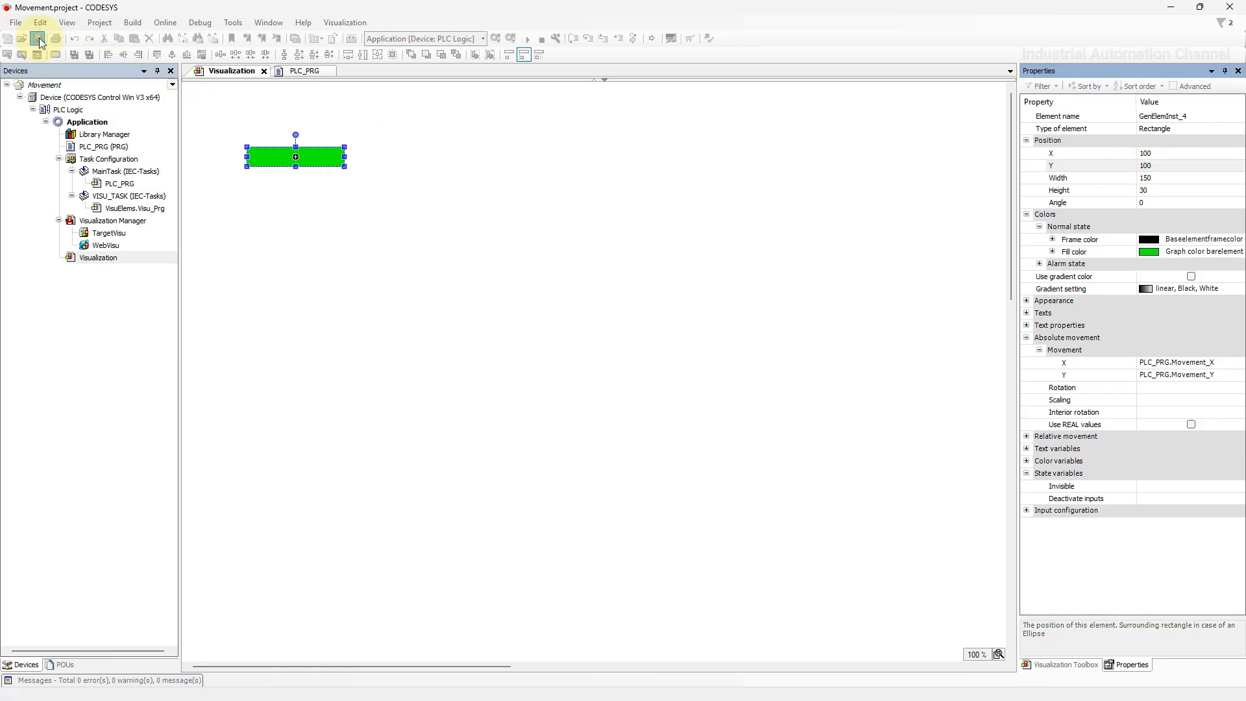
pyautogui.click(165, 22)
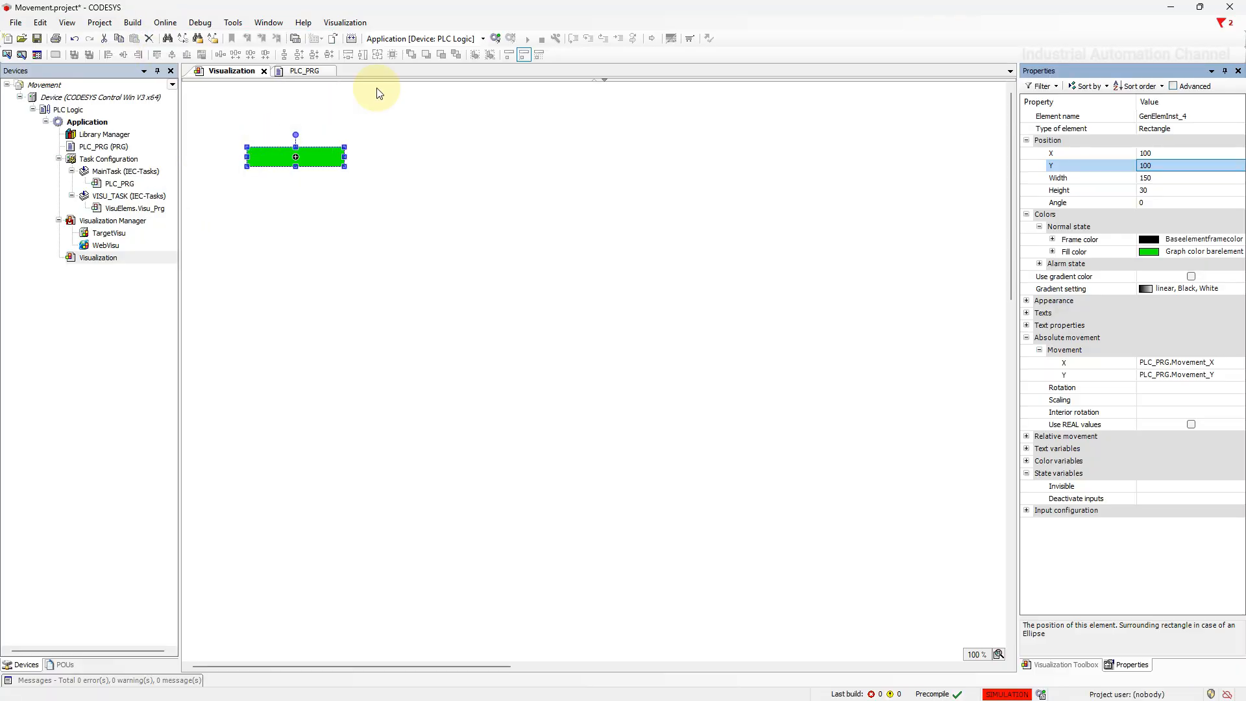
# Log in, download and start the application, then monitor PLC_PRG's variables
pyautogui.click(496, 37)
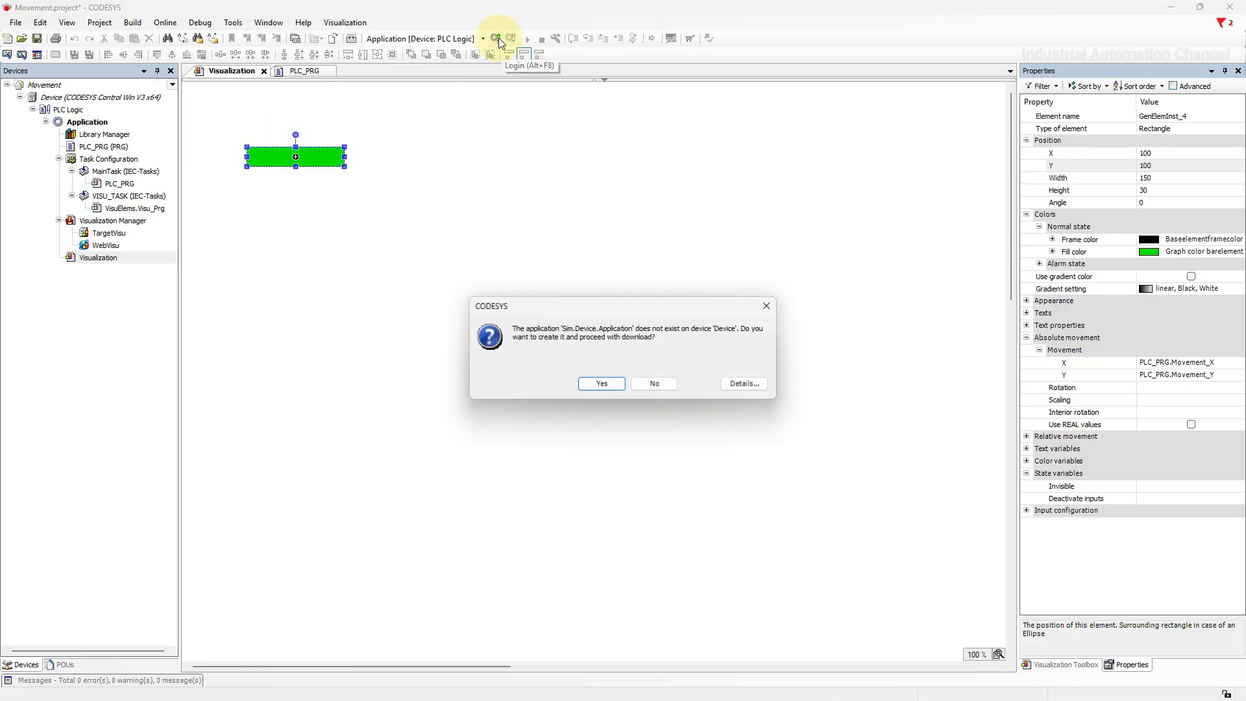
pyautogui.click(601, 383)
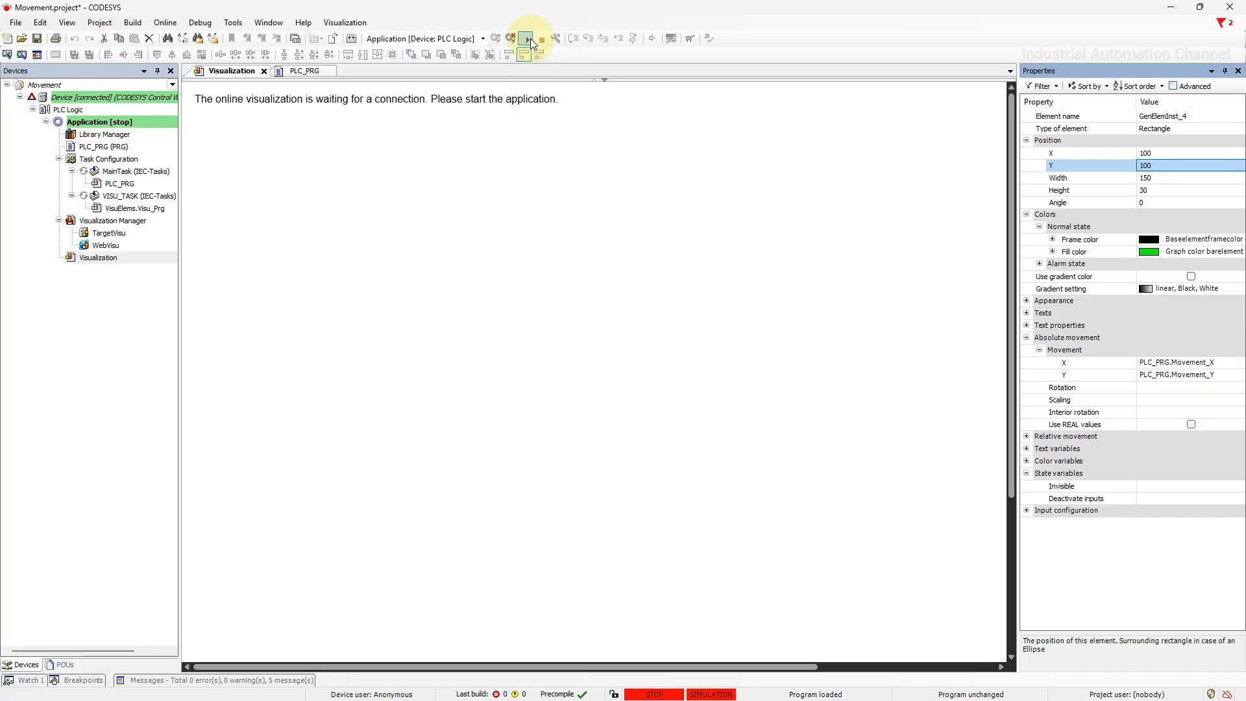
pyautogui.click(527, 38)
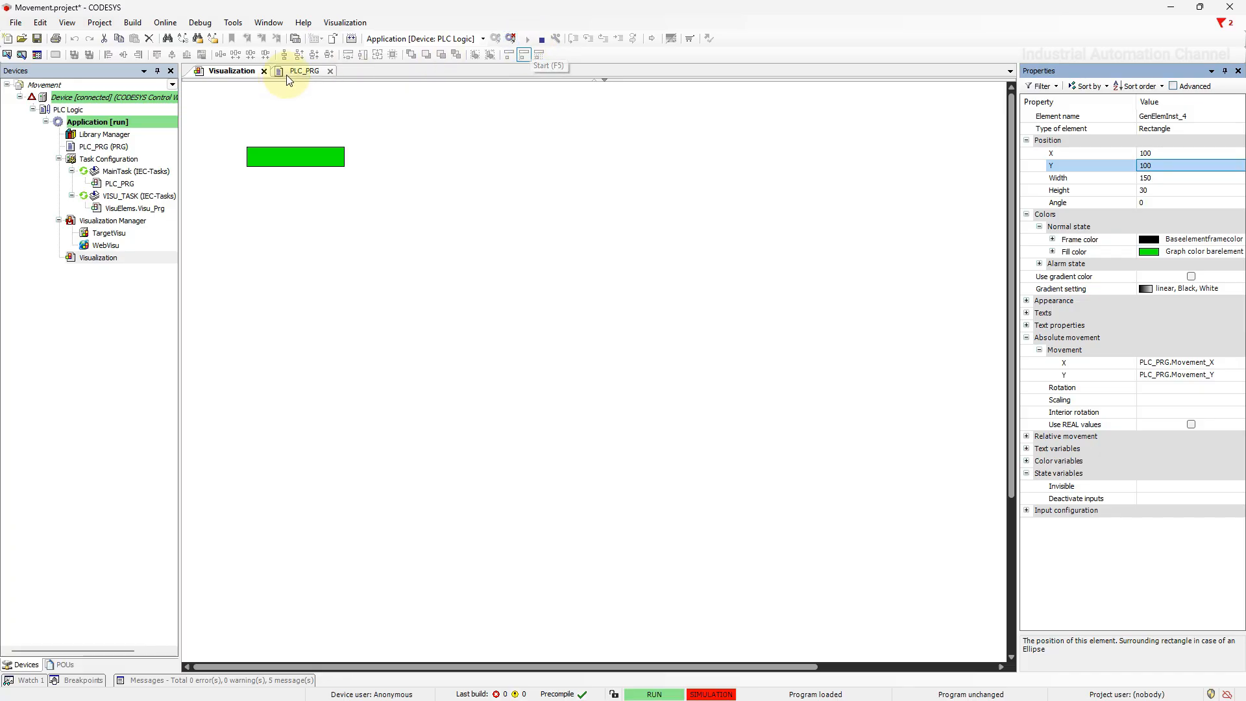
pyautogui.click(304, 70)
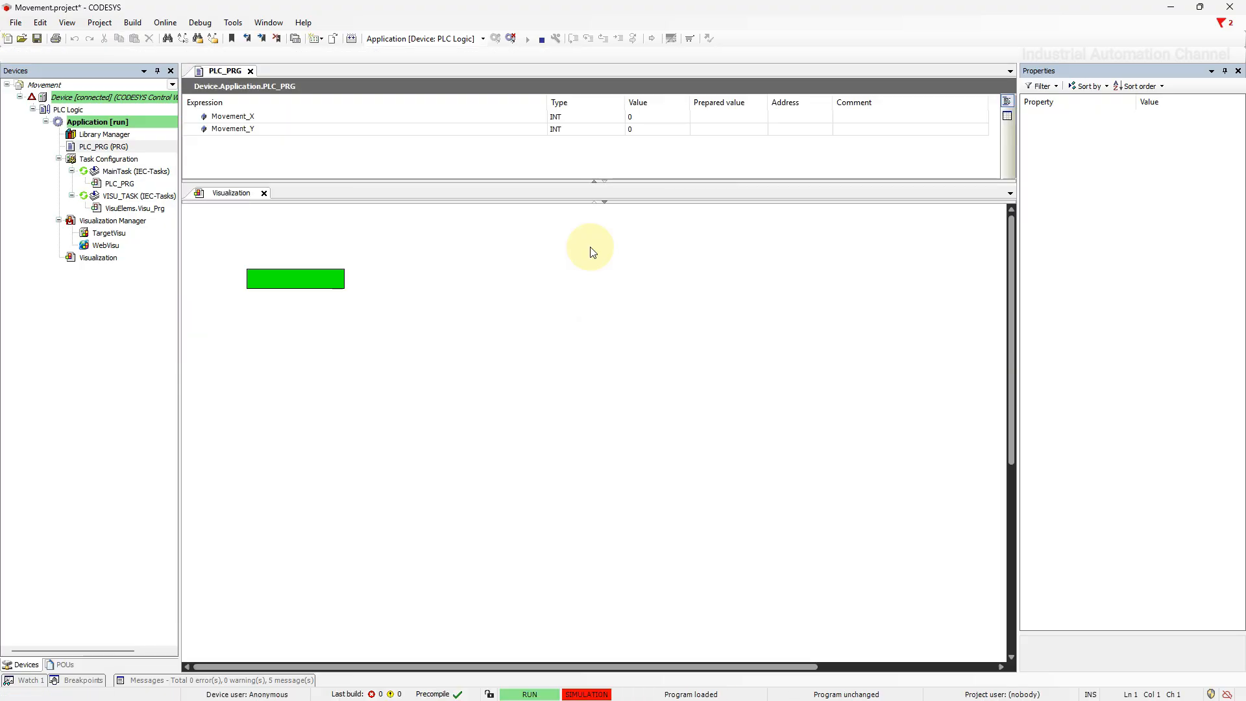
# Prepare 40 for Movement_X and Movement_Y and write the values to the controller
pyautogui.click(725, 116)
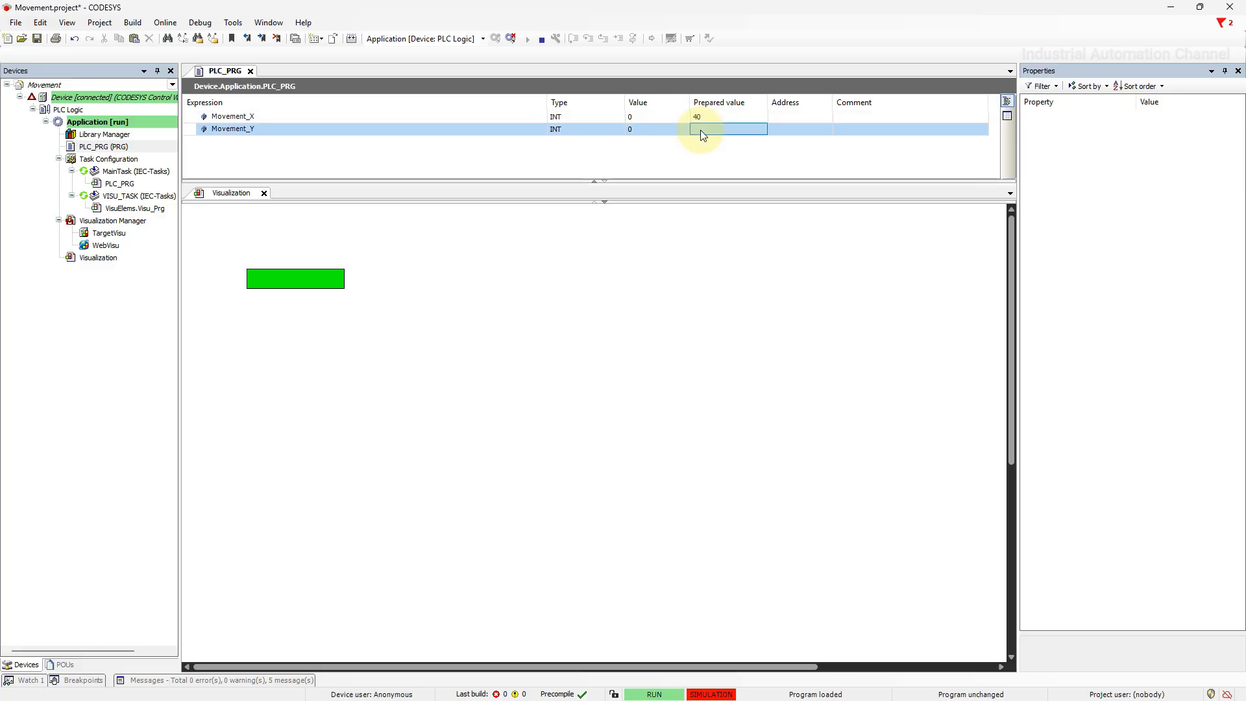
pyautogui.write('40')
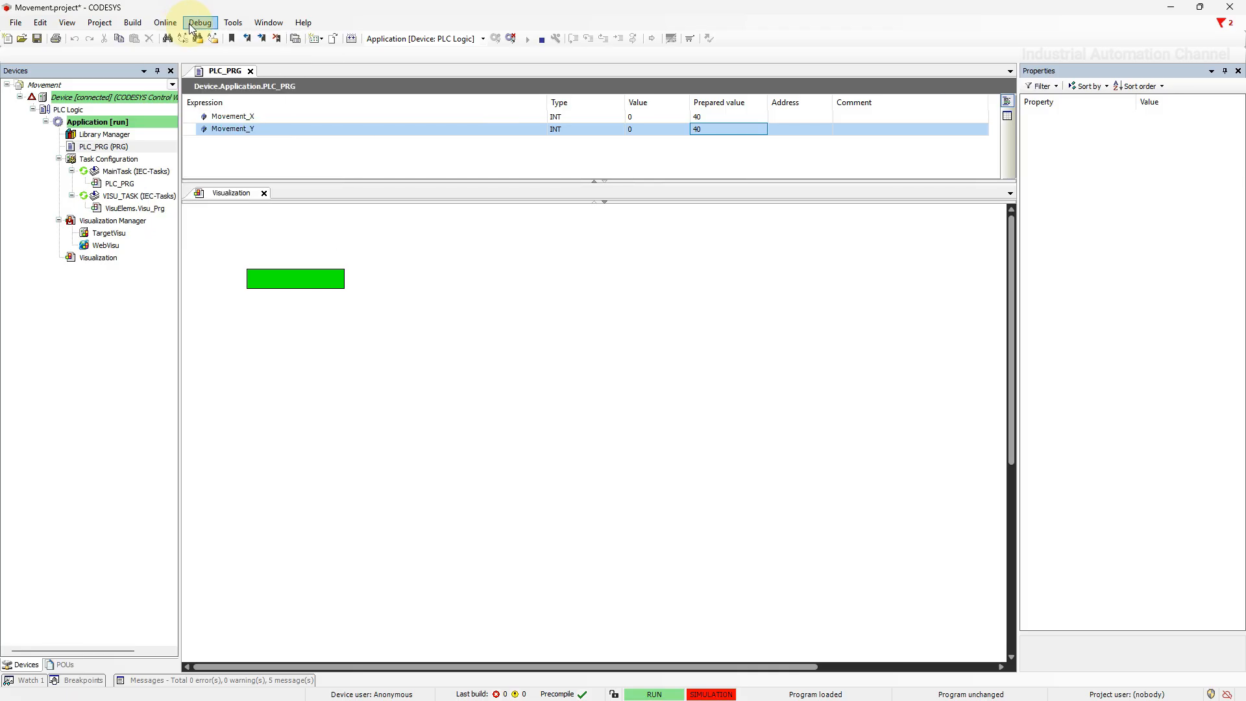
pyautogui.click(200, 22)
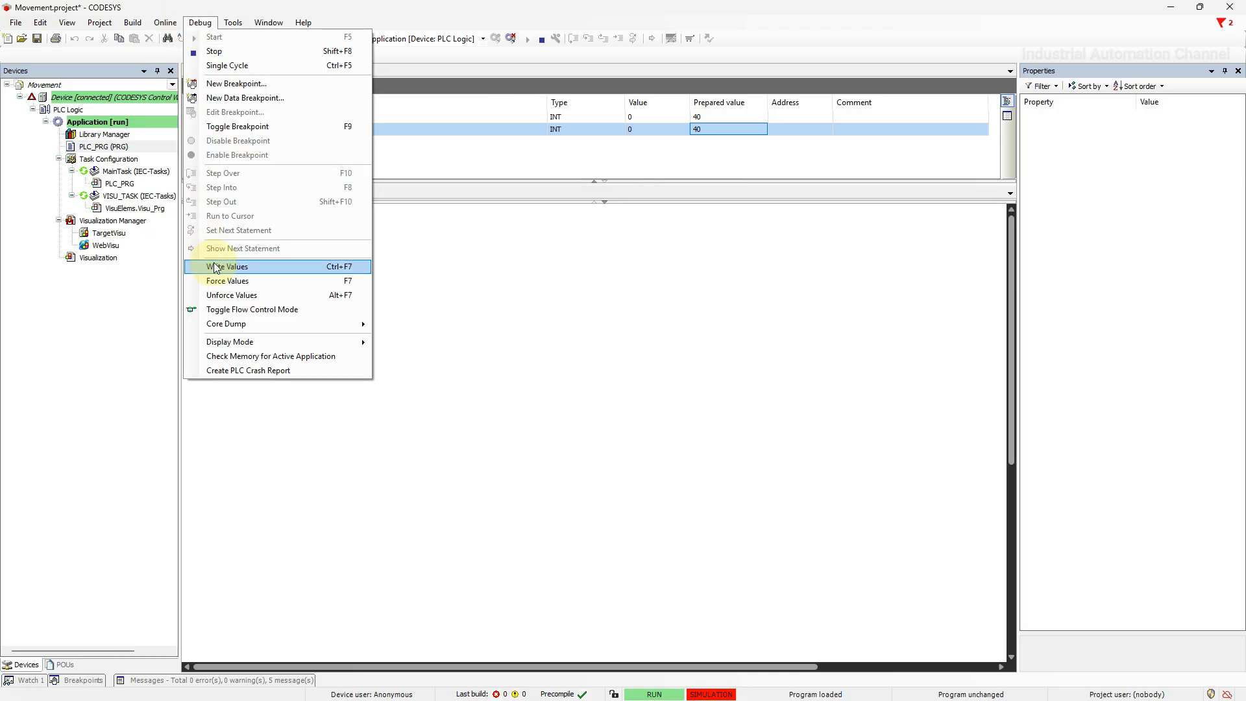
pyautogui.click(227, 267)
pyautogui.write('80')
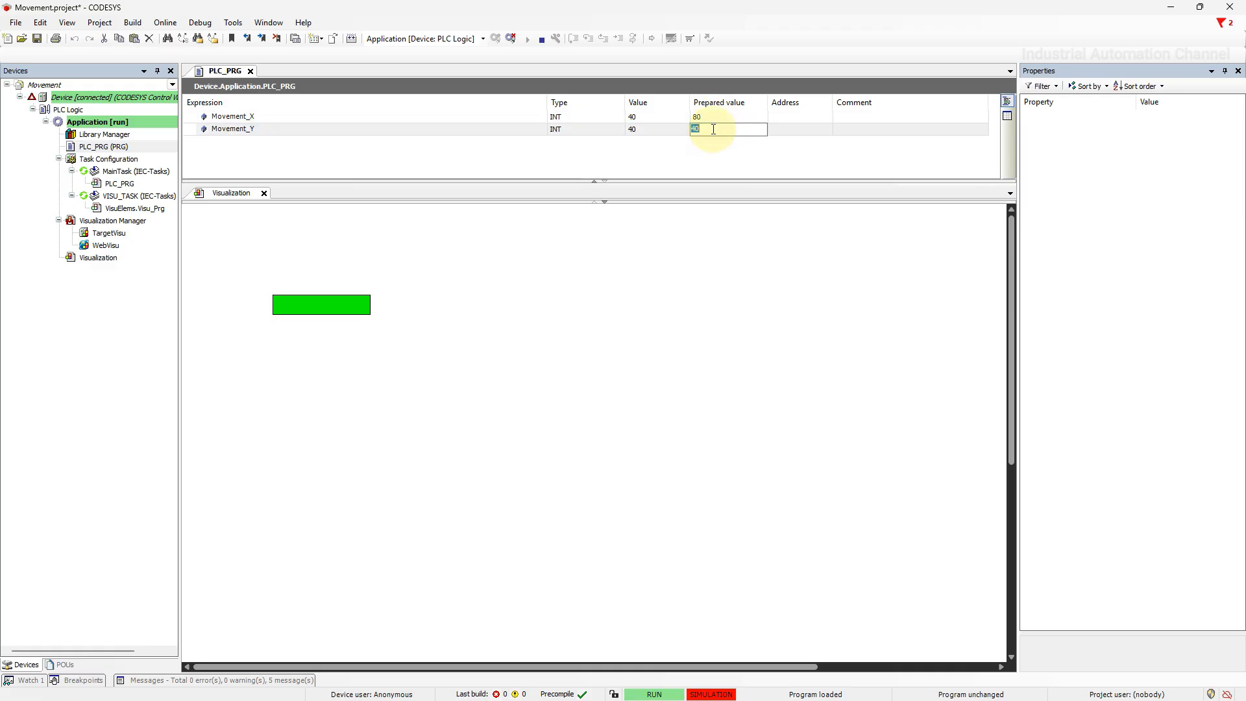
# Prepare 100 for Movement_Y and write the prepared values to the controller
pyautogui.write('100')
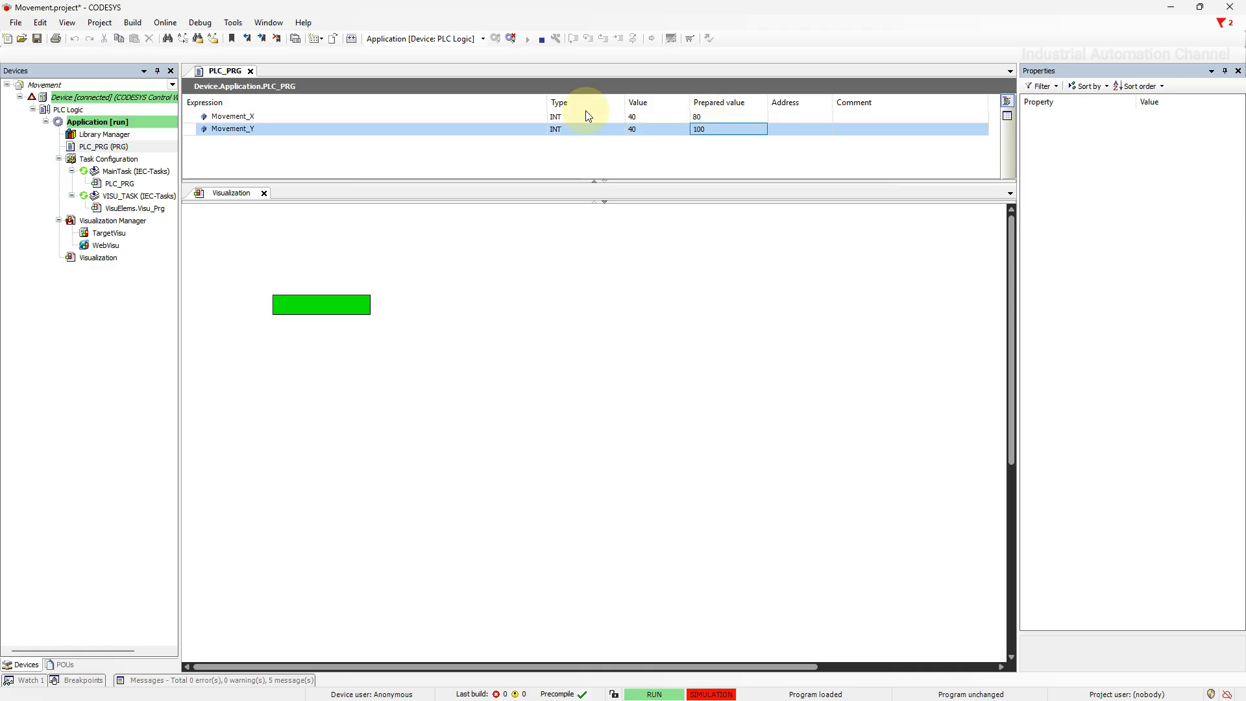
pyautogui.click(200, 23)
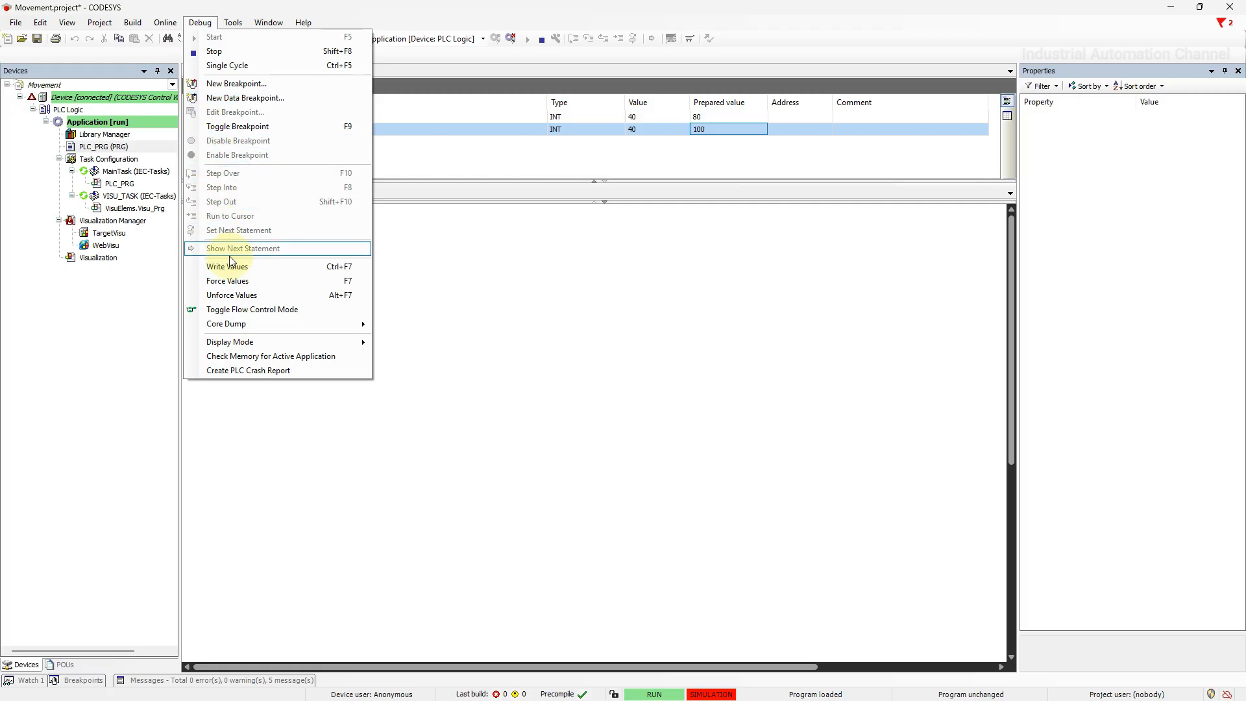
pyautogui.click(227, 265)
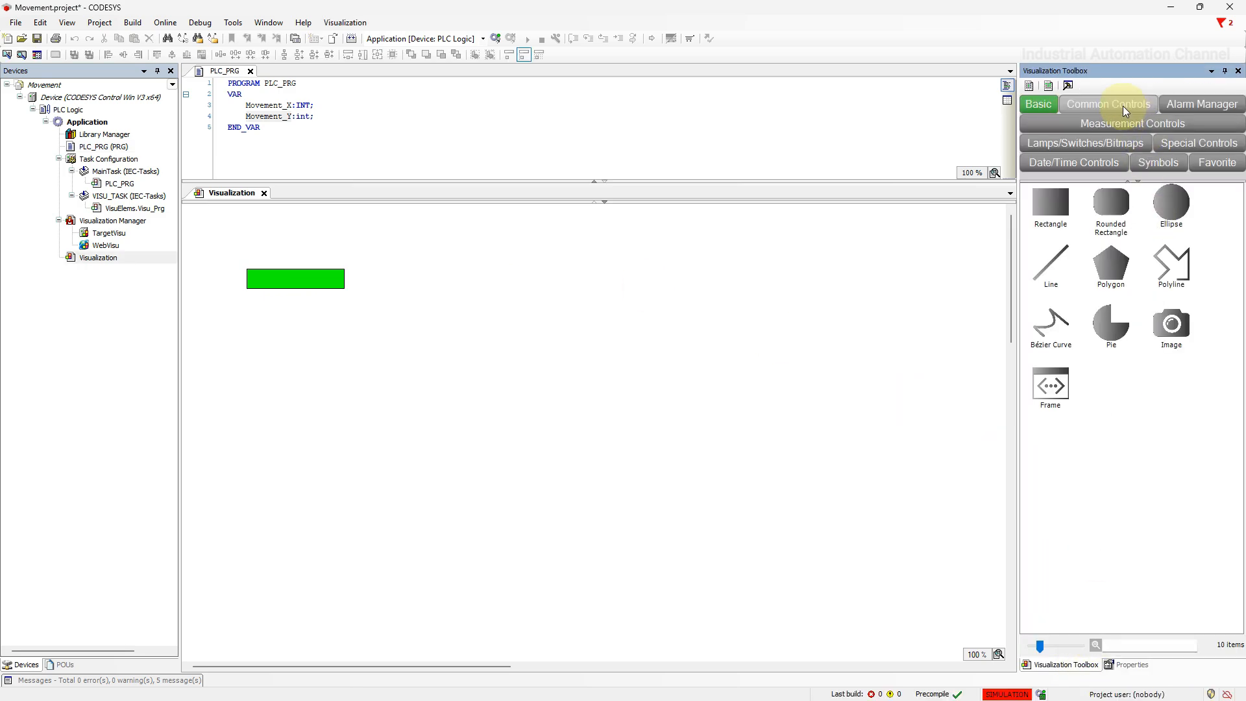
# Place two Sliders and two Labels from Common Controls on the visualization
pyautogui.click(1107, 104)
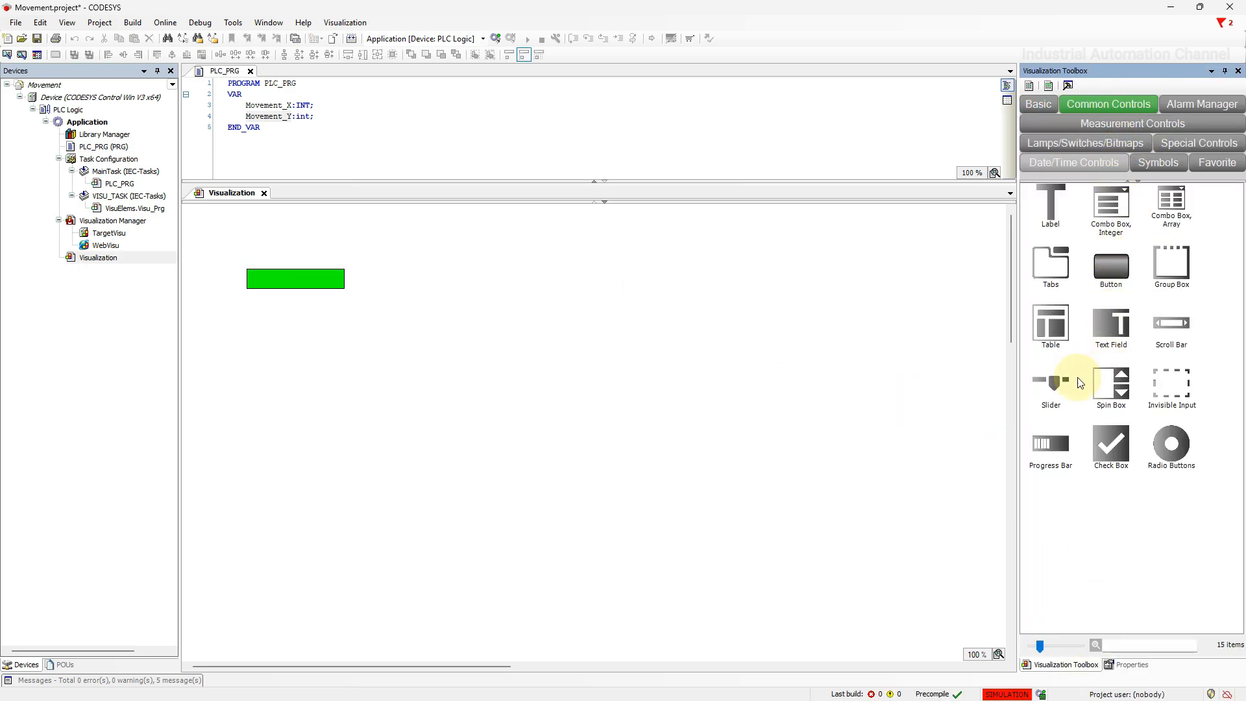
pyautogui.click(1050, 385)
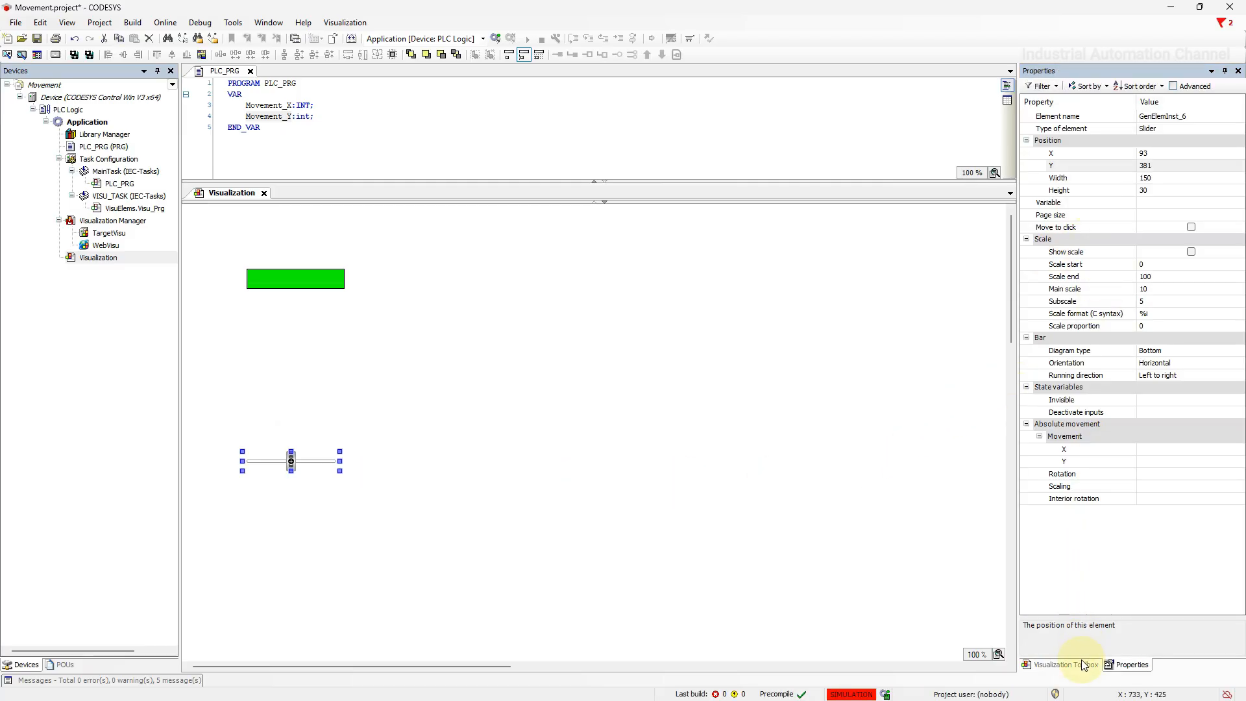
pyautogui.click(1063, 665)
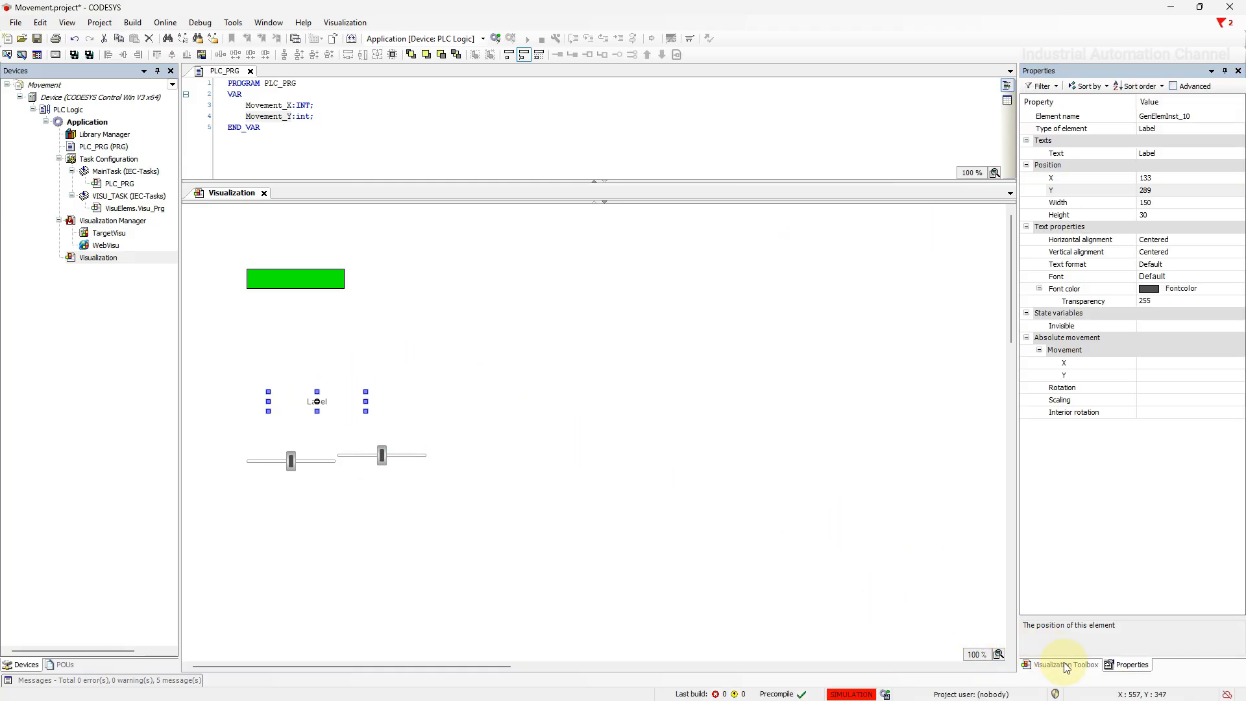
pyautogui.click(1063, 665)
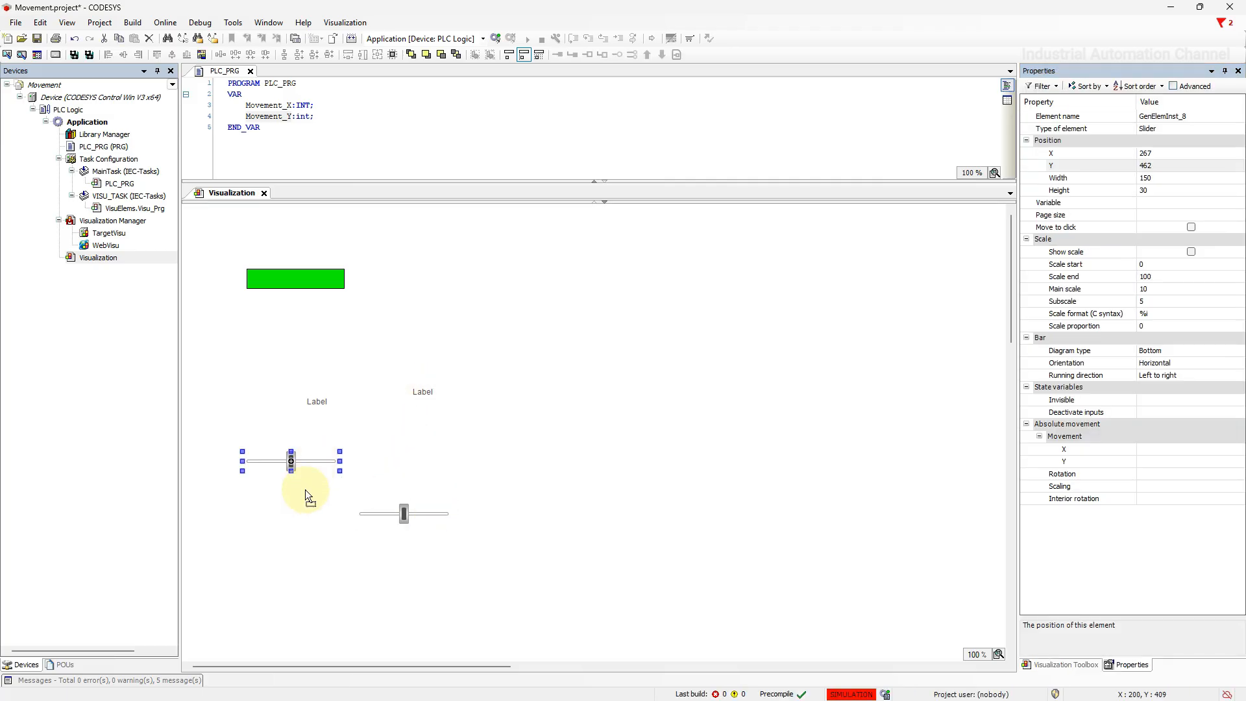
# Rename the labels X_Movement and Y_Movement, positioning each above its slider
pyautogui.doubleClick(316, 401)
pyautogui.write('X')
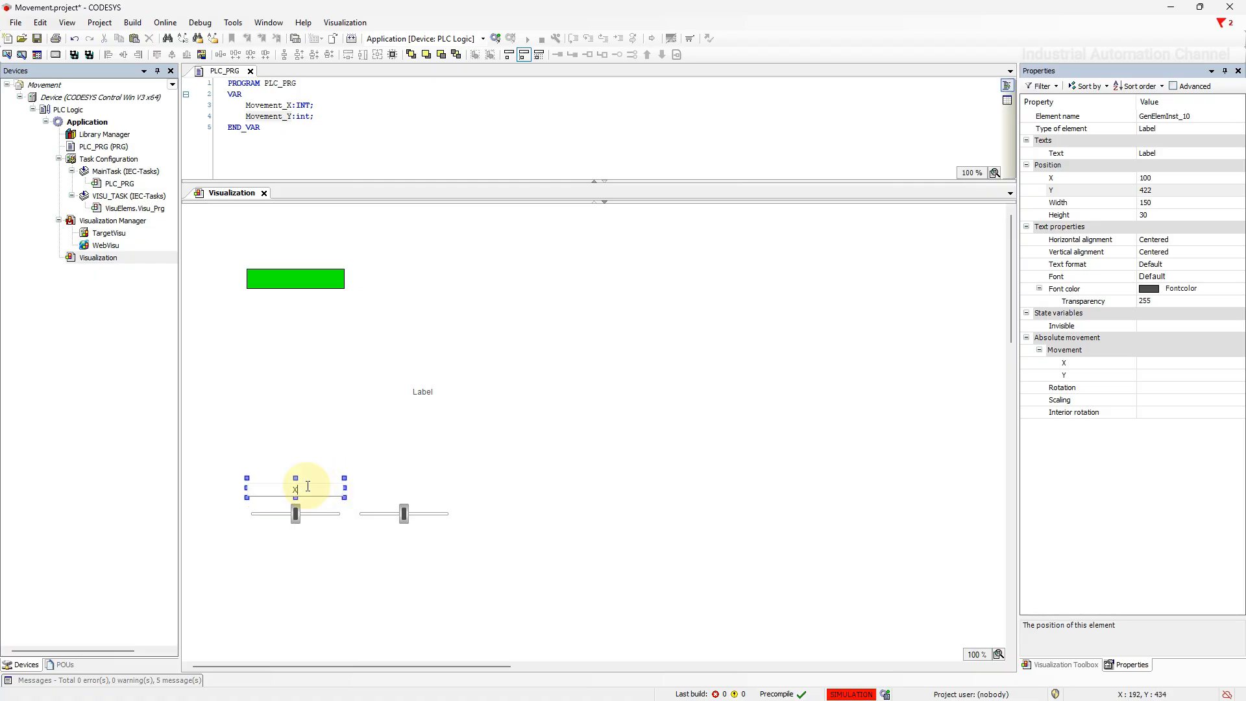
pyautogui.write('_Movement')
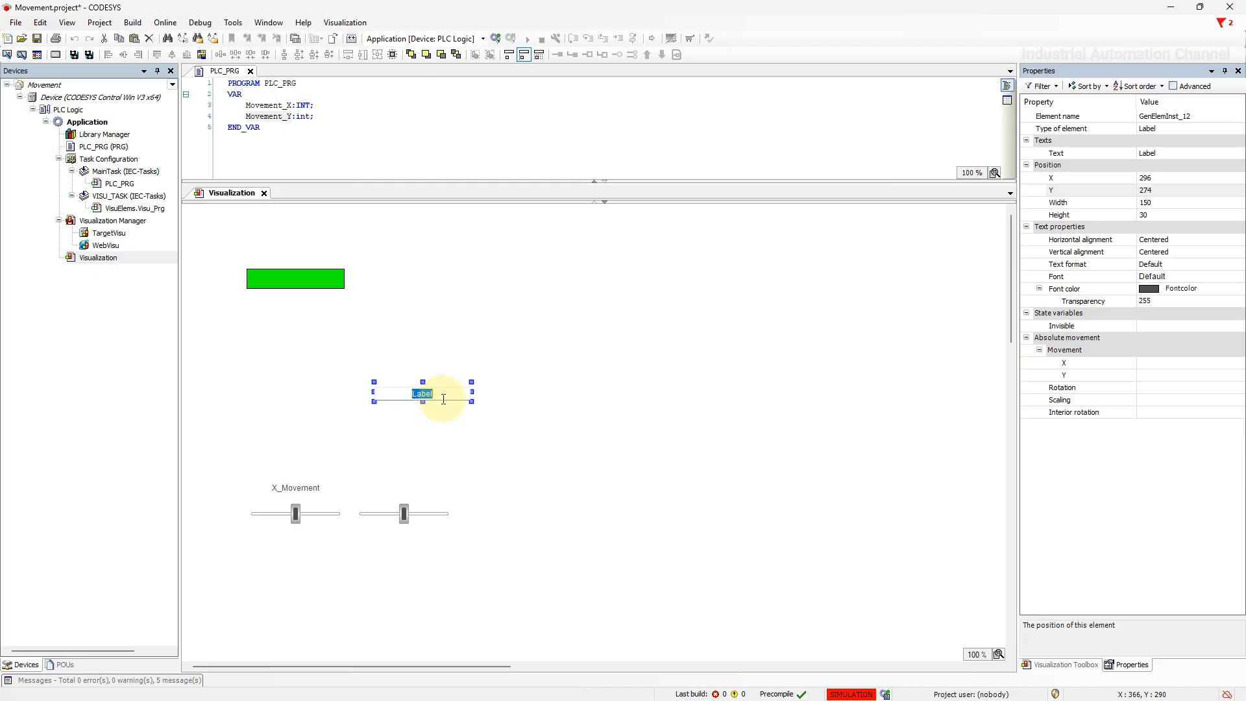
pyautogui.moveTo(424, 393); pyautogui.dragTo(402, 487)
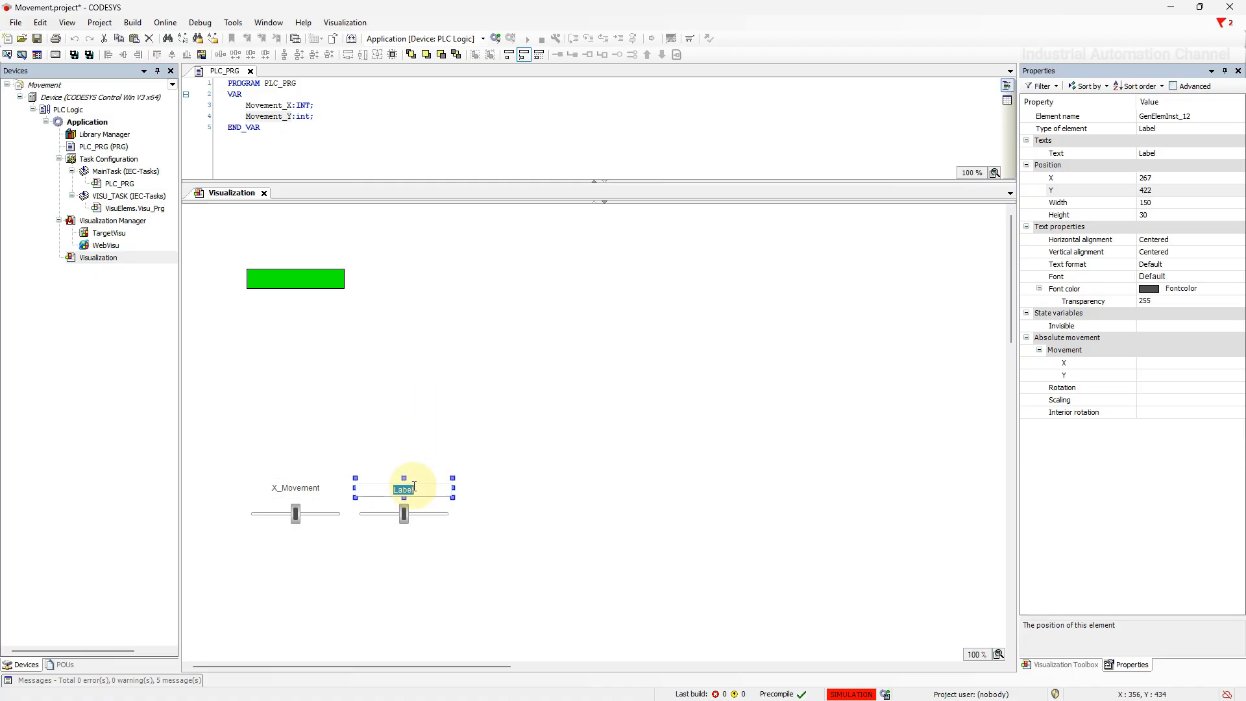
pyautogui.write('Y_Movement')
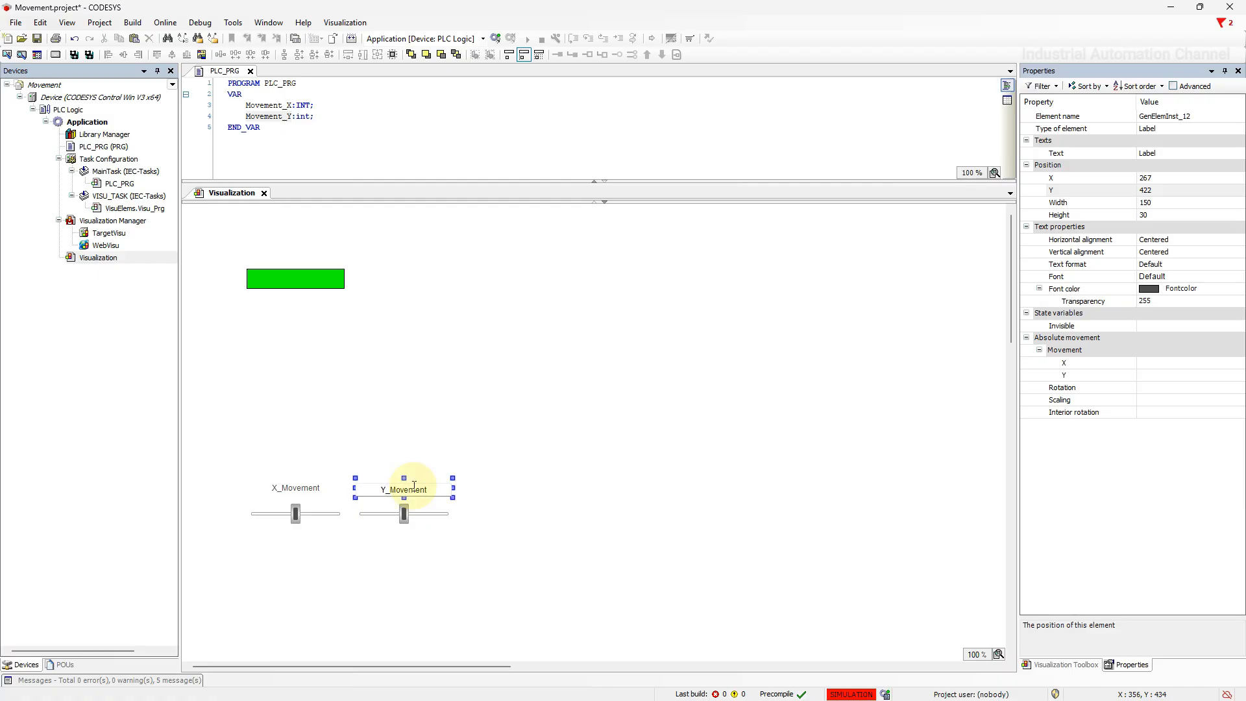
pyautogui.click(294, 513)
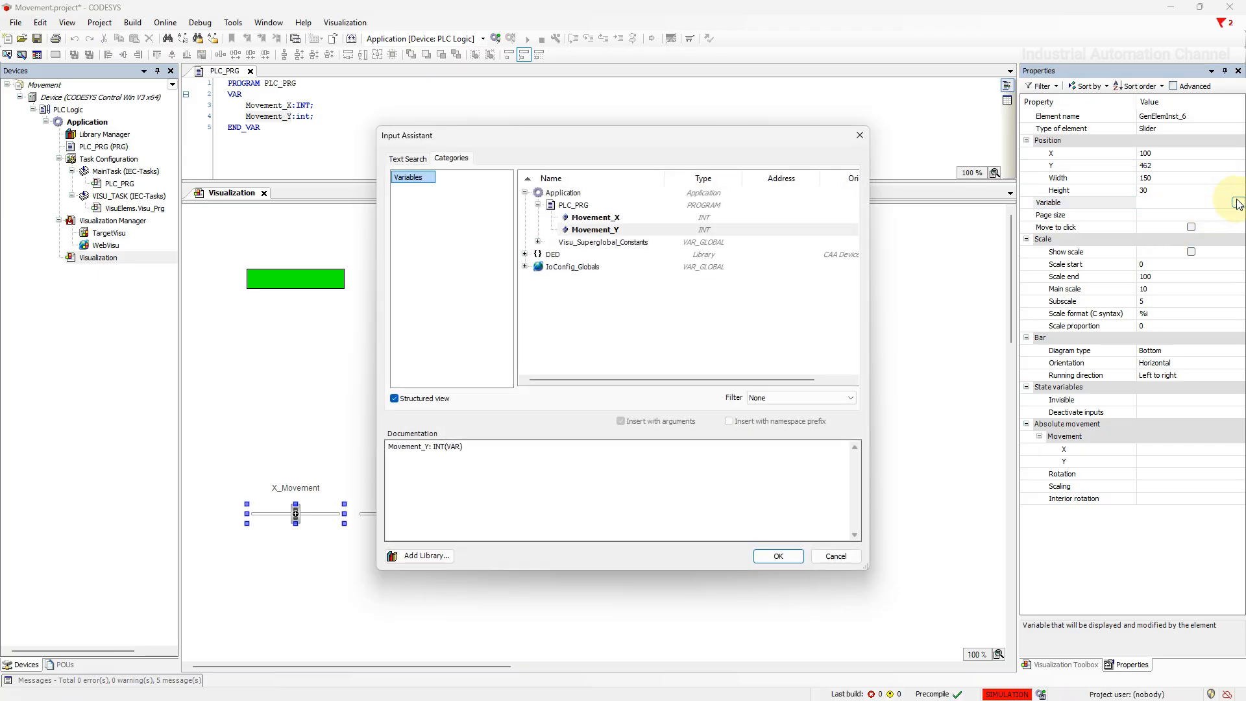
# Bind the sliders to PLC_PRG.Movement_X and PLC_PRG.Movement_Y, each with scale end 1000
pyautogui.click(777, 556)
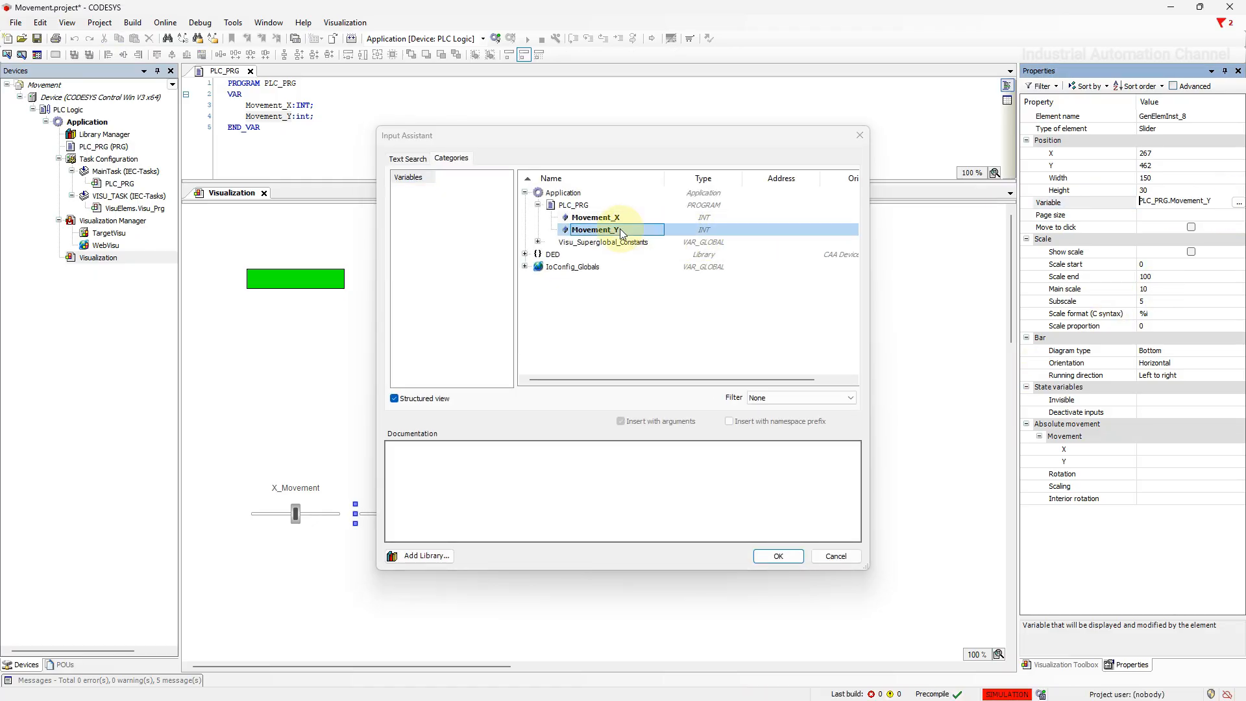
pyautogui.click(776, 556)
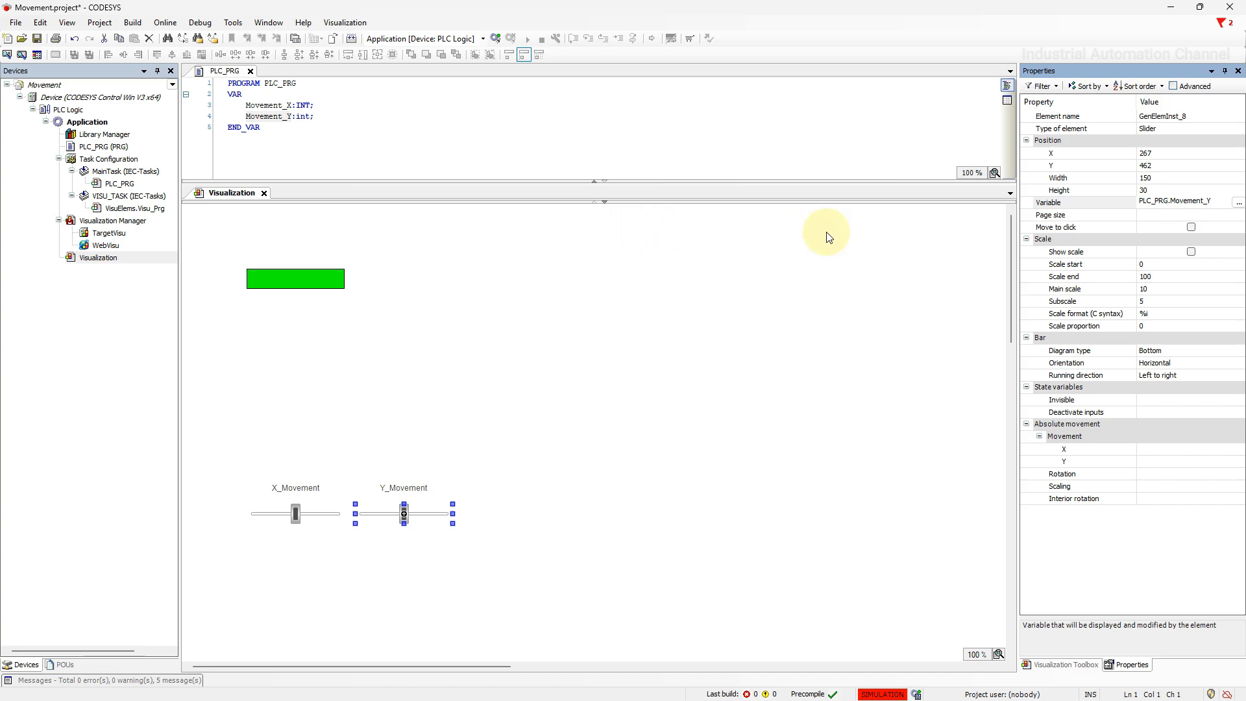
pyautogui.click(1153, 263)
pyautogui.write('0')
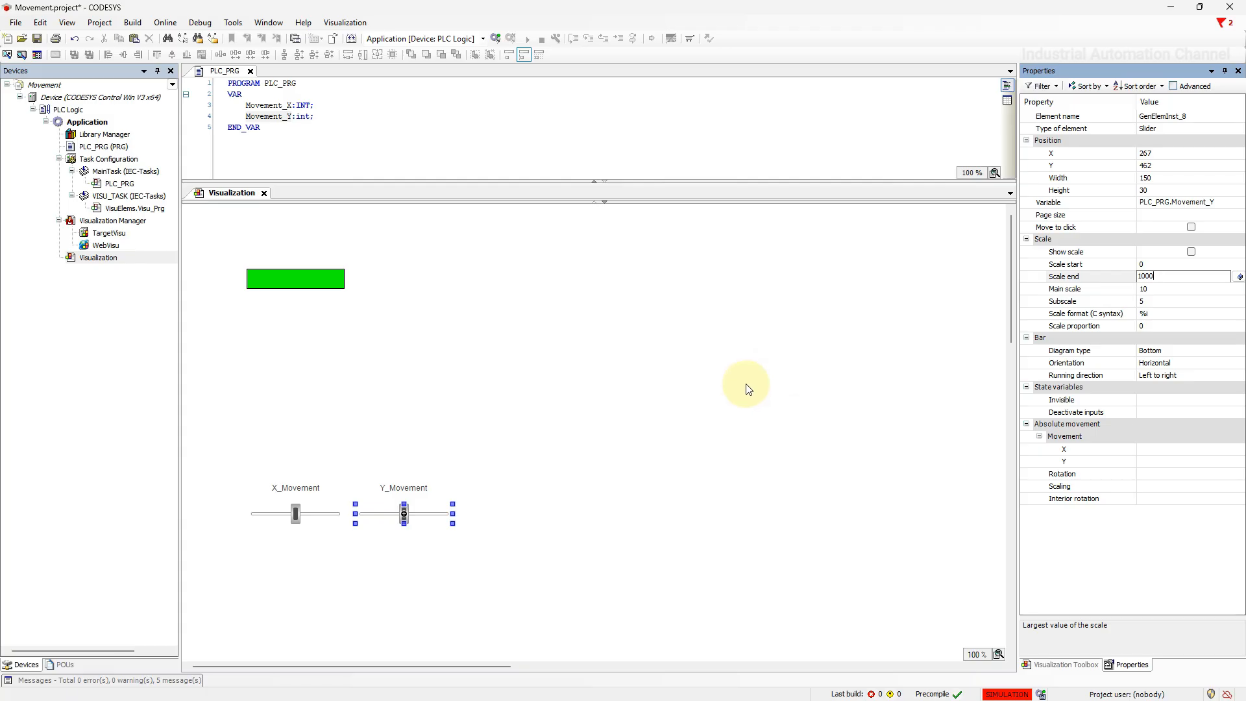
pyautogui.click(296, 513)
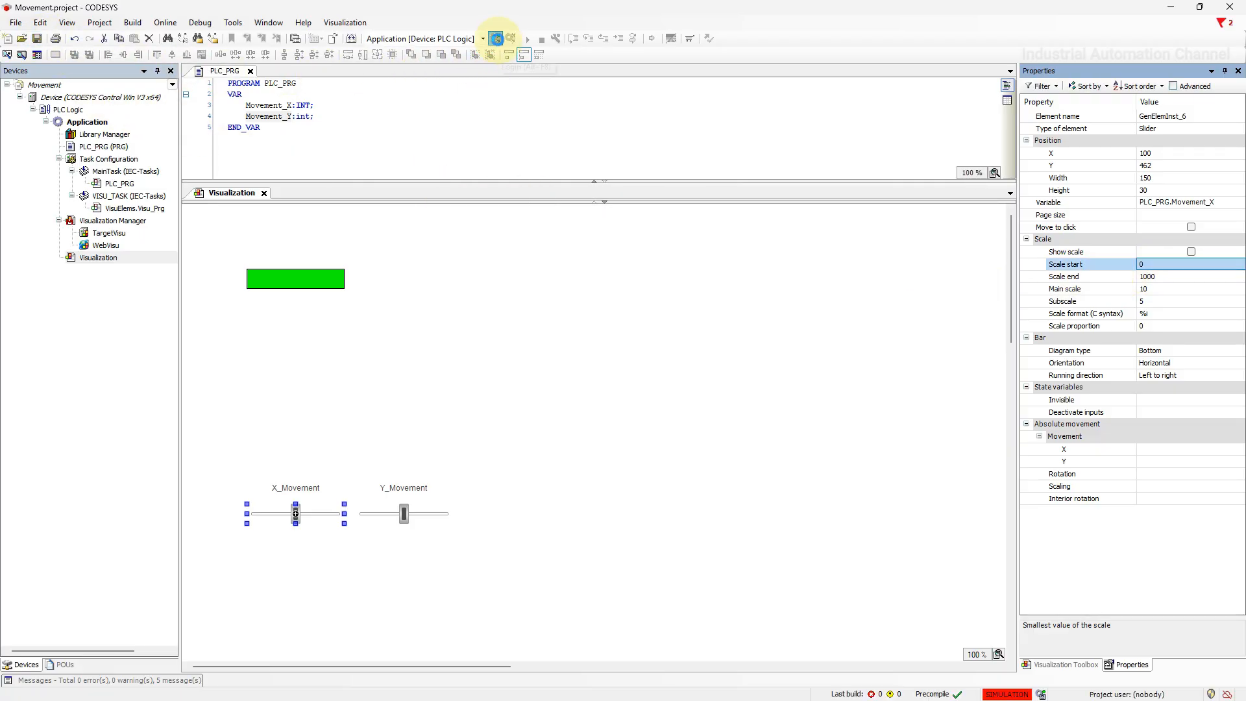
# Log in with online change and drag the X_Movement slider to shift the green rectangle horizontally
pyautogui.click(494, 37)
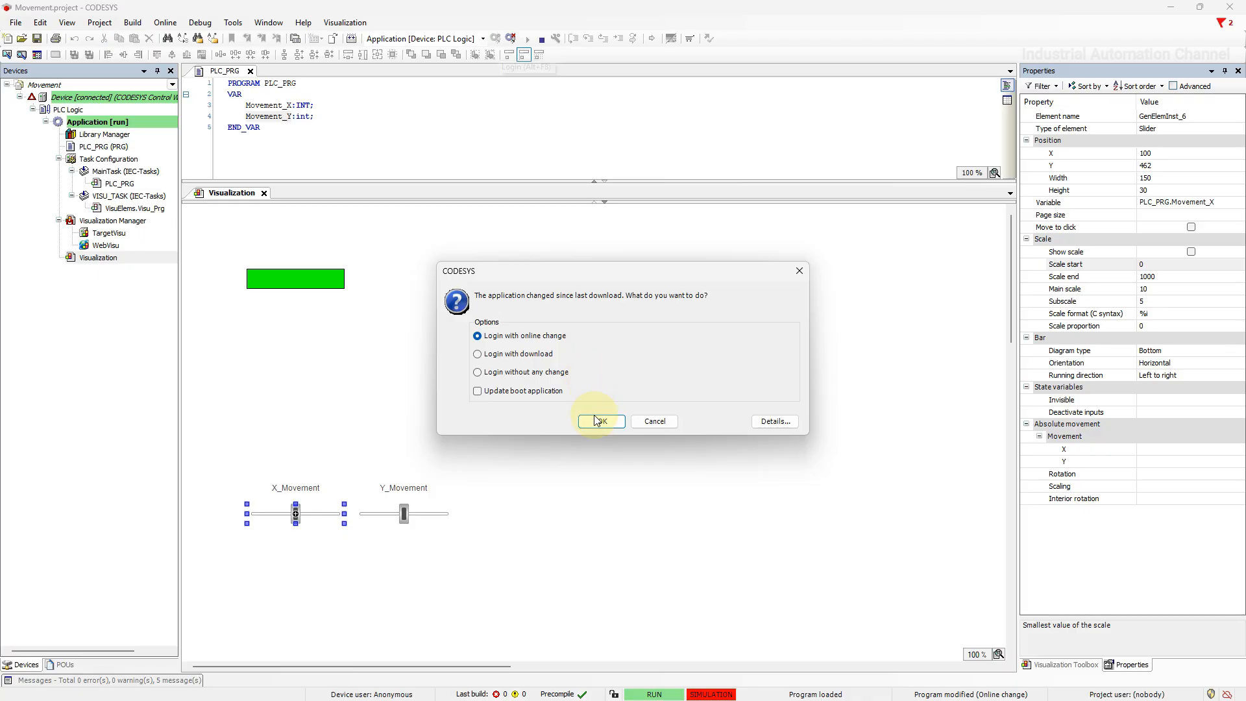
pyautogui.click(599, 420)
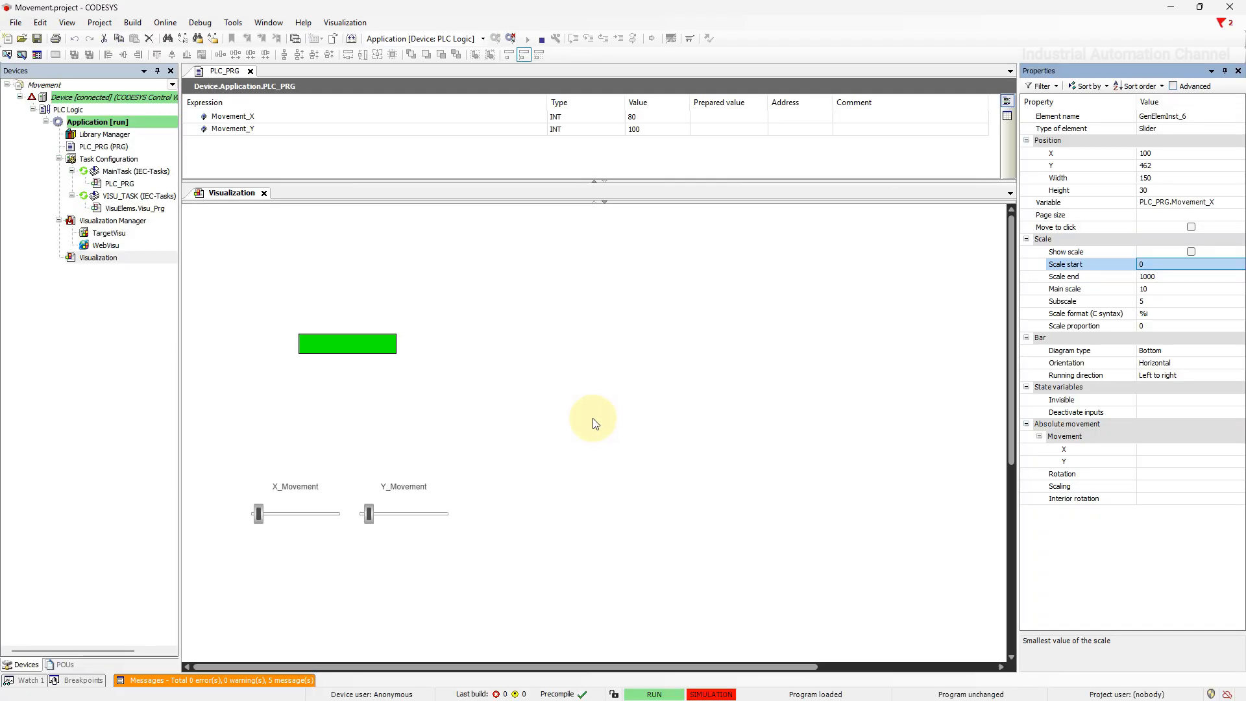
pyautogui.moveTo(258, 514); pyautogui.dragTo(255, 514)
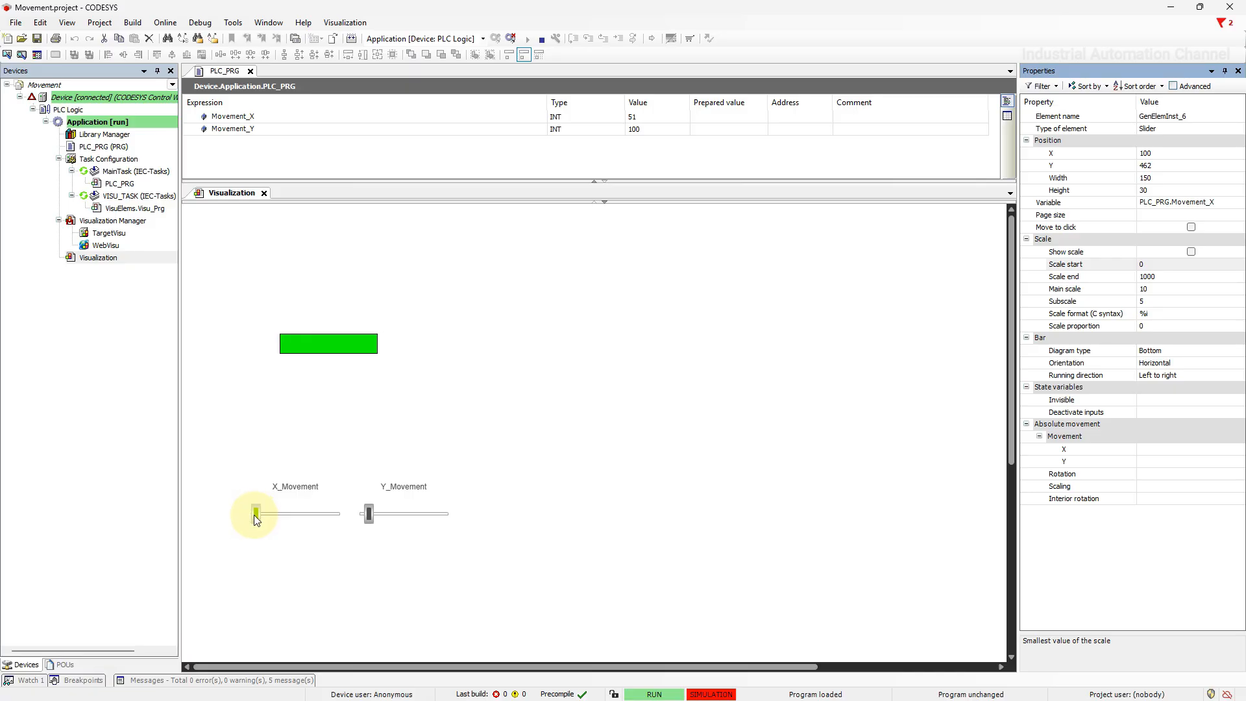
pyautogui.moveTo(254, 514); pyautogui.dragTo(281, 514)
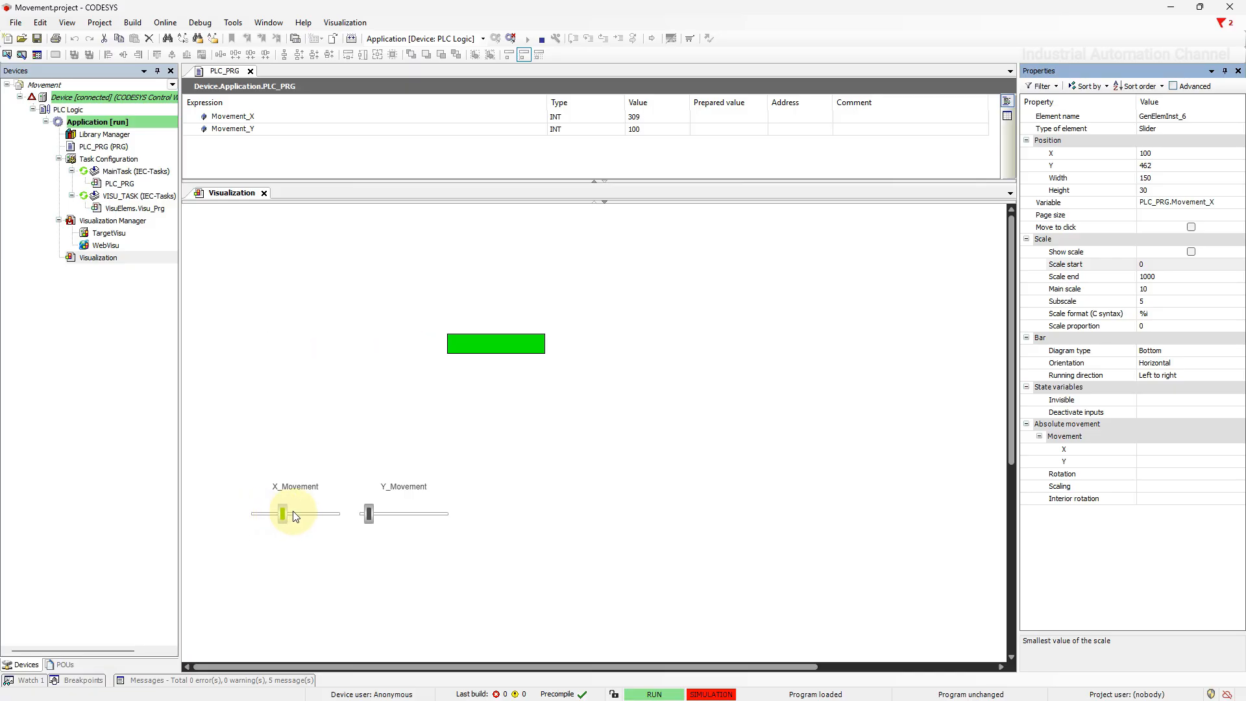
pyautogui.moveTo(282, 514); pyautogui.dragTo(306, 514)
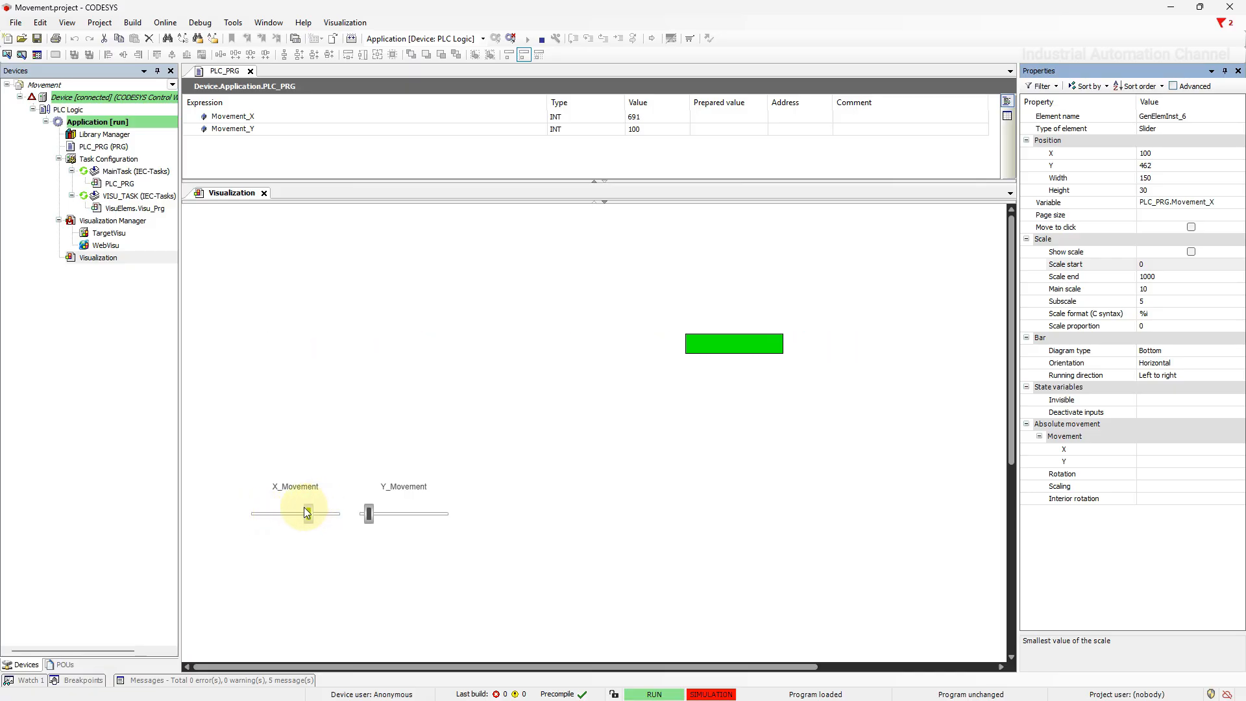
# Drag the Y_Movement slider to move the green rectangle up and down
pyautogui.moveTo(307, 512); pyautogui.dragTo(288, 512)
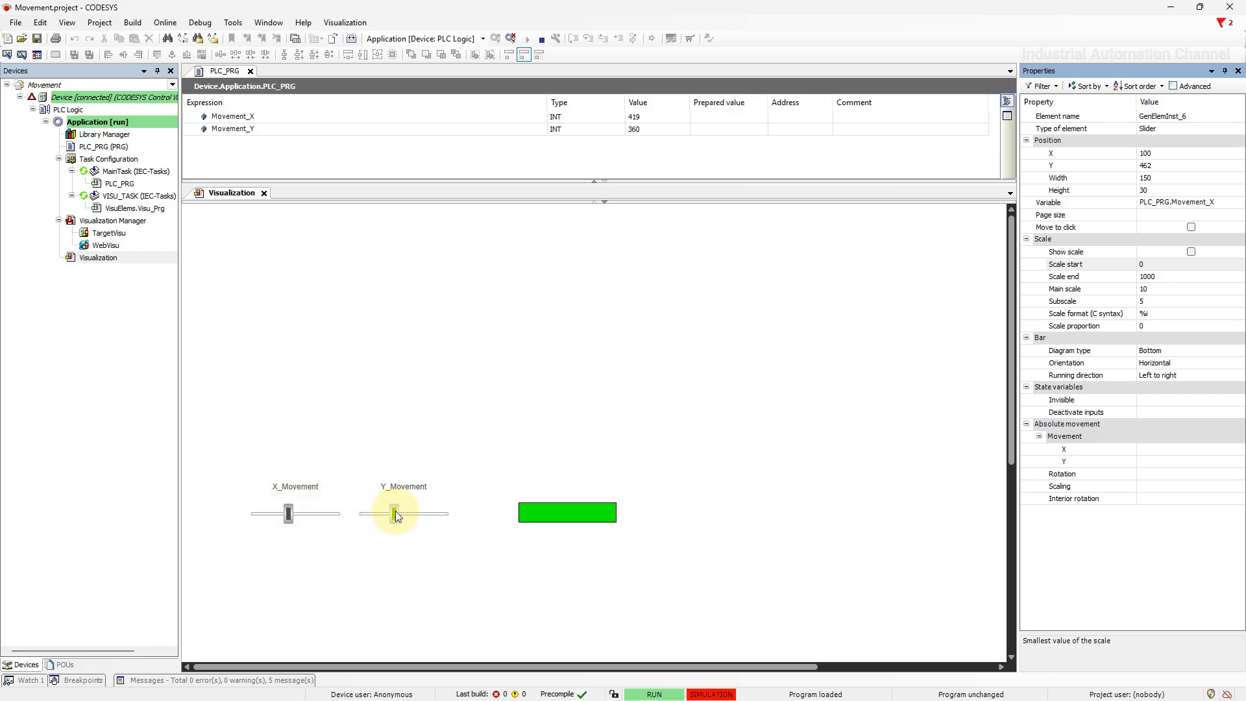
pyautogui.moveTo(394, 511); pyautogui.dragTo(367, 511)
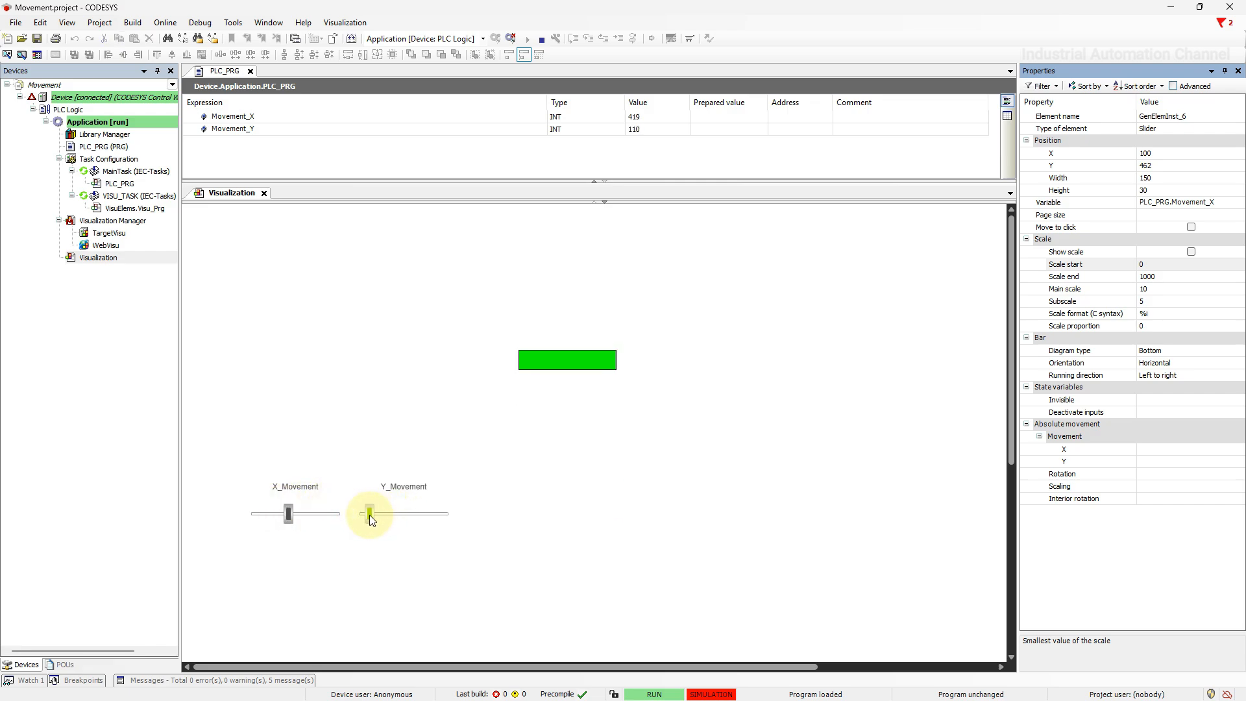
pyautogui.moveTo(370, 512); pyautogui.dragTo(404, 513)
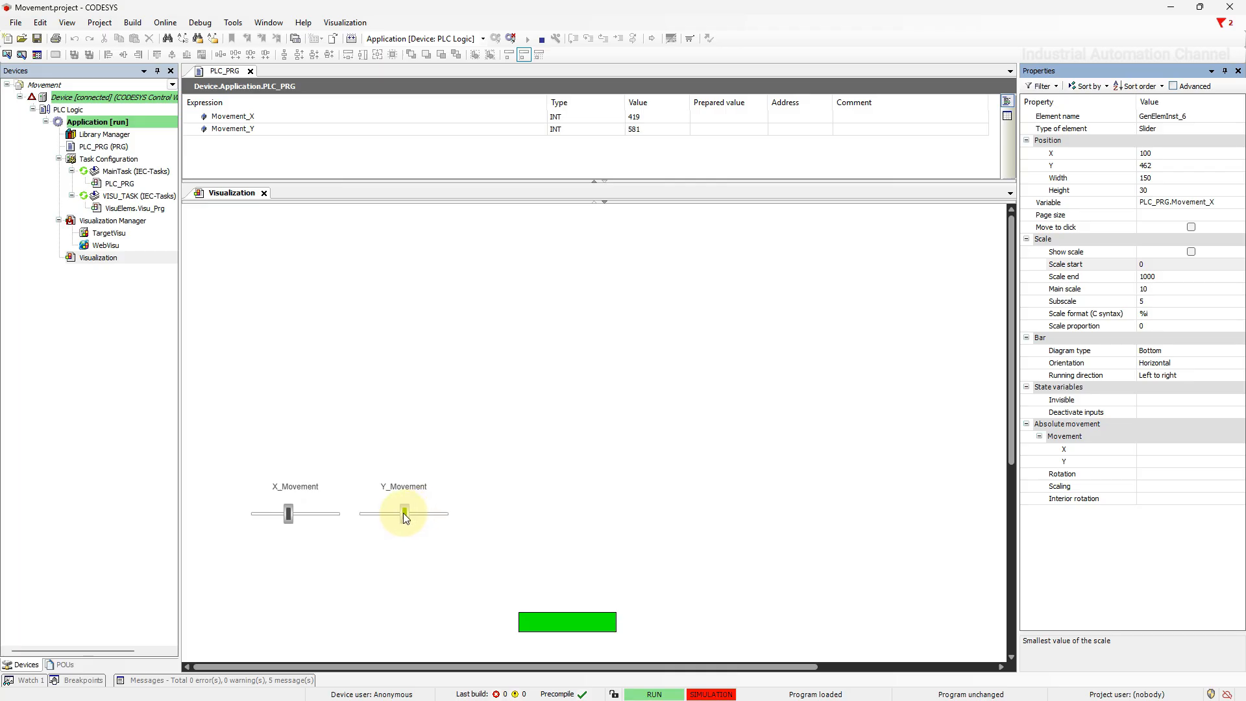
pyautogui.moveTo(404, 512); pyautogui.dragTo(368, 513)
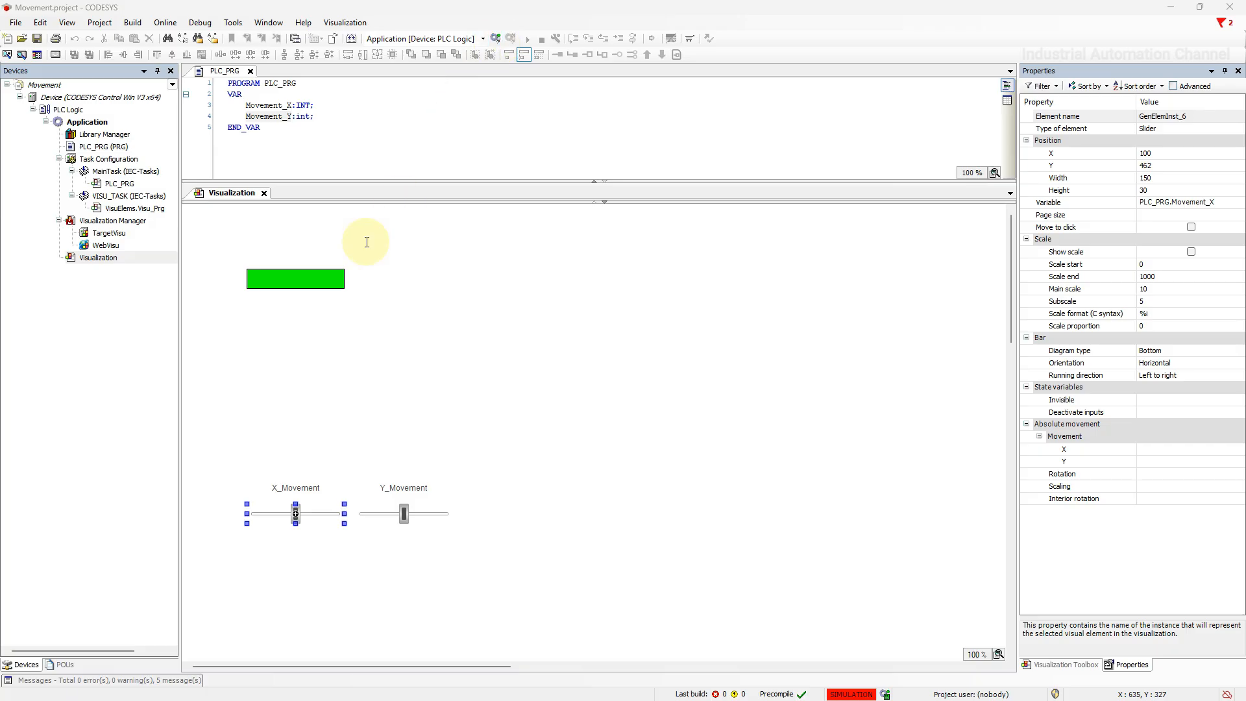
# Drag the green rectangle's rotation point below it and start a new PLC_PRG declaration line
pyautogui.click(295, 279)
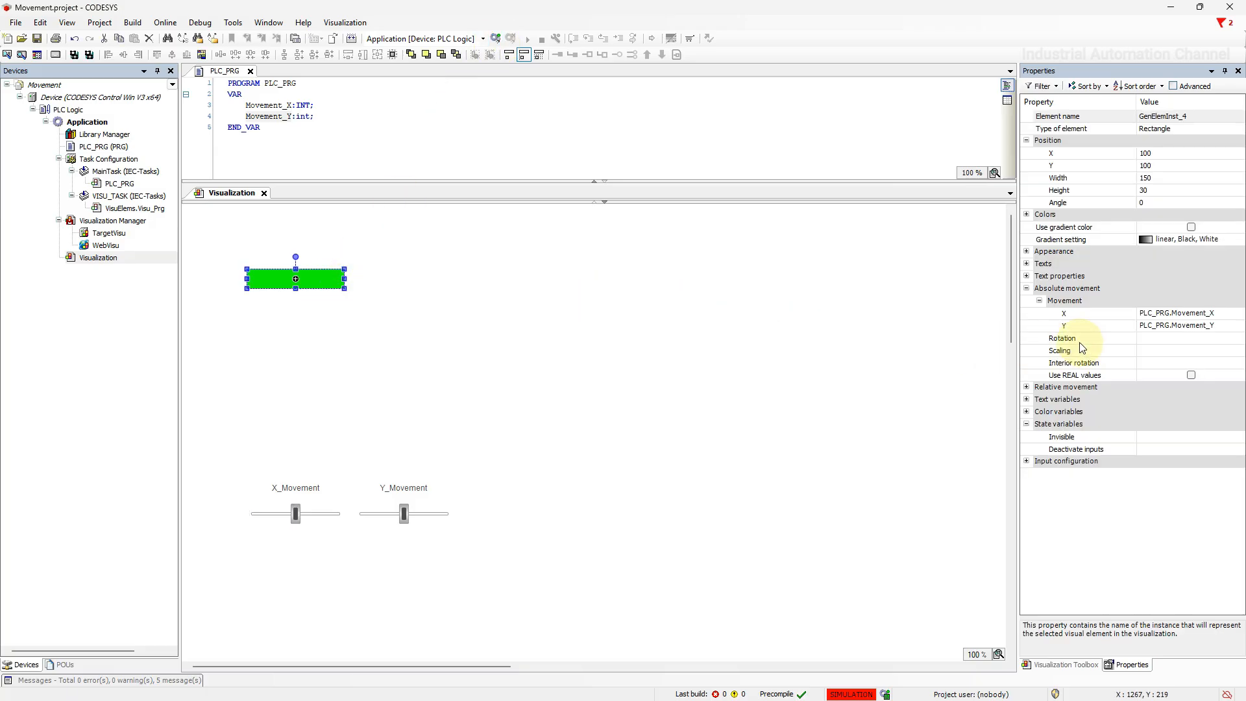
pyautogui.click(1081, 337)
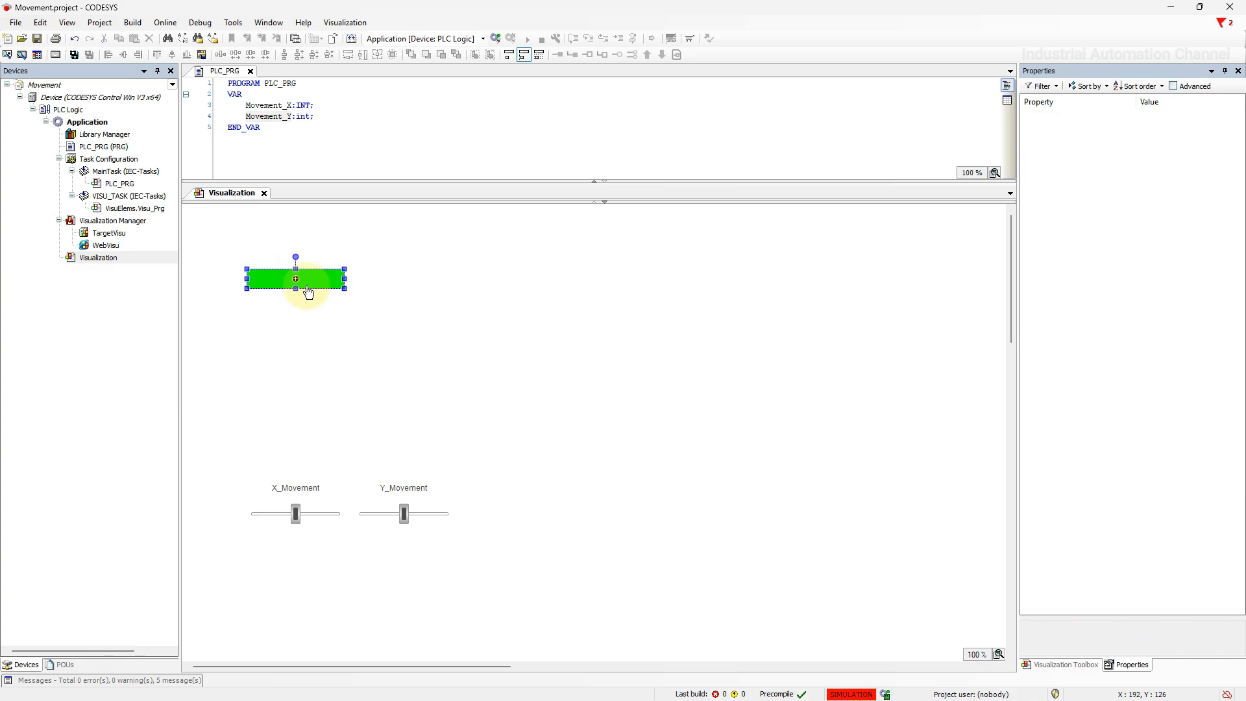
pyautogui.click(295, 277)
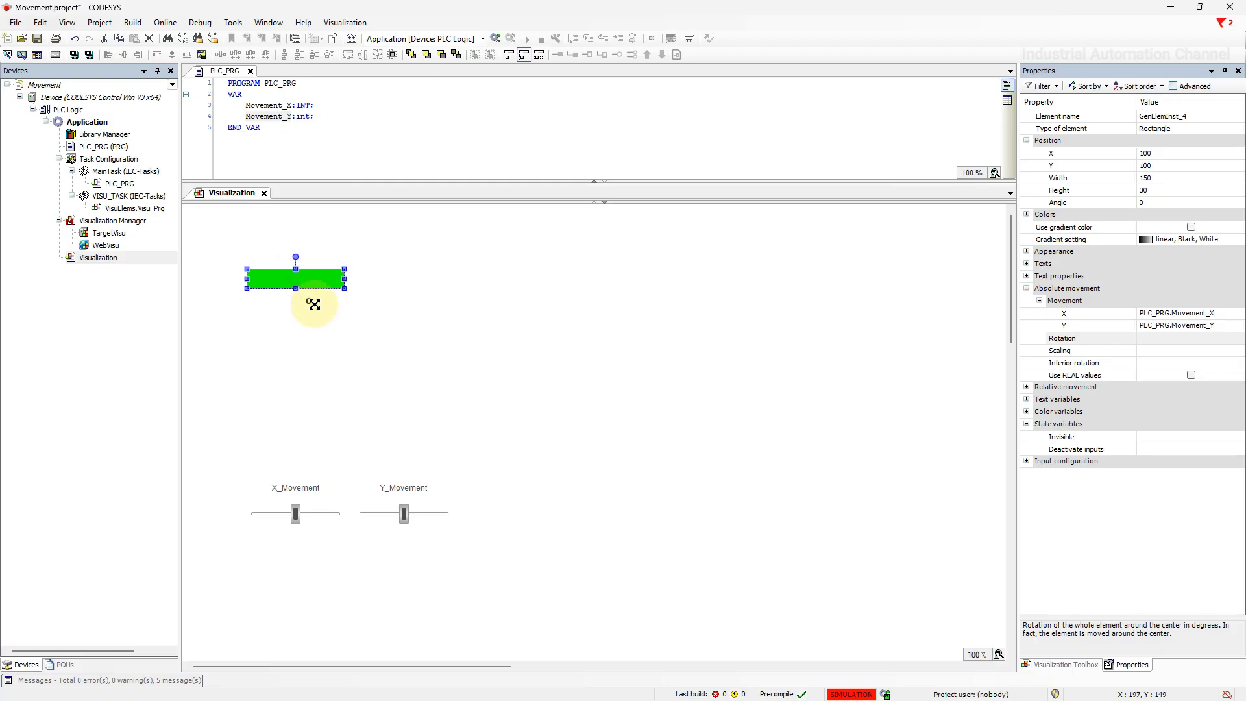
pyautogui.moveTo(325, 319)
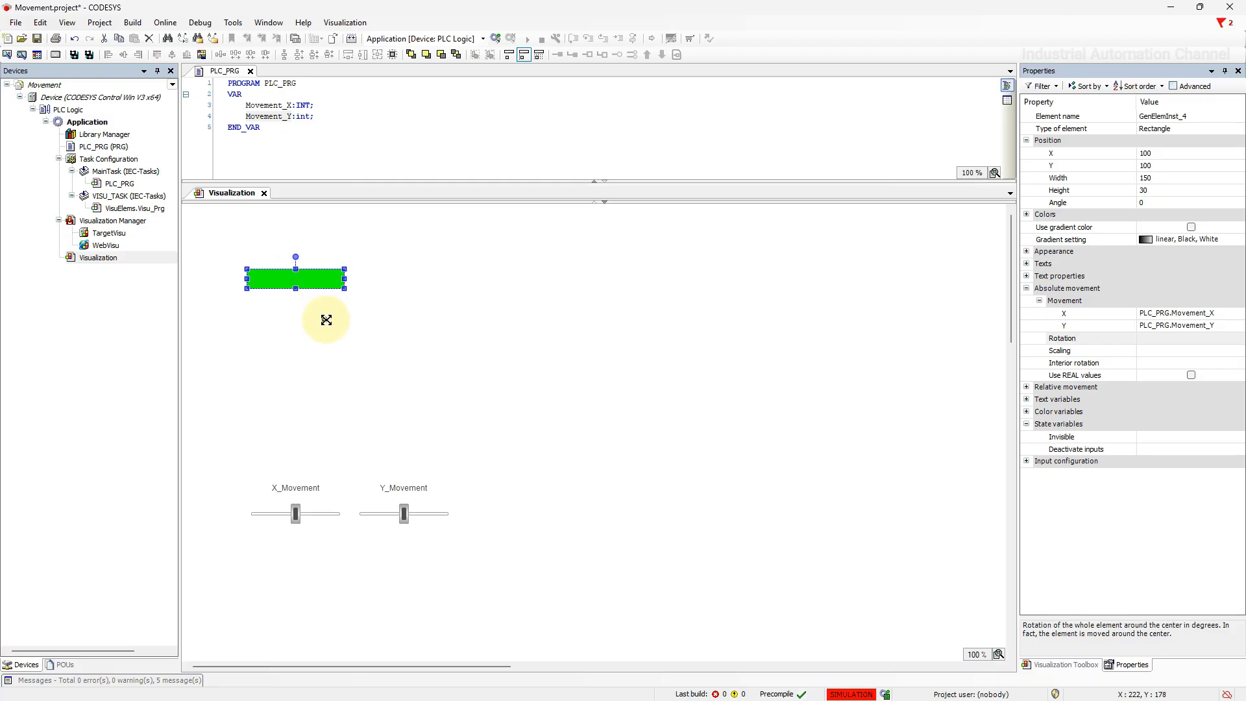
pyautogui.moveTo(329, 310)
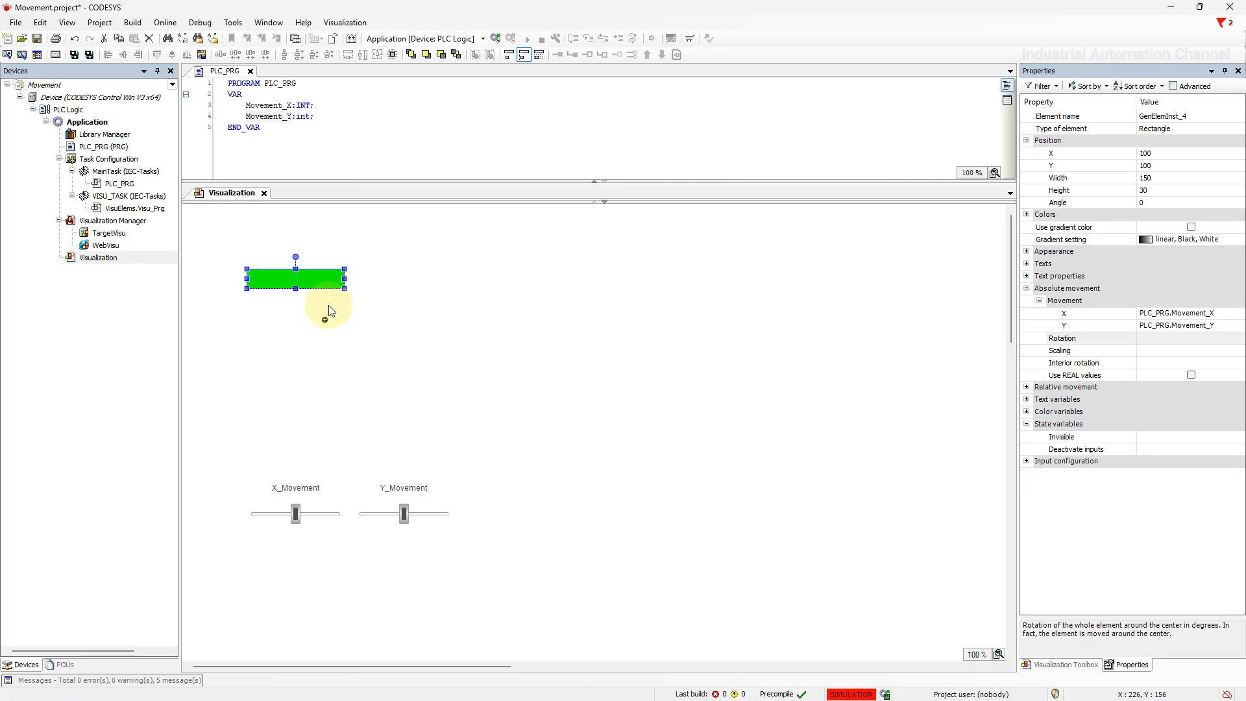
pyautogui.click(316, 116)
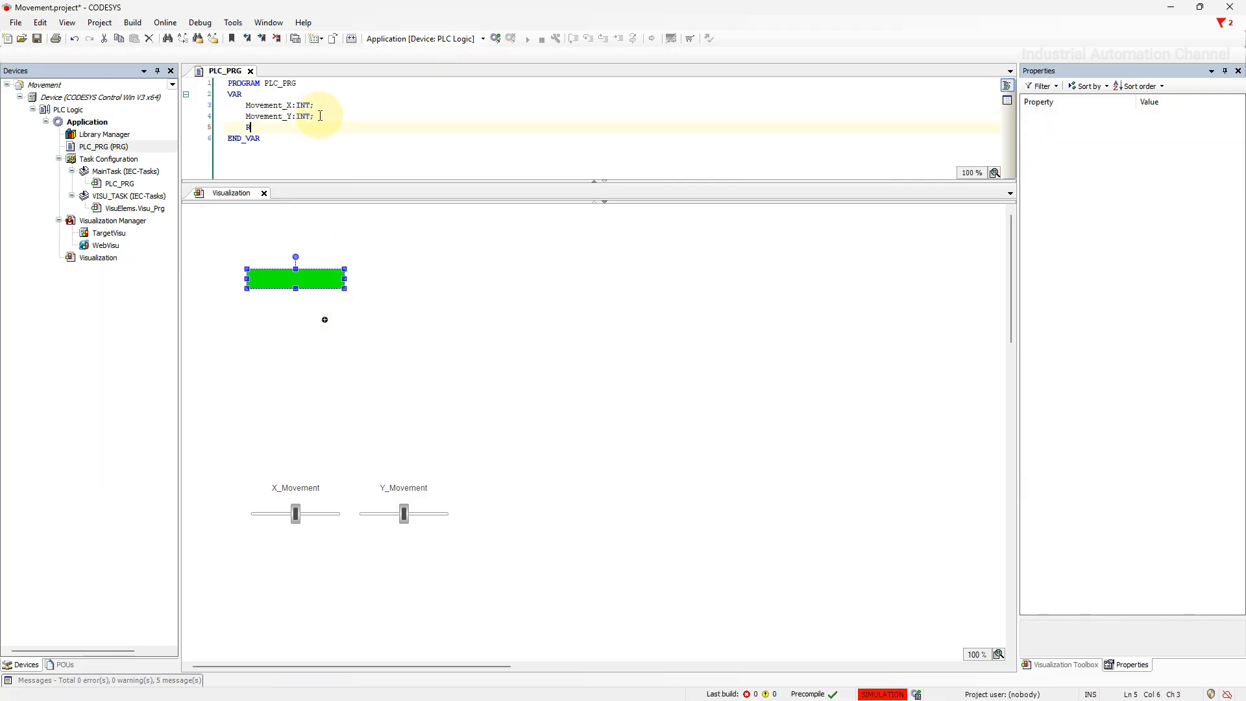
# Declare Rotation:INT in PLC_PRG and bind the rectangle's Absolute movement Rotation to PLC_PRG.Rotation
pyautogui.write('Rotation')
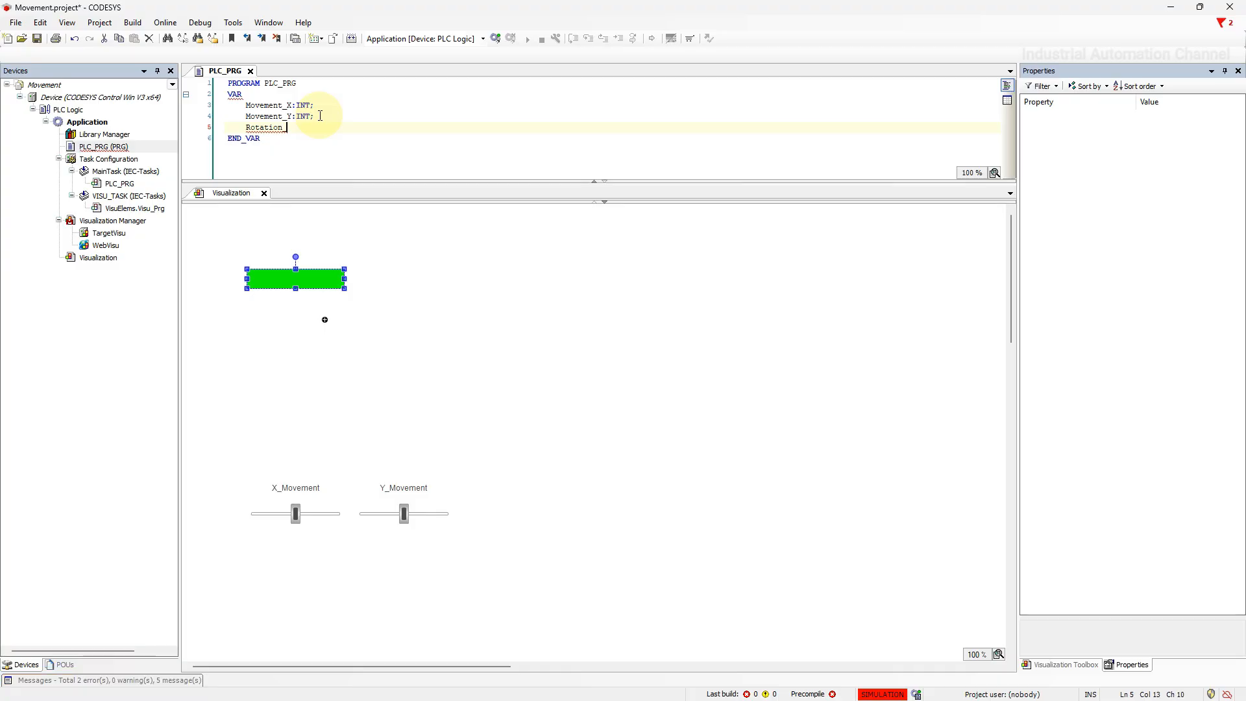
pyautogui.write('int;')
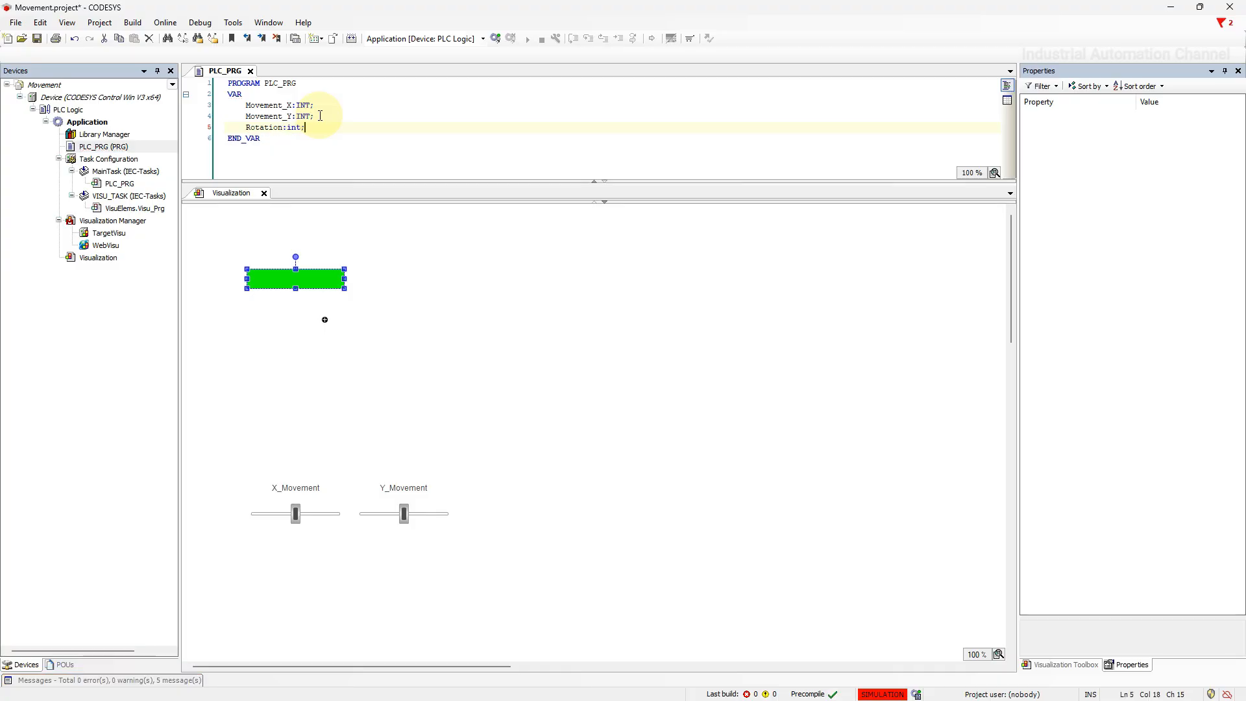
pyautogui.click(295, 279)
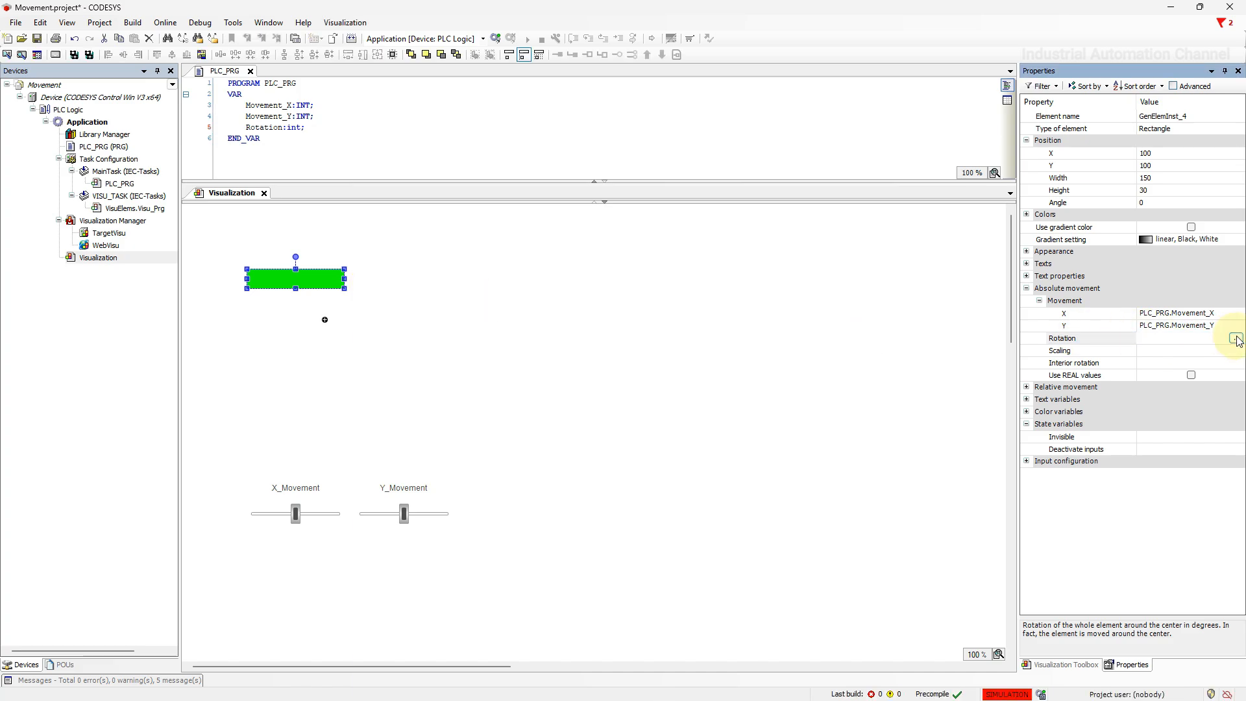
pyautogui.click(1236, 337)
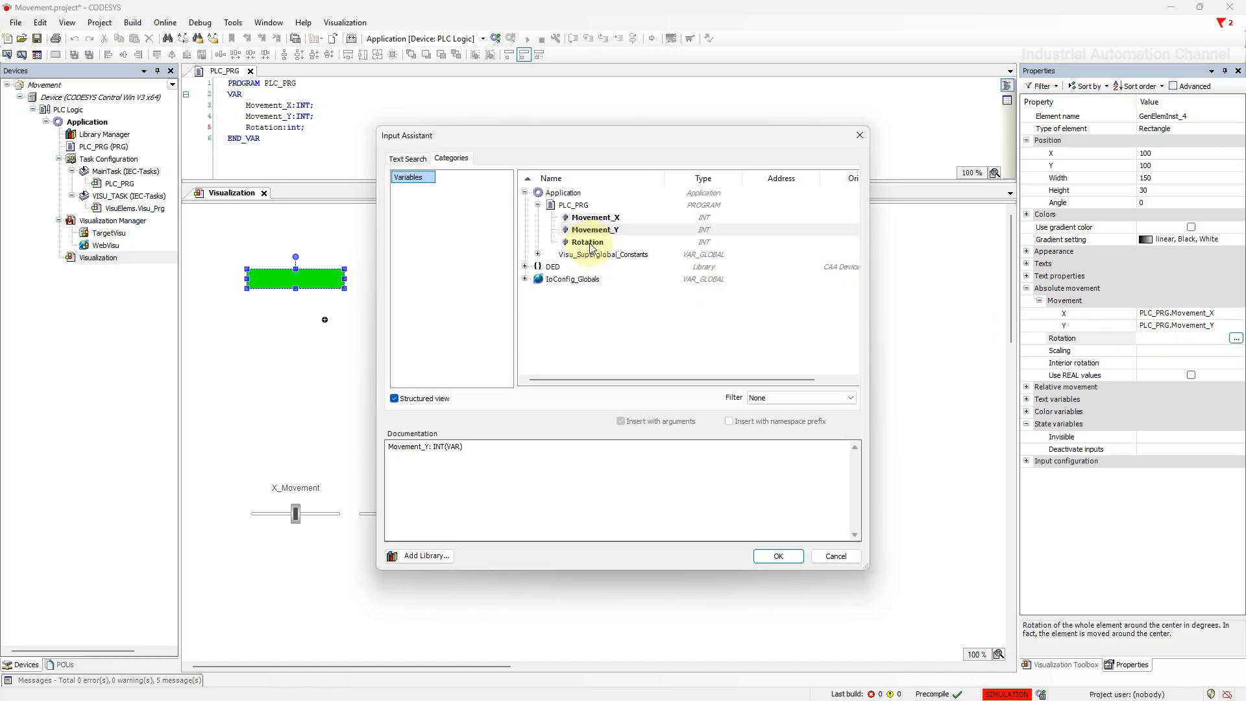
pyautogui.click(777, 555)
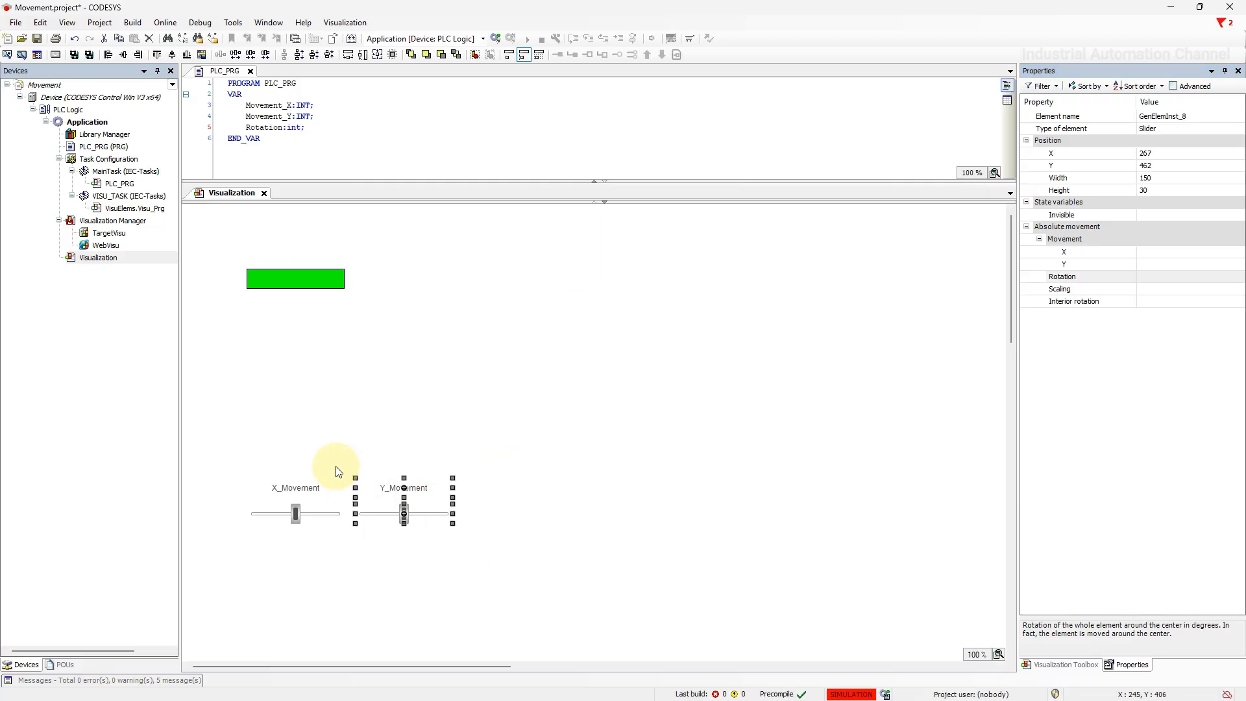
pyautogui.moveTo(392, 489)
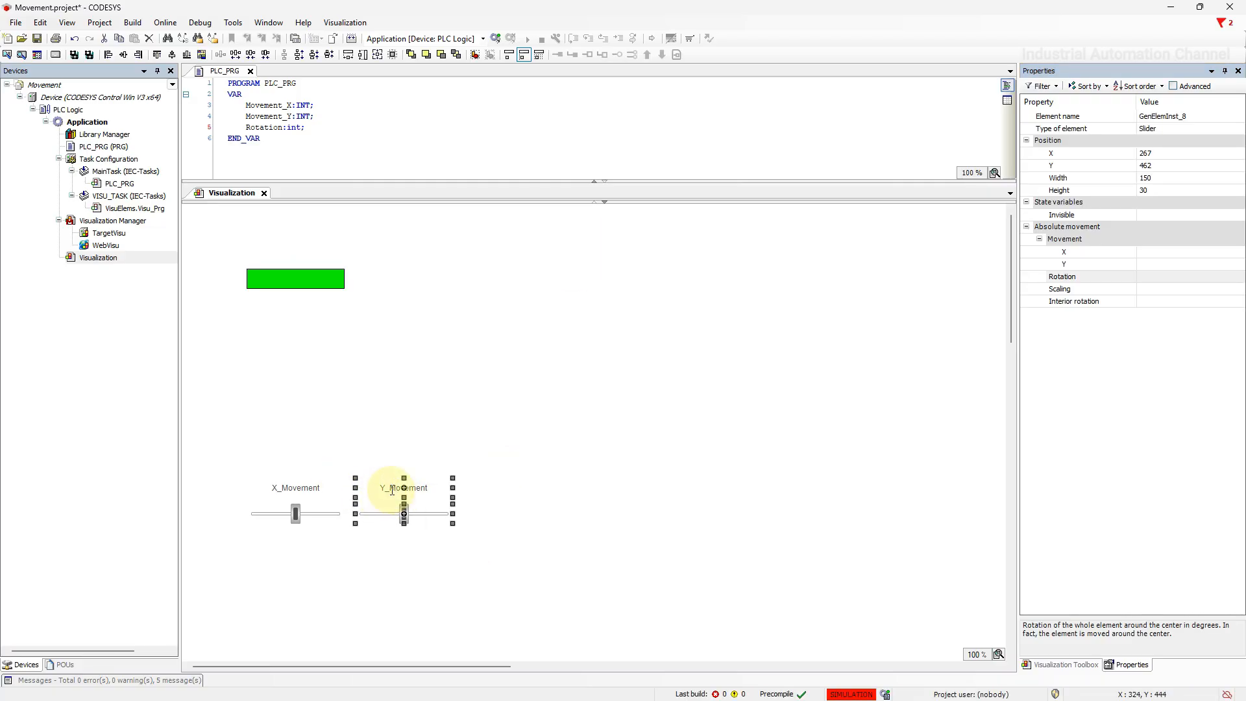
# Paste a copy of the slider and label as Rotation, bound to PLC_PRG.Rotation with scale end 360
pyautogui.rightClick(532, 497)
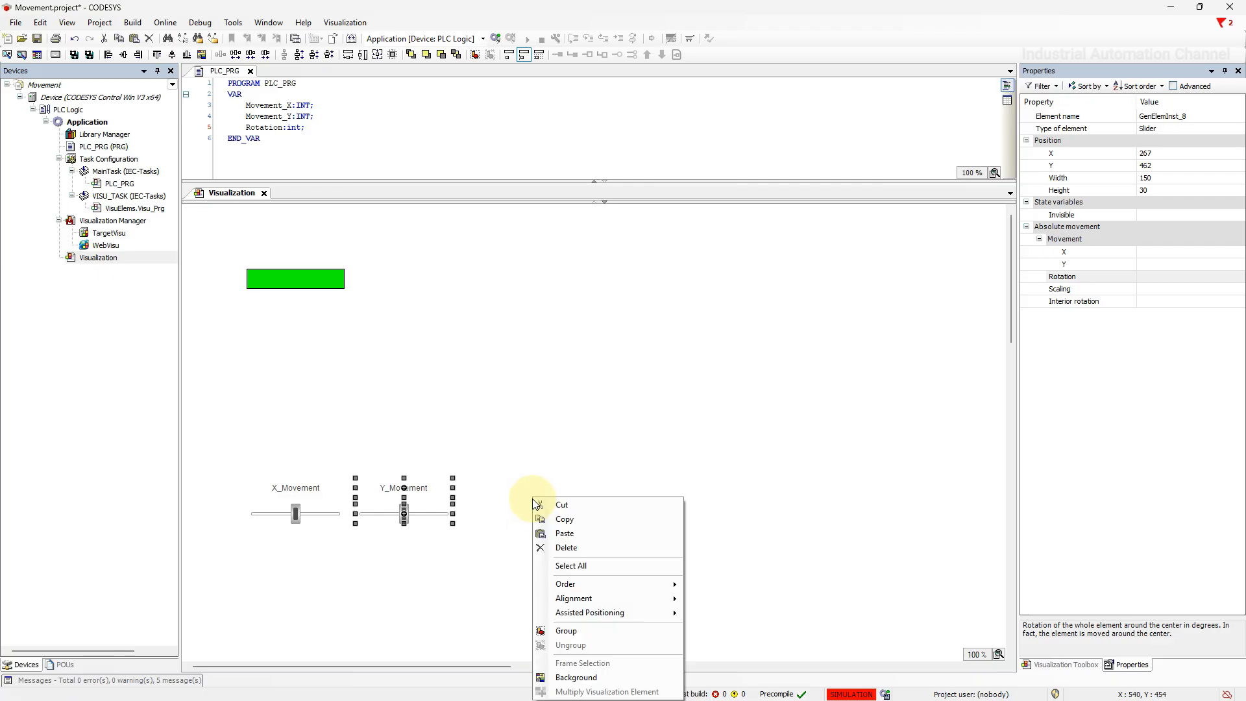
pyautogui.click(565, 534)
pyautogui.write('Rotation')
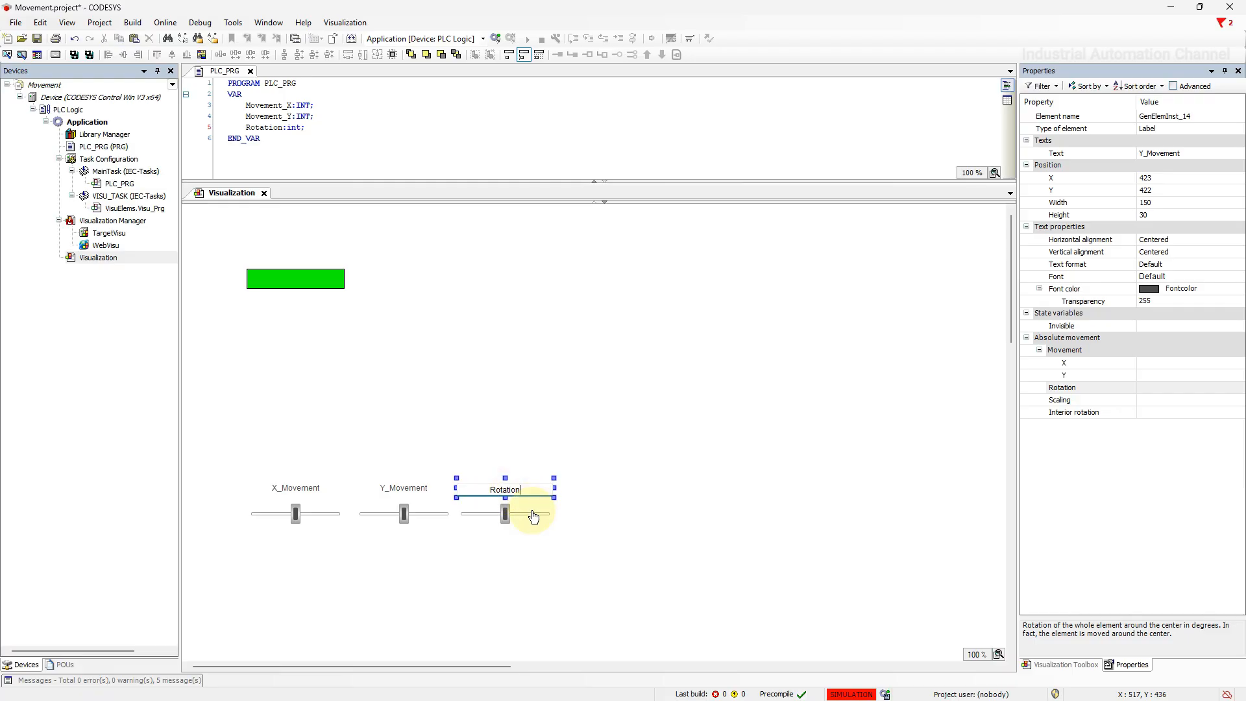
pyautogui.click(504, 513)
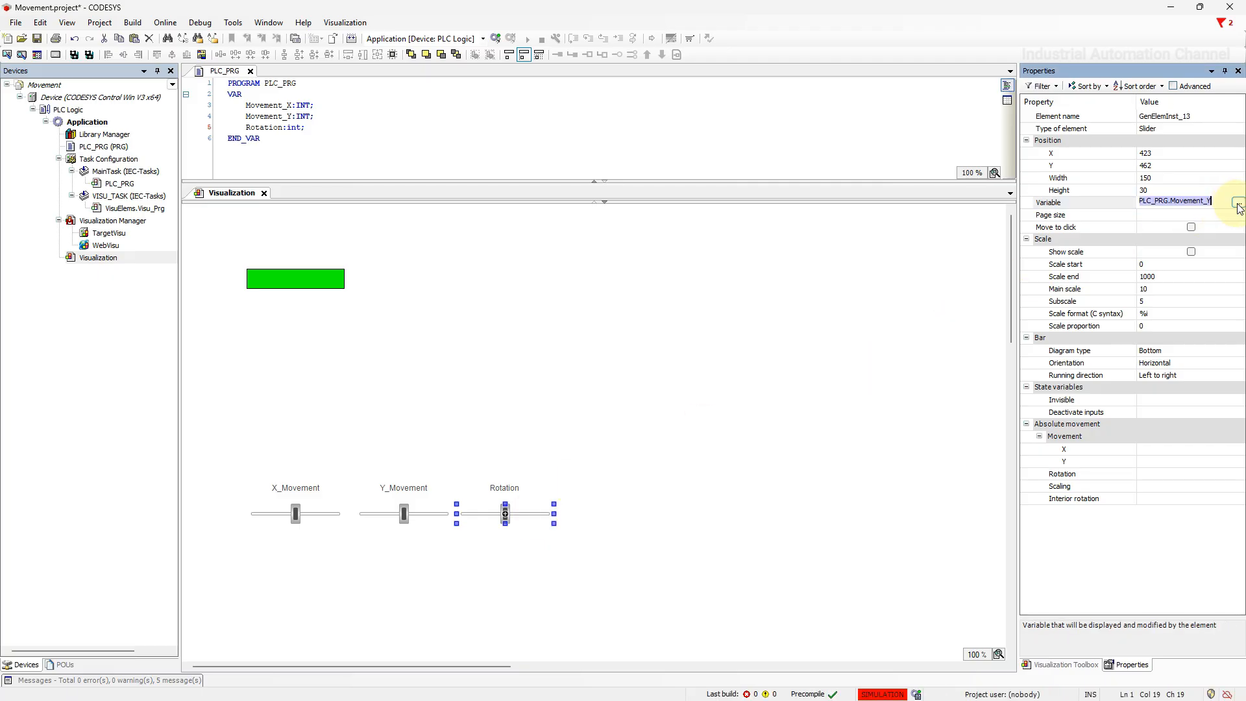
pyautogui.click(1237, 201)
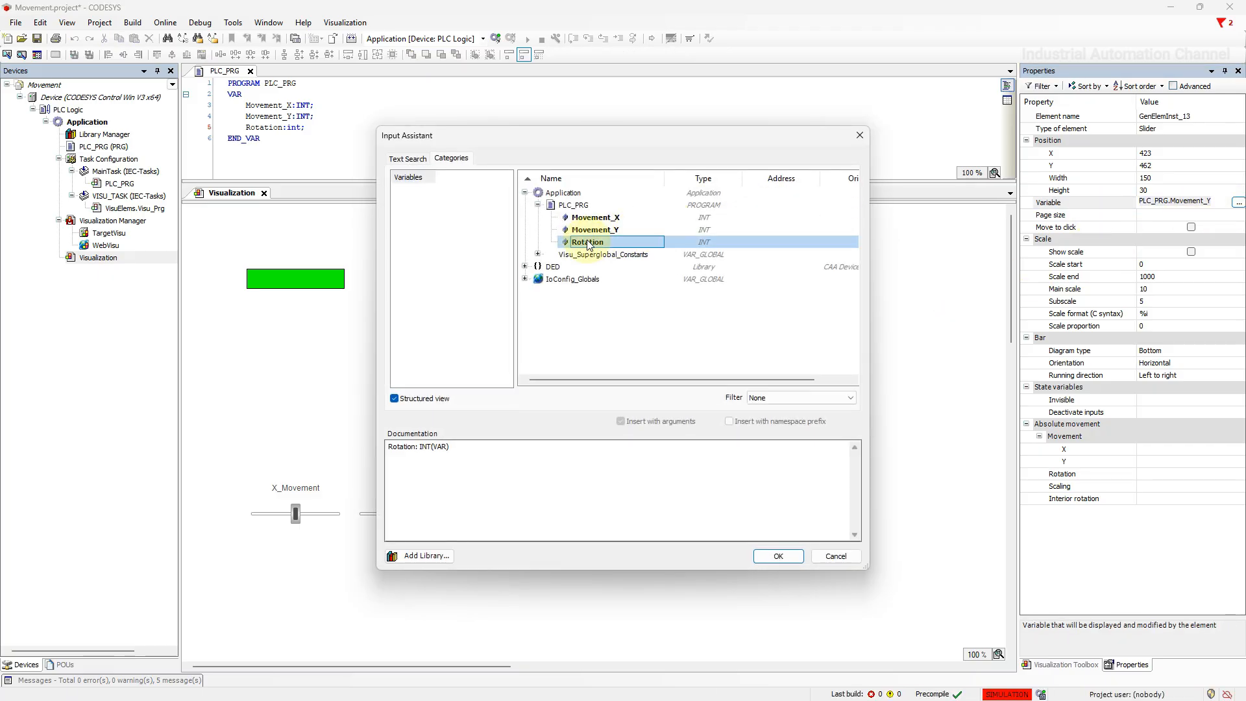
pyautogui.click(778, 555)
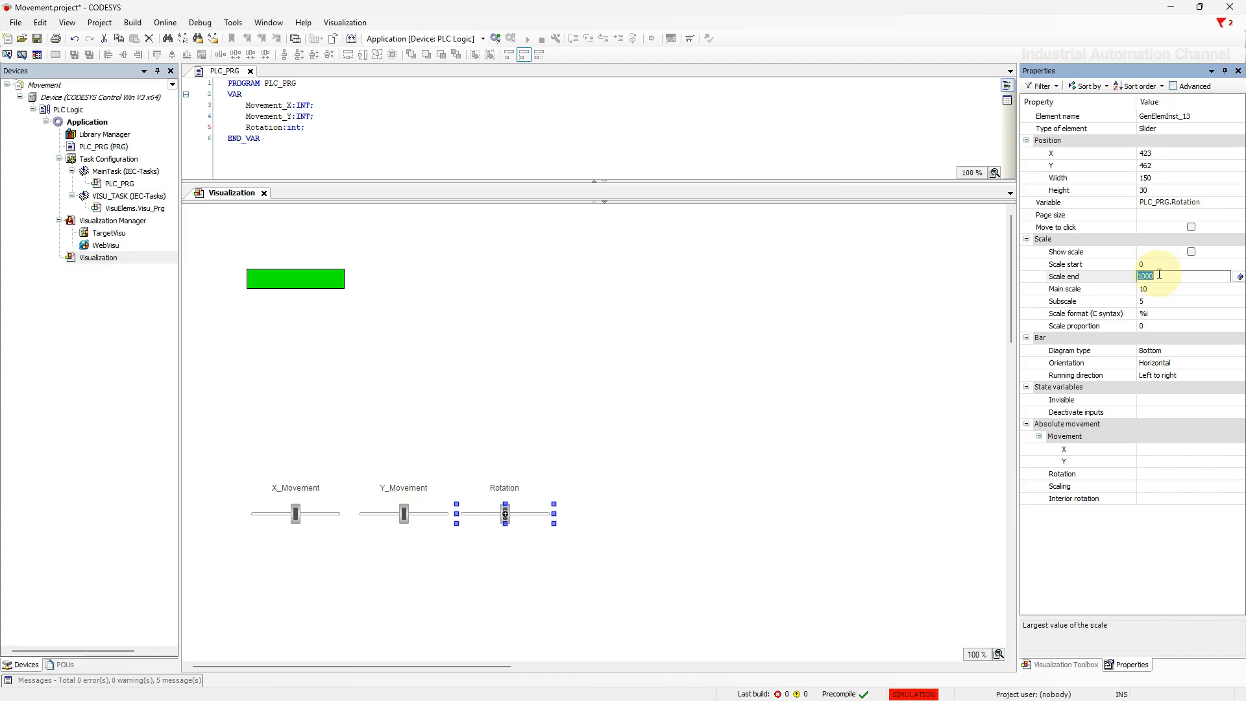
pyautogui.write('360')
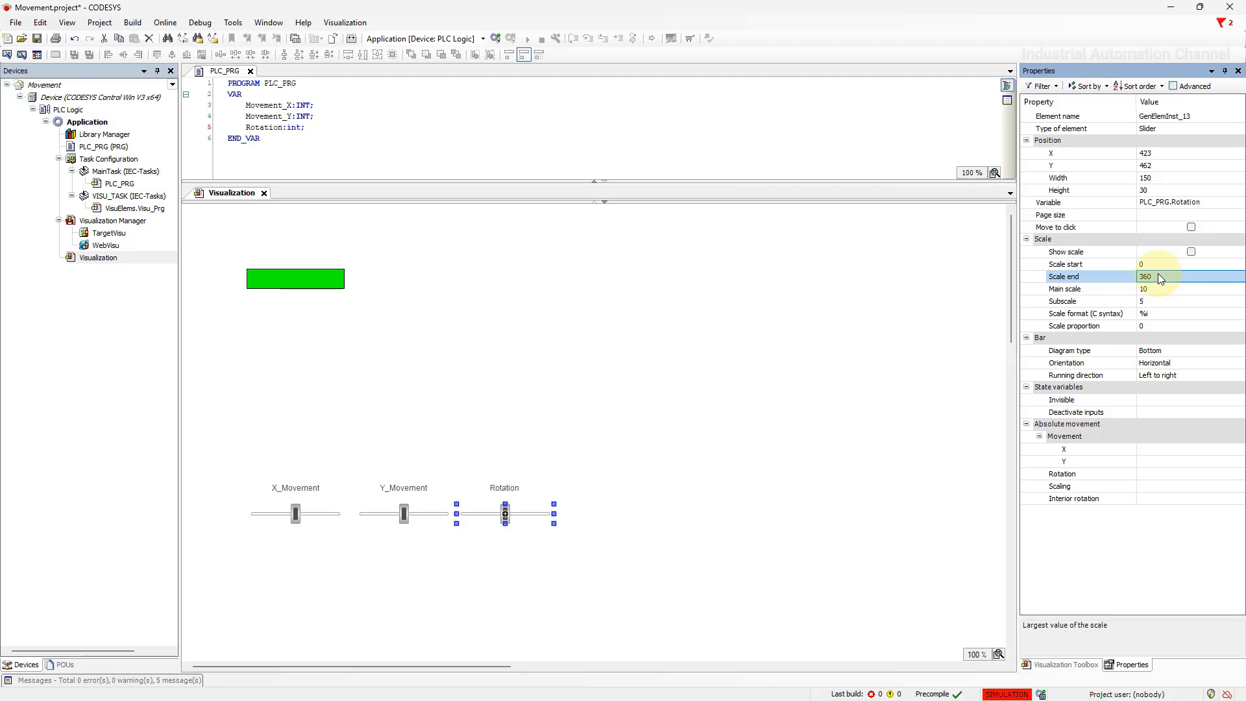
# Draw a small Ellipse from the Basic toolbox onto the rectangle's rotation point
pyautogui.click(1065, 664)
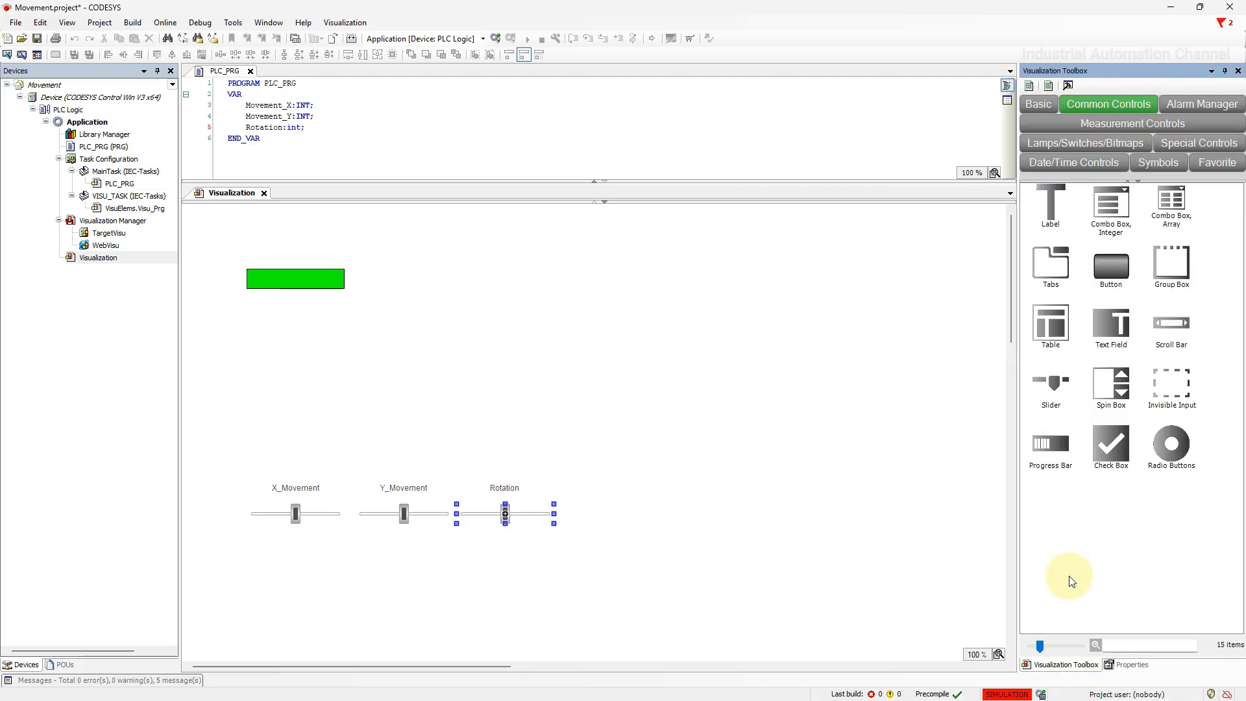
pyautogui.click(1037, 104)
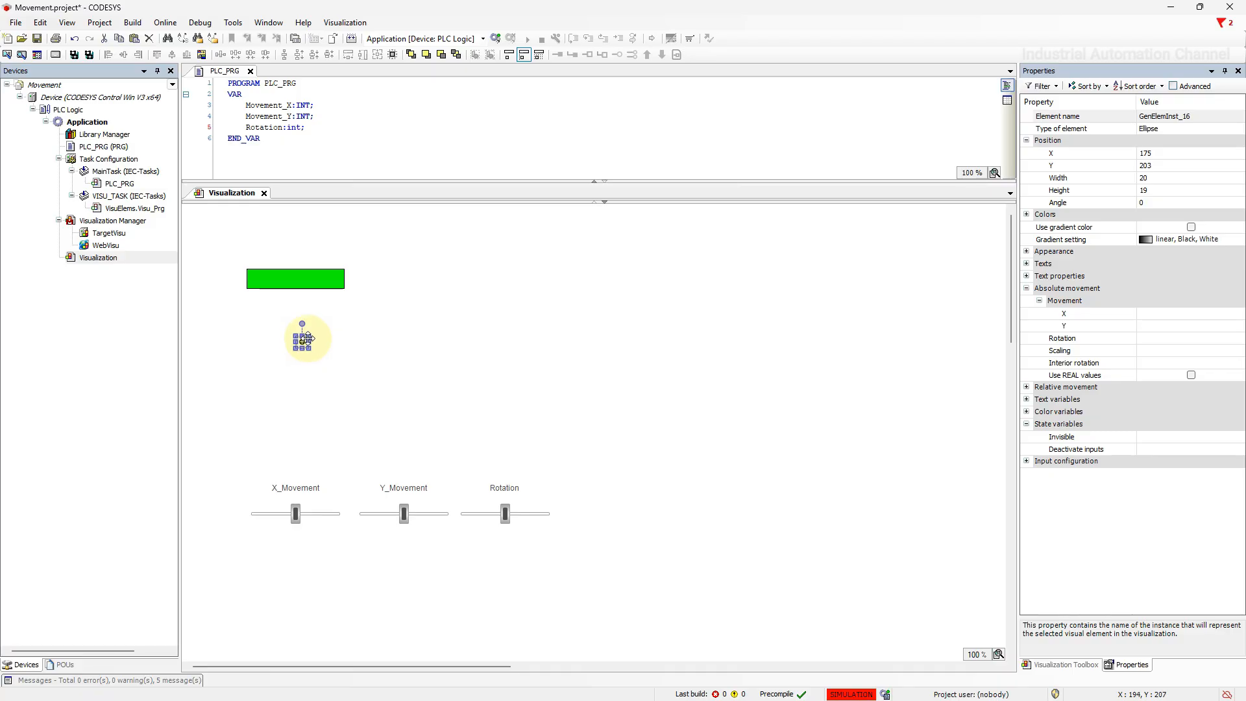
pyautogui.moveTo(308, 337); pyautogui.dragTo(312, 307)
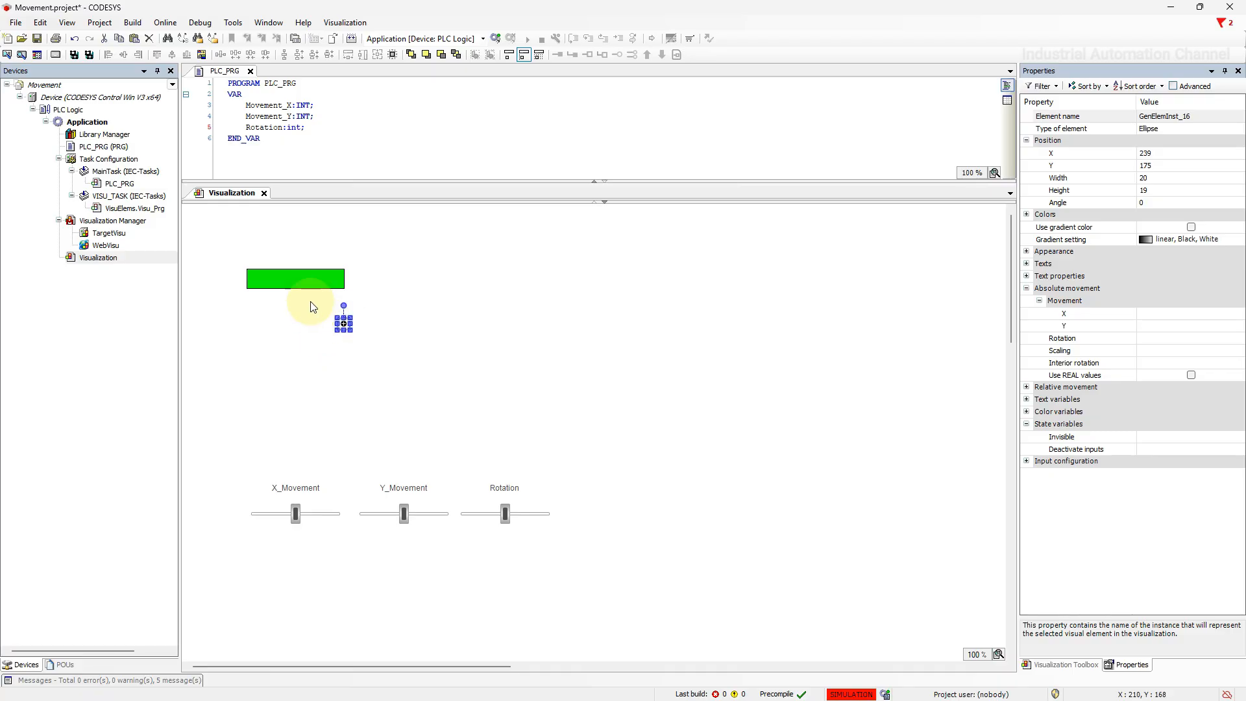
pyautogui.click(296, 279)
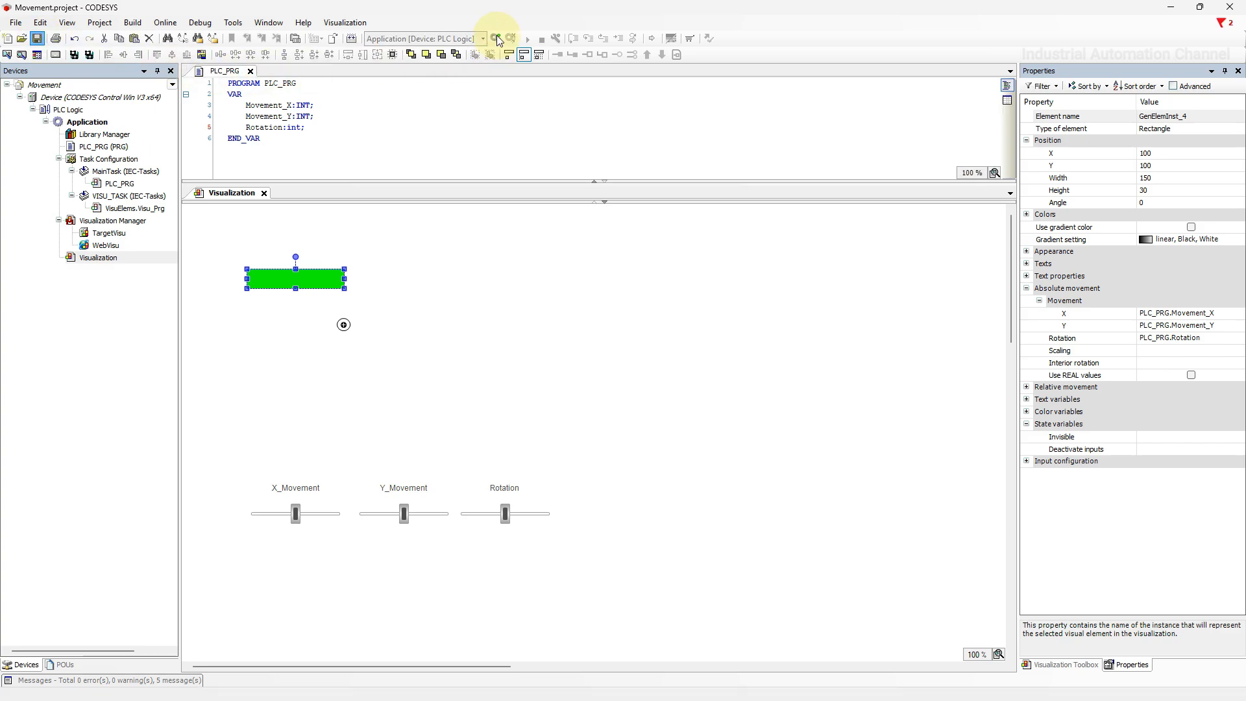
# Log in with online change and drag the Rotation slider through about 90 and 180 degrees around the pivot
pyautogui.click(497, 37)
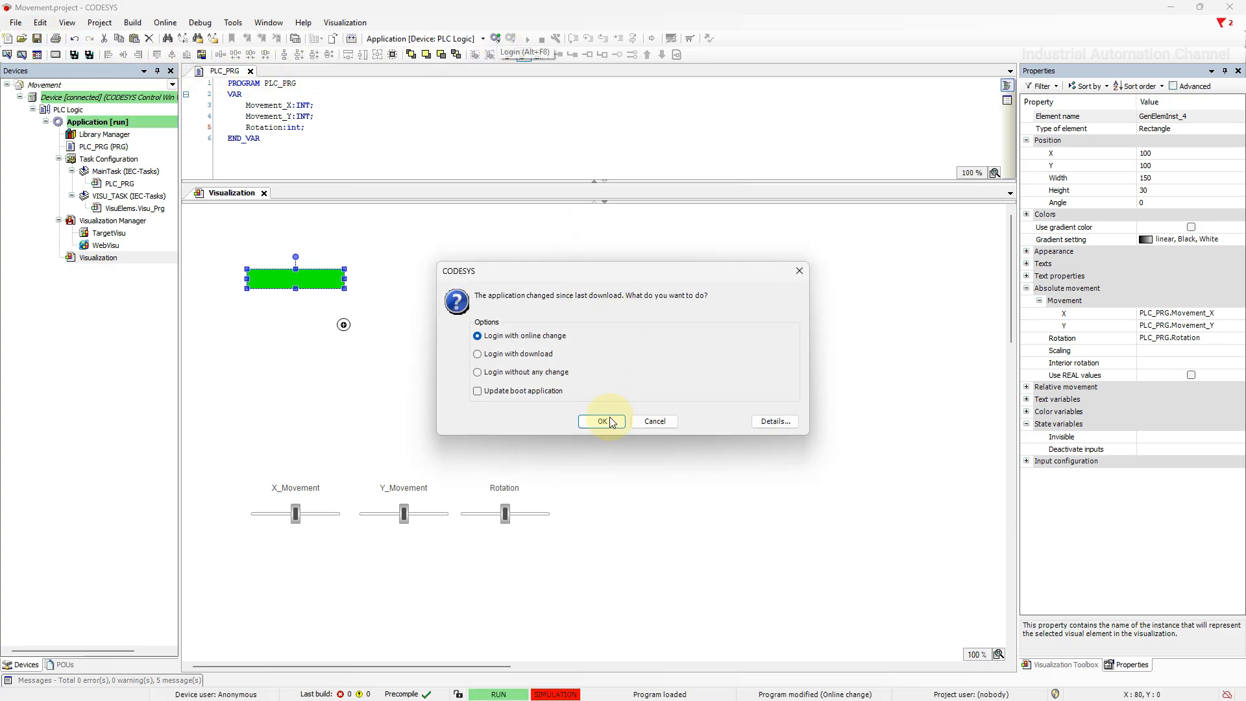
pyautogui.click(601, 420)
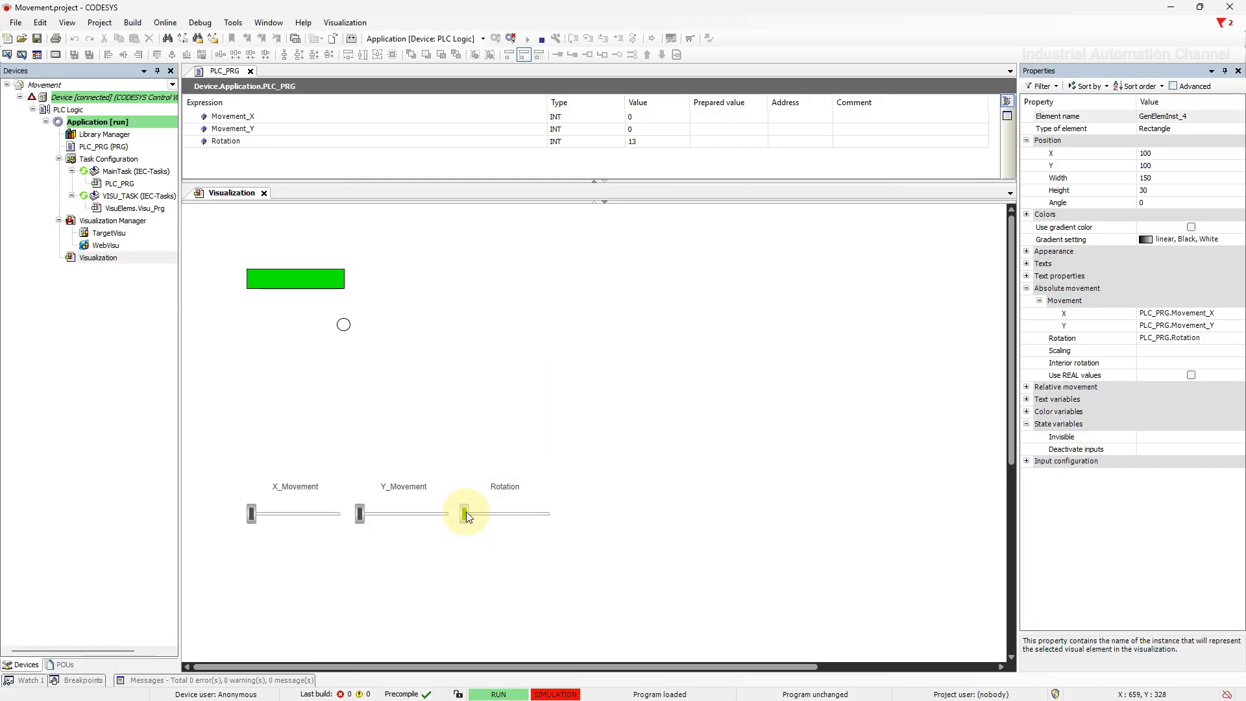
pyautogui.moveTo(466, 514); pyautogui.dragTo(479, 514)
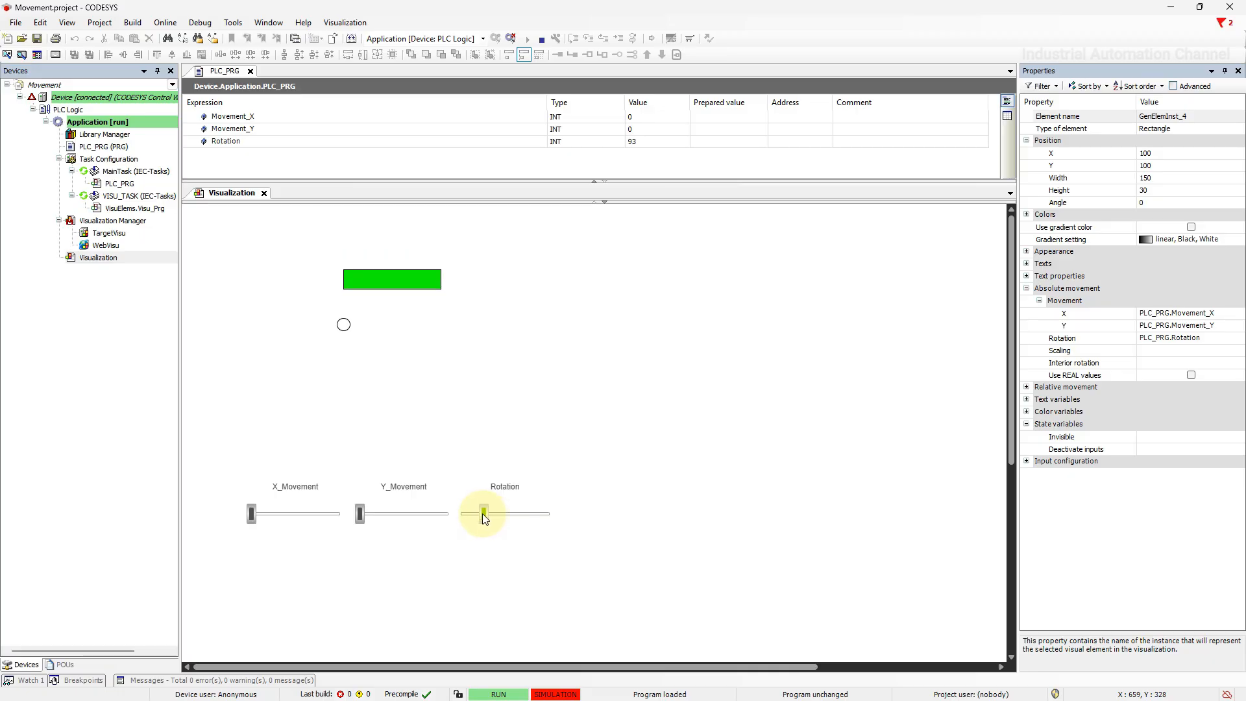
pyautogui.moveTo(484, 512); pyautogui.dragTo(480, 513)
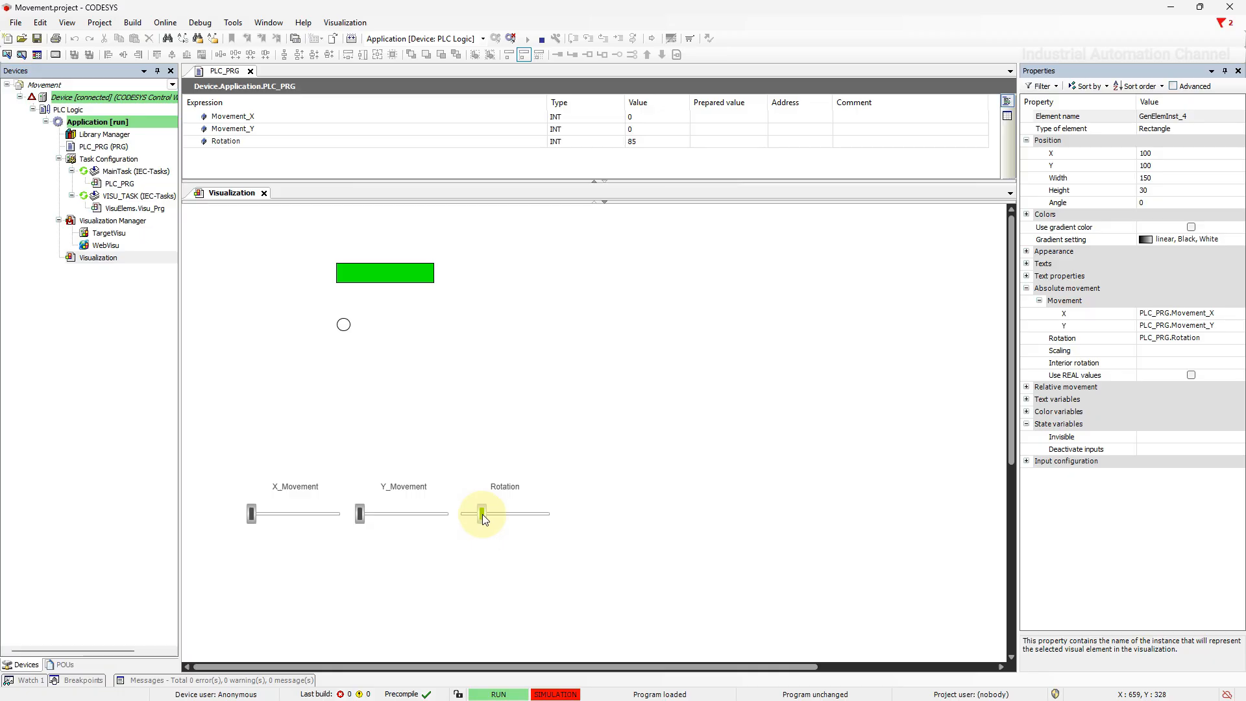
pyautogui.moveTo(482, 513); pyautogui.dragTo(484, 515)
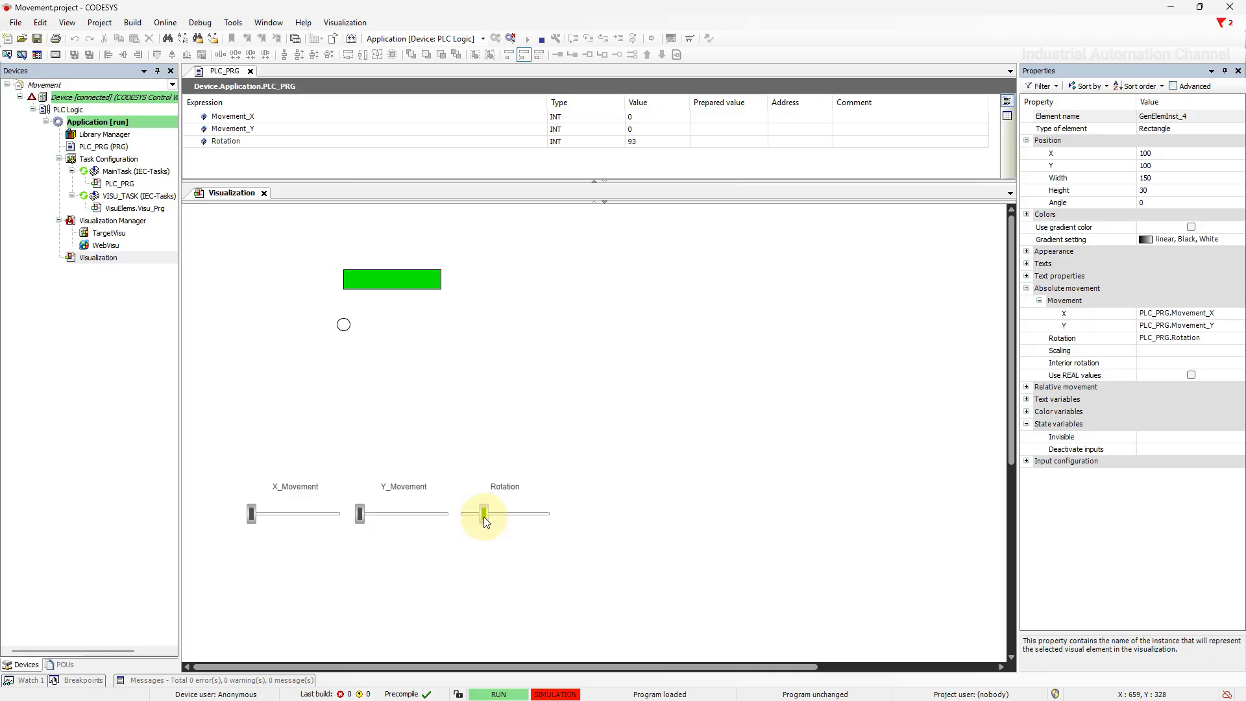
pyautogui.moveTo(482, 513); pyautogui.dragTo(483, 516)
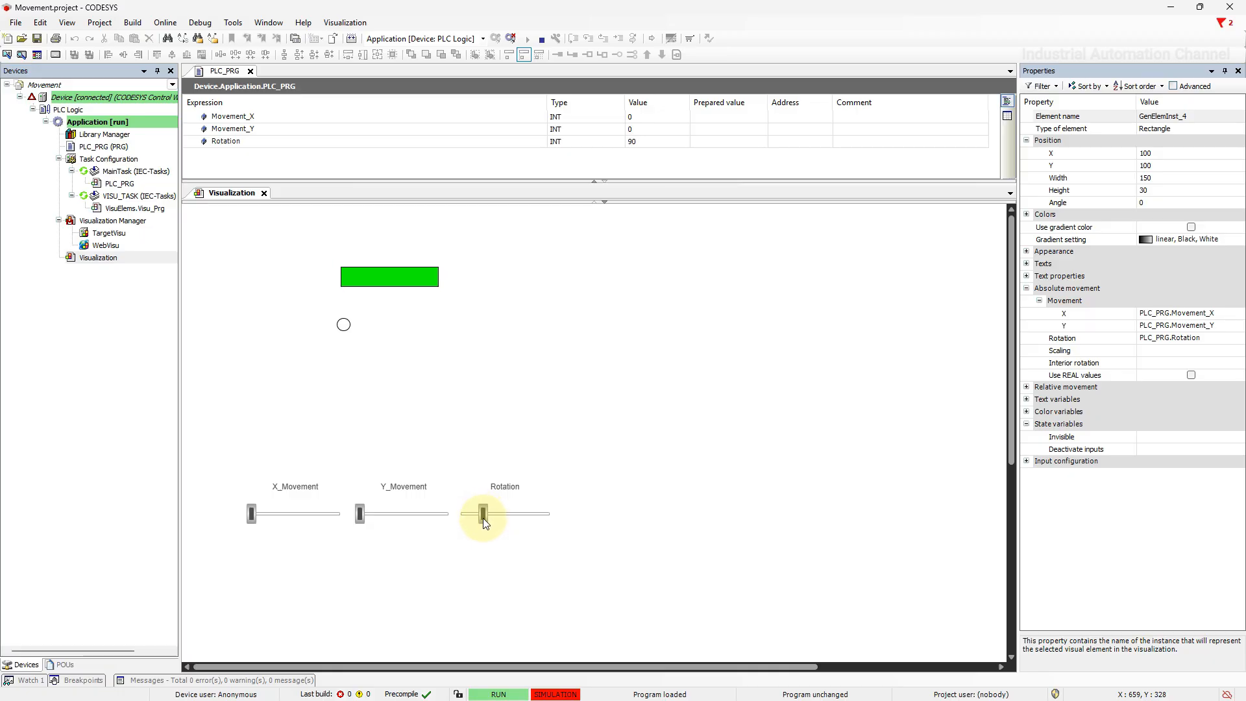
pyautogui.moveTo(482, 514); pyautogui.dragTo(493, 514)
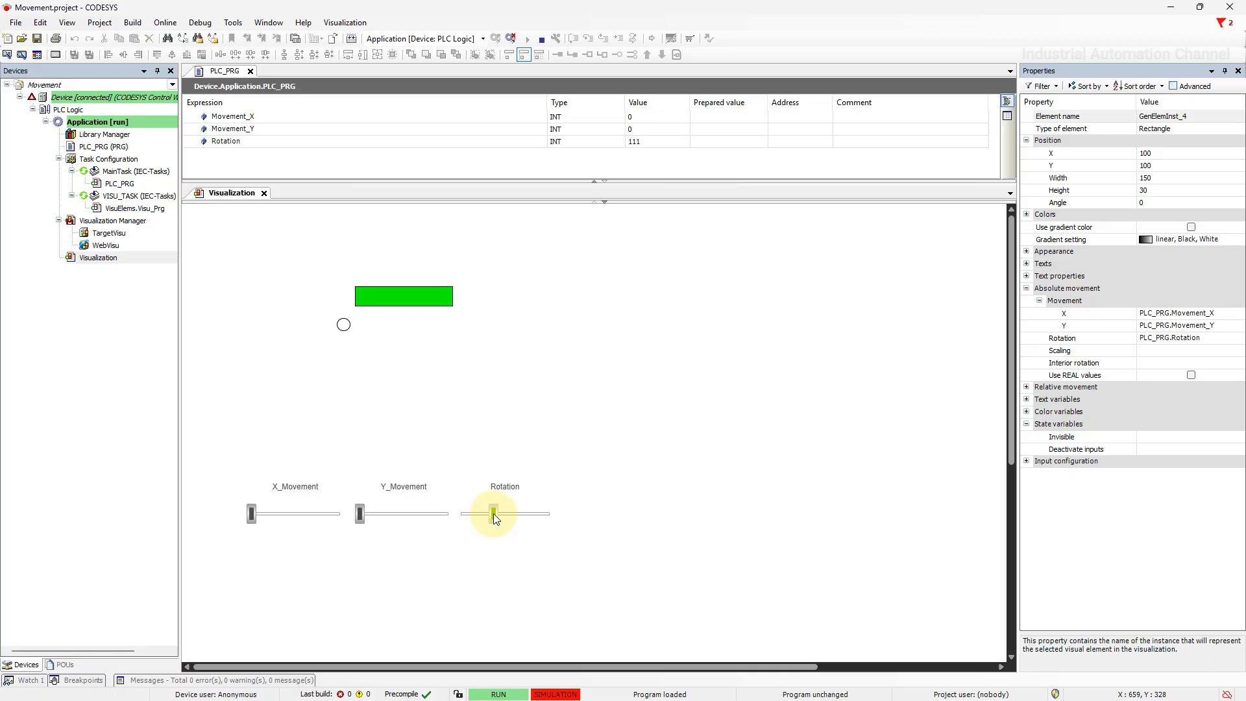
pyautogui.moveTo(494, 514); pyautogui.dragTo(504, 513)
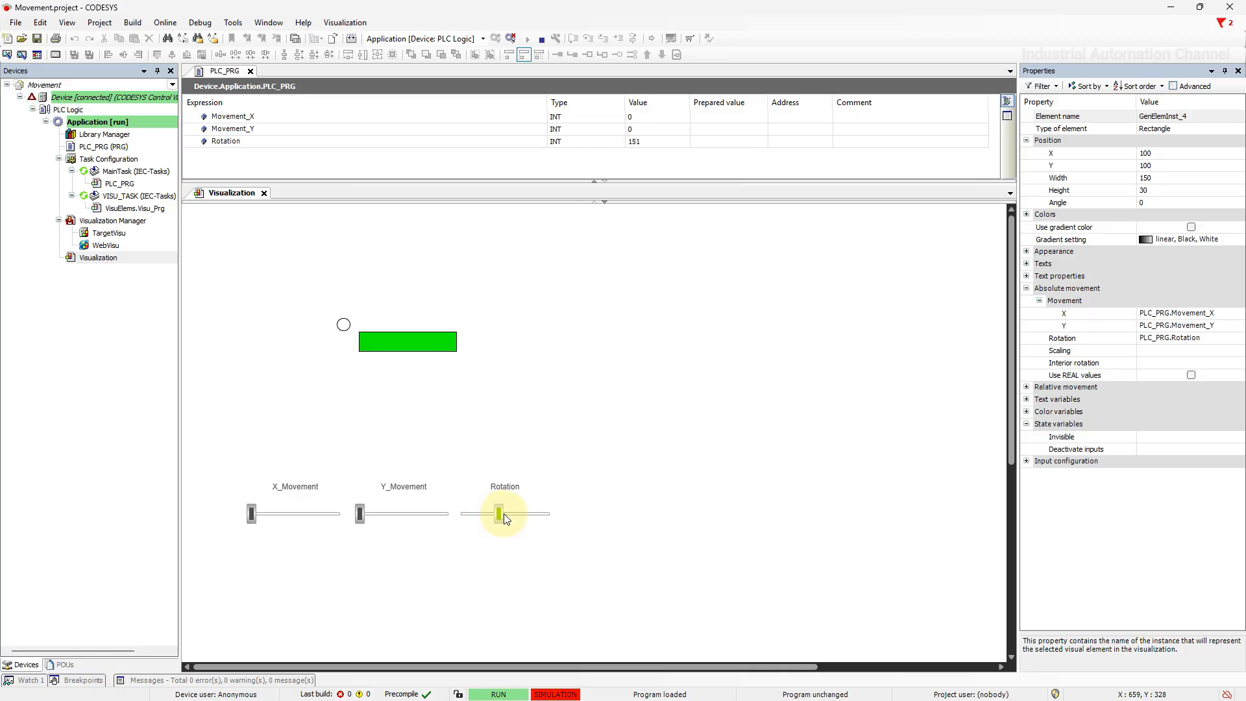
pyautogui.moveTo(498, 514); pyautogui.dragTo(507, 514)
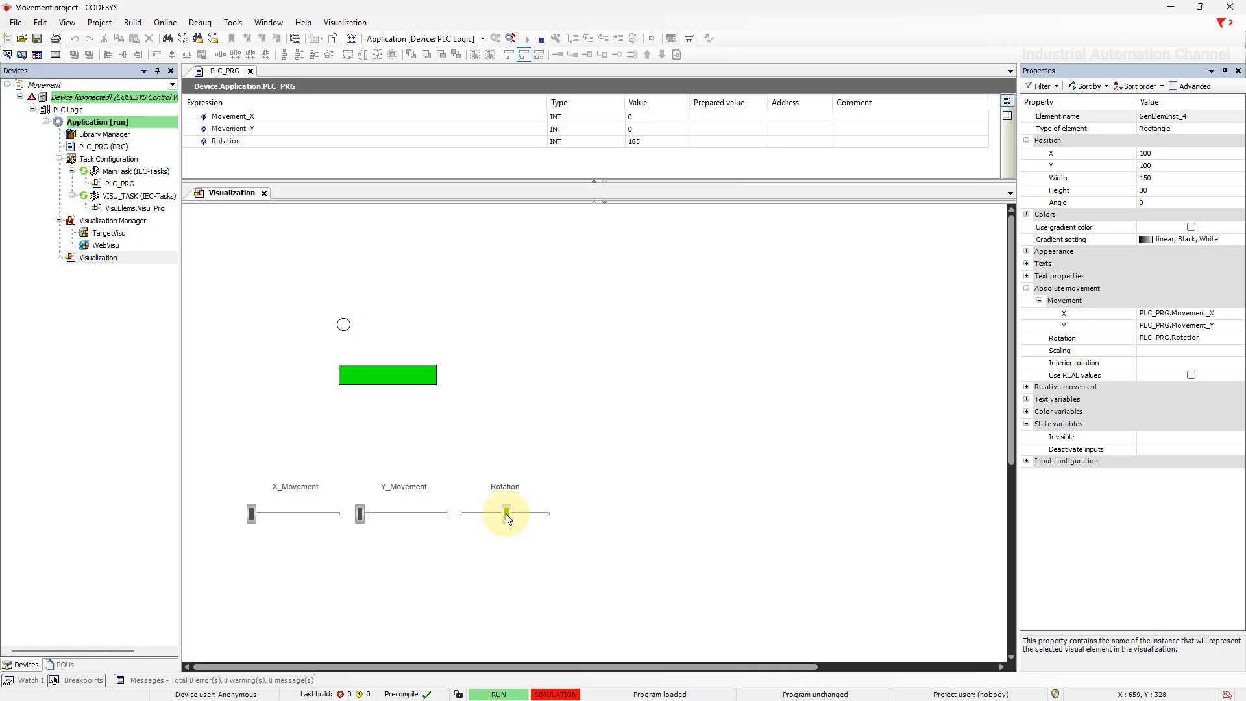
pyautogui.moveTo(507, 513); pyautogui.dragTo(502, 513)
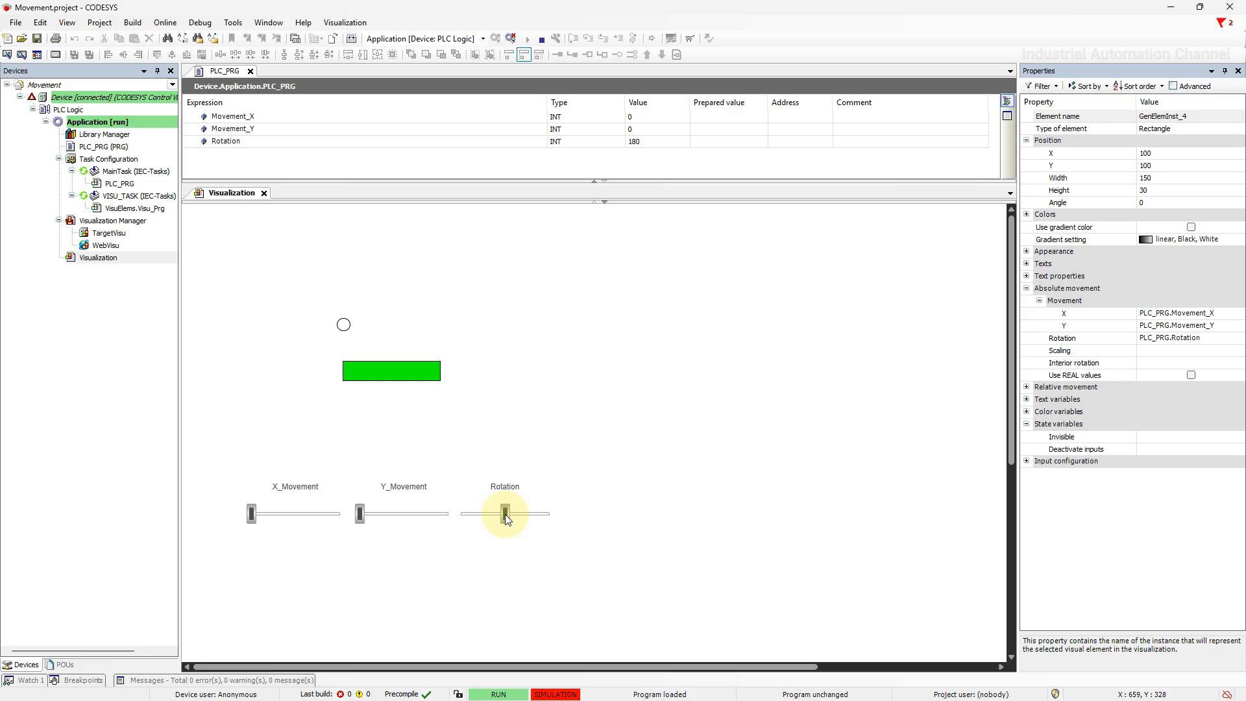
# Sweep the Rotation slider up to a full 360-degree turn and back to zero
pyautogui.moveTo(504, 514); pyautogui.dragTo(510, 514)
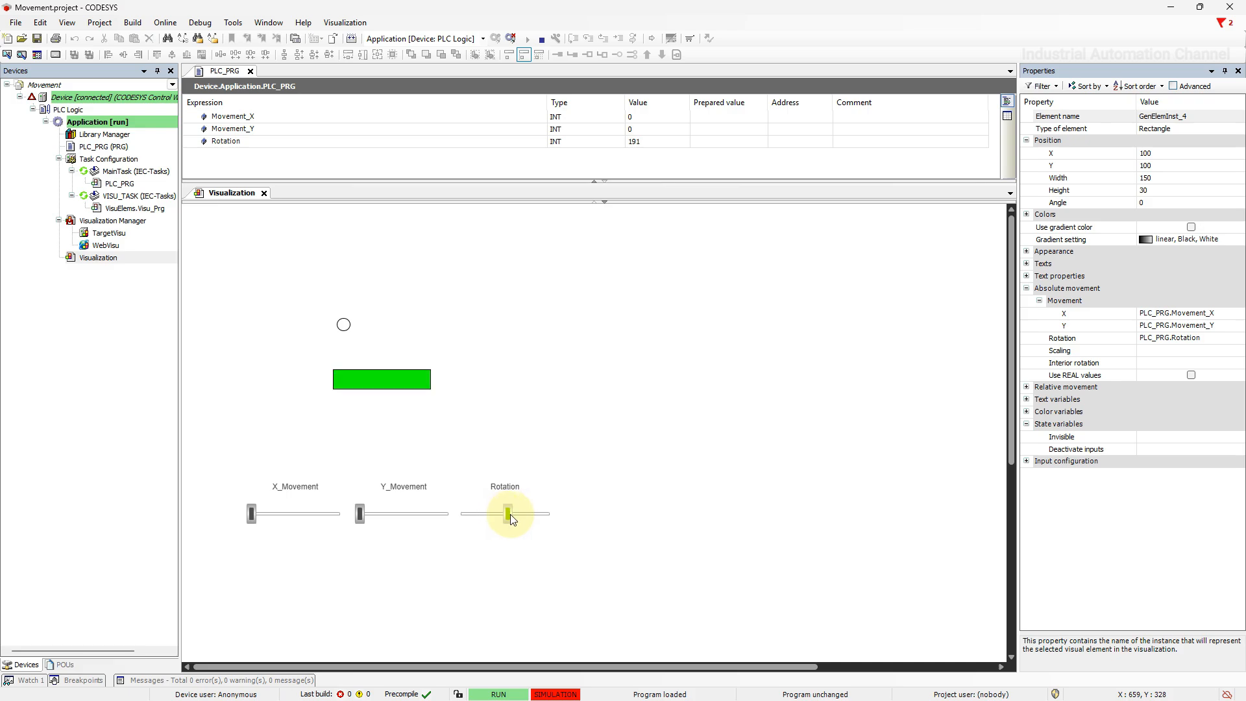
pyautogui.moveTo(508, 514); pyautogui.dragTo(538, 514)
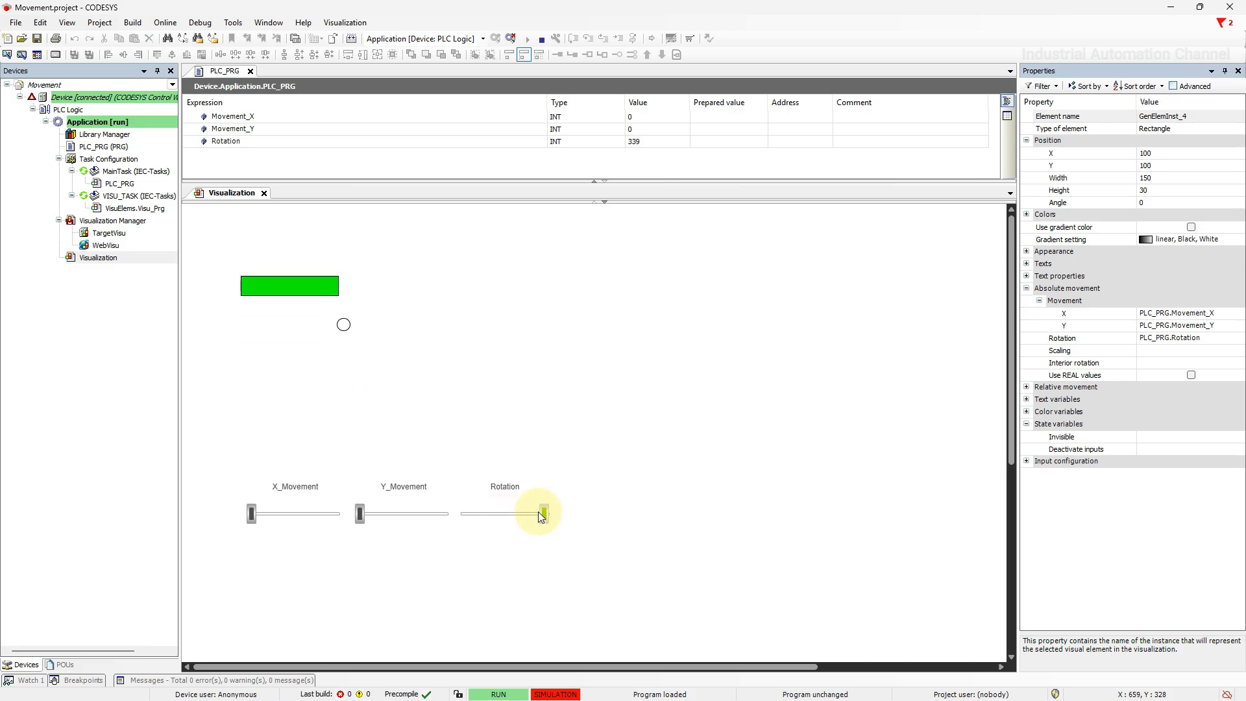
pyautogui.moveTo(540, 514); pyautogui.dragTo(456, 514)
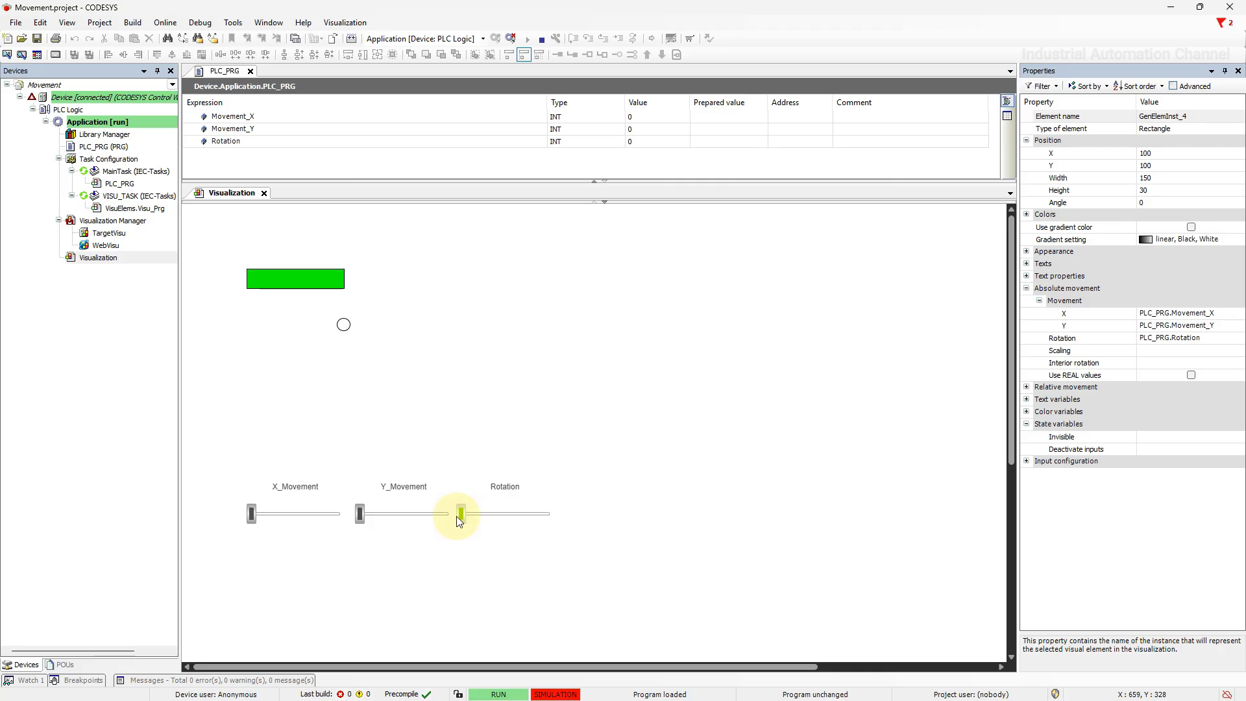
pyautogui.moveTo(457, 514); pyautogui.dragTo(547, 514)
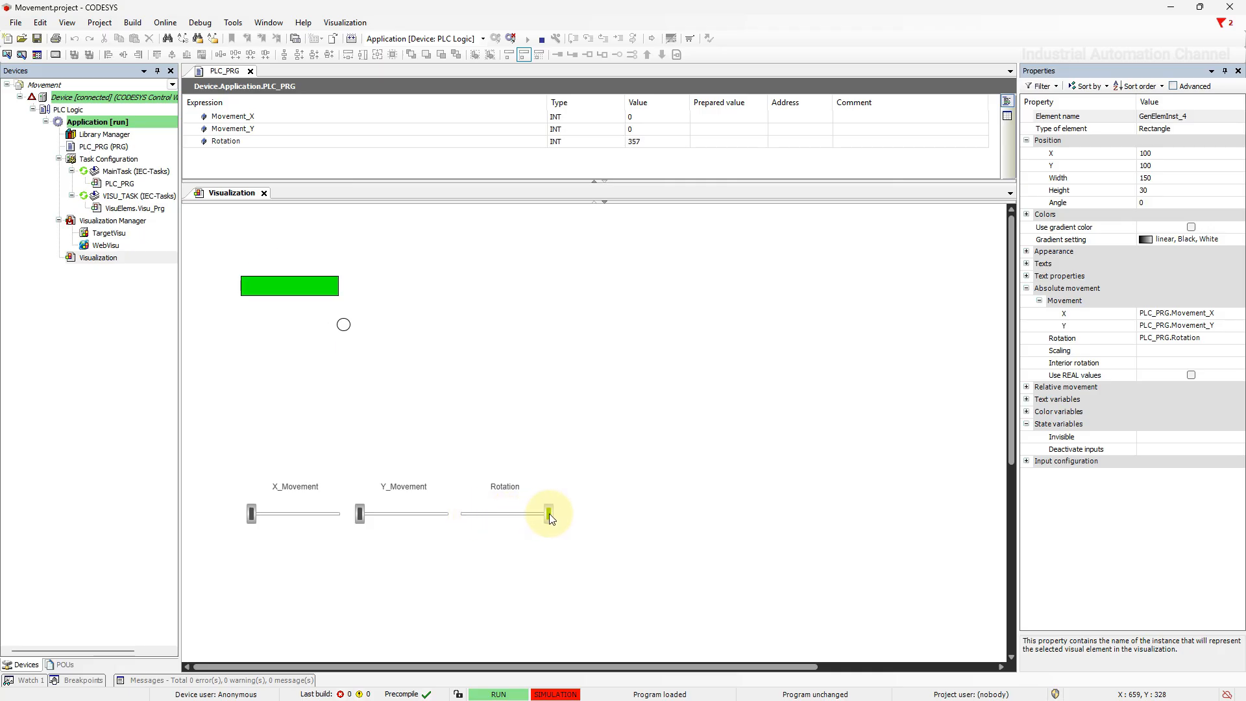
pyautogui.moveTo(548, 513); pyautogui.dragTo(512, 514)
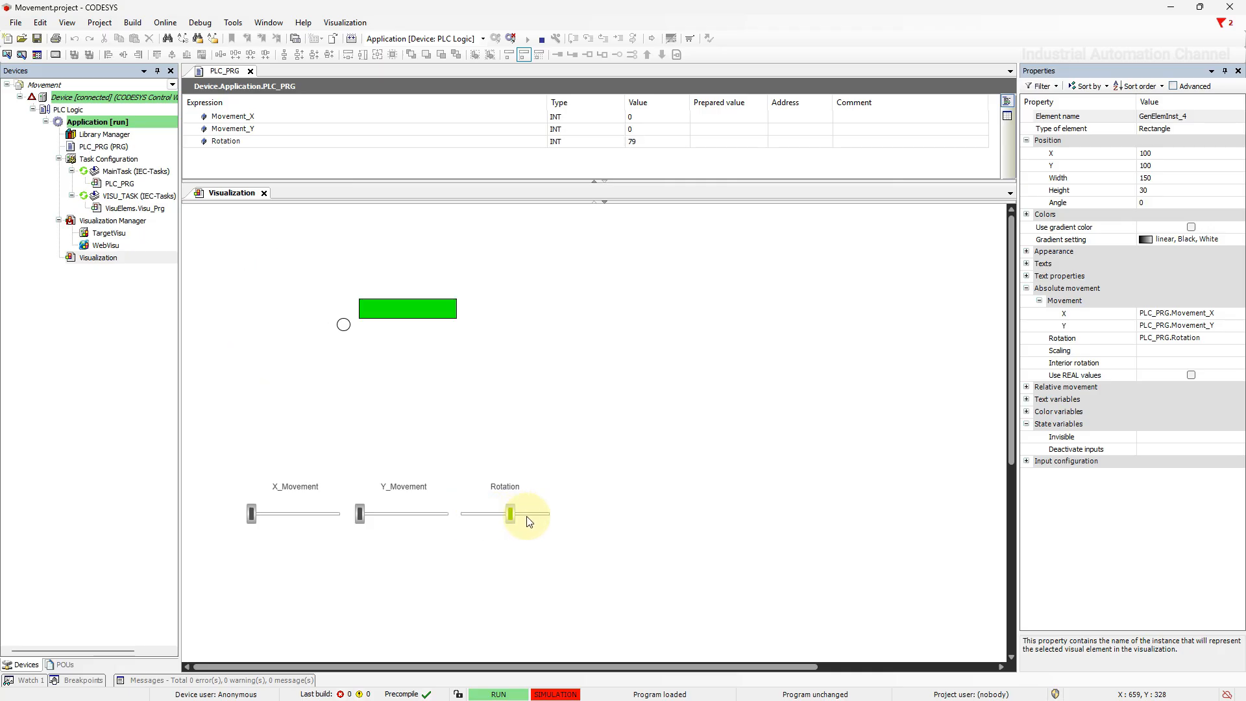
pyautogui.moveTo(510, 514); pyautogui.dragTo(547, 514)
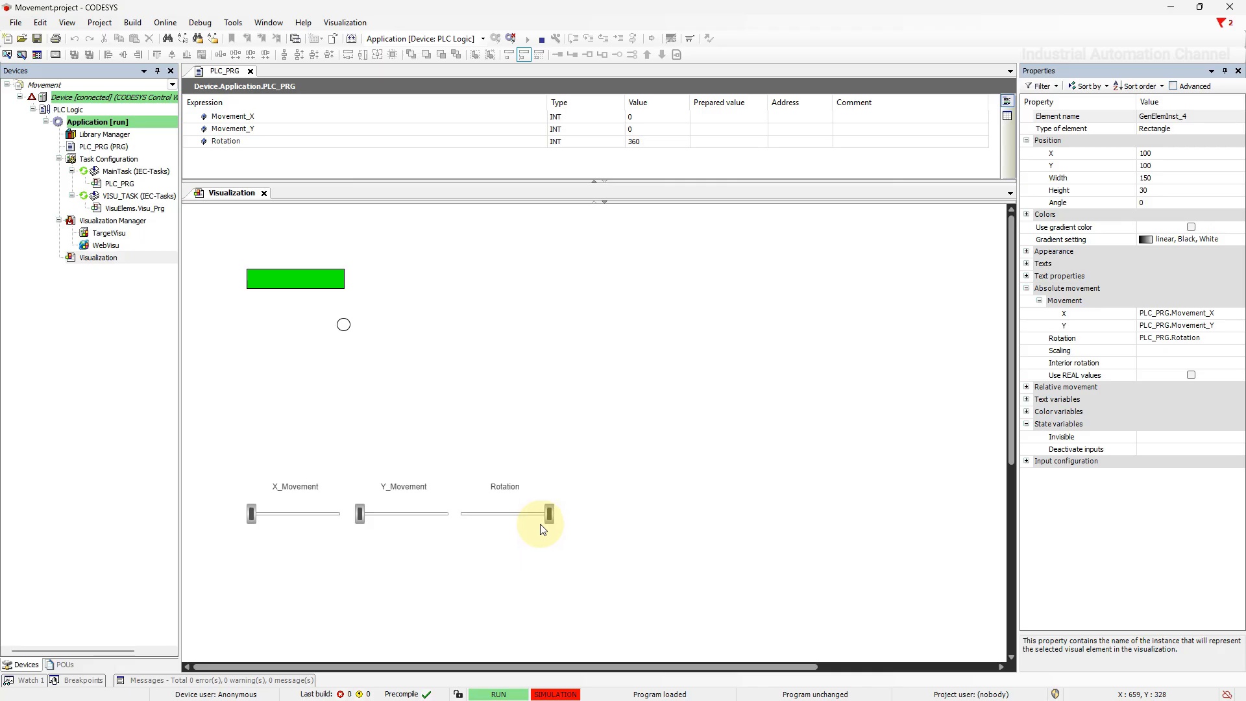
pyautogui.moveTo(548, 514); pyautogui.dragTo(461, 514)
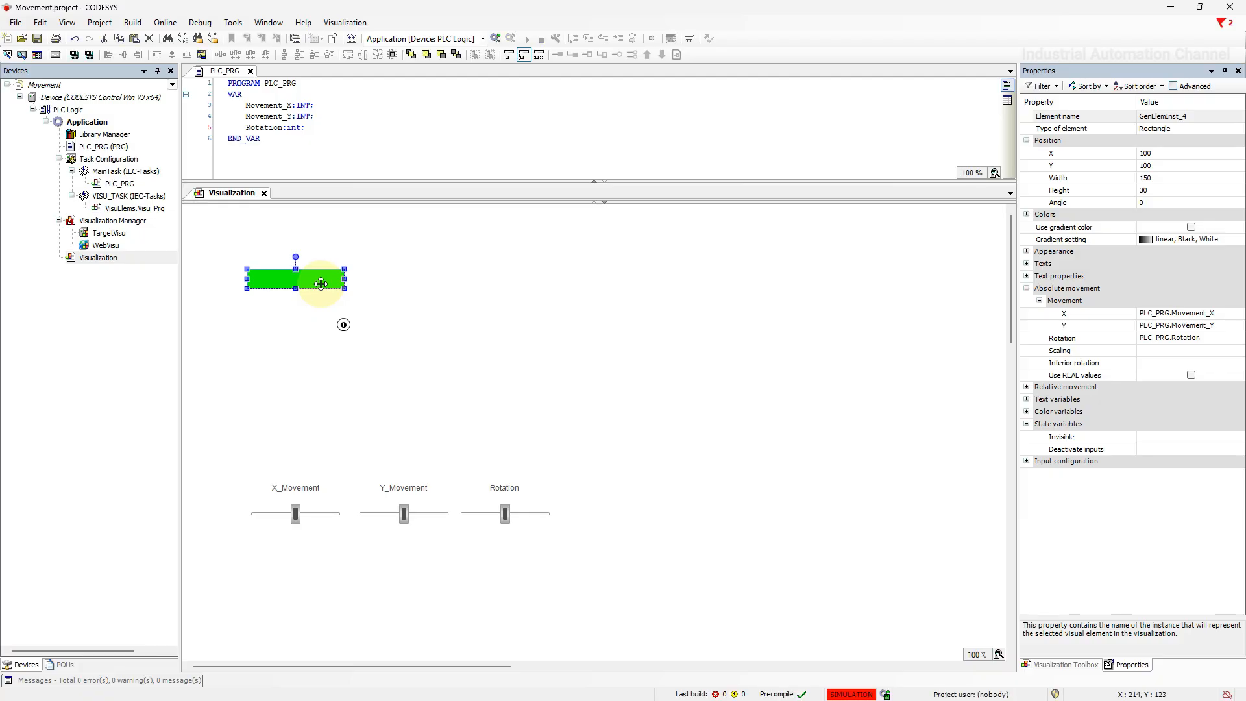
# Declare Scaling:INT in PLC_PRG and rename the new slider's label to Scaling
pyautogui.click(1081, 351)
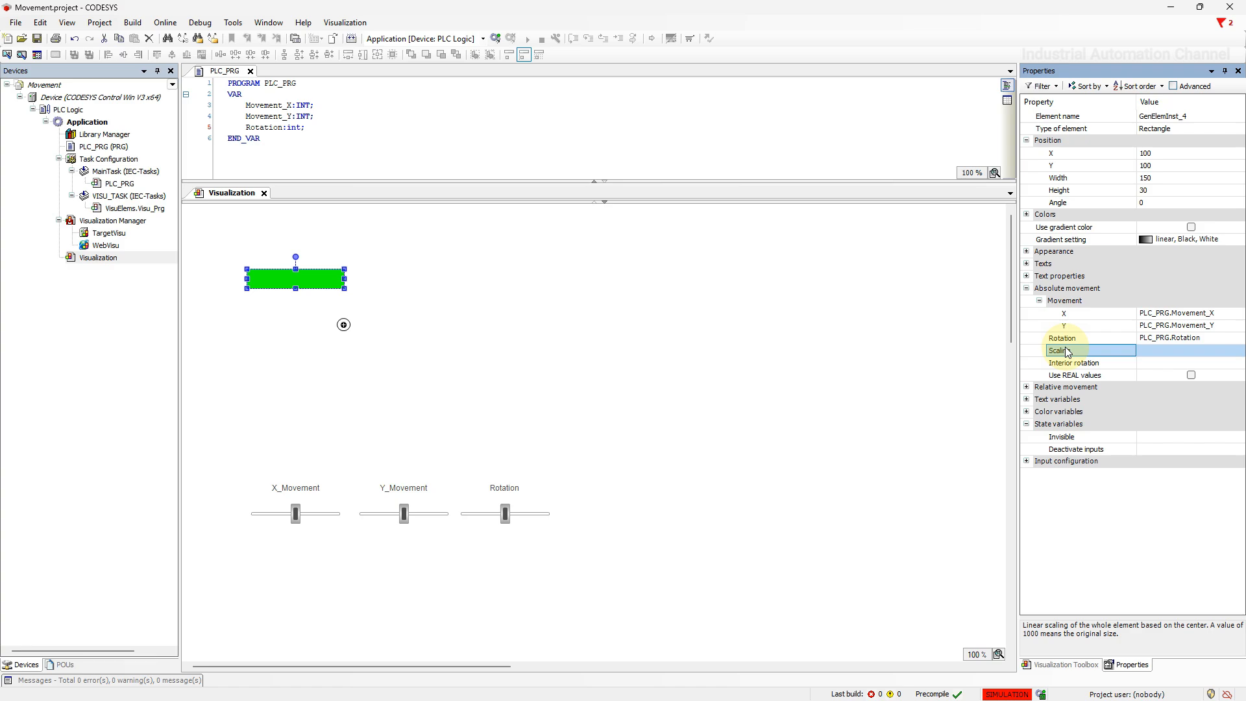
pyautogui.click(314, 128)
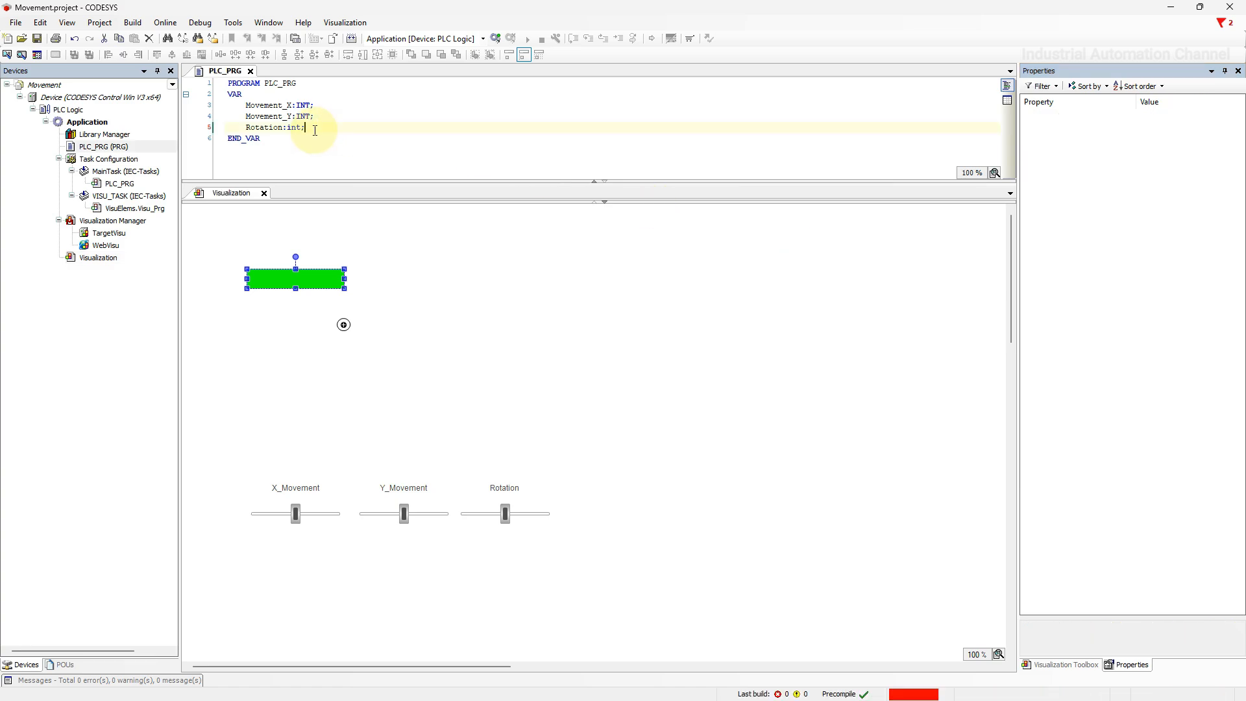
pyautogui.write('Scaling:INT;')
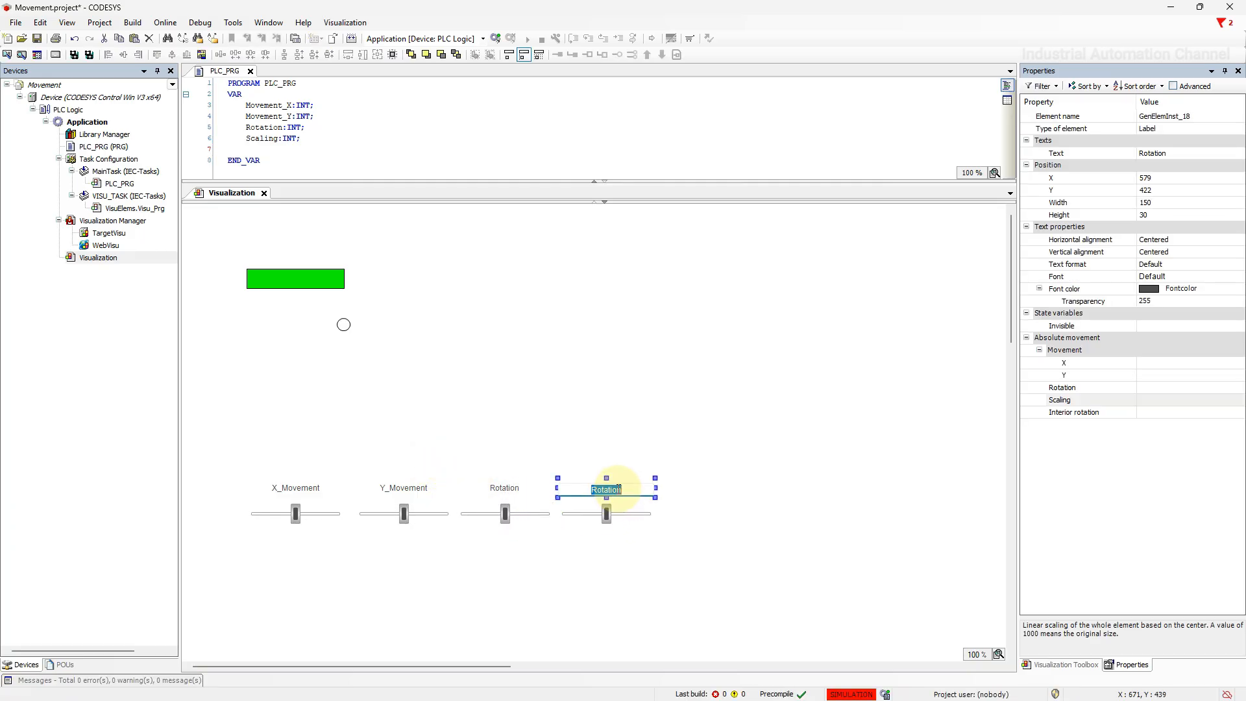
pyautogui.write('Scaling')
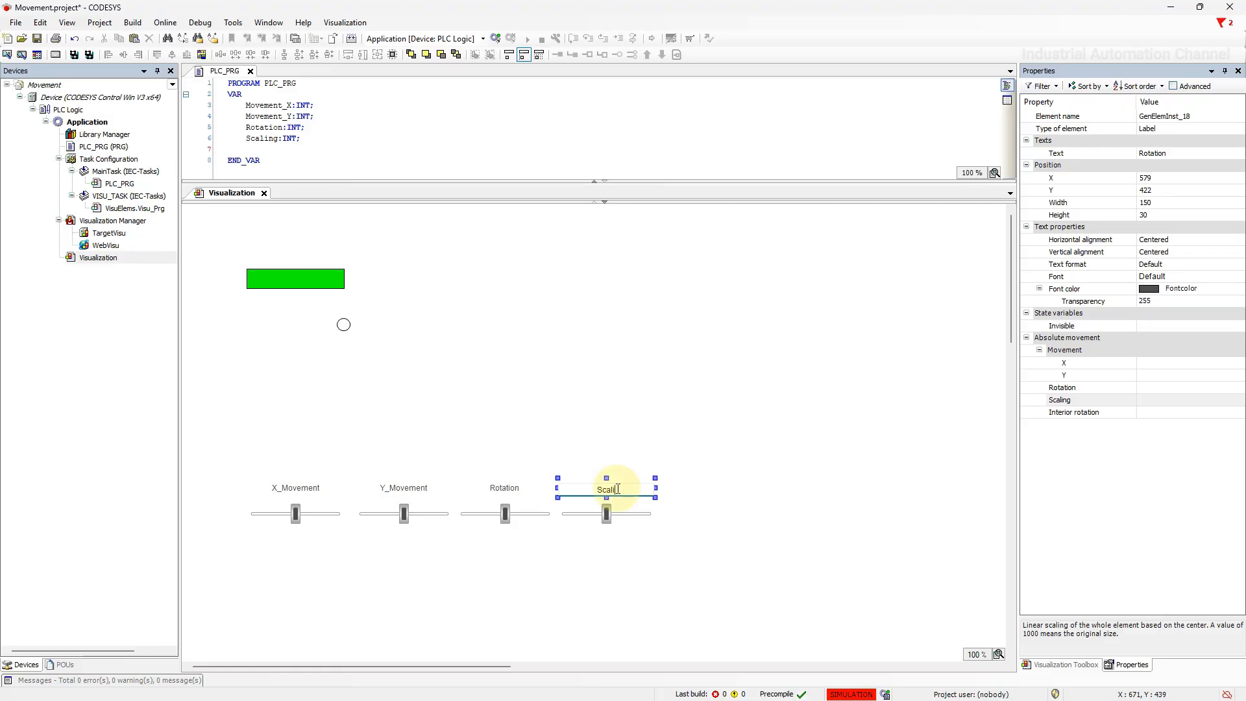
pyautogui.click(606, 513)
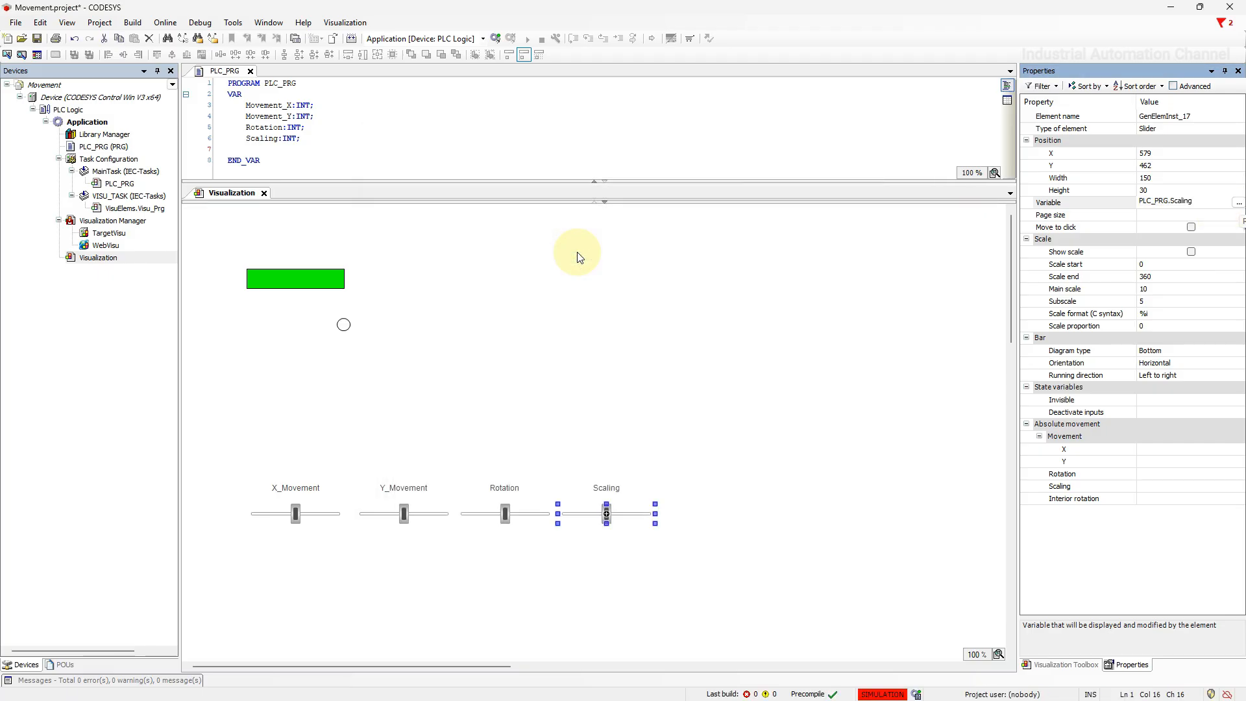
# Set the Scaling slider's scale end to 2000 and bind the rectangle's scaling to PLC_PRG.Scaling
pyautogui.click(1144, 275)
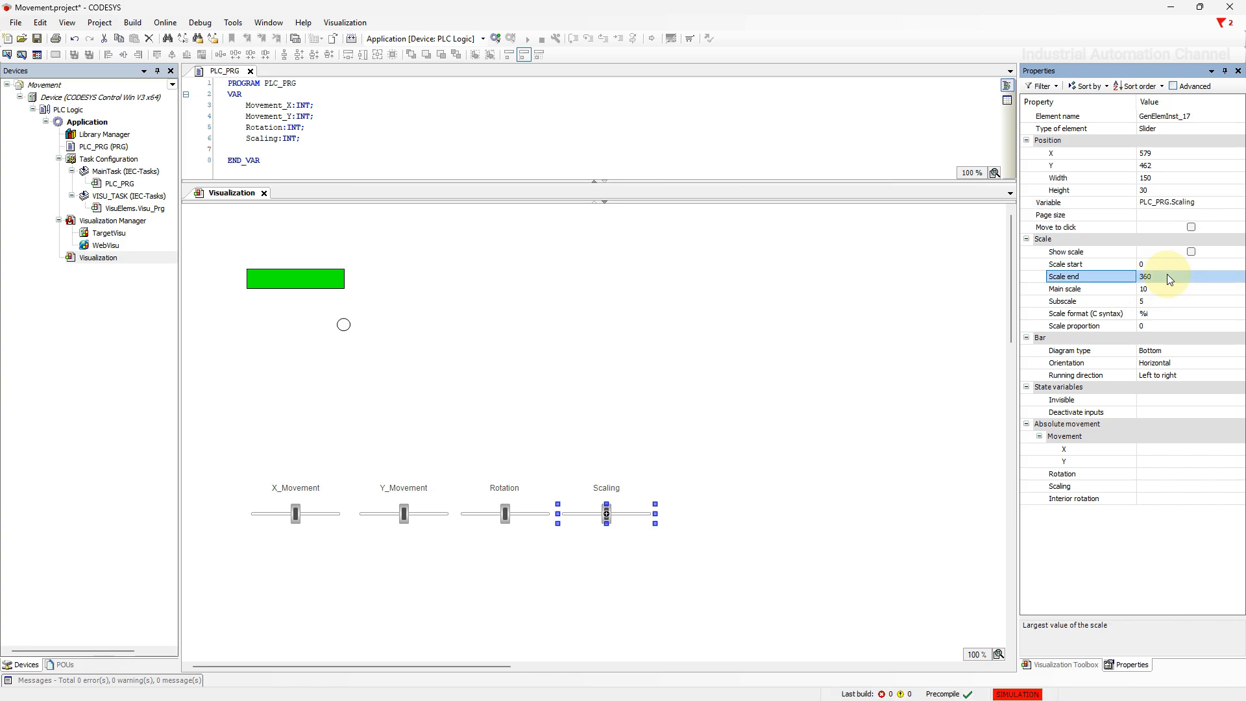
pyautogui.write('2000')
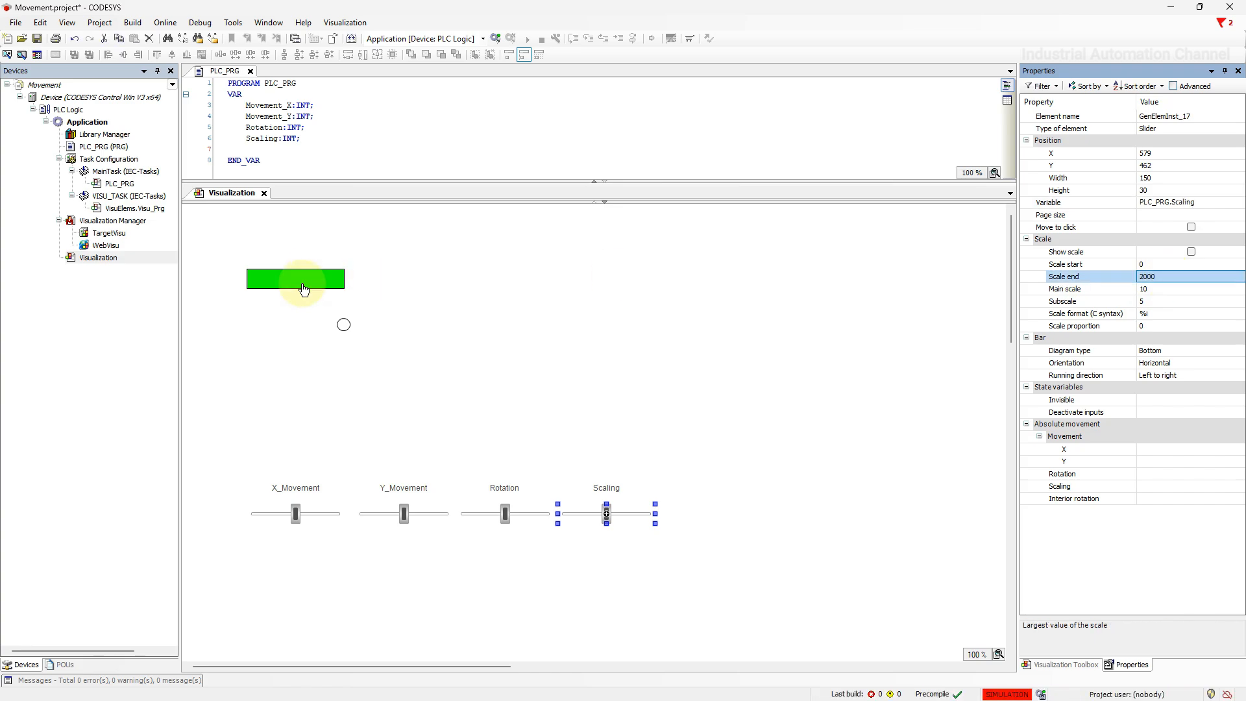
pyautogui.click(296, 277)
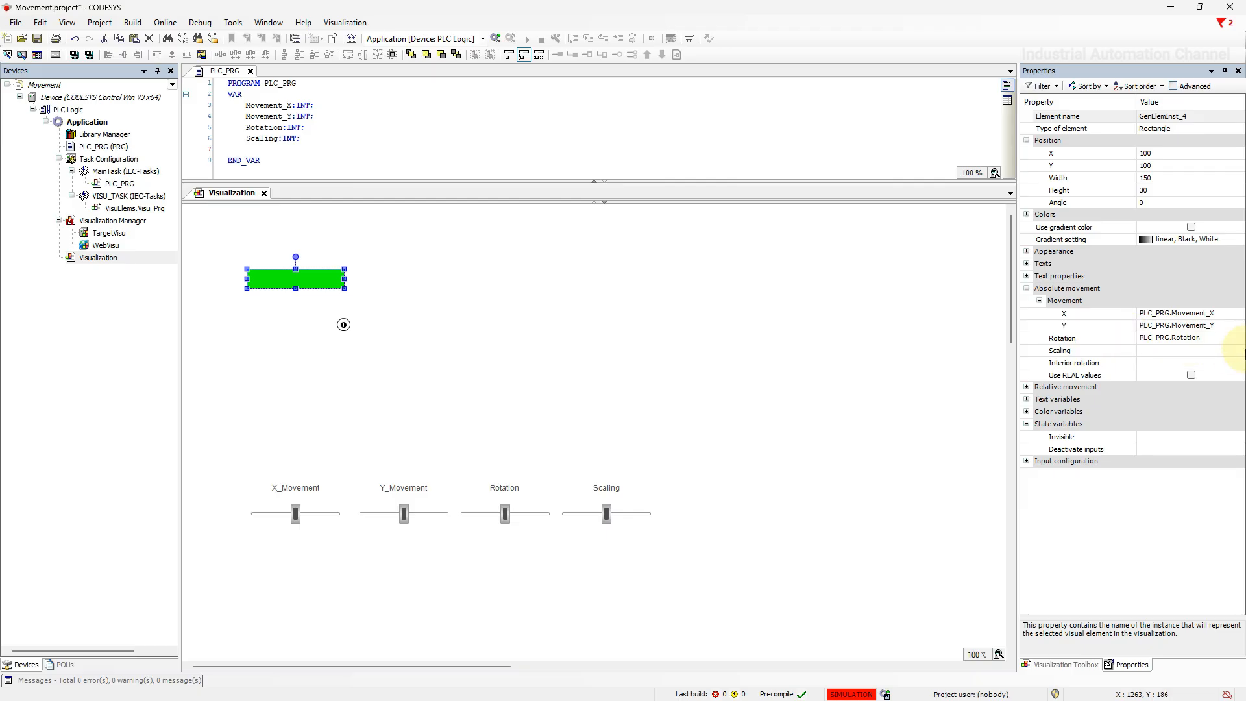
pyautogui.click(1237, 351)
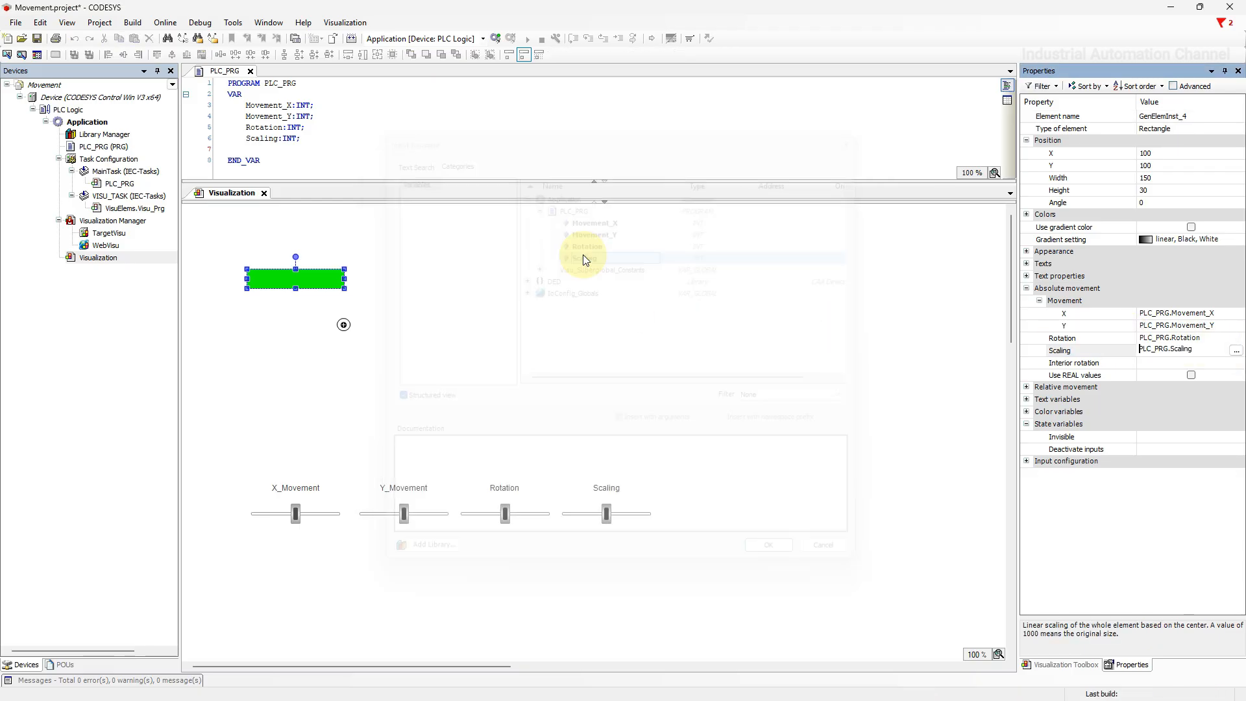
pyautogui.click(766, 544)
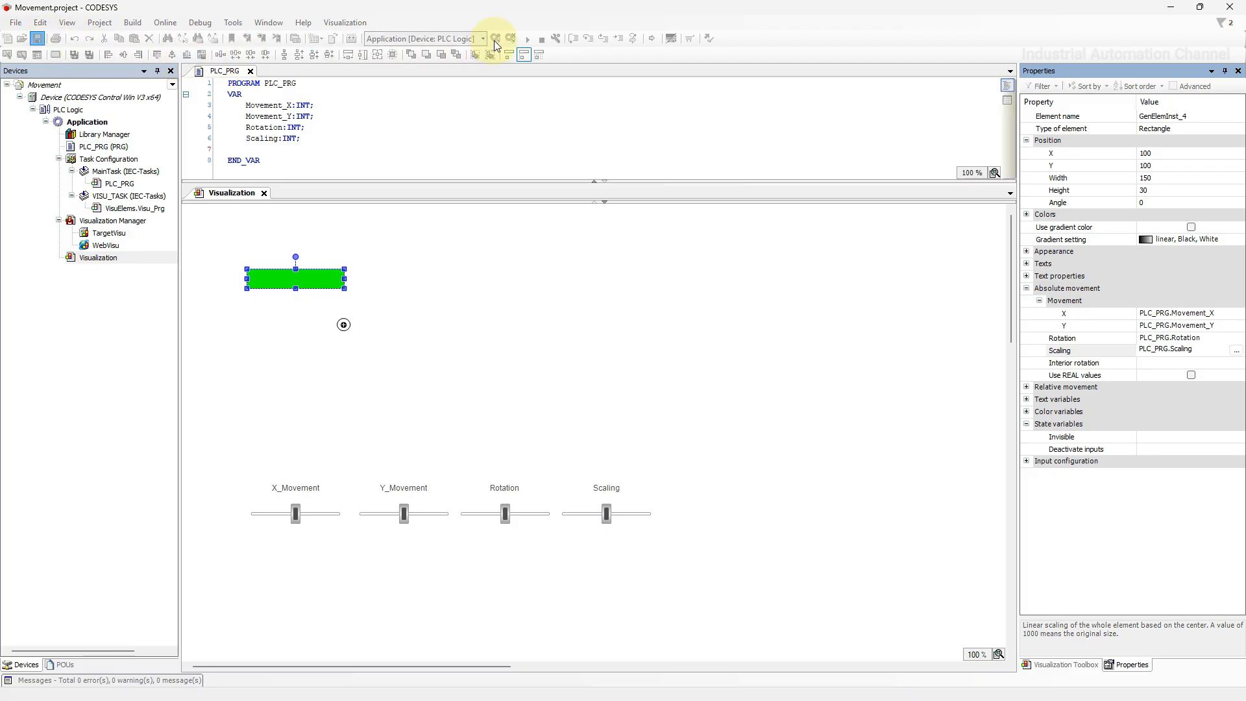
# Log in, download the changed application and drag the Scaling slider to resize the rectangle around its original size
pyautogui.click(495, 37)
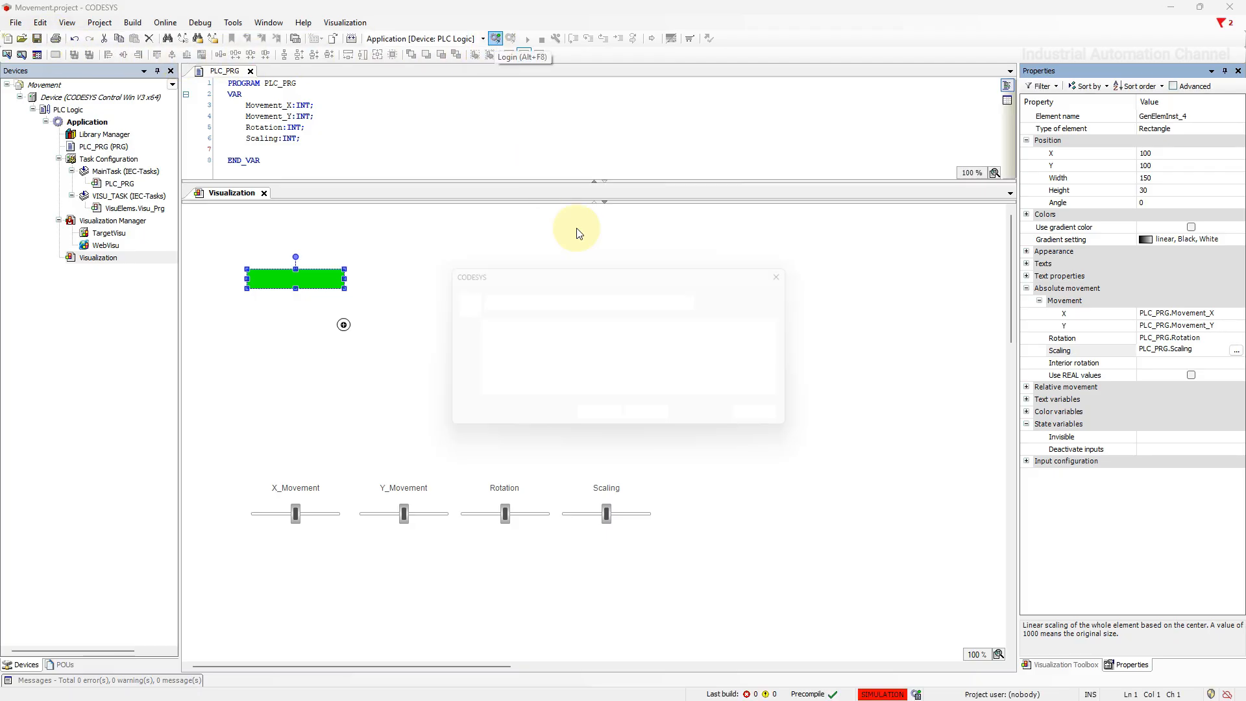
pyautogui.click(495, 37)
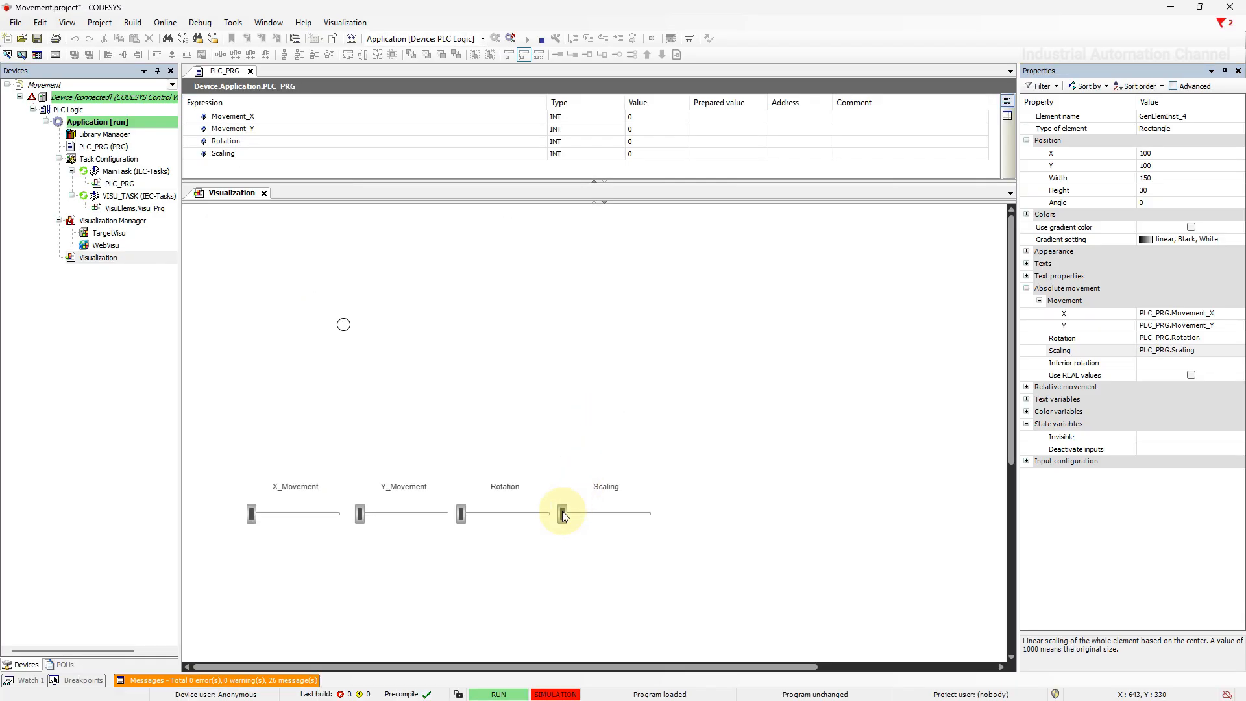
pyautogui.moveTo(558, 514); pyautogui.dragTo(575, 514)
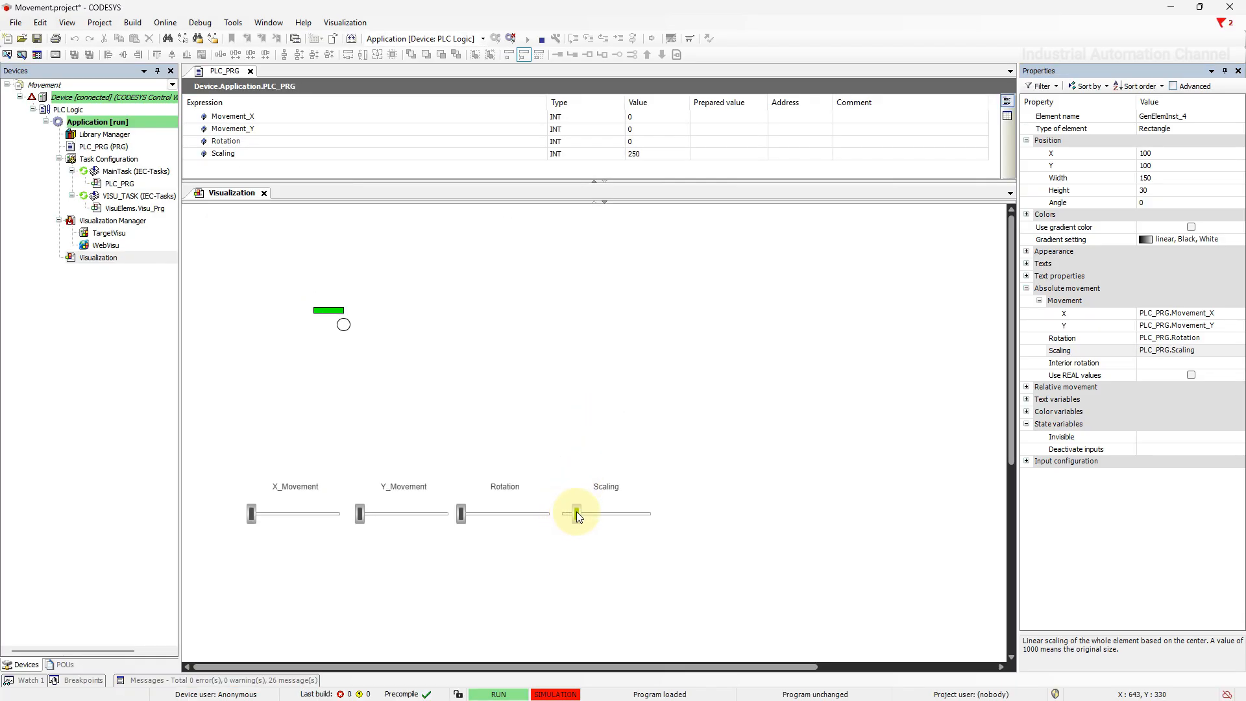
pyautogui.moveTo(576, 514); pyautogui.dragTo(592, 514)
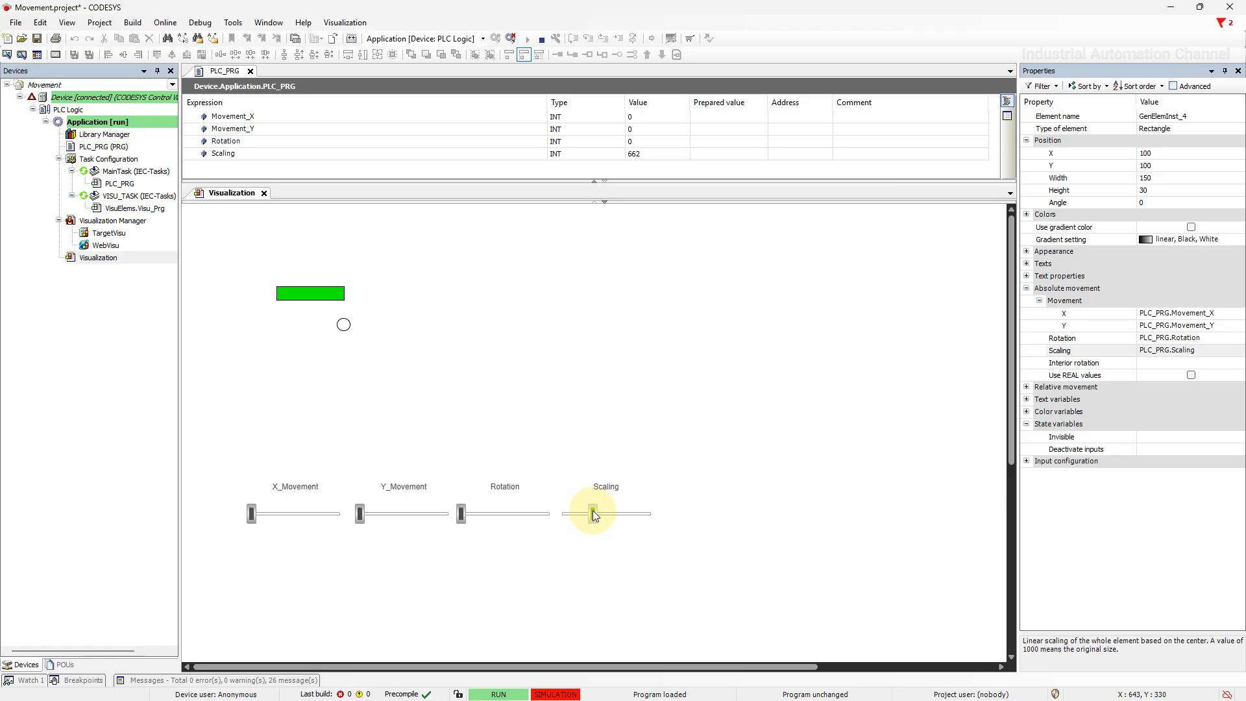
pyautogui.moveTo(592, 514); pyautogui.dragTo(604, 514)
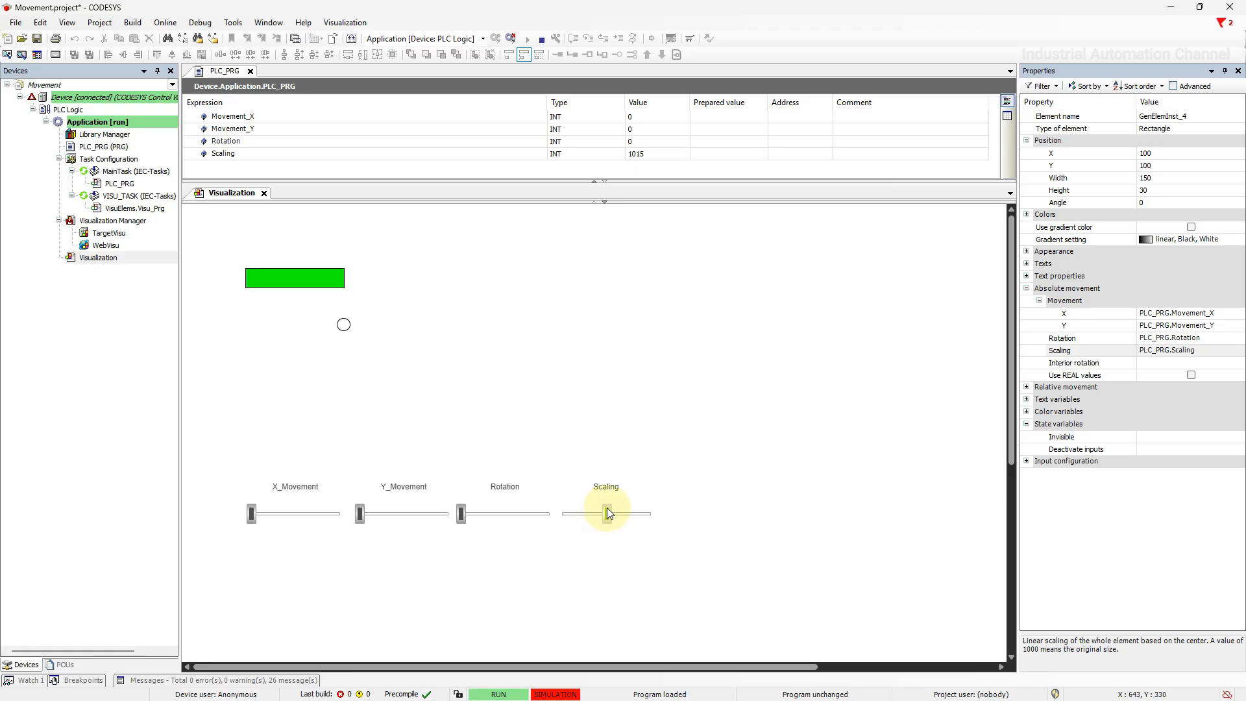
pyautogui.moveTo(618, 514); pyautogui.dragTo(610, 514)
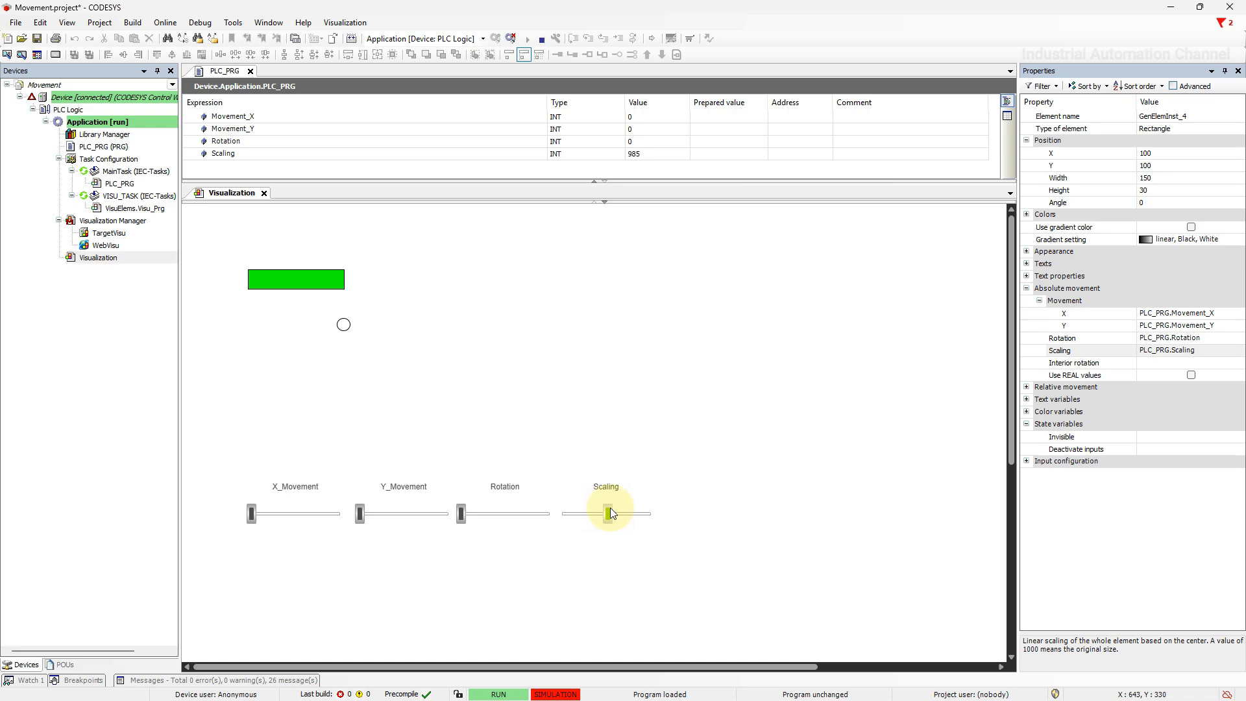
# Drag the Scaling slider between about 1.6 times and a small scale to grow and shrink the rectangle
pyautogui.moveTo(609, 514); pyautogui.dragTo(636, 514)
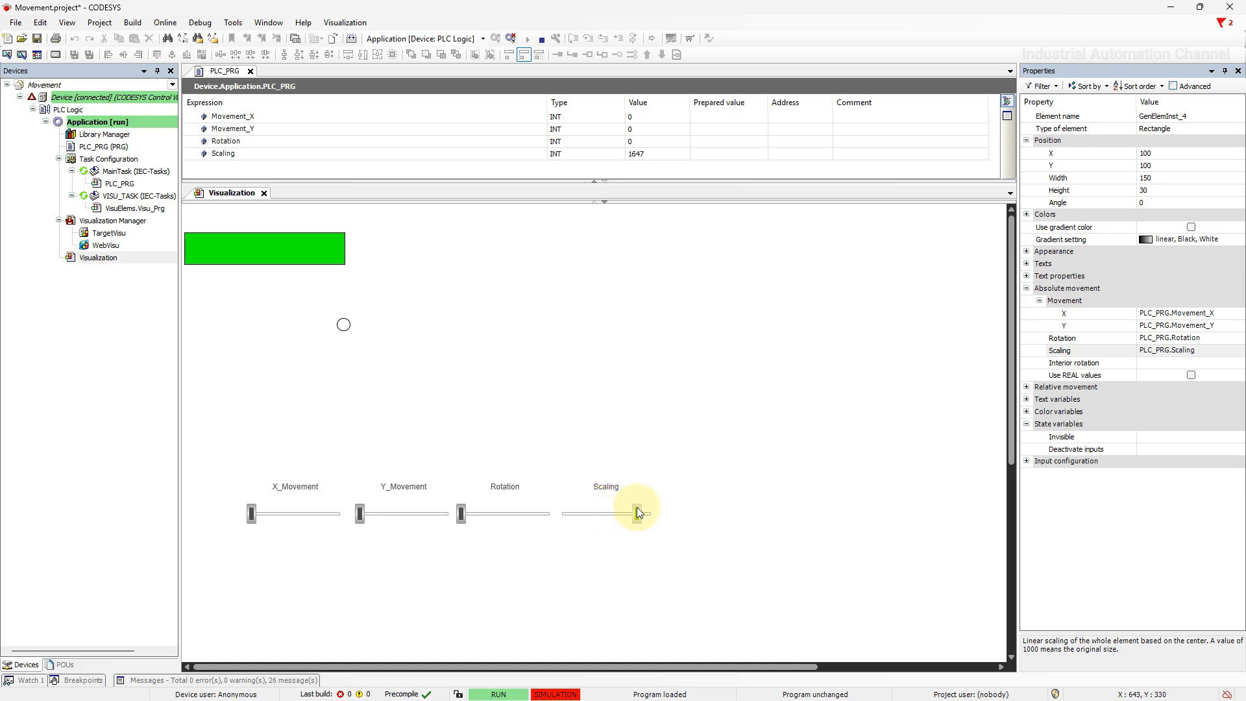
pyautogui.moveTo(620, 514); pyautogui.dragTo(629, 514)
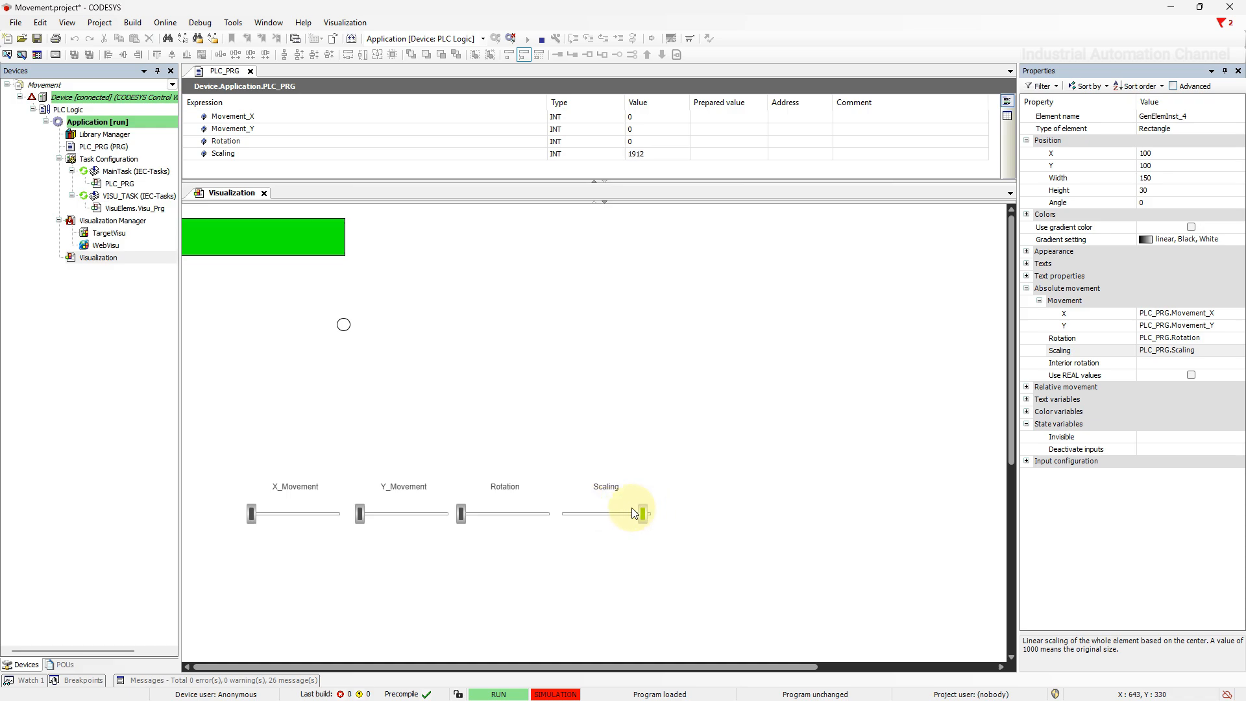
pyautogui.moveTo(631, 510); pyautogui.dragTo(569, 513)
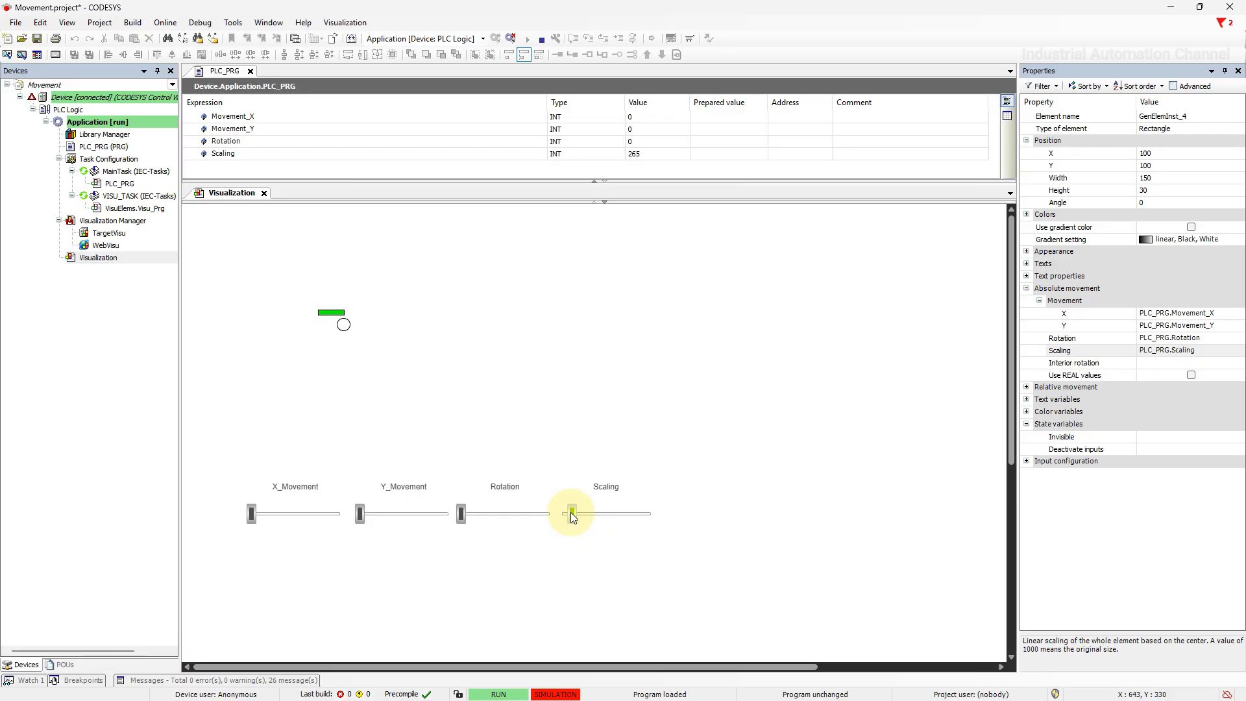
pyautogui.moveTo(570, 513); pyautogui.dragTo(599, 512)
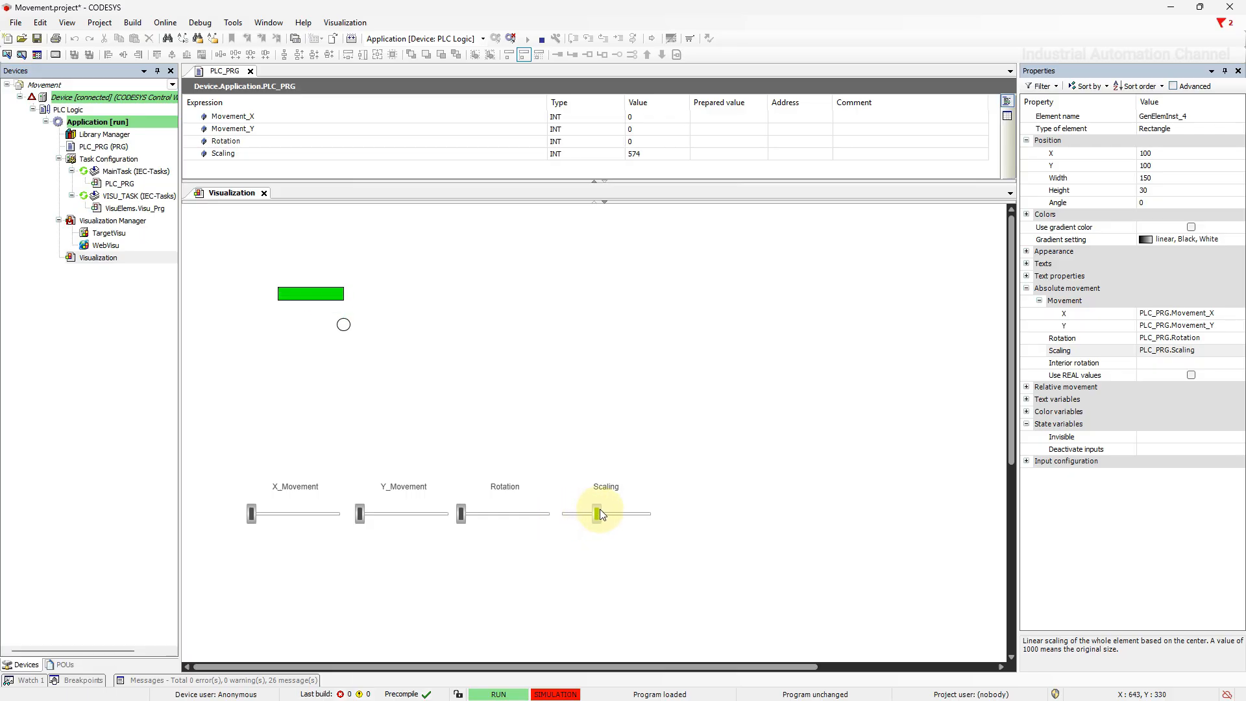
pyautogui.moveTo(599, 514); pyautogui.dragTo(628, 514)
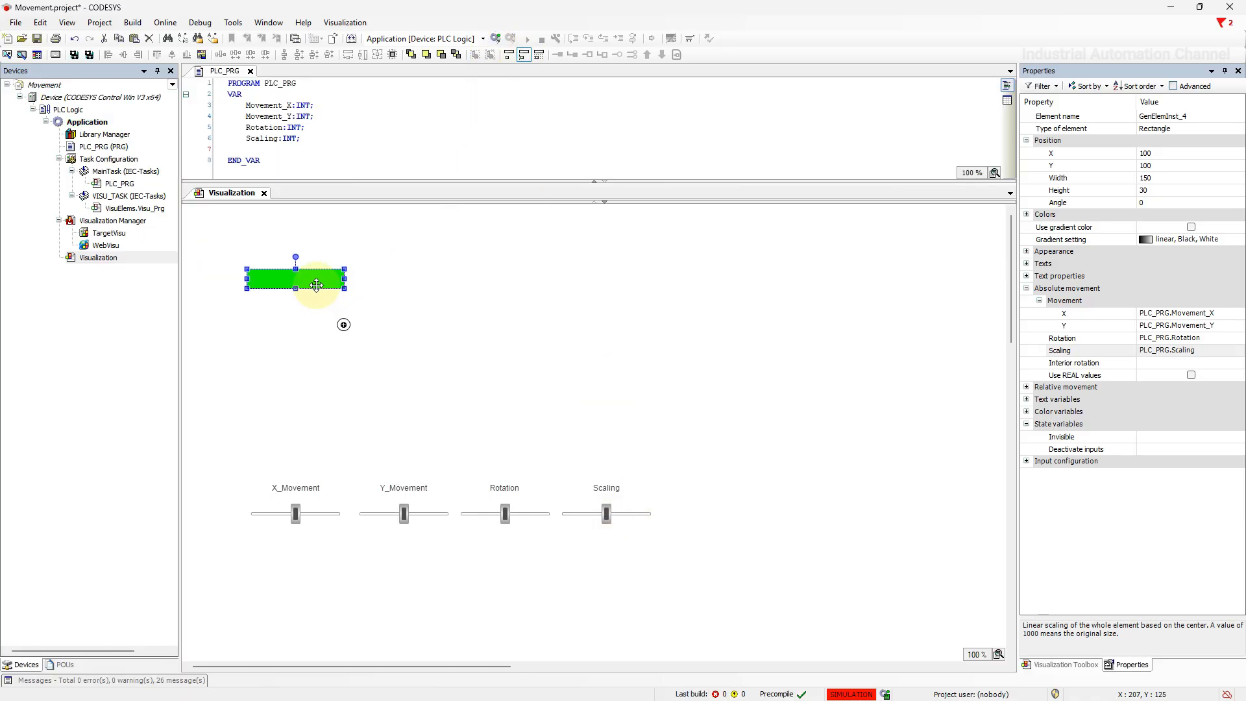
# Select the first green rectangle to reach its unassigned Interior rotation property
pyautogui.click(1081, 362)
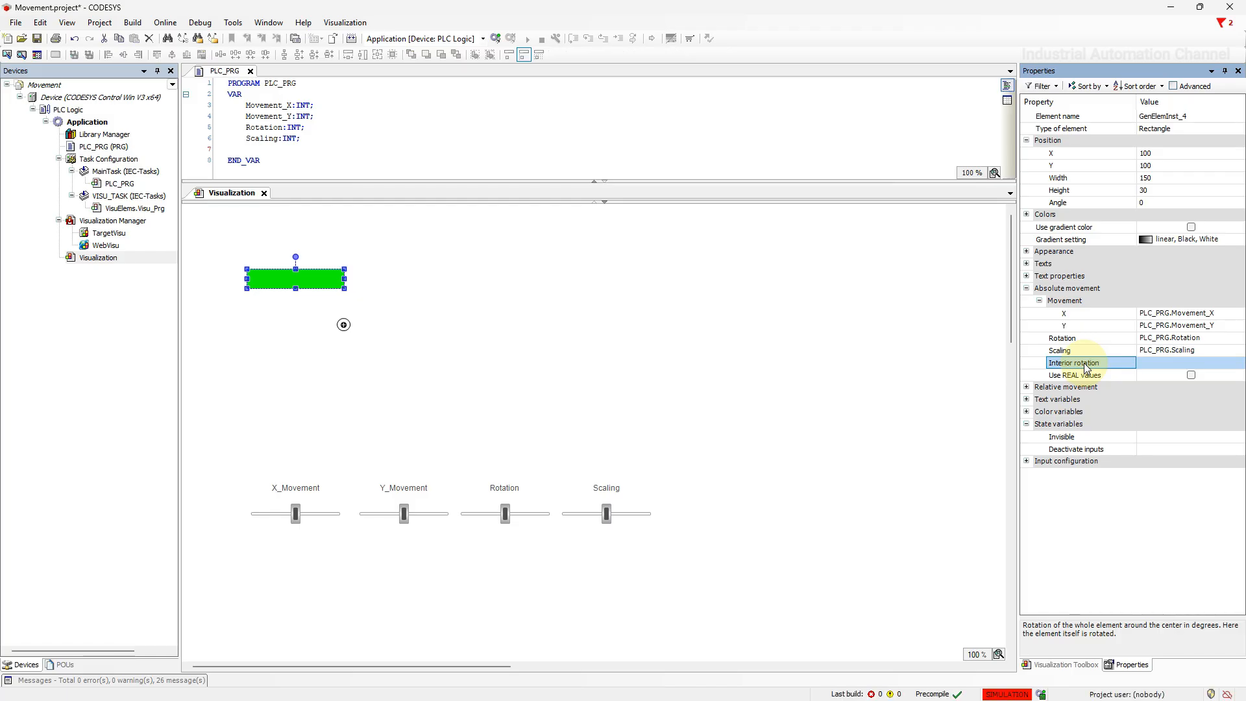
# Declare a new INT variable Int_Rotation in PLC_PRG
pyautogui.click(284, 150)
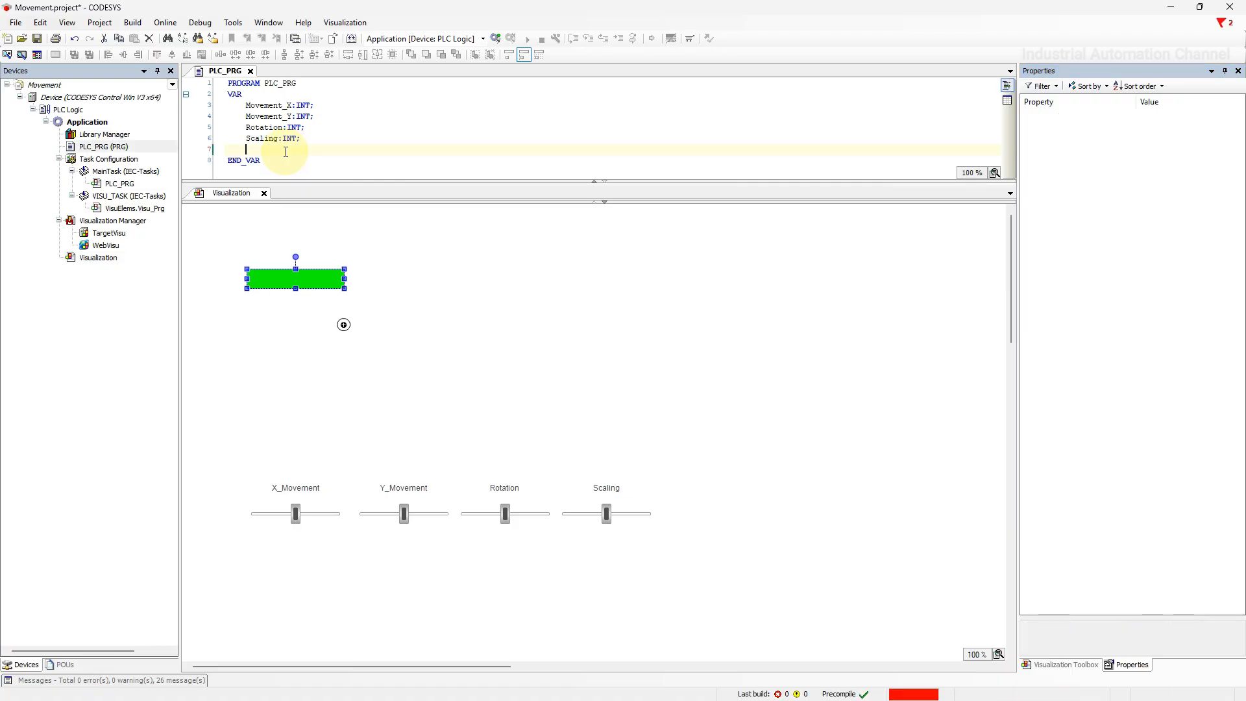
pyautogui.write('Int_B')
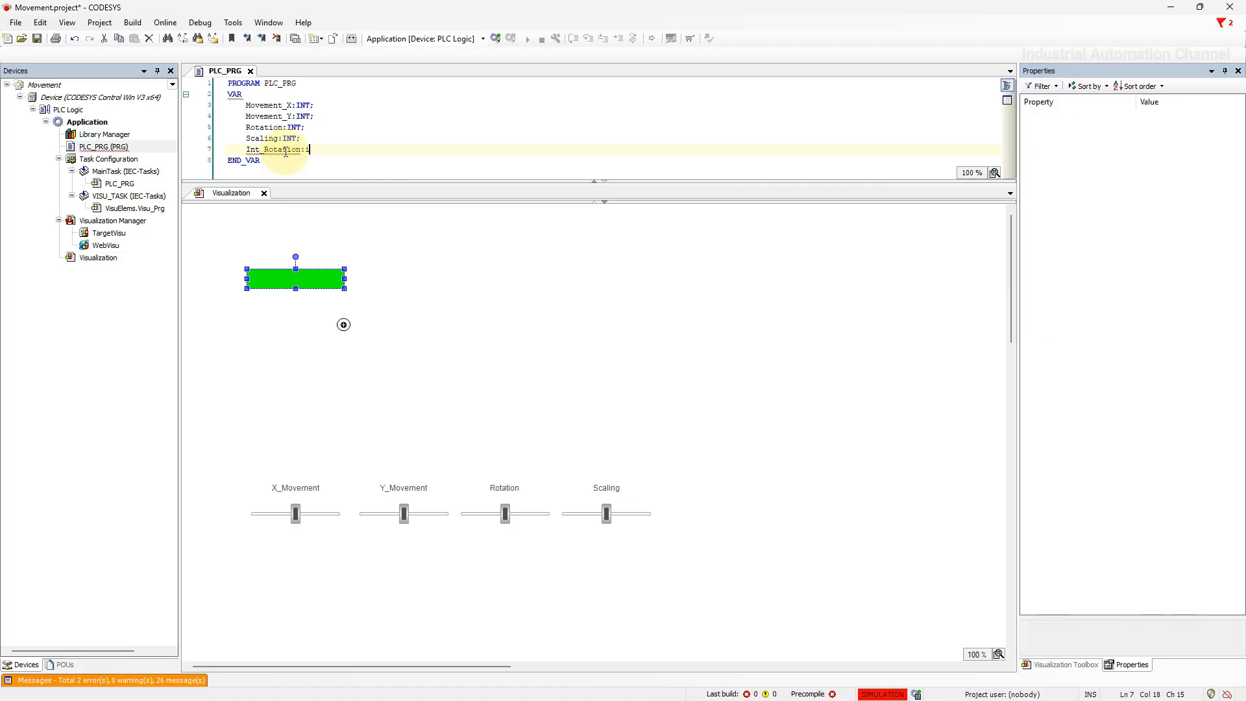
pyautogui.press('Enter')
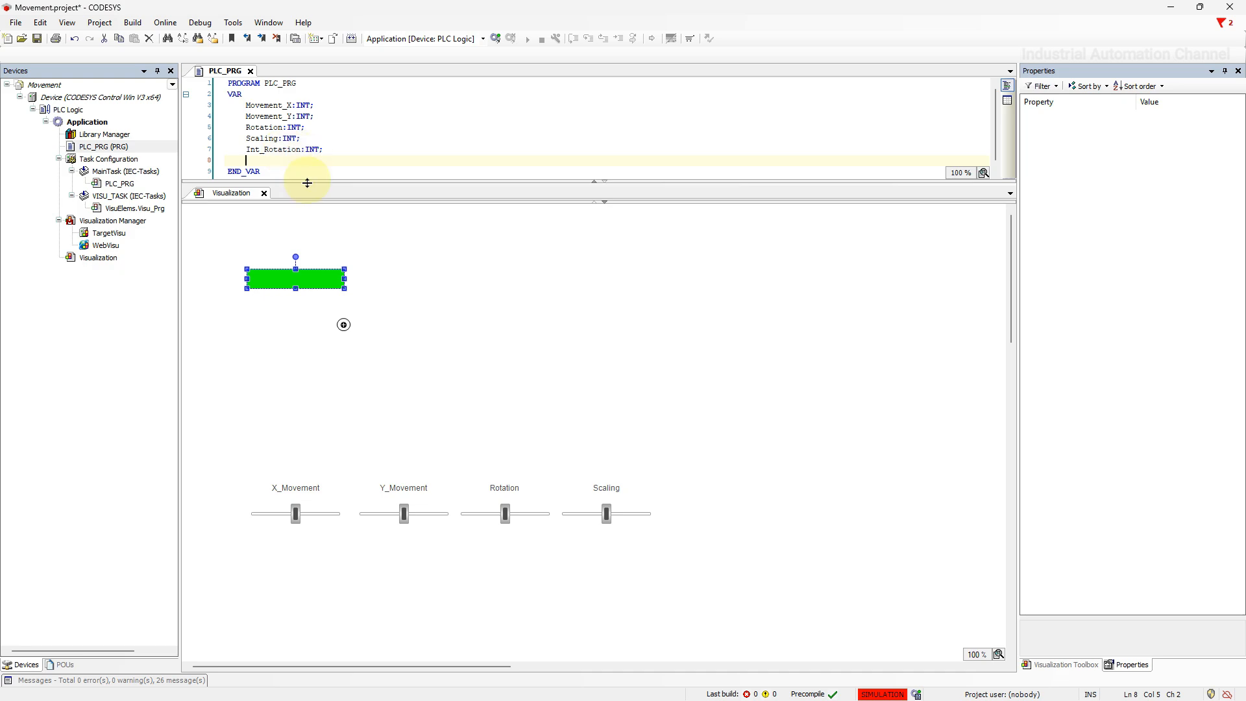
# Paste a duplicate of the green rectangle and place it to the right of the original
pyautogui.click(295, 279)
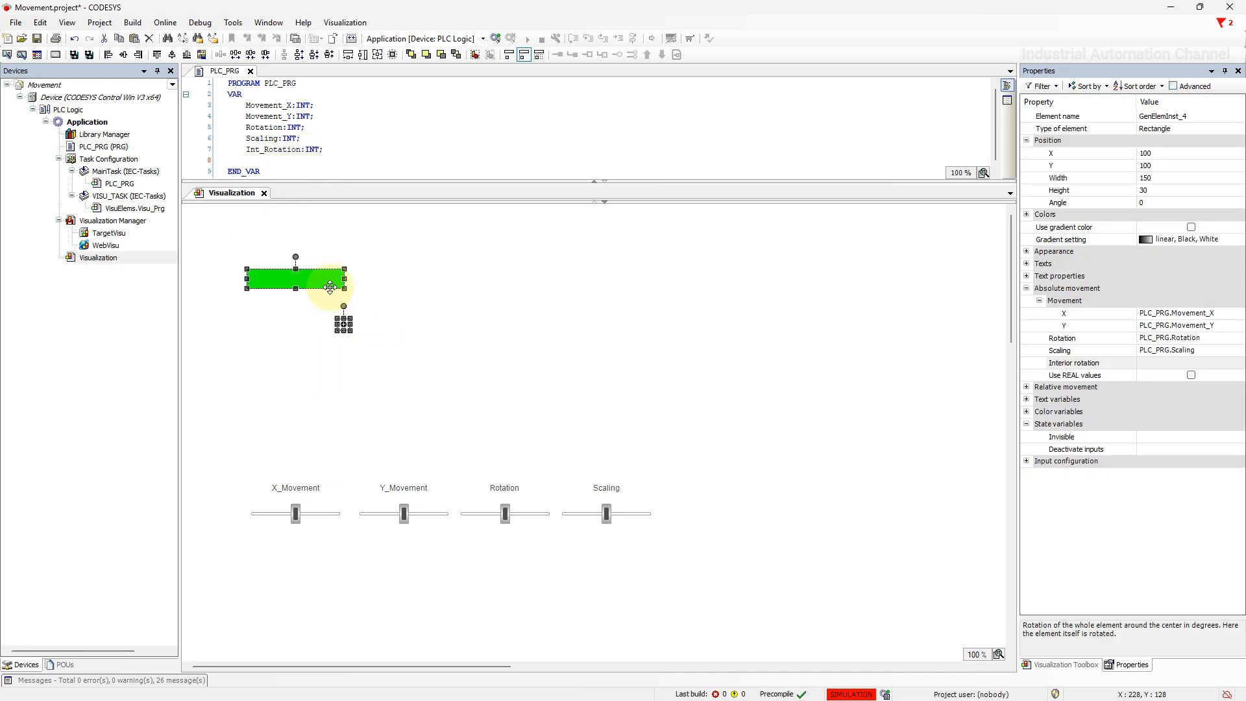
pyautogui.rightClick(329, 285)
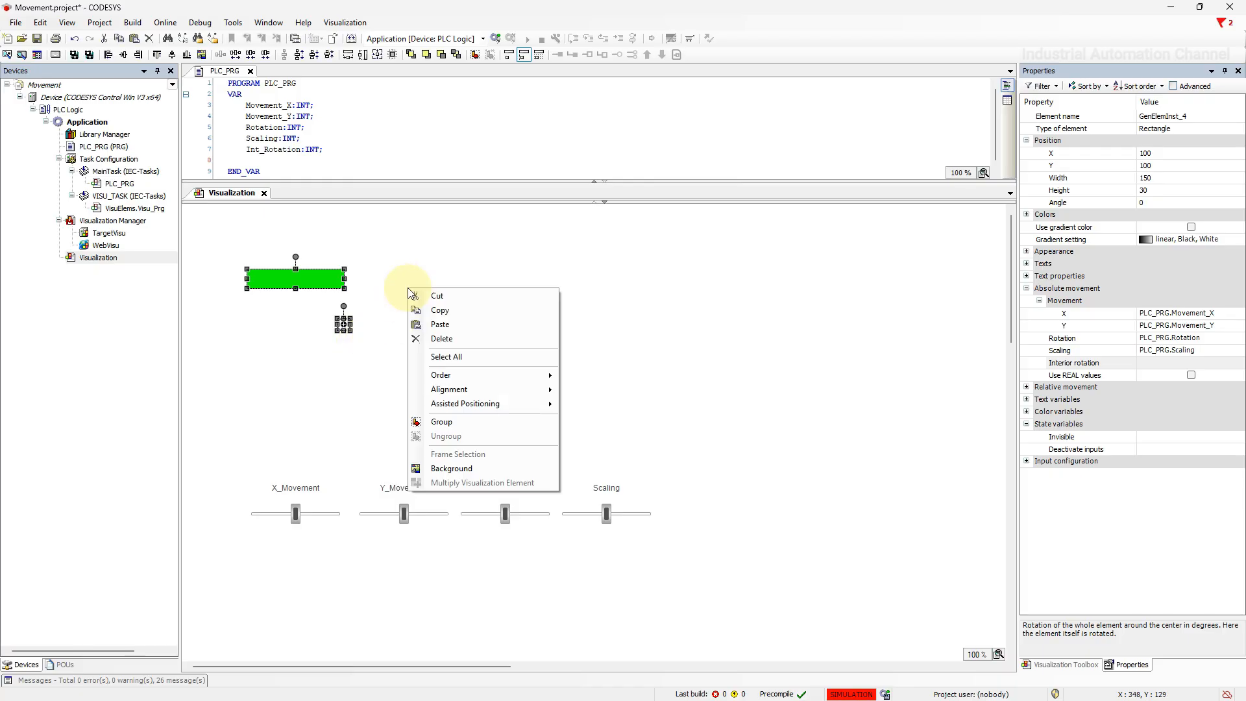
pyautogui.click(440, 324)
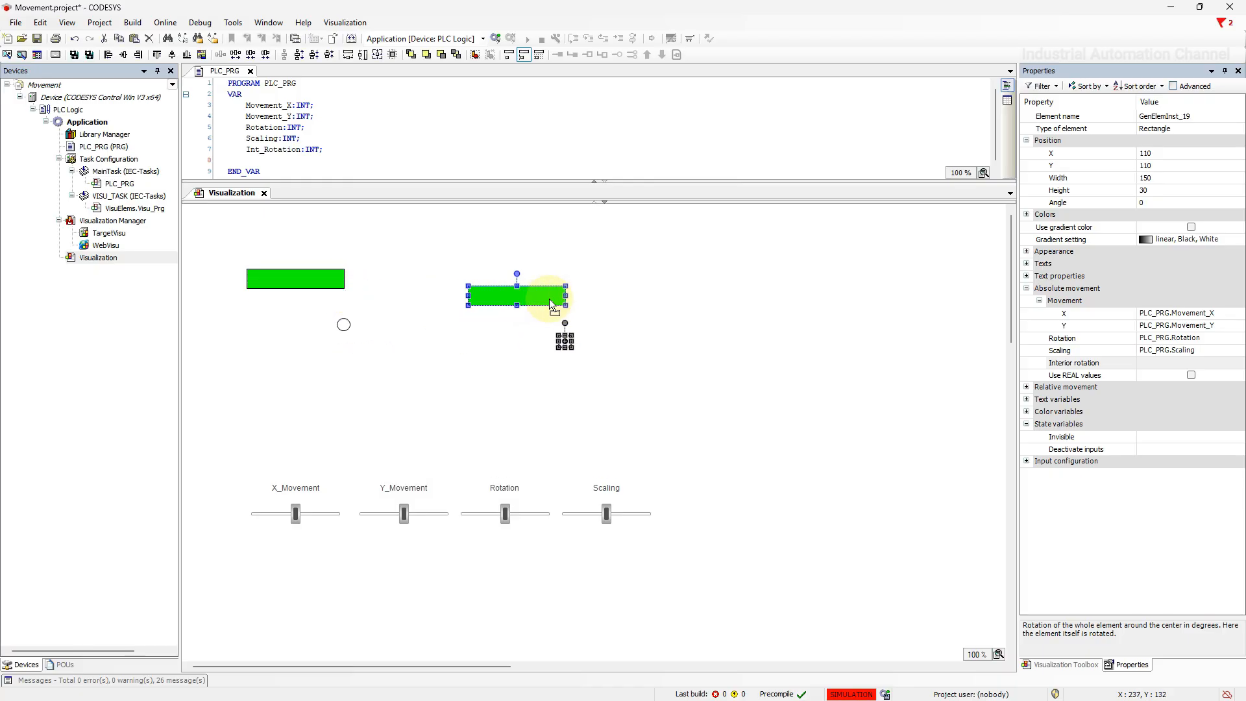
pyautogui.moveTo(517, 295); pyautogui.dragTo(534, 278)
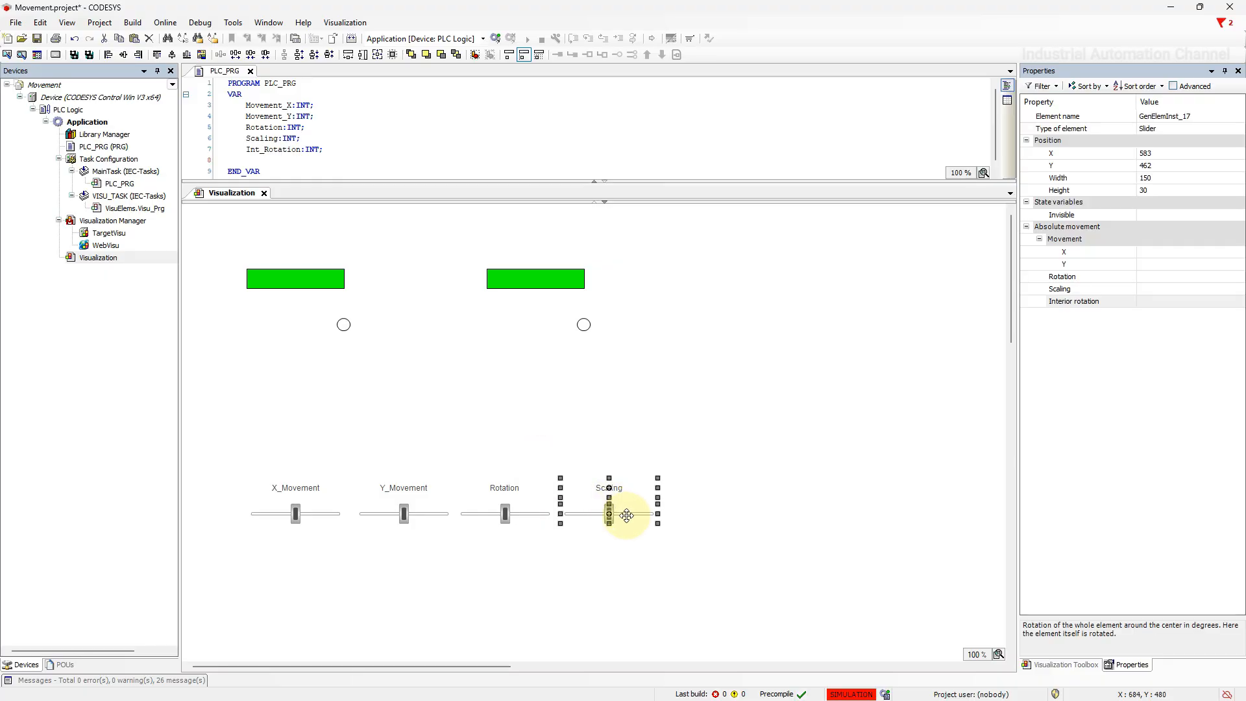
# Paste a copy of the Scaling slider and its label as a fifth slider
pyautogui.rightClick(610, 514)
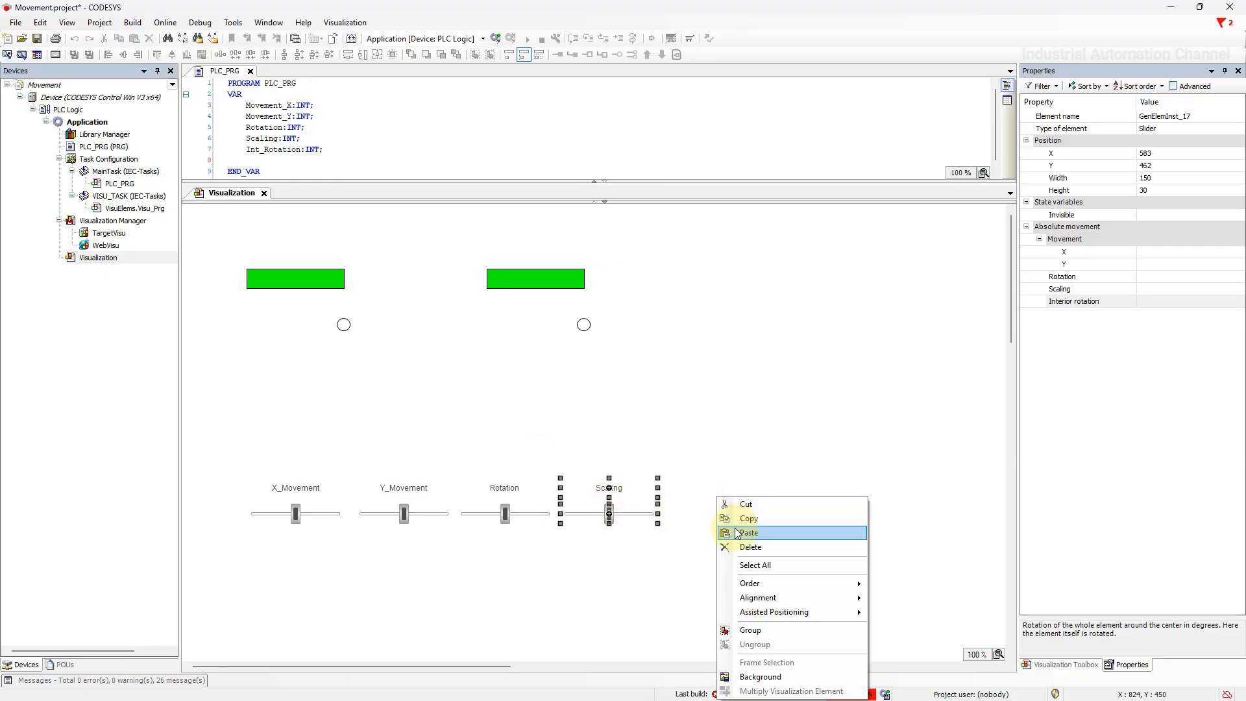
pyautogui.click(748, 532)
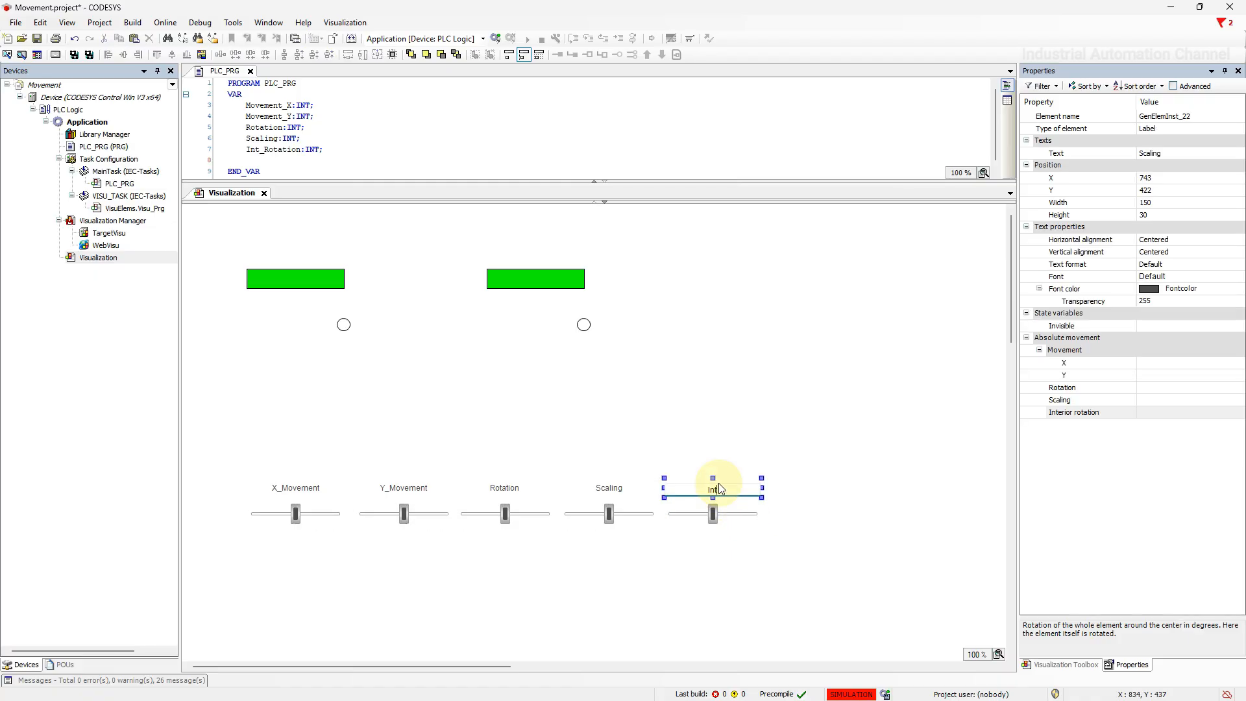
# Label the new slider Int_Rotation and bind it to PLC_PRG.Int_Rotation
pyautogui.write('Int_Rotation')
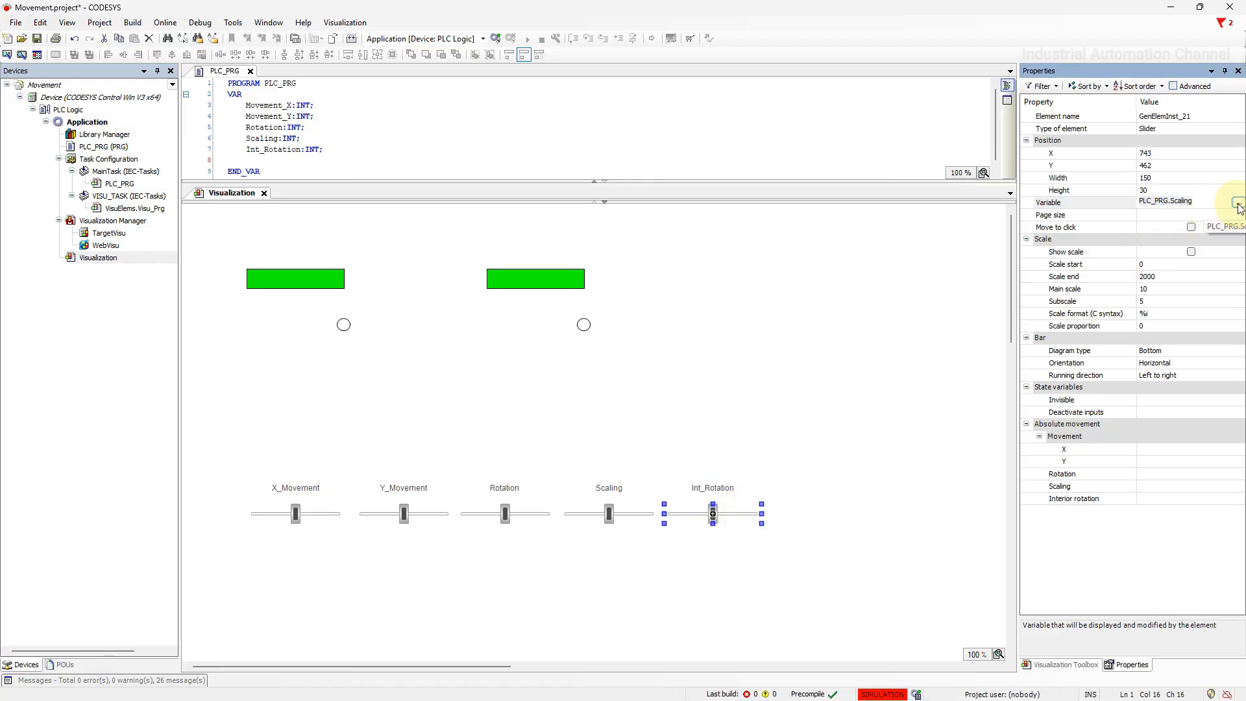
pyautogui.click(1236, 203)
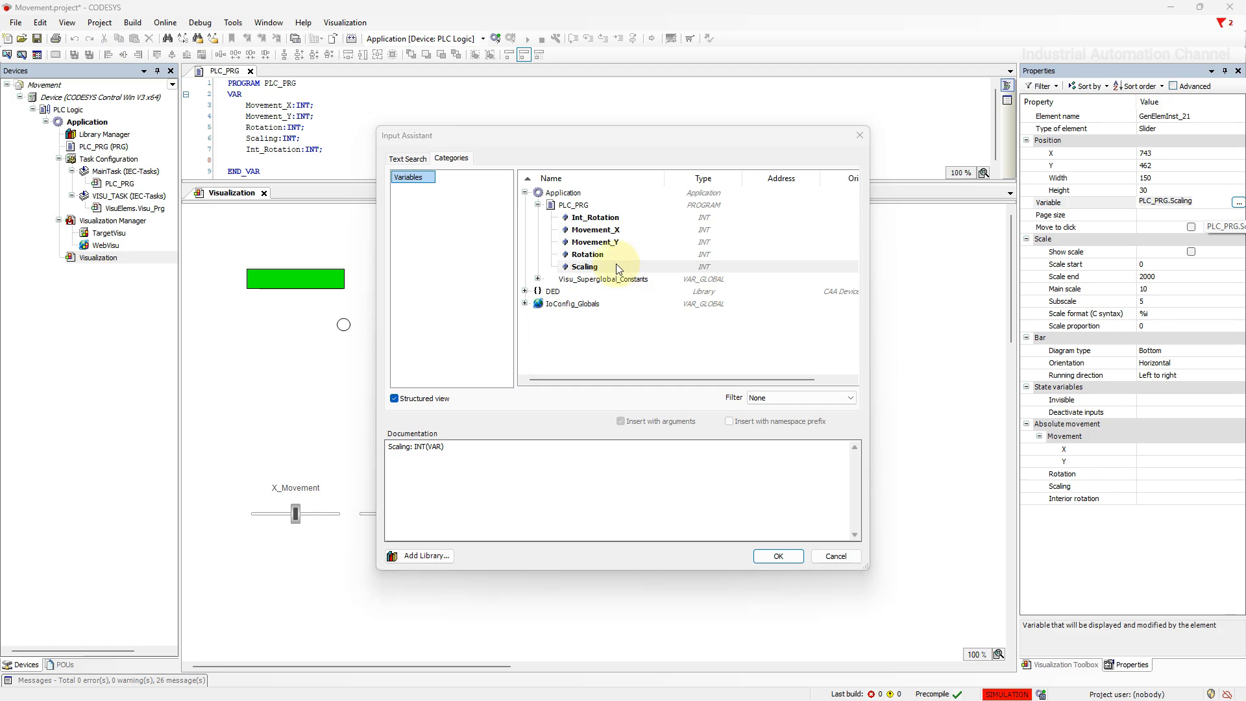
pyautogui.click(778, 556)
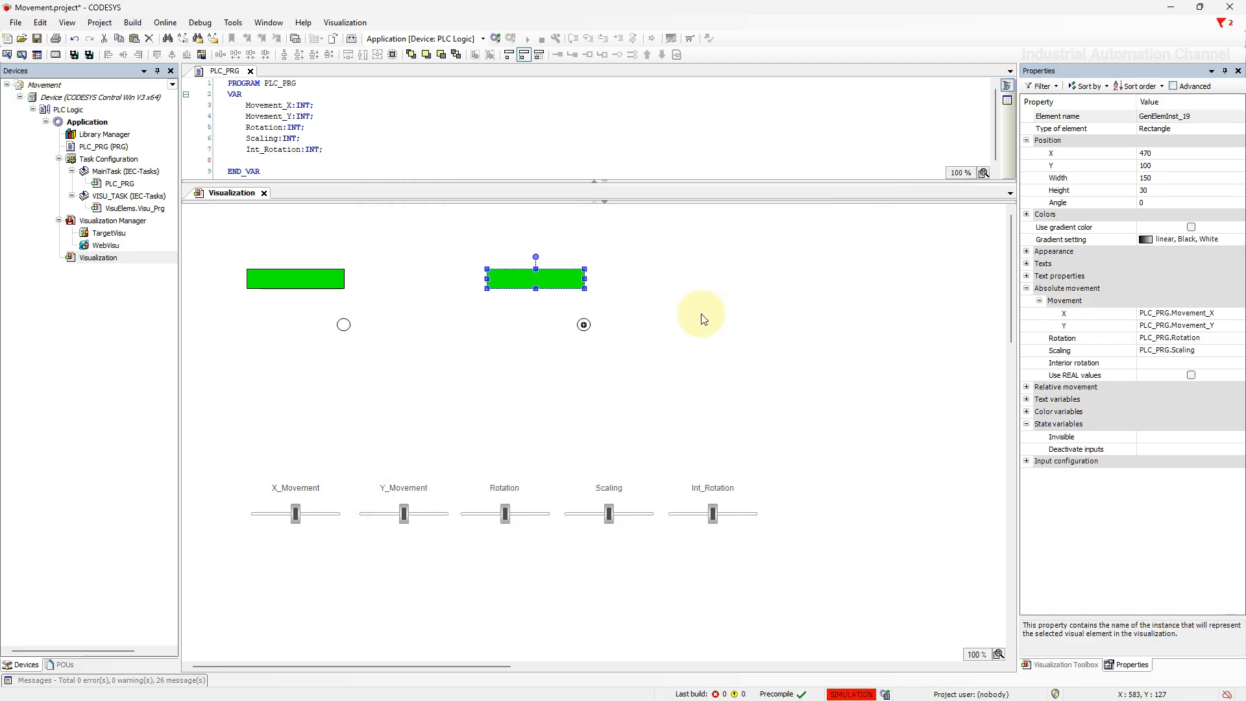
# Set the second rectangle's Interior rotation to PLC_PRG.Int_Rotation
pyautogui.click(1184, 364)
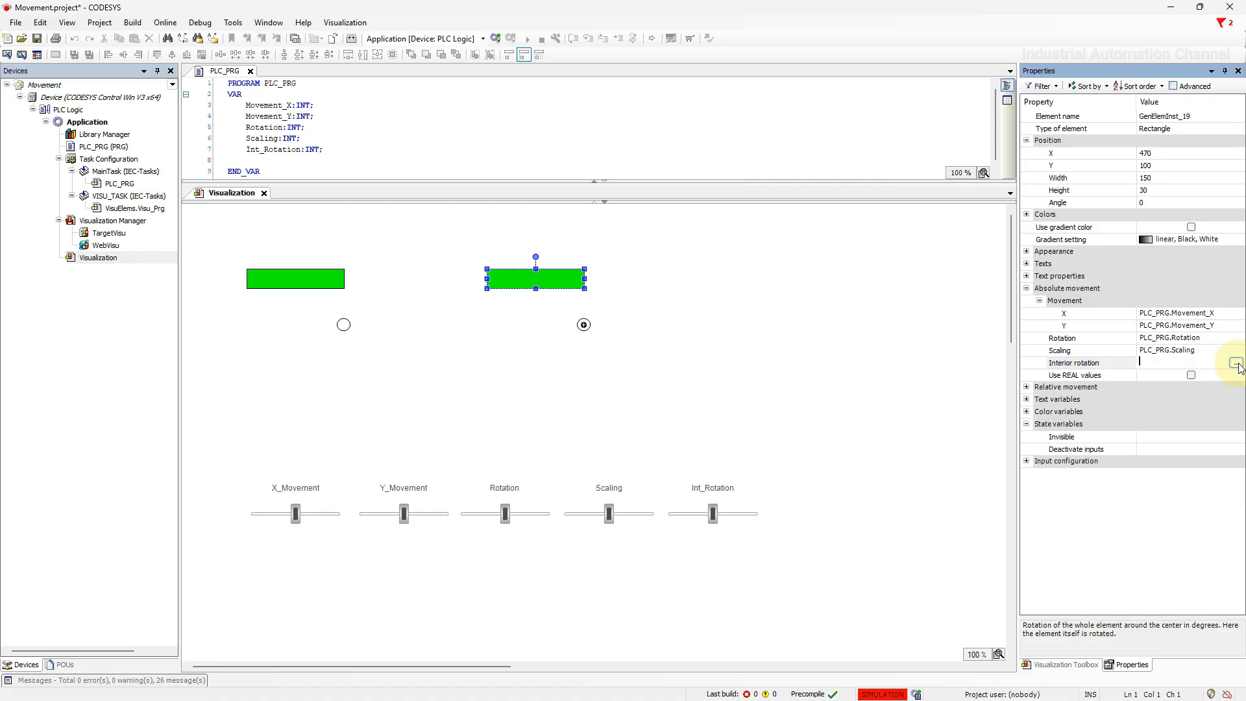
pyautogui.click(1234, 362)
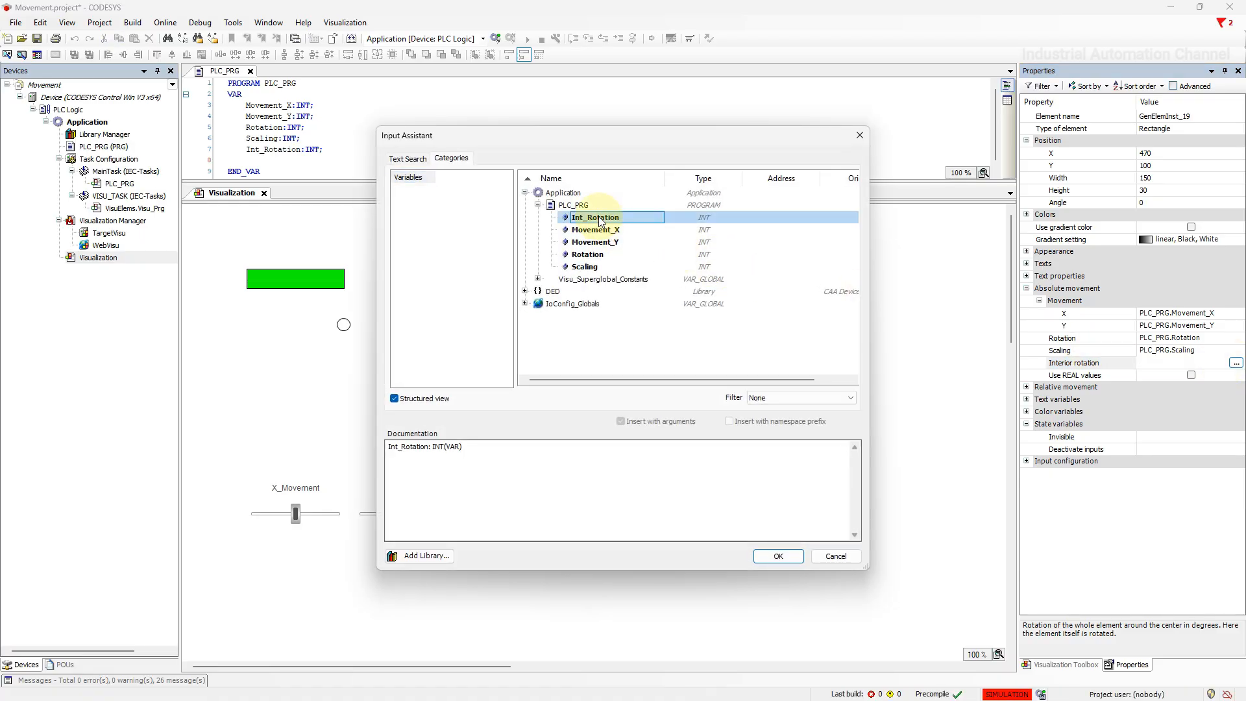
pyautogui.click(777, 556)
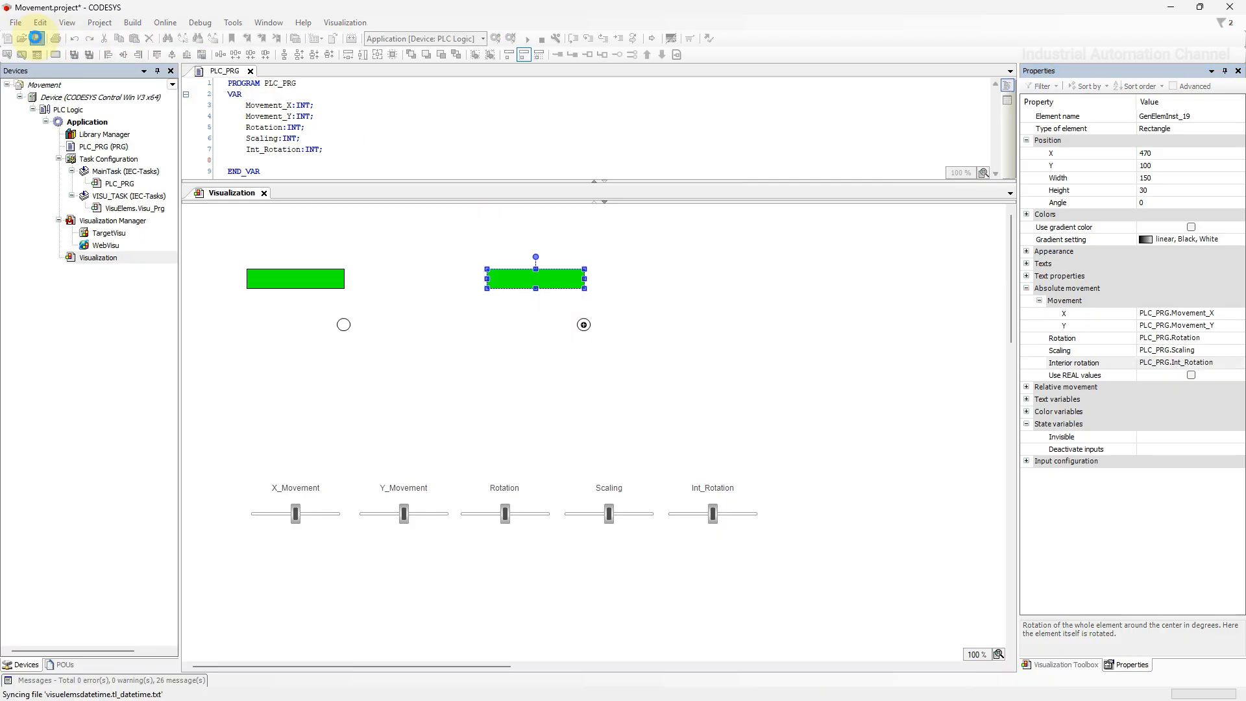
# Save the project and log in with an online change
pyautogui.click(497, 39)
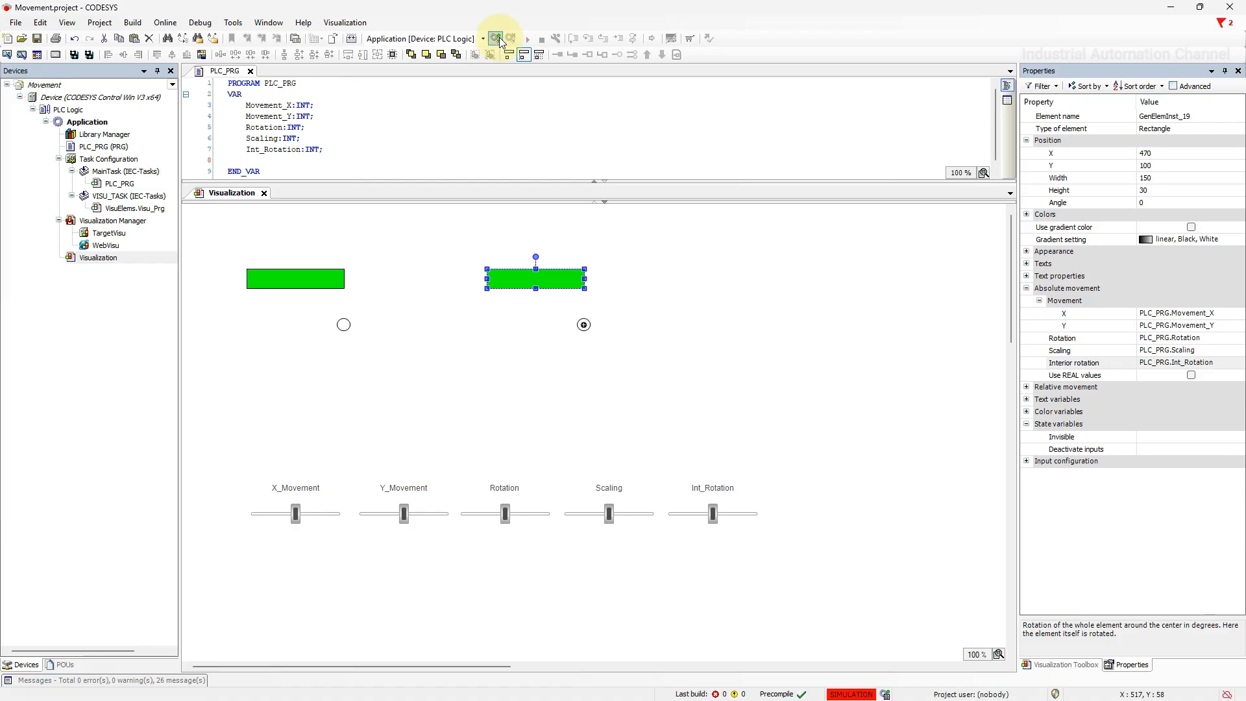
pyautogui.click(496, 38)
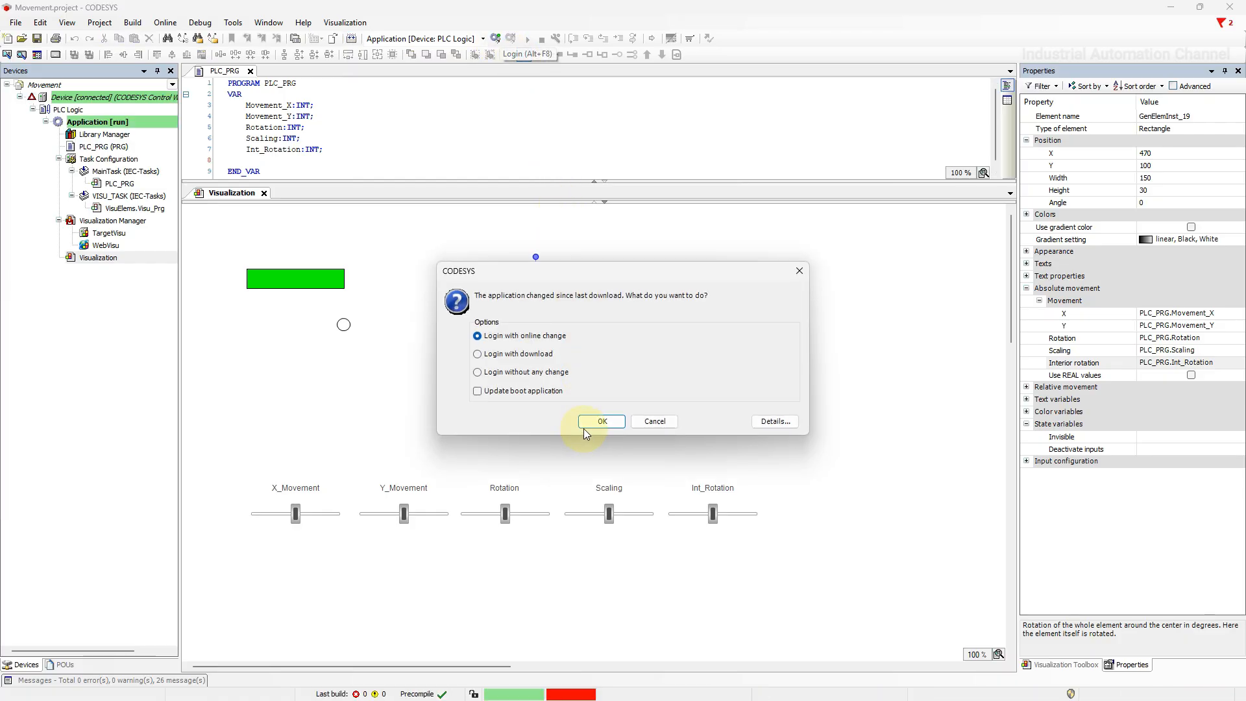
pyautogui.click(601, 420)
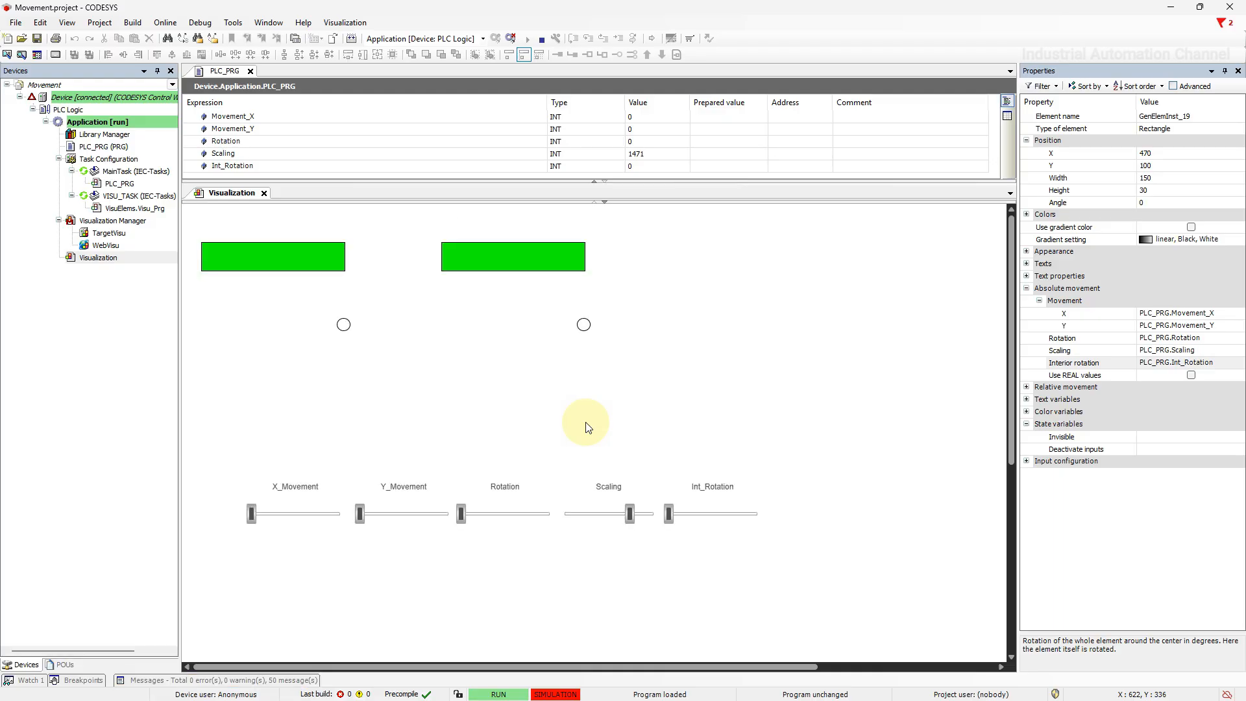
# Drag the Int_Rotation slider up and back to zero, spinning the second rectangle in place
pyautogui.moveTo(670, 514); pyautogui.dragTo(671, 514)
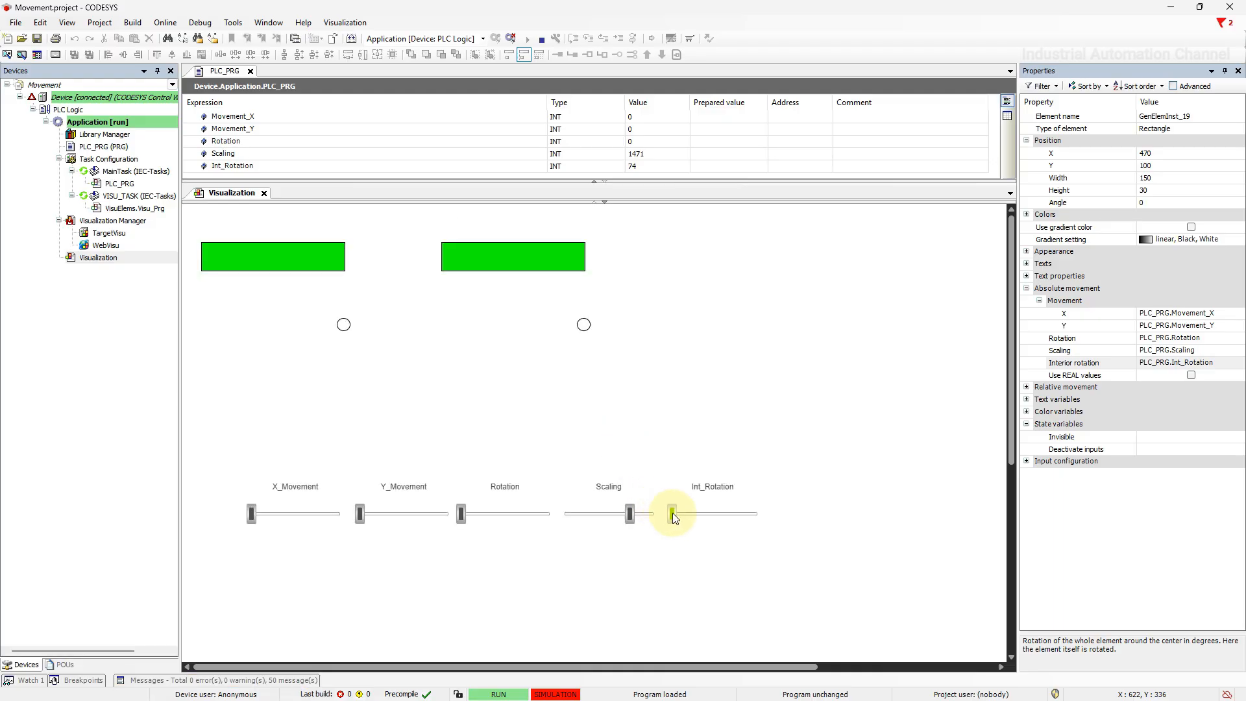
pyautogui.moveTo(671, 514); pyautogui.dragTo(686, 514)
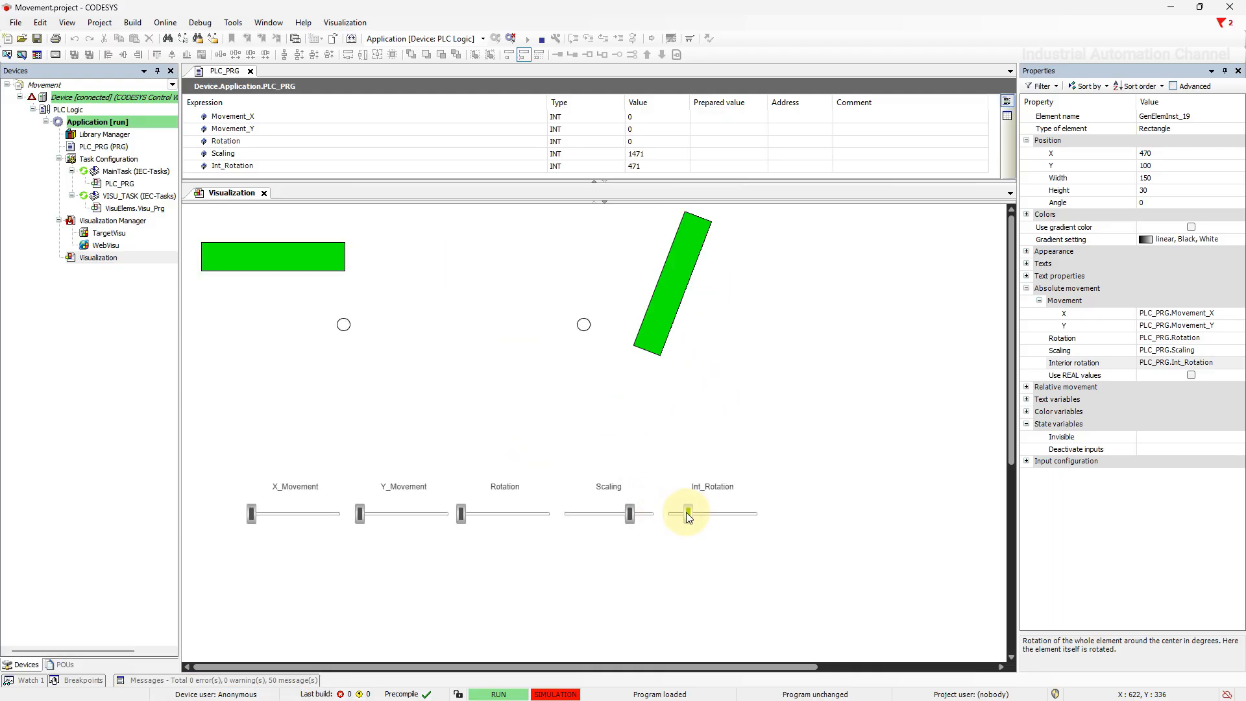
pyautogui.moveTo(687, 514); pyautogui.dragTo(674, 514)
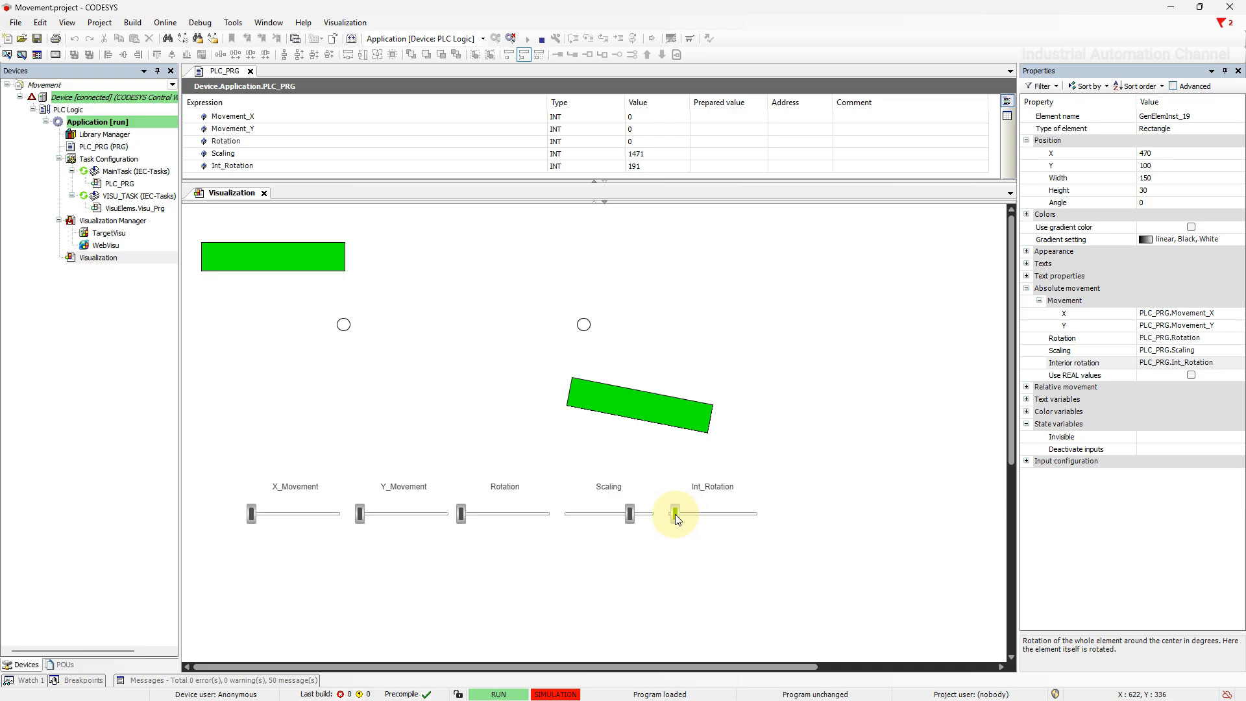
pyautogui.moveTo(675, 514); pyautogui.dragTo(679, 514)
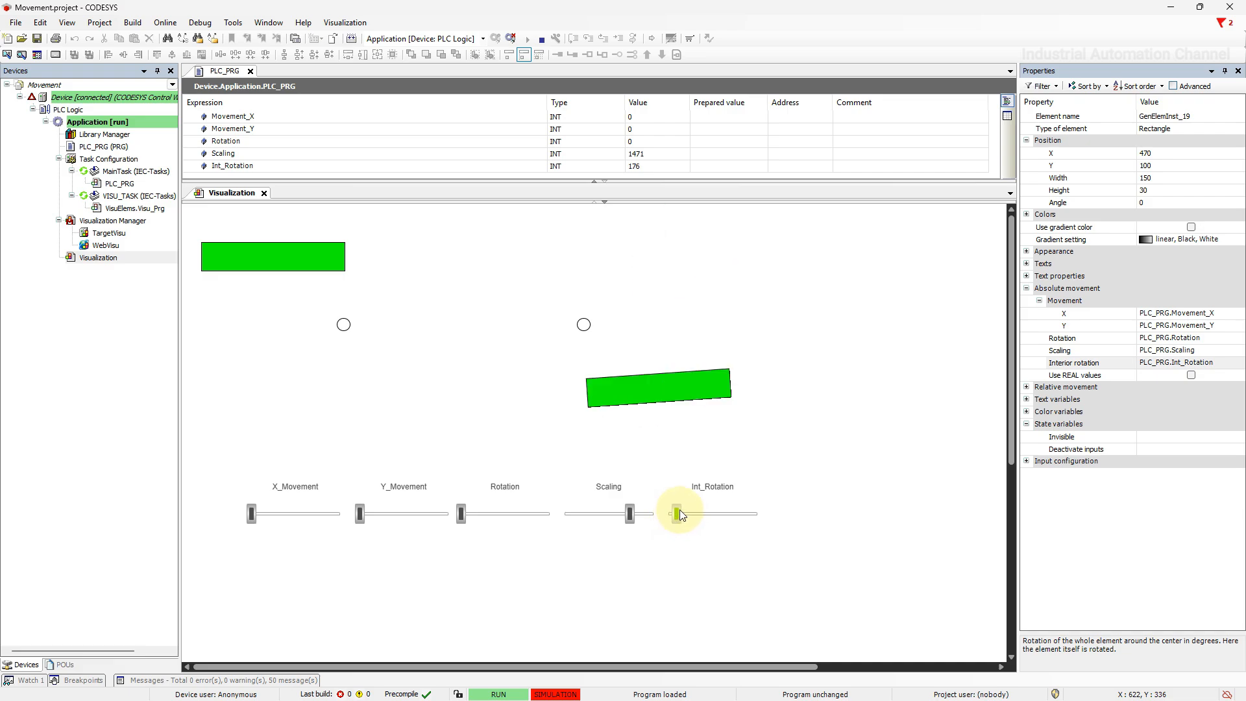
pyautogui.moveTo(674, 514); pyautogui.dragTo(692, 514)
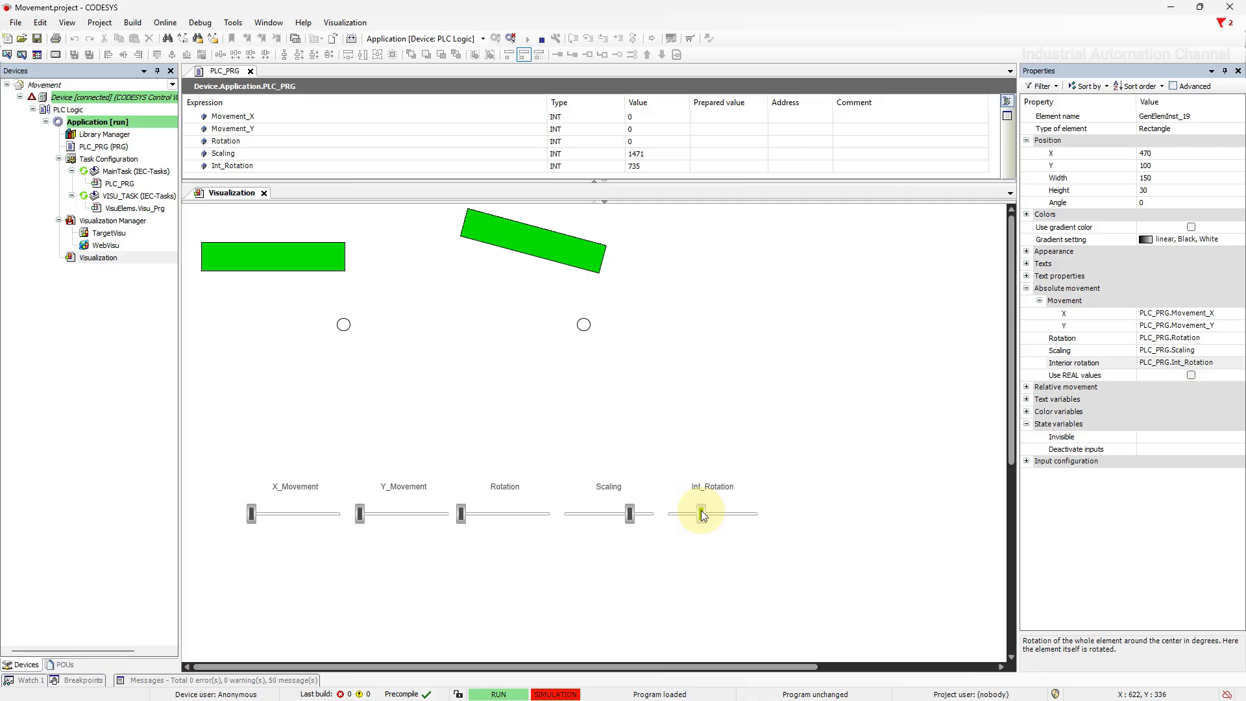
pyautogui.moveTo(704, 514); pyautogui.dragTo(692, 514)
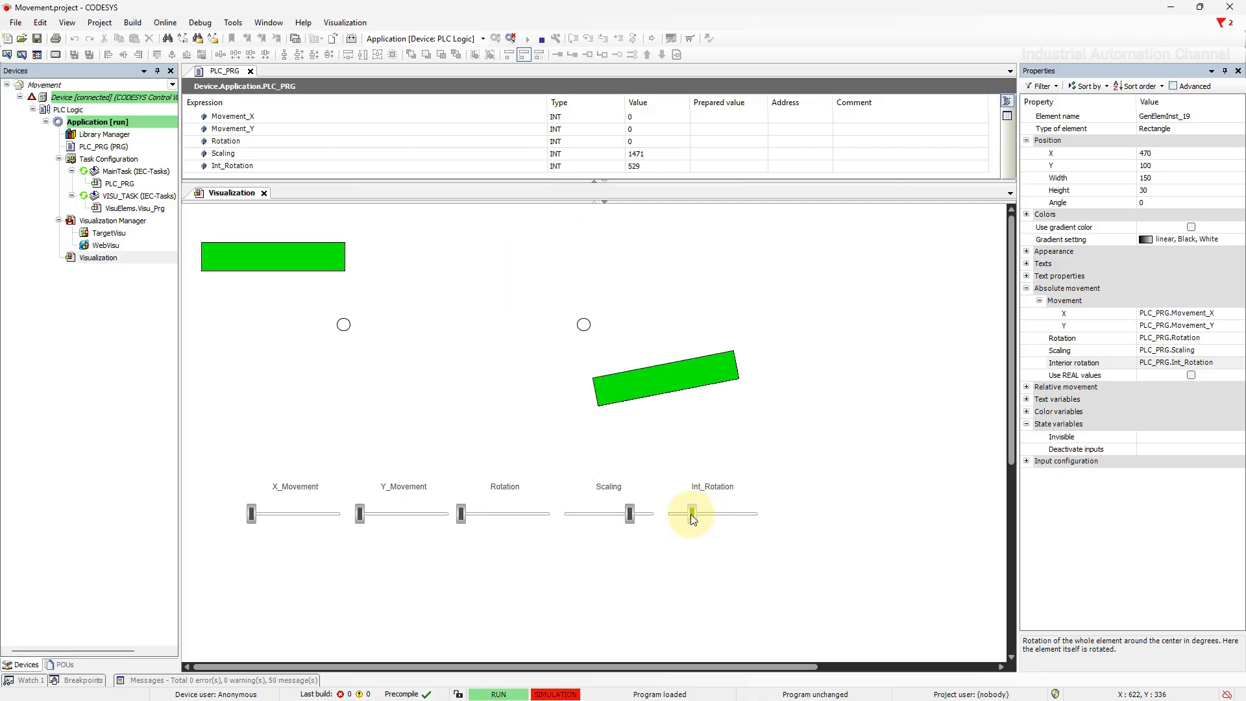
pyautogui.moveTo(690, 514); pyautogui.dragTo(677, 514)
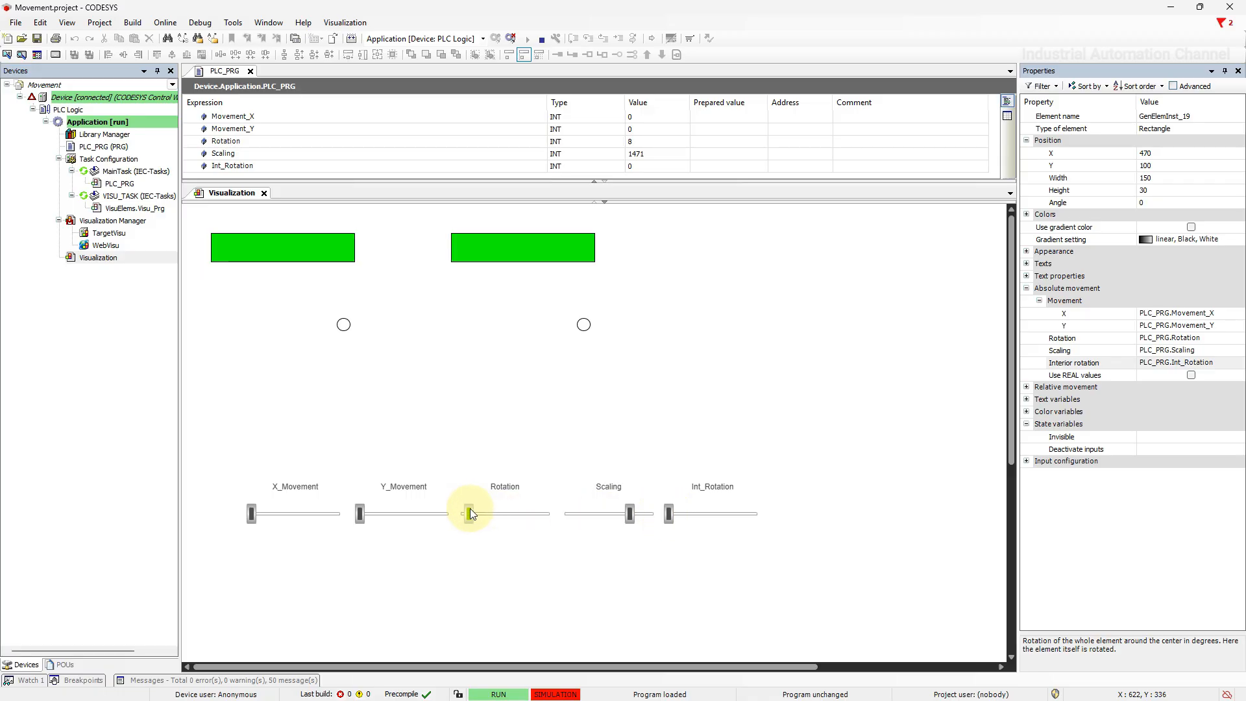
# Drag the Rotation slider up to 360, swinging both rectangles around
pyautogui.moveTo(462, 514); pyautogui.dragTo(507, 514)
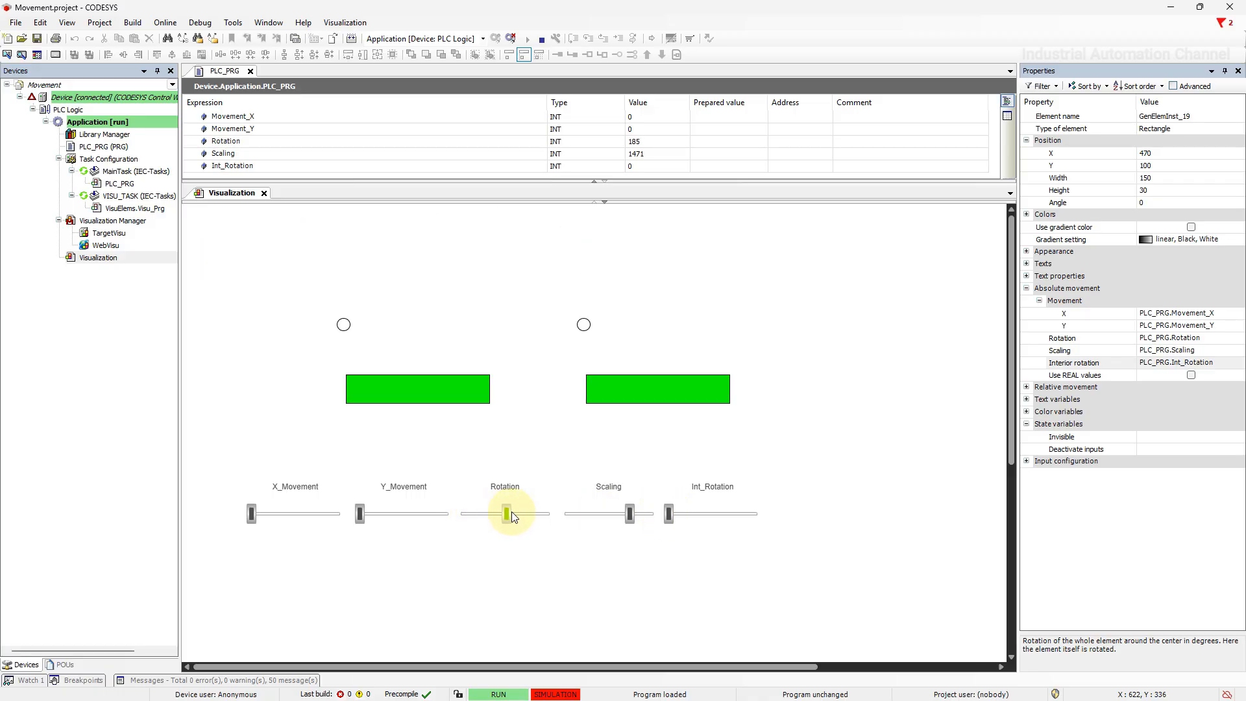
pyautogui.moveTo(505, 513); pyautogui.dragTo(548, 514)
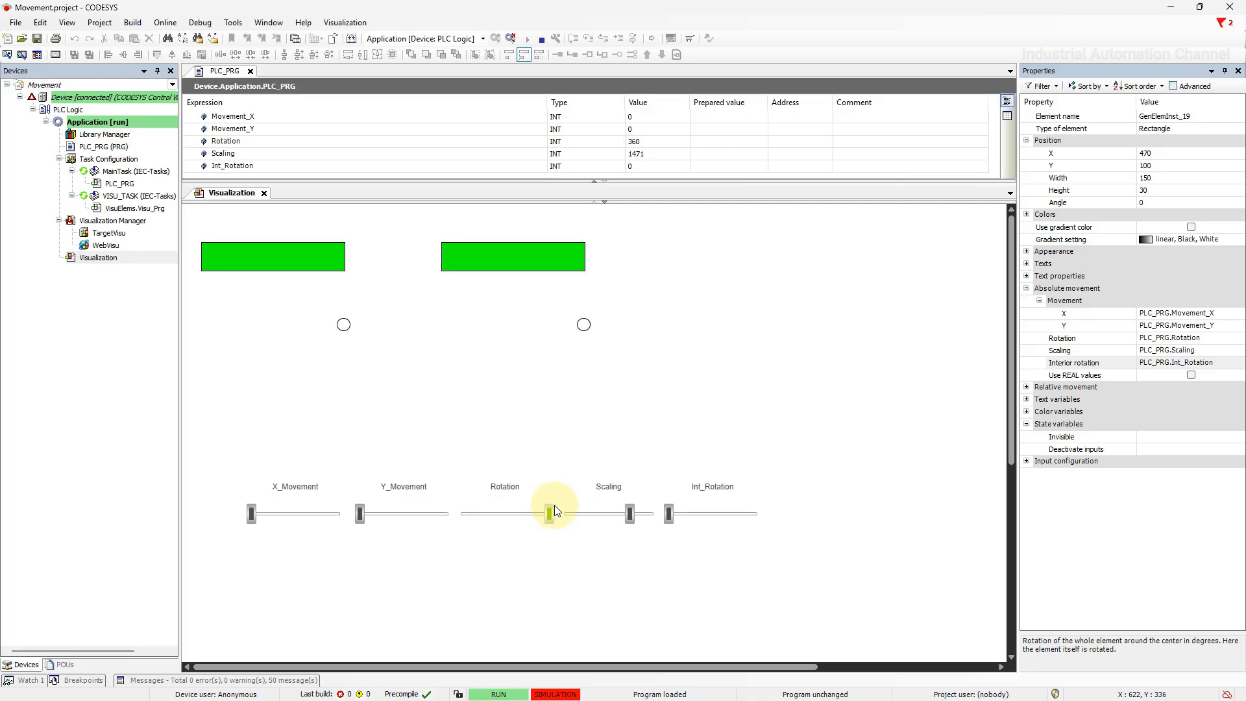
pyautogui.moveTo(548, 514); pyautogui.dragTo(505, 514)
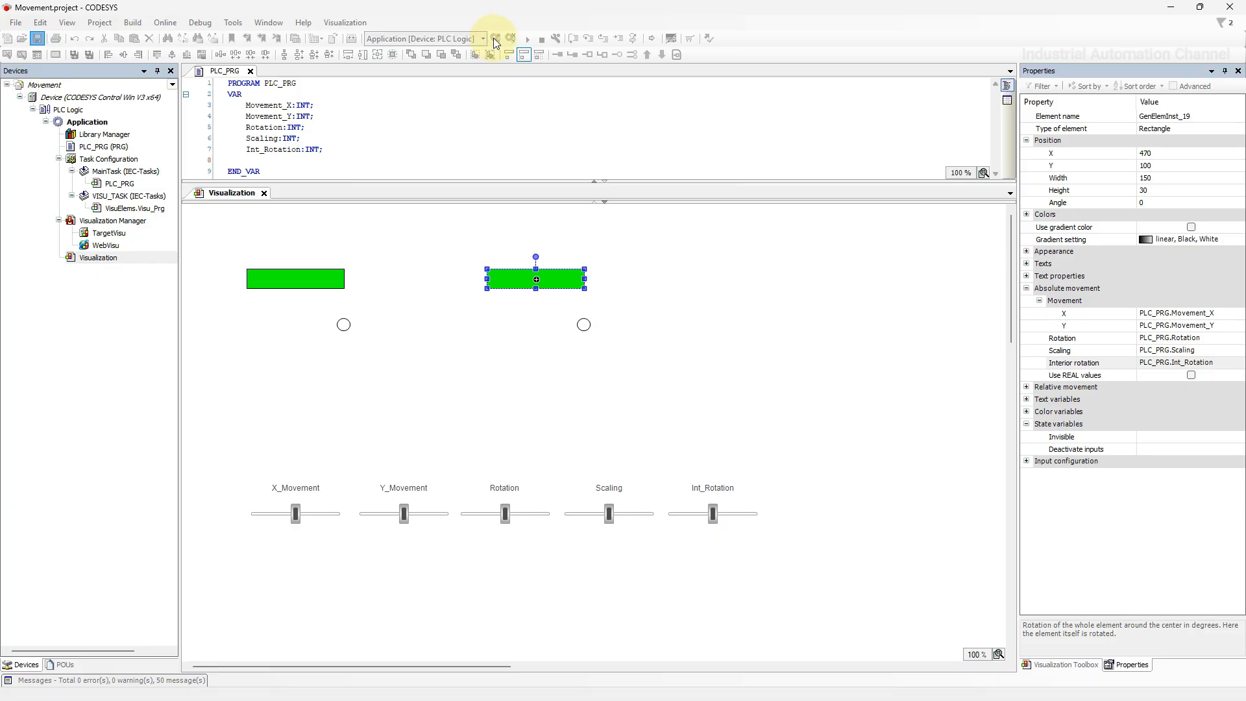
# Log back in to the running application with the online change
pyautogui.click(498, 38)
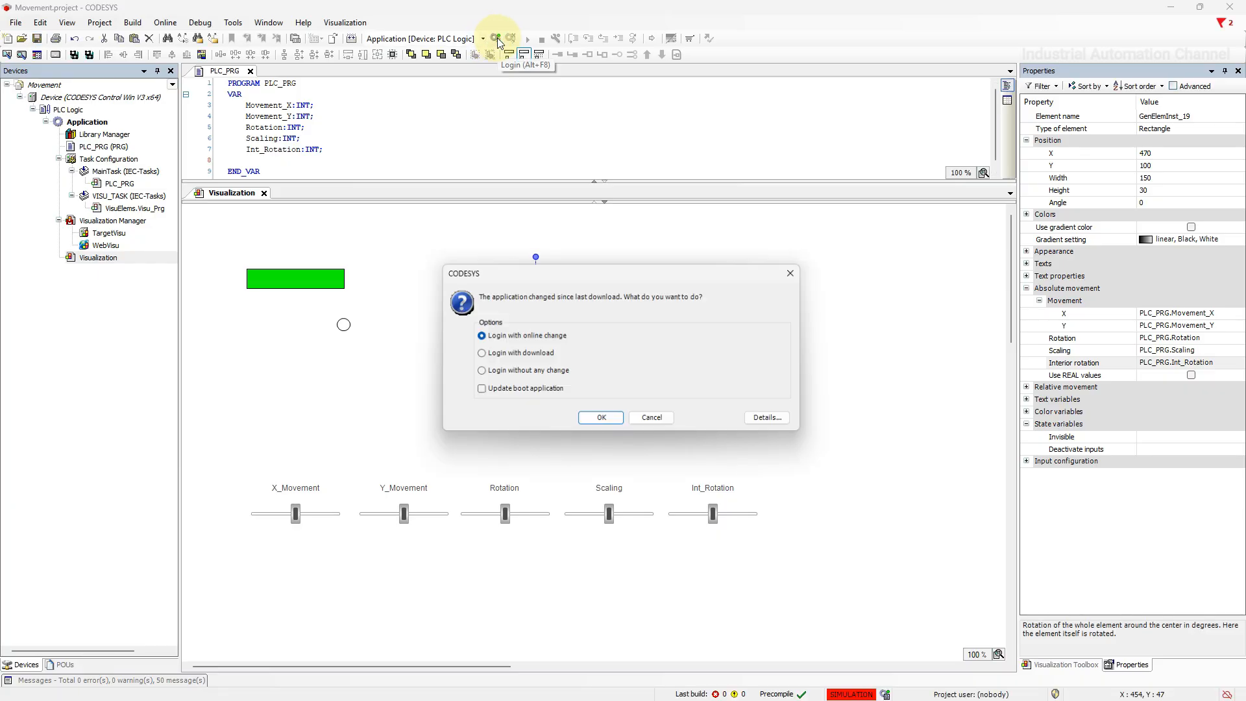
pyautogui.click(601, 416)
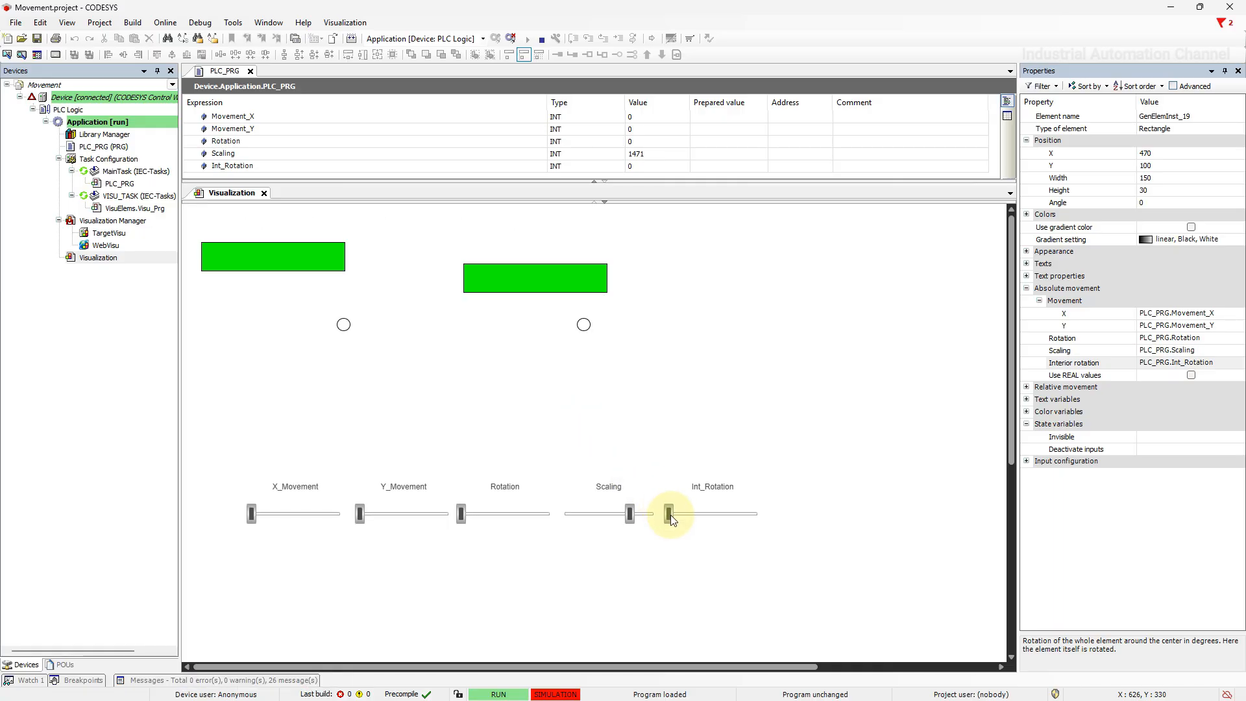
# Drag Int_Rotation to its maximum and back down, rotating the enlarged second rectangle about its pivot
pyautogui.moveTo(668, 514); pyautogui.dragTo(674, 514)
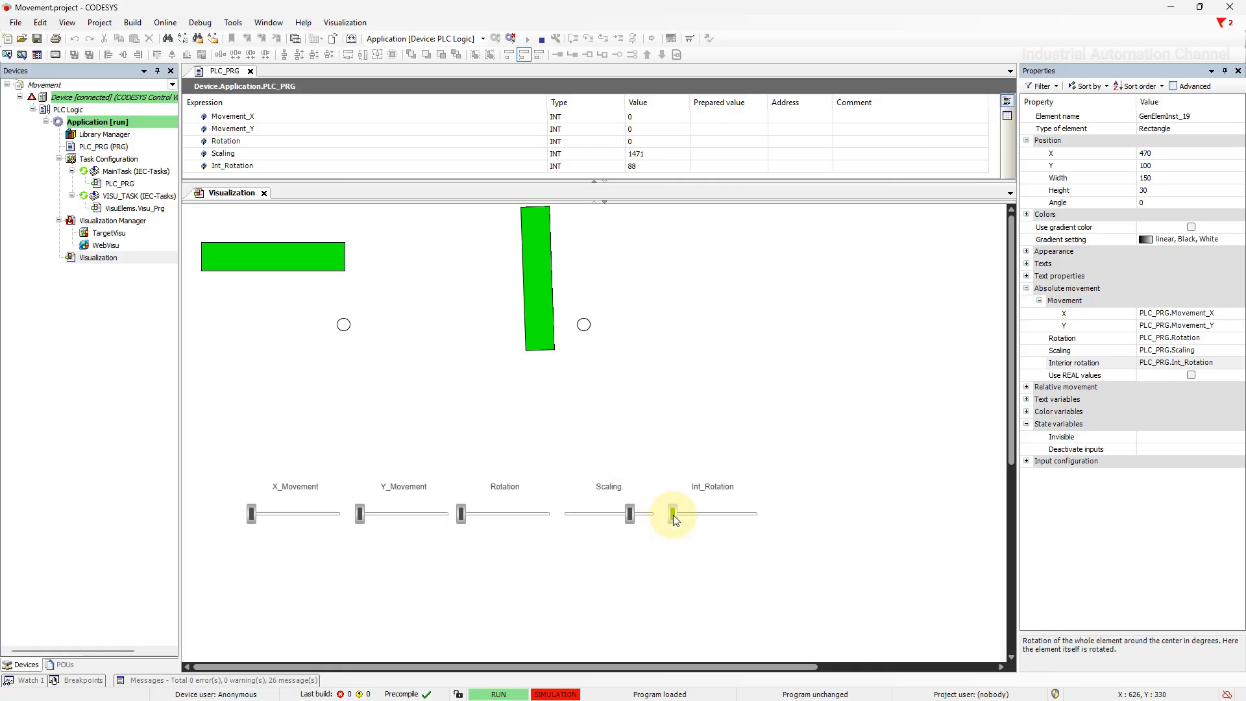
pyautogui.moveTo(670, 514); pyautogui.dragTo(688, 514)
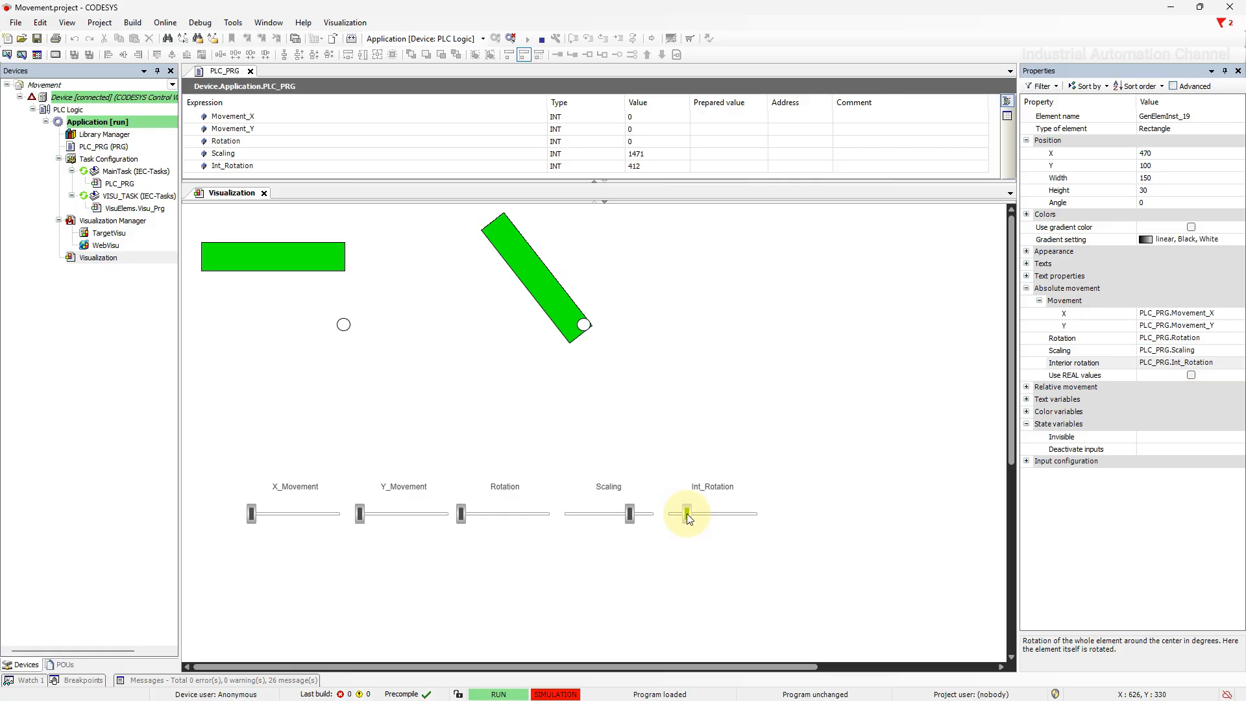
pyautogui.moveTo(685, 514); pyautogui.dragTo(698, 514)
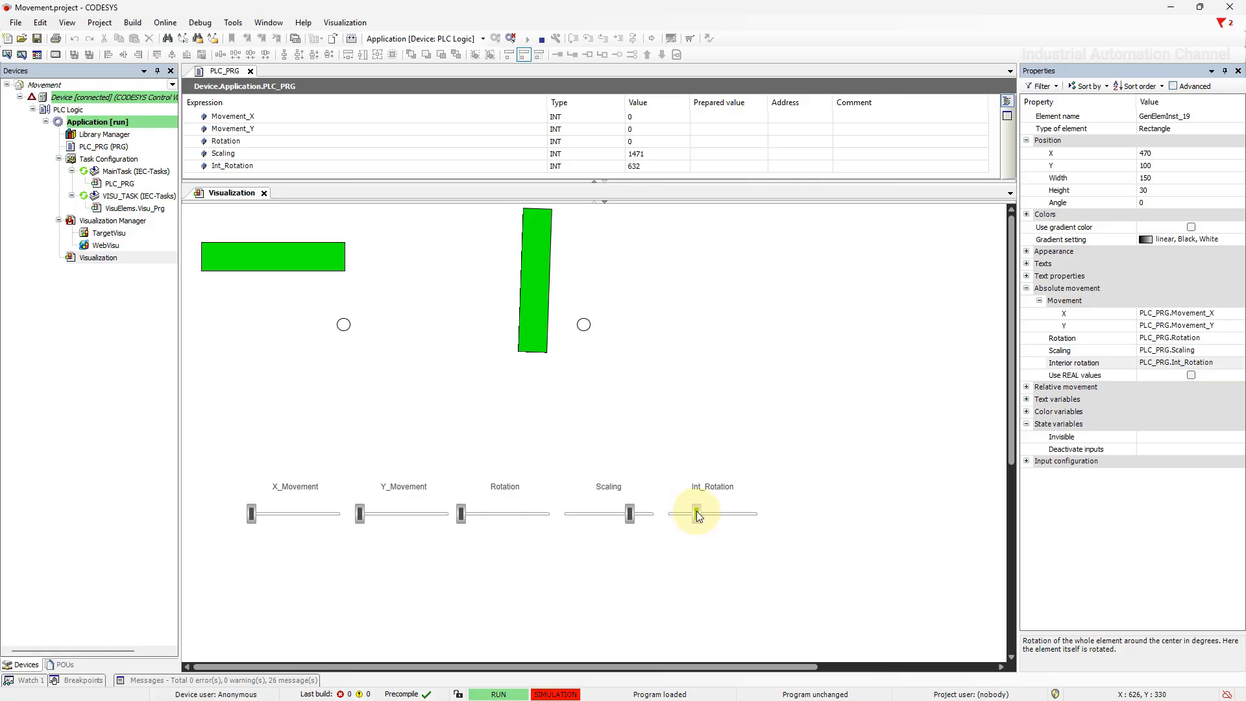
pyautogui.moveTo(697, 514); pyautogui.dragTo(704, 514)
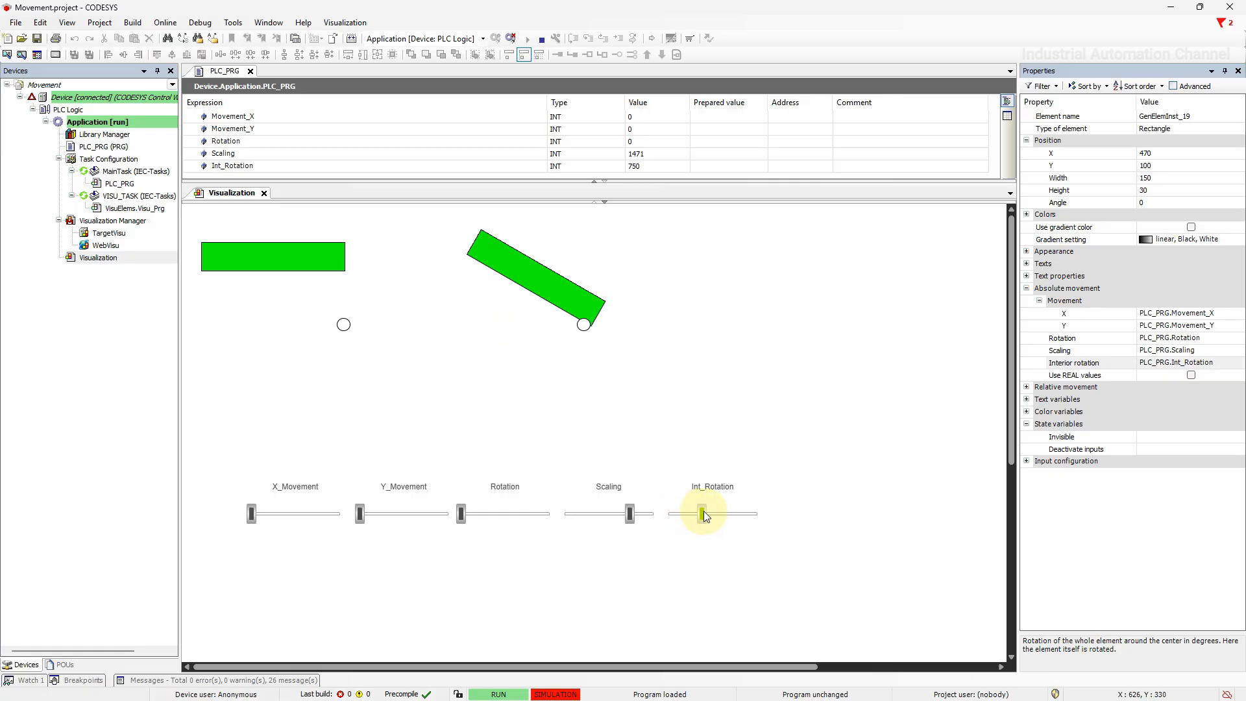
pyautogui.moveTo(711, 513); pyautogui.dragTo(699, 513)
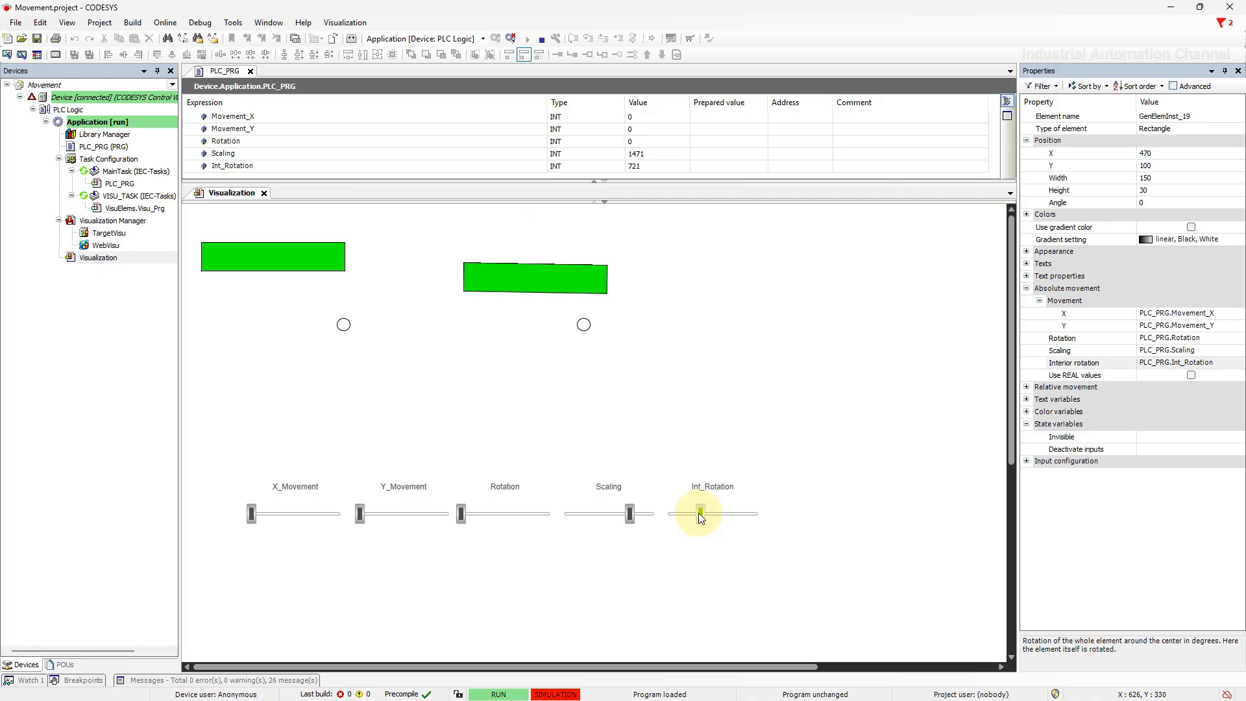
pyautogui.moveTo(699, 514); pyautogui.dragTo(691, 514)
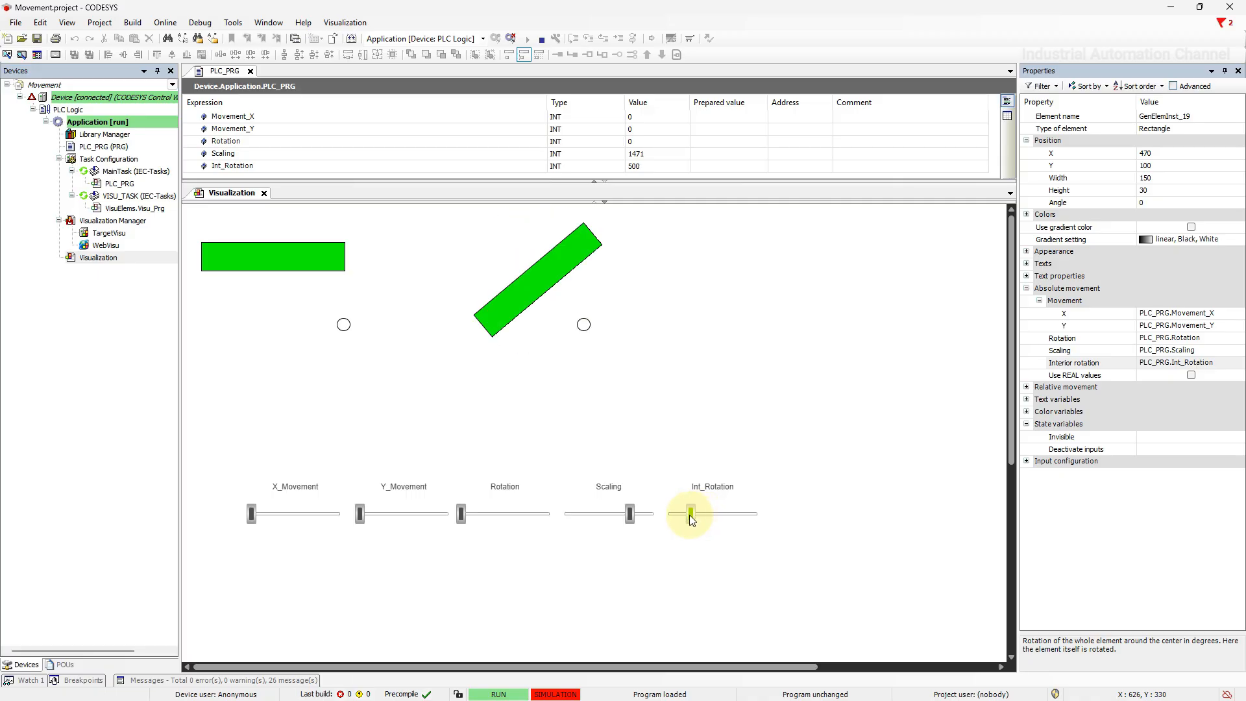
pyautogui.moveTo(692, 513); pyautogui.dragTo(671, 514)
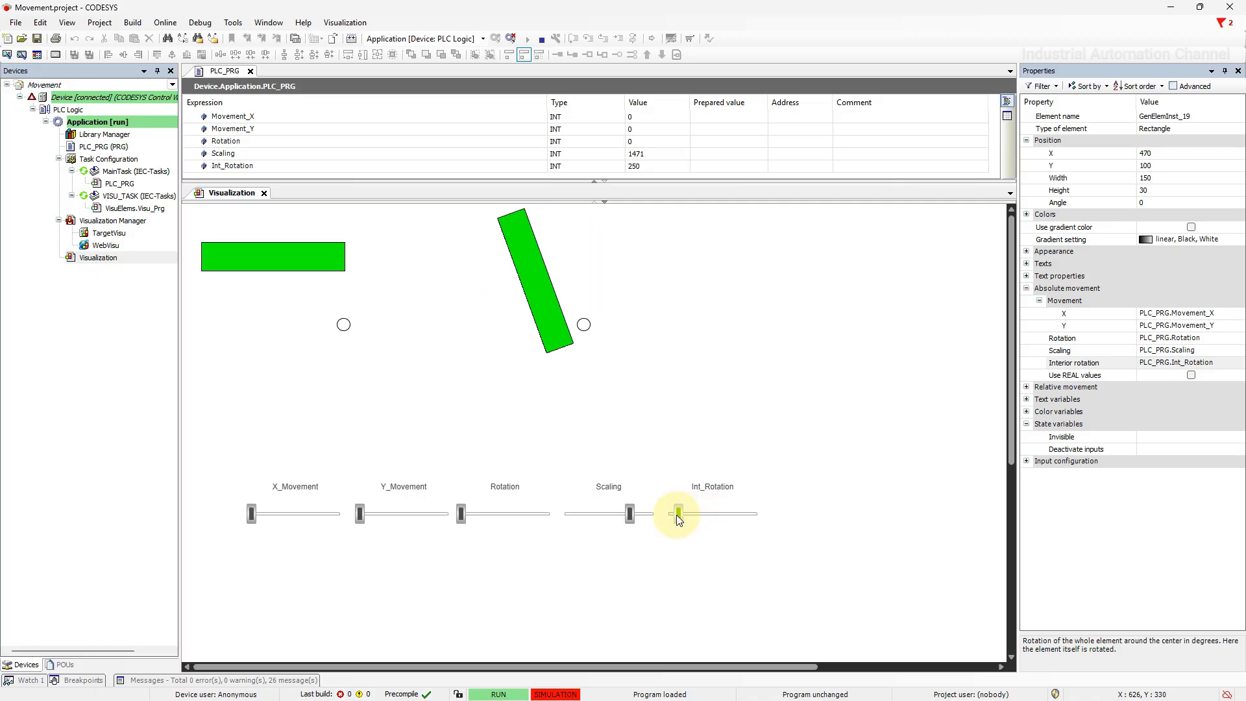
pyautogui.moveTo(678, 514); pyautogui.dragTo(660, 514)
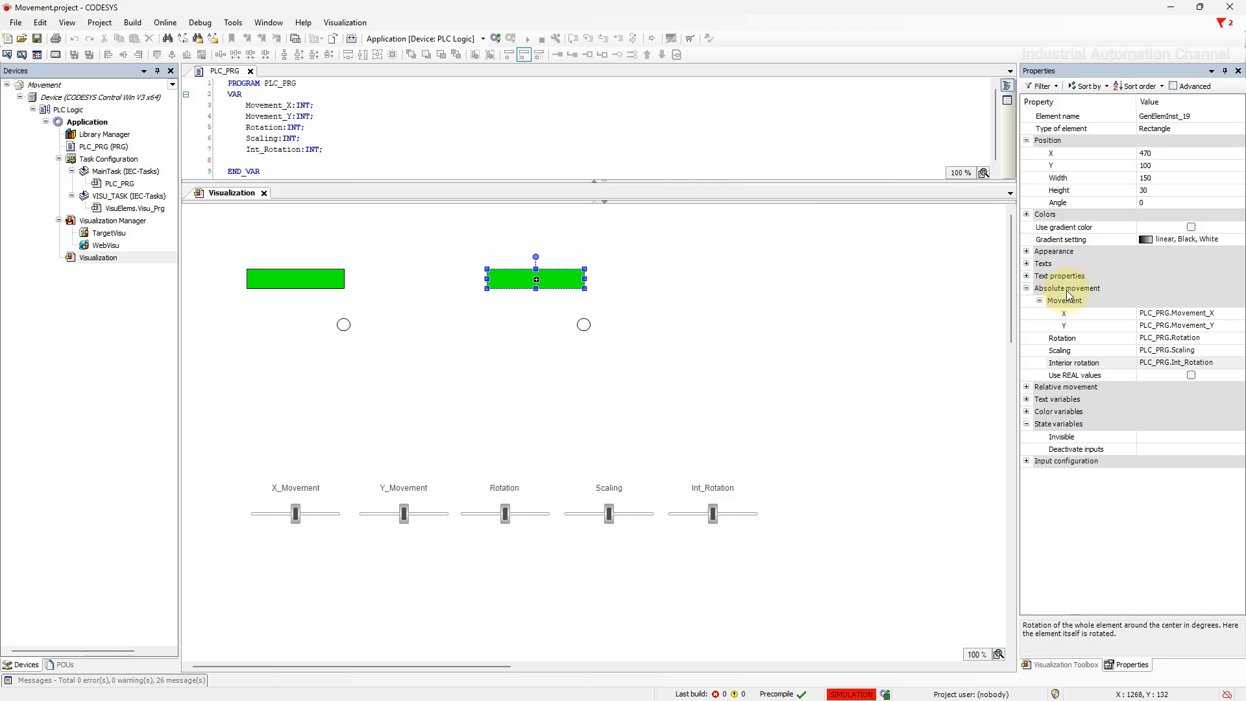
# Collapse Absolute movement and expand Relative movement to reveal top-left and bottom-right settings
pyautogui.click(1081, 374)
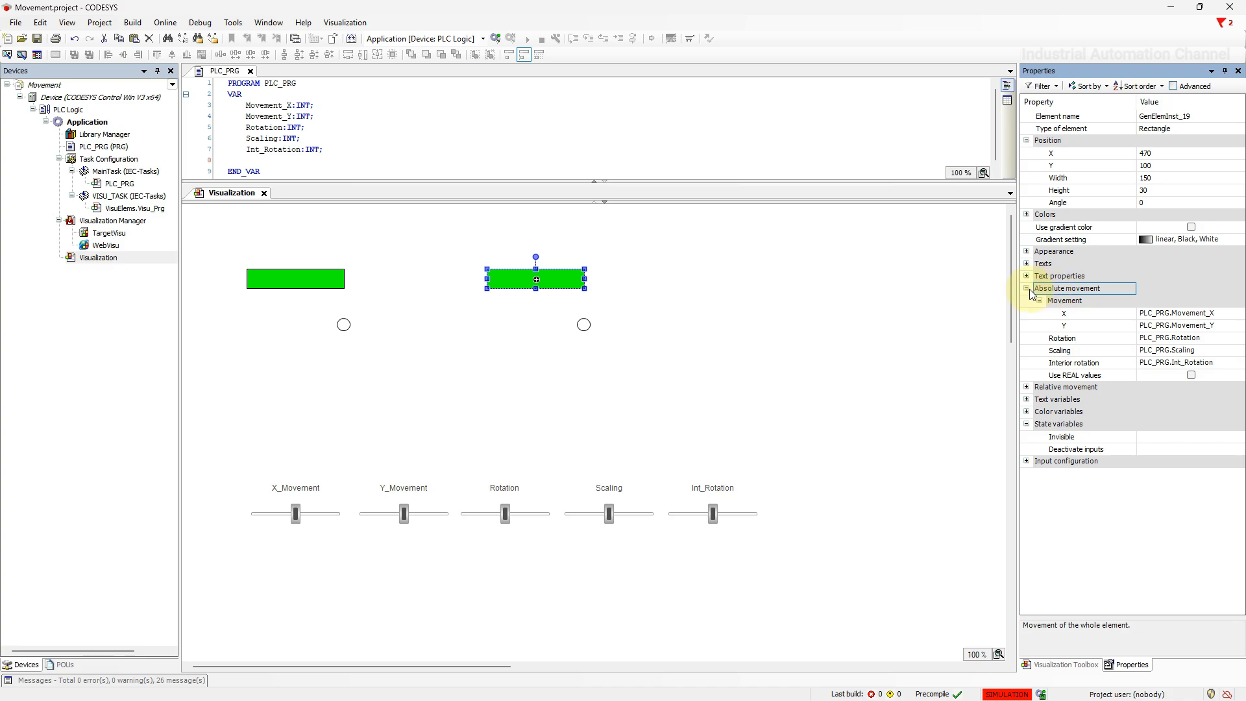
pyautogui.click(1025, 288)
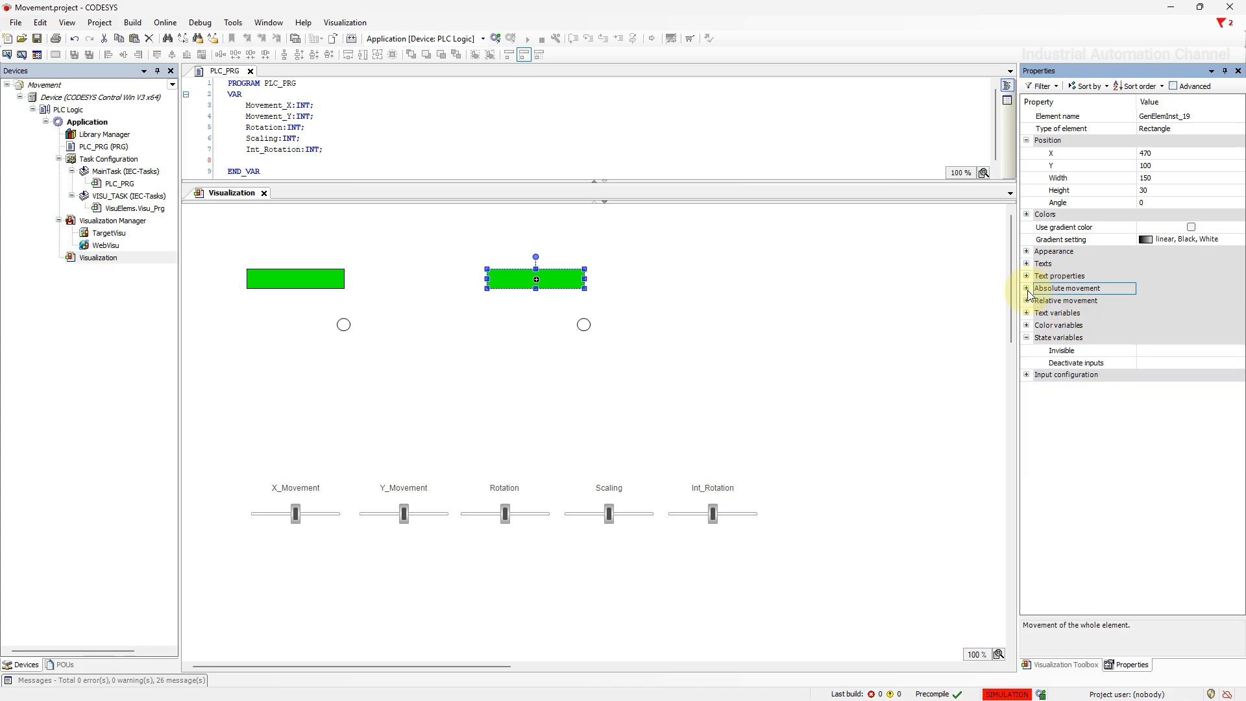
pyautogui.click(1028, 300)
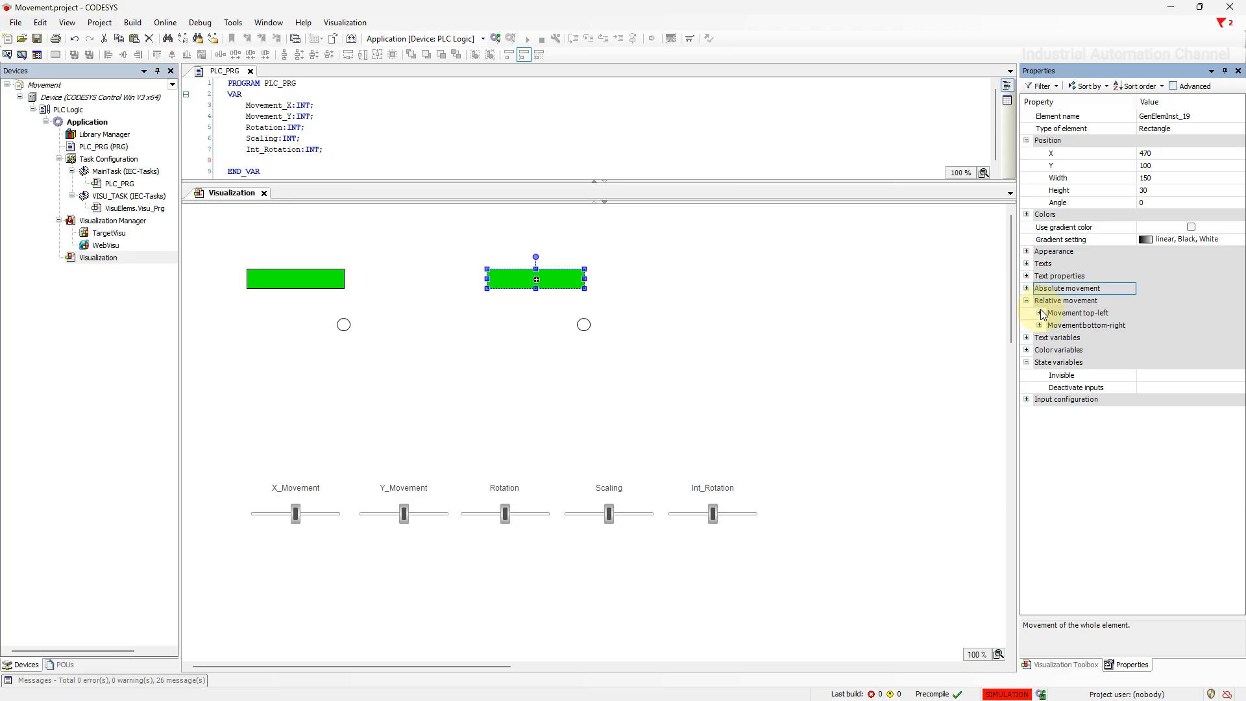
pyautogui.click(1028, 313)
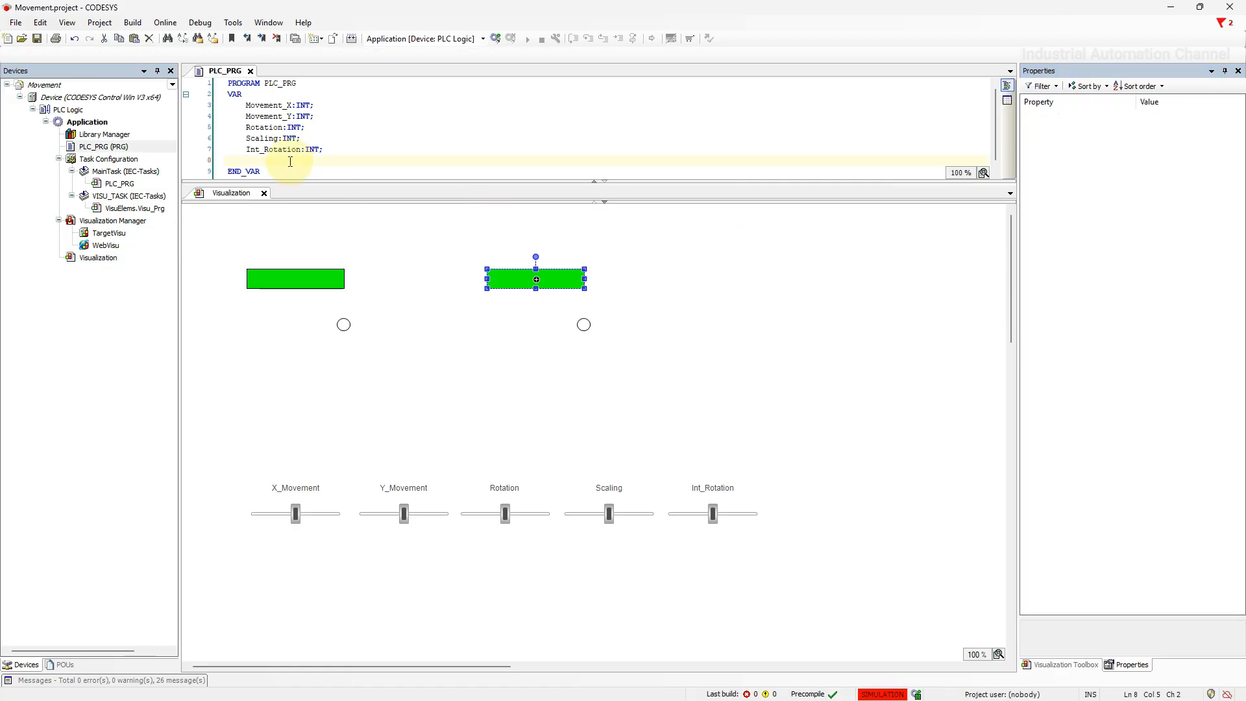
# Declare Top_left_X, Top_Left_Y, Bottom_Right_X and Bottom_Right_Y as INT lines in PLC_PRG
pyautogui.write('Top_left_X')
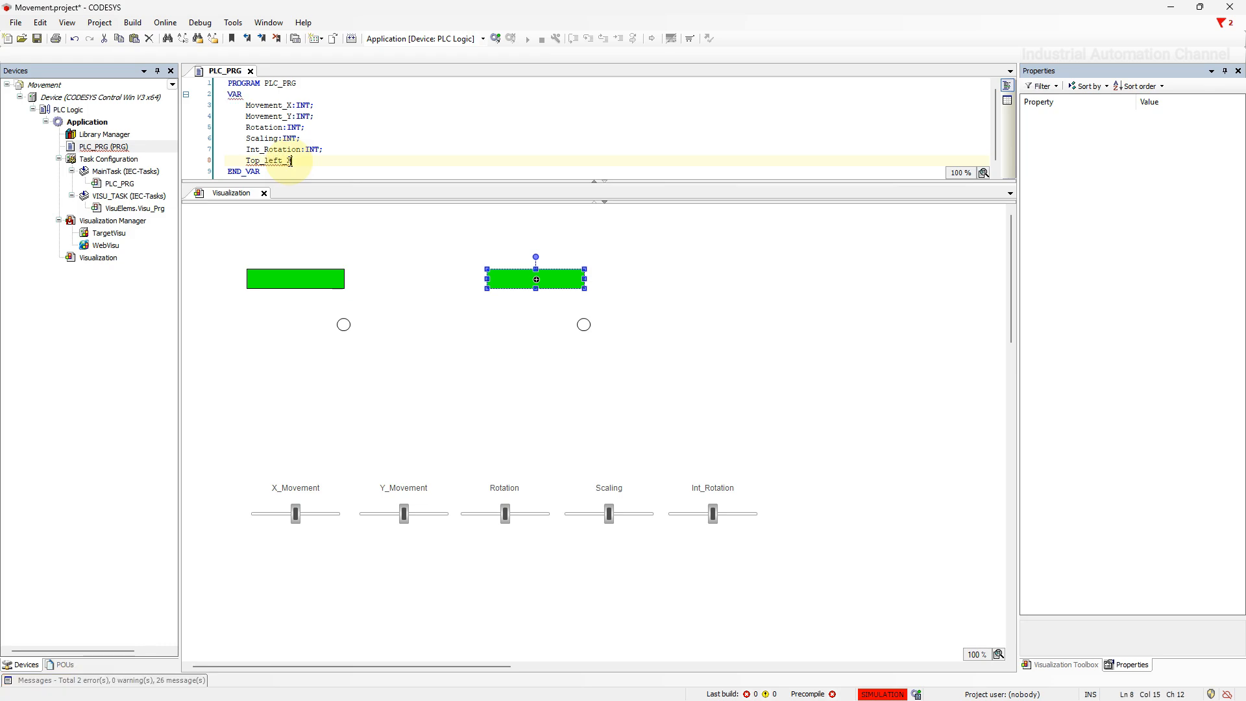
pyautogui.write(':int;')
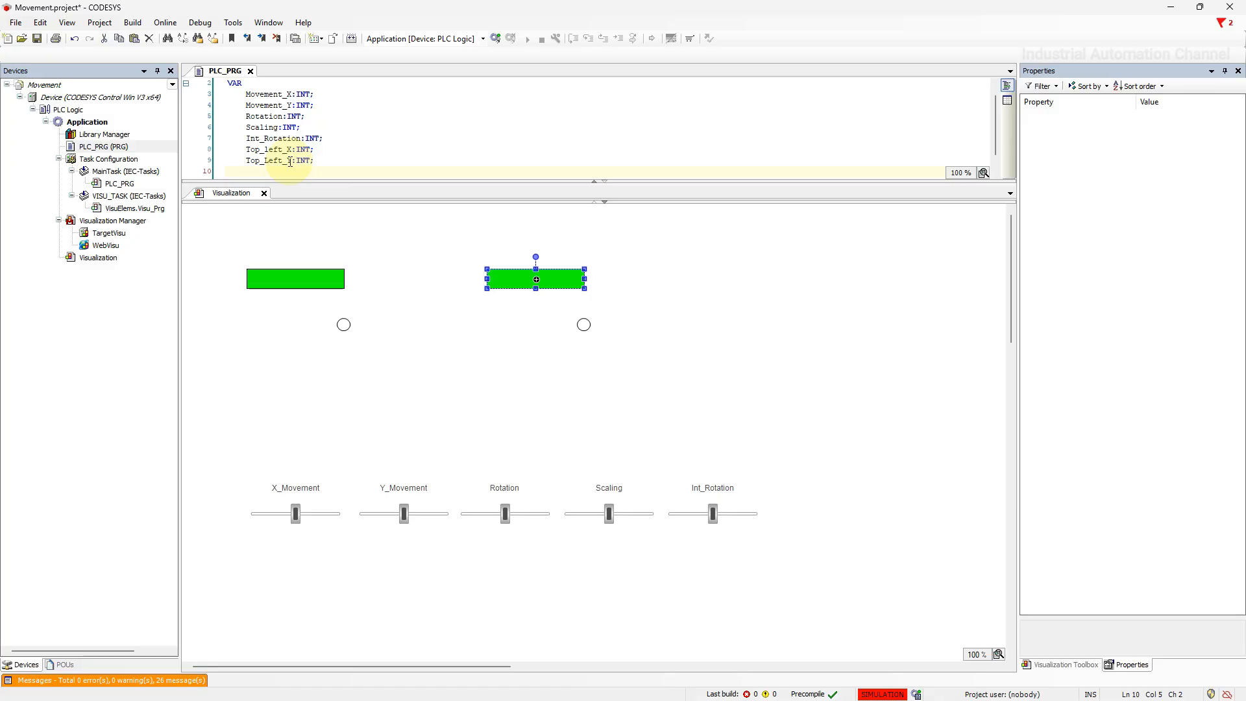
pyautogui.write('Bottom')
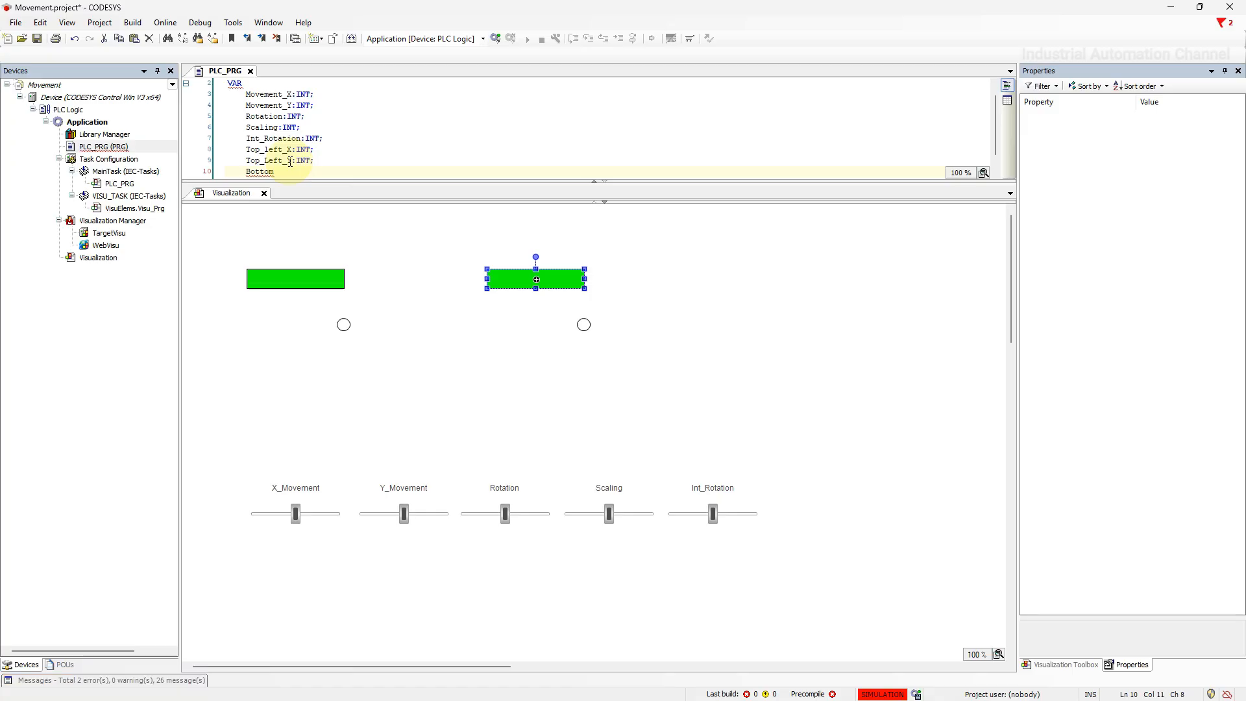
pyautogui.write('_B')
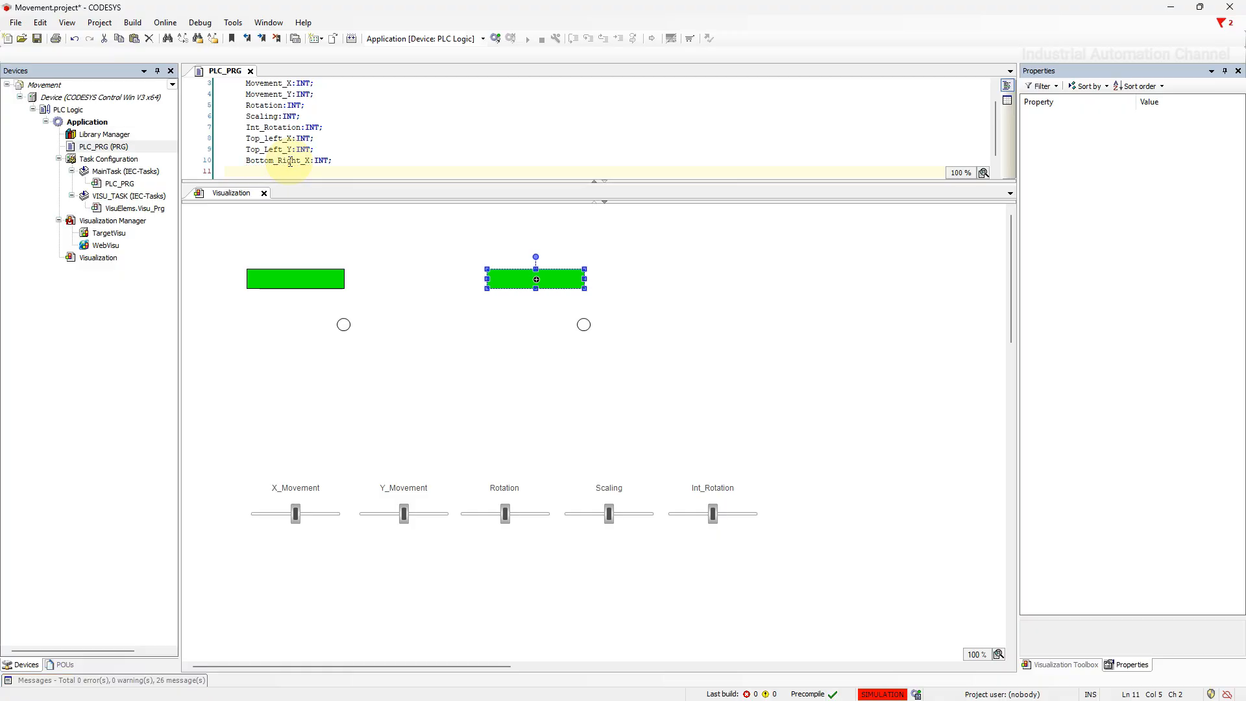
pyautogui.write('Bottom_Right_')
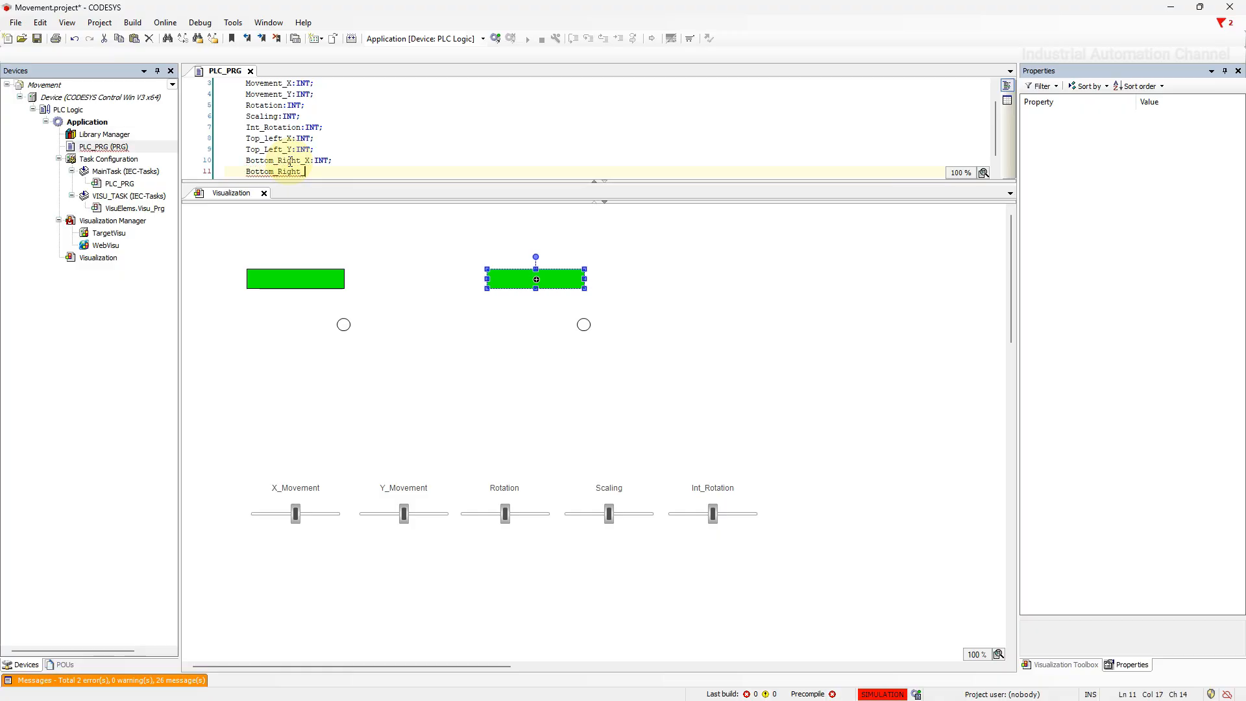
pyautogui.write(':int;')
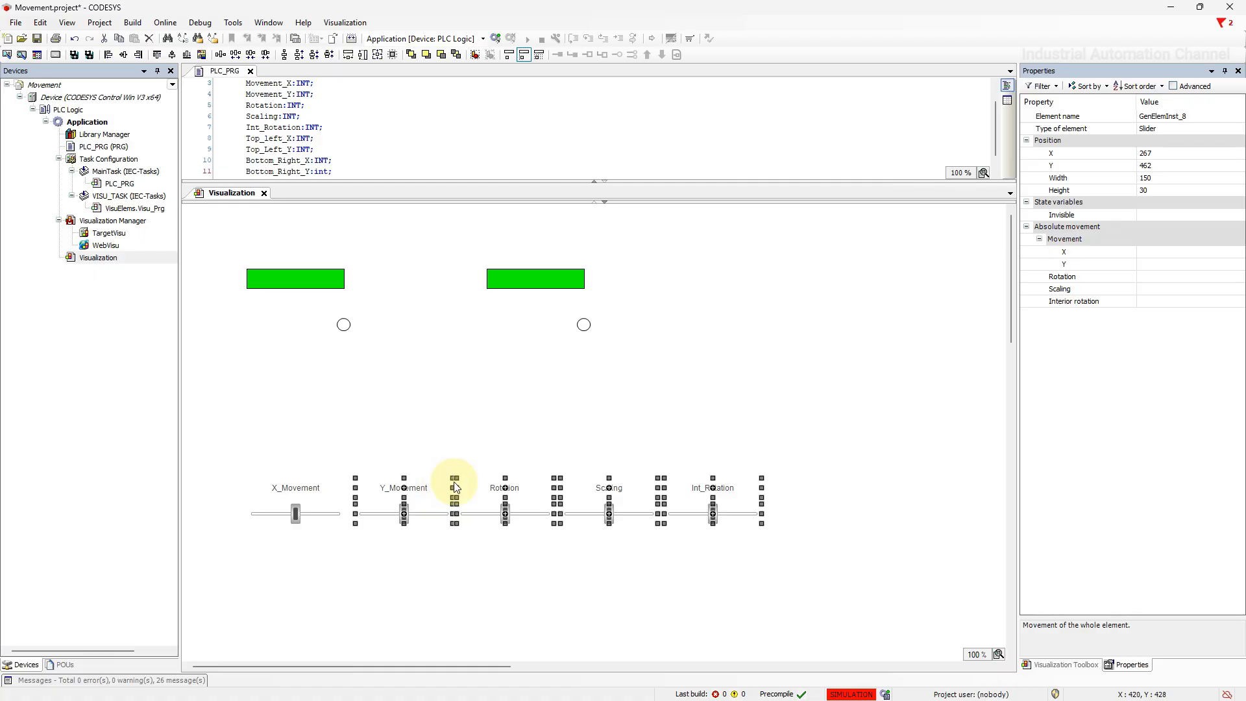
# Paste a second row of four sliders labelled Top_left_X, Top_Left_Y, Bottom_Right_X and Bottom_Right_Y
pyautogui.rightClick(454, 484)
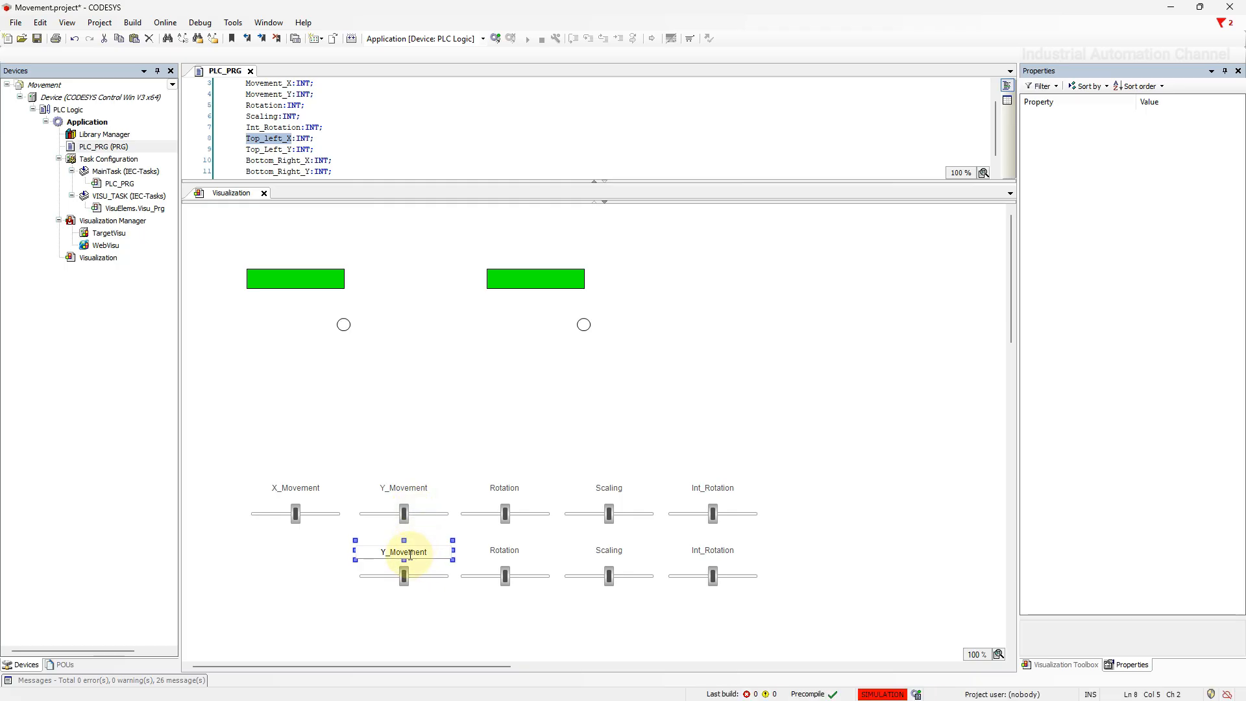
pyautogui.rightClick(404, 551)
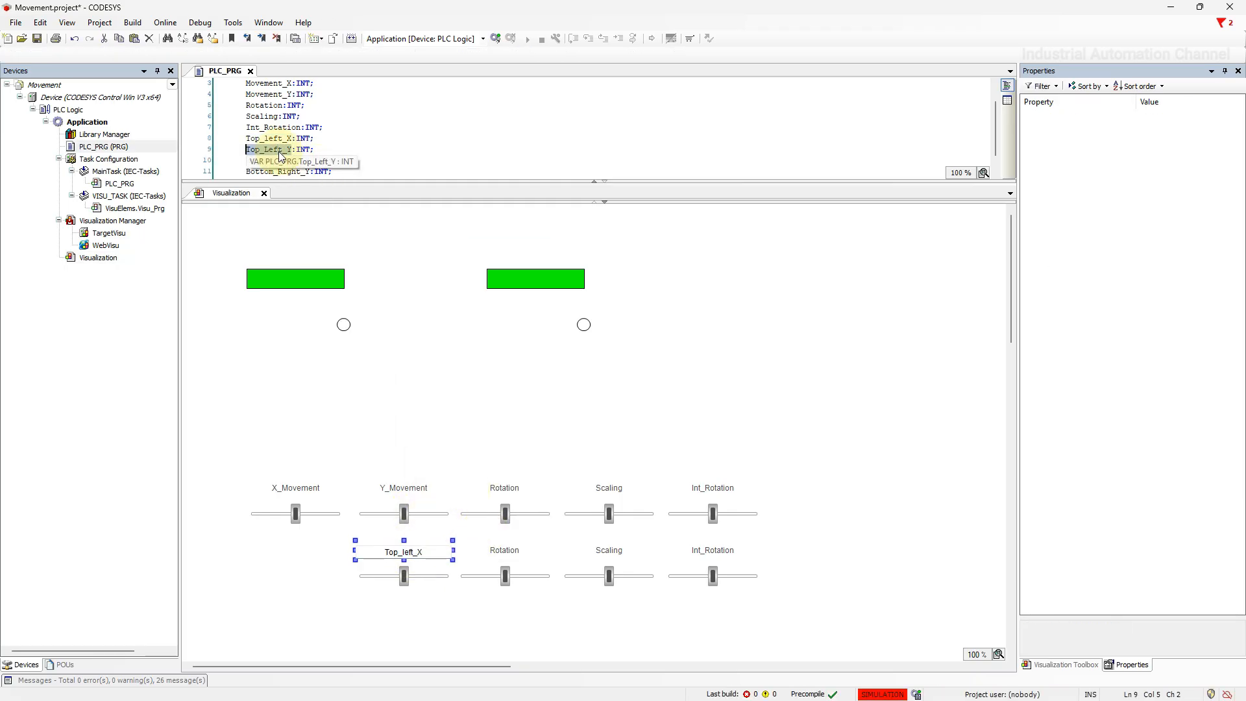
pyautogui.click(504, 550)
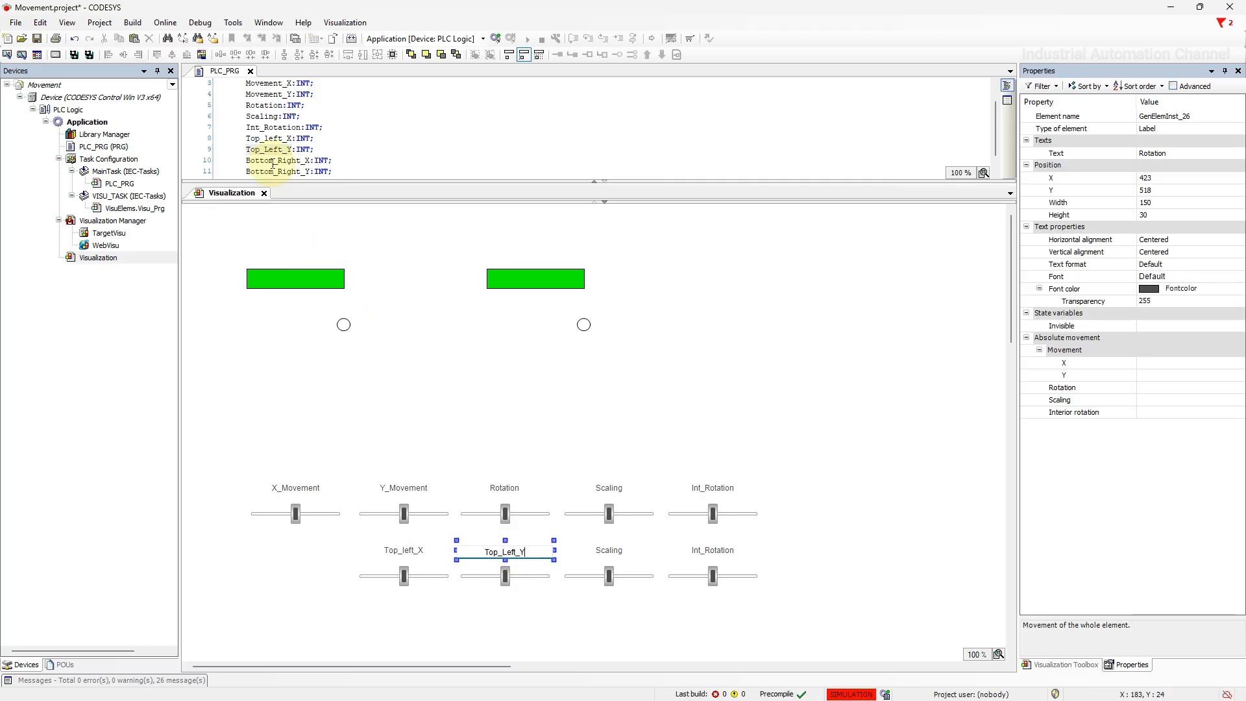
pyautogui.click(609, 551)
pyautogui.write('Bottom_Right_X')
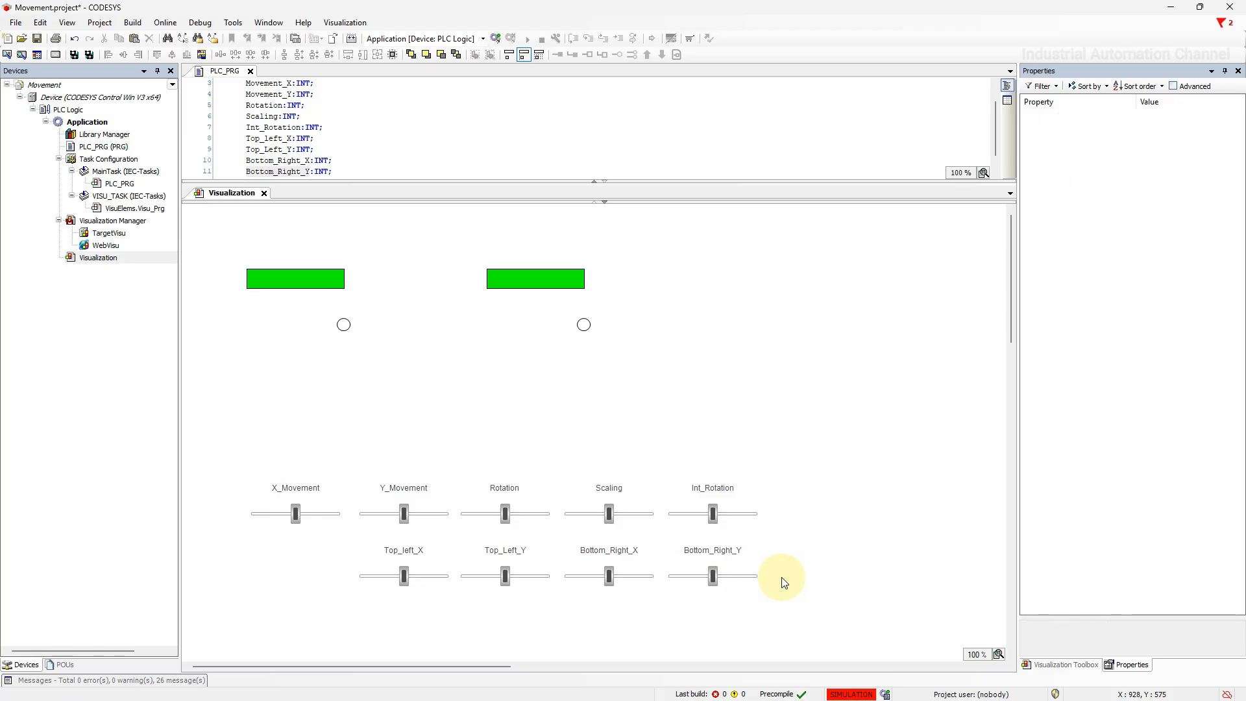
# Bind the first new slider to its matching PLC_PRG corner variable via the Input Assistant
pyautogui.click(403, 575)
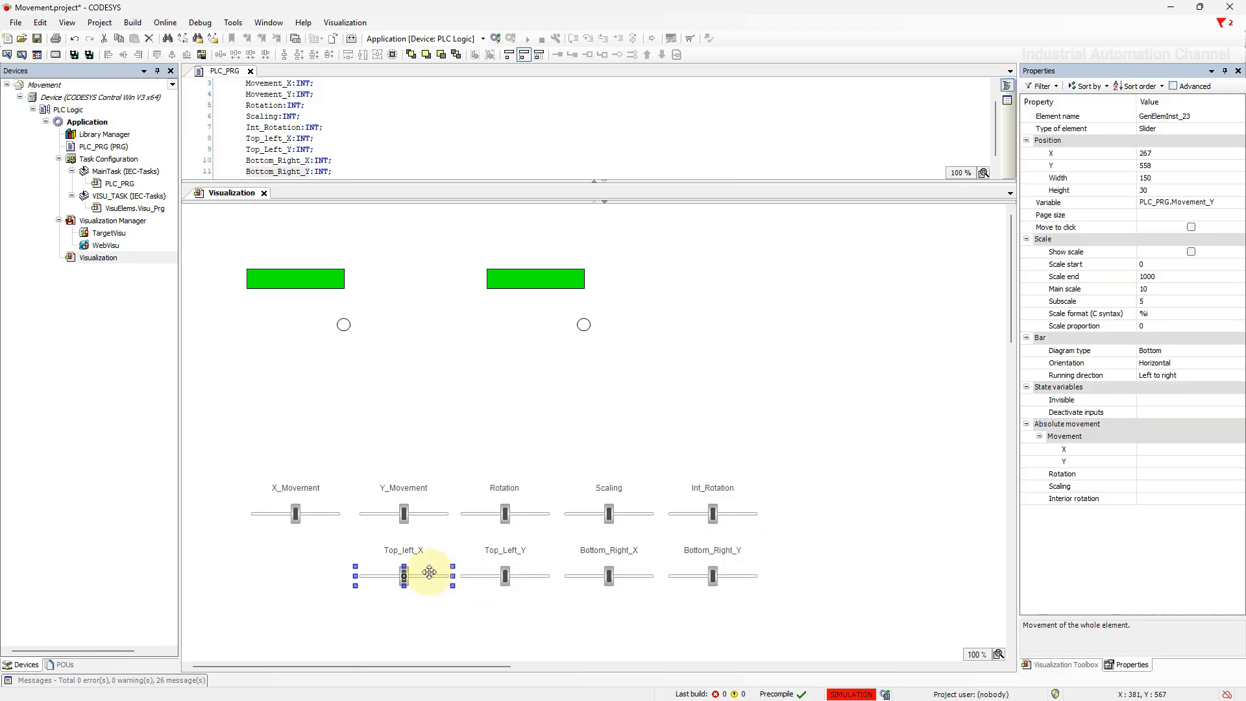
pyautogui.click(1176, 202)
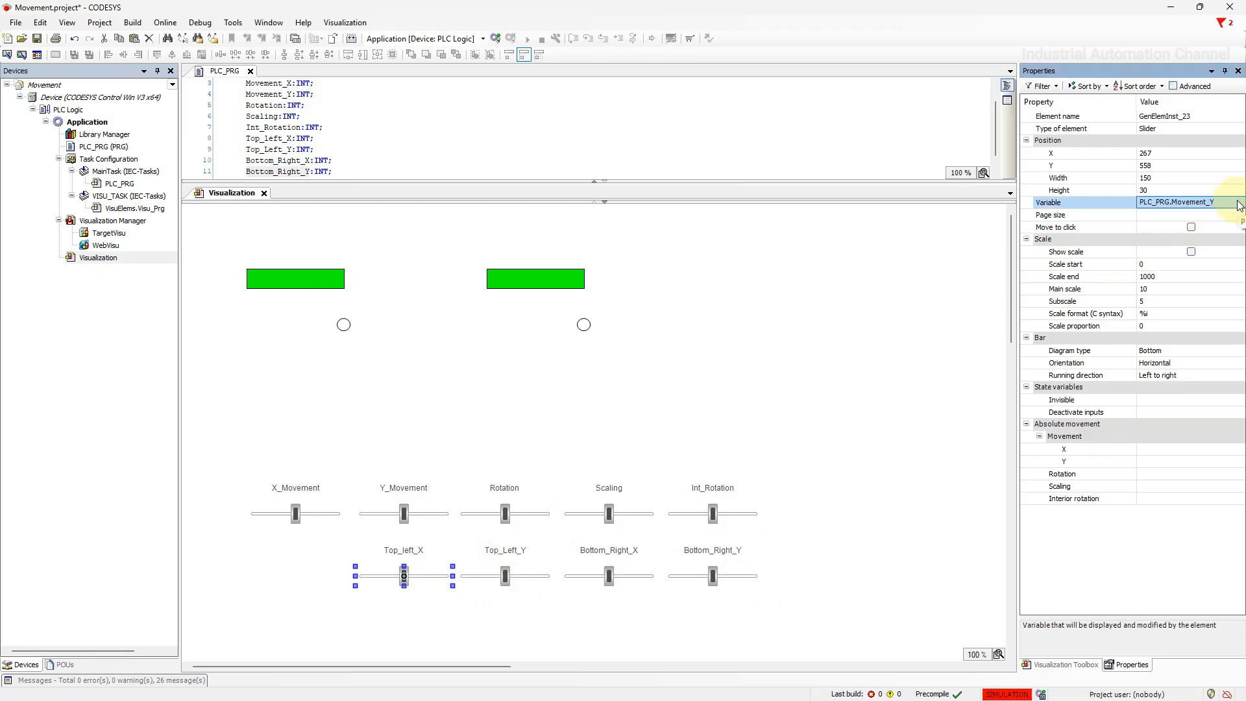
pyautogui.click(1230, 201)
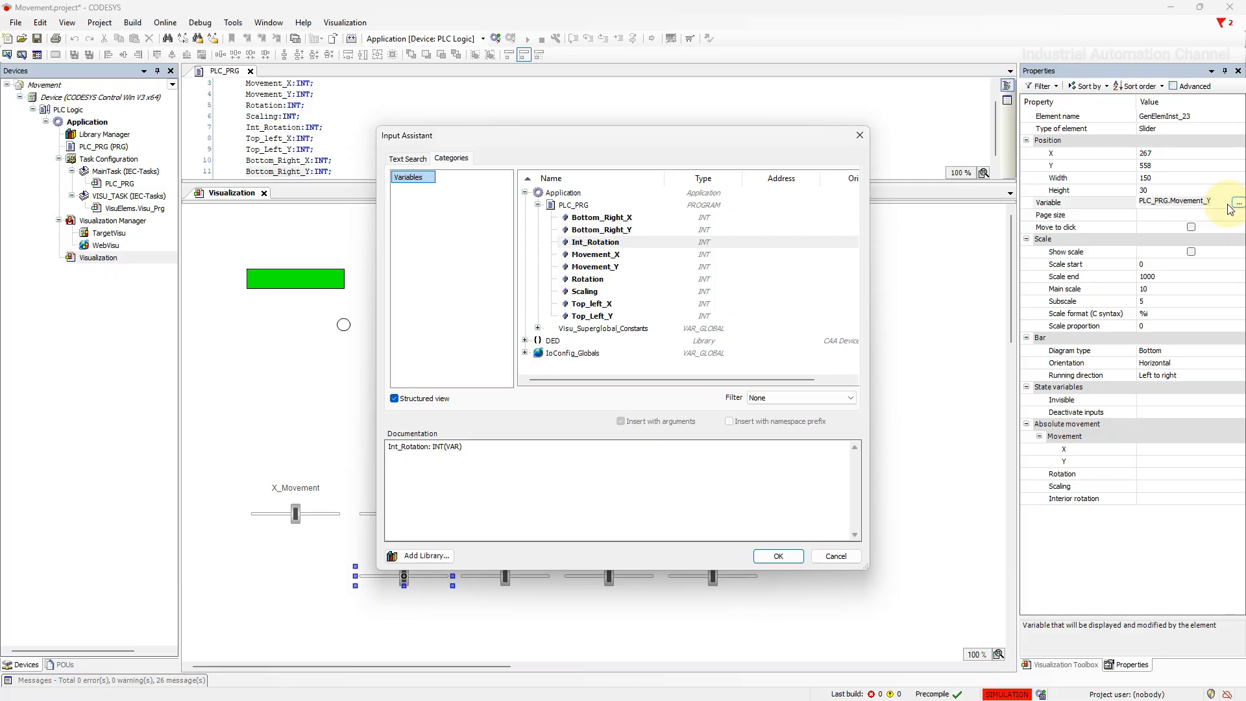
pyautogui.click(778, 555)
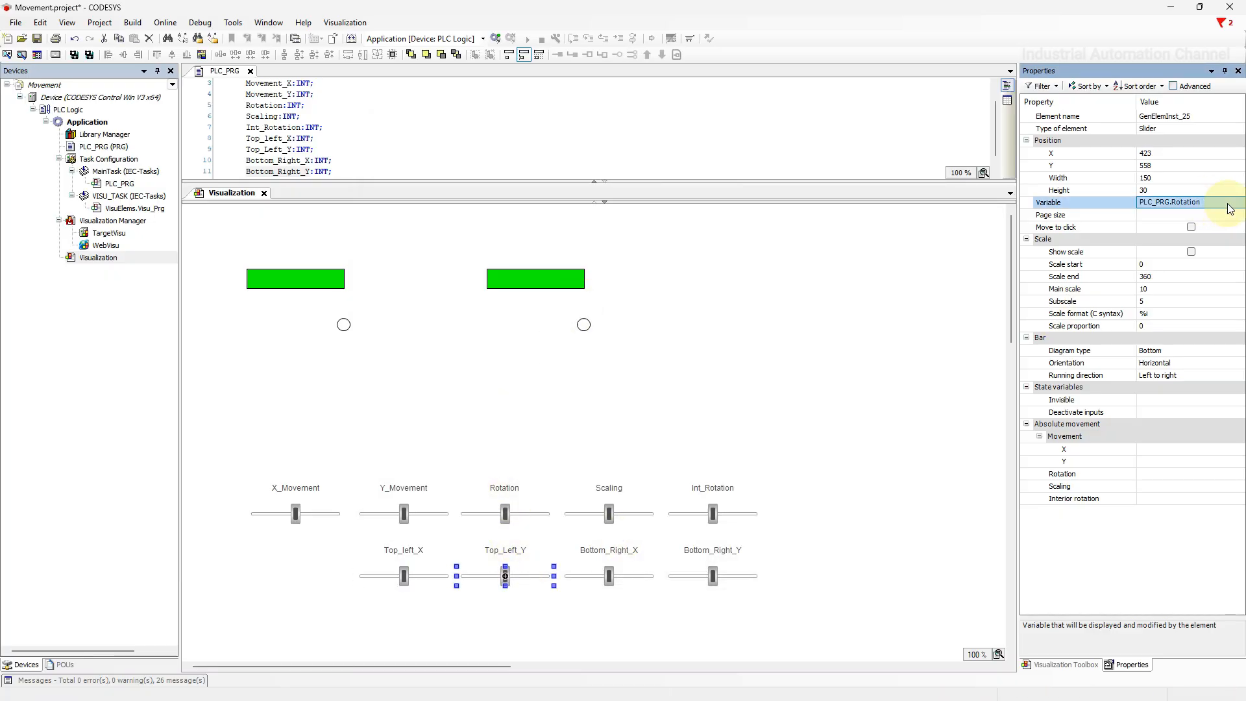
# Bind the next sliders to Bottom_Right_X and Bottom_Right_Y, then select the second rectangle
pyautogui.click(1237, 203)
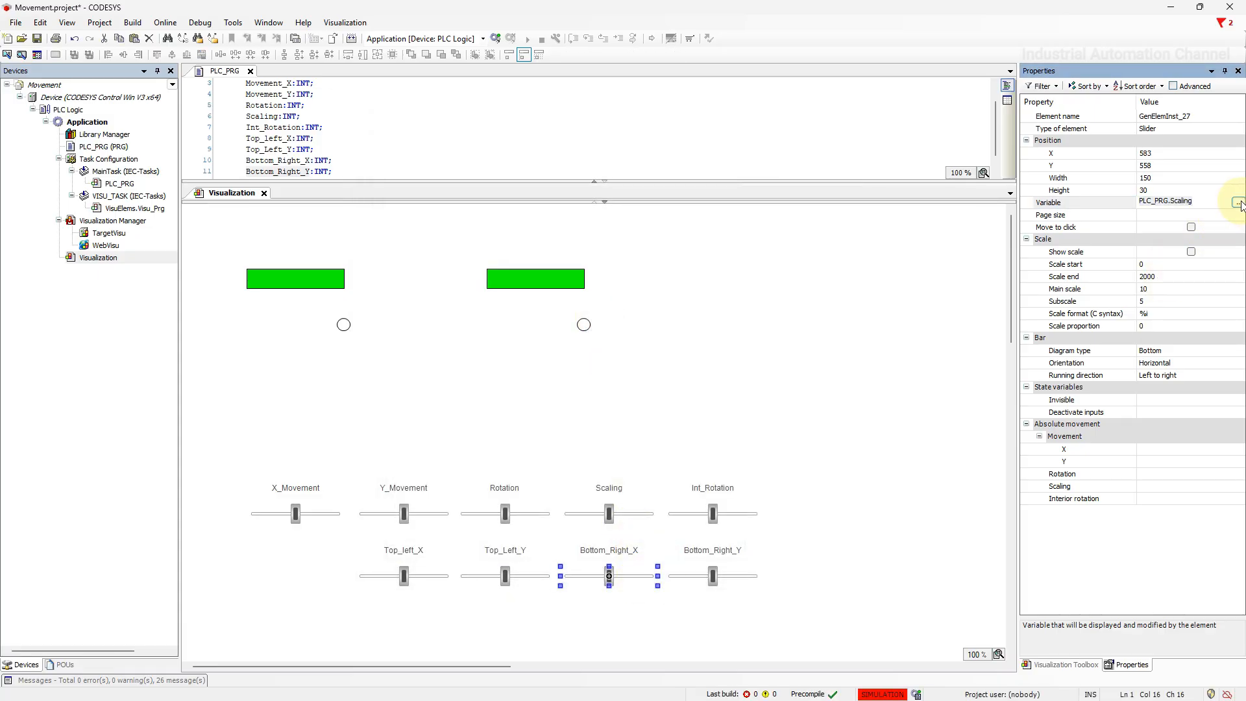
pyautogui.click(1237, 201)
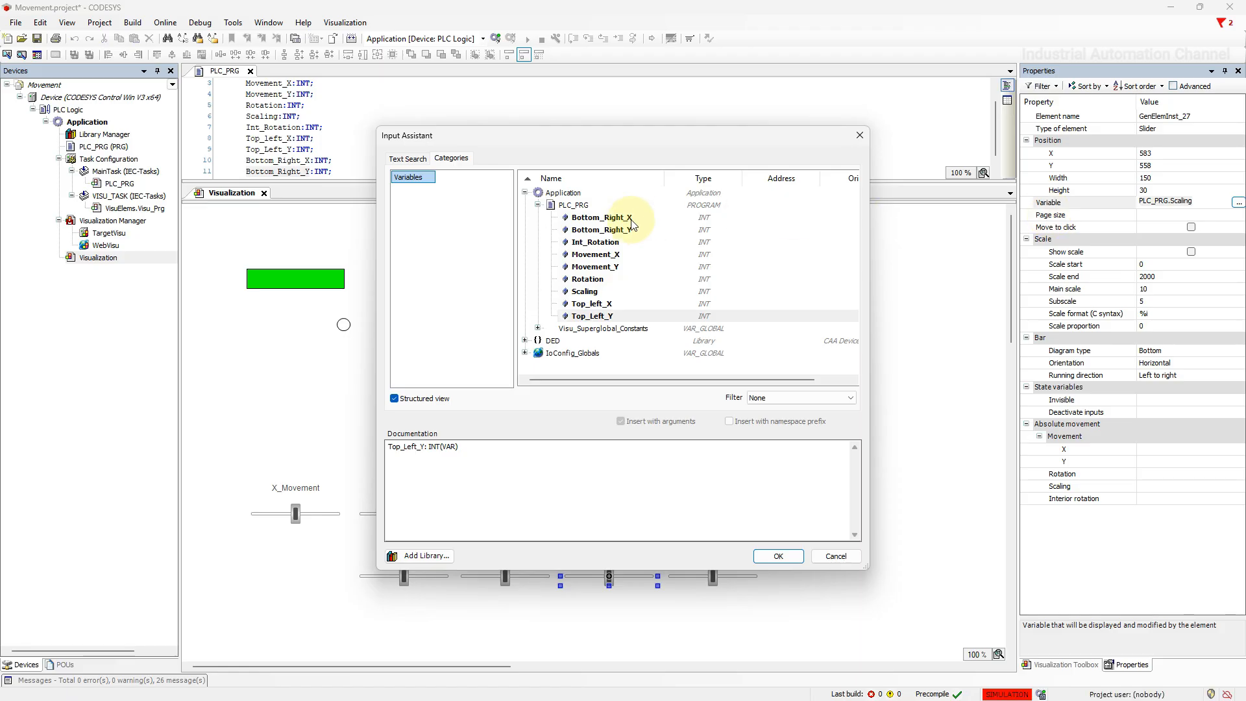
pyautogui.click(776, 555)
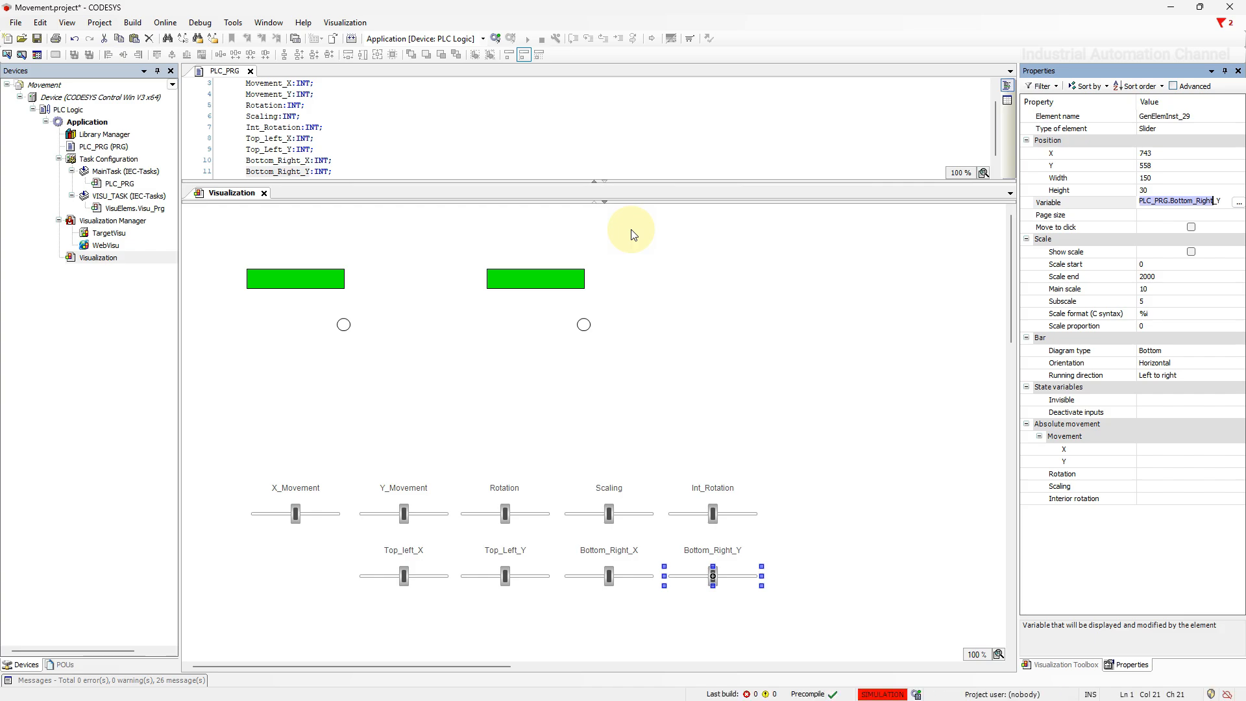
pyautogui.click(535, 278)
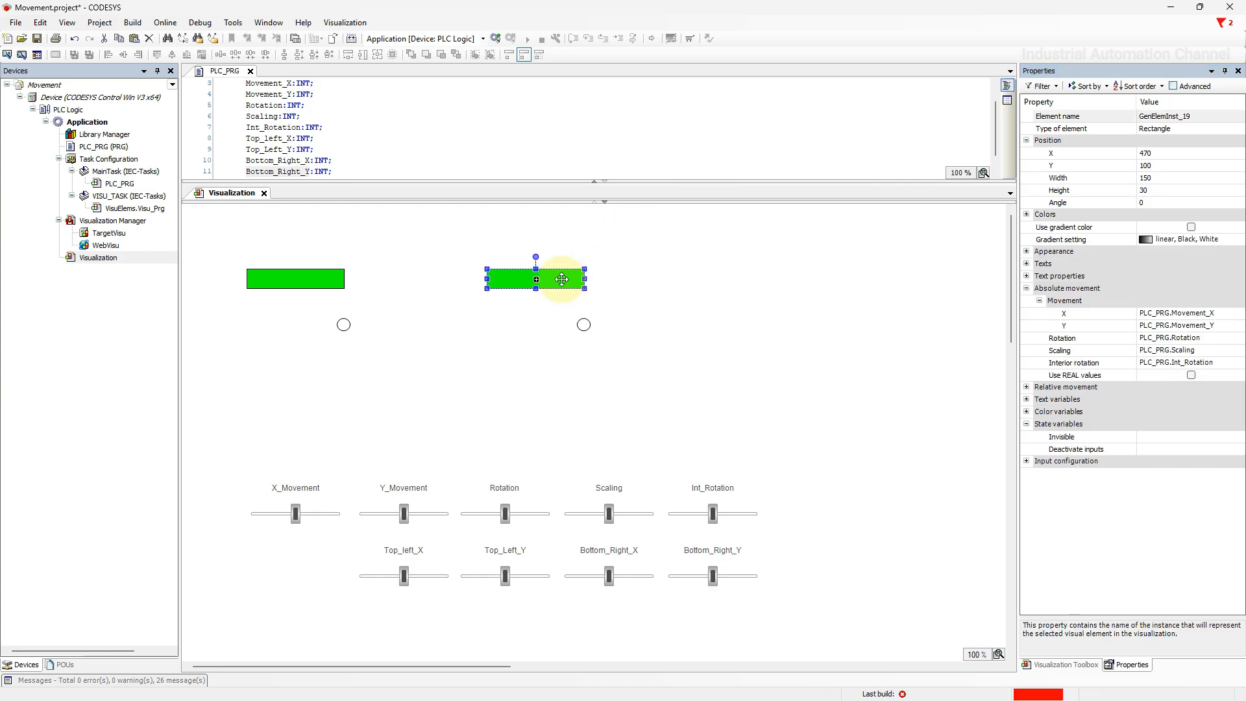
# Expand Relative movement and assign Top_left_X to the rectangle's top-left movement
pyautogui.click(1027, 387)
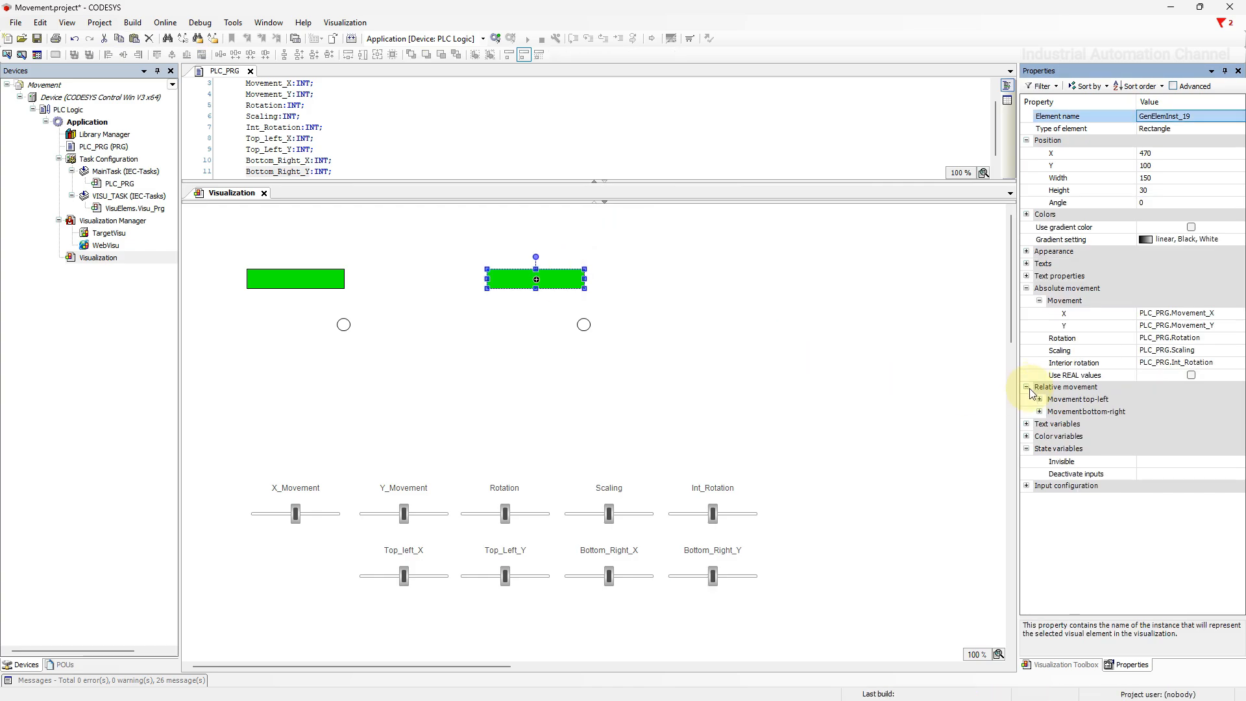
pyautogui.click(1038, 398)
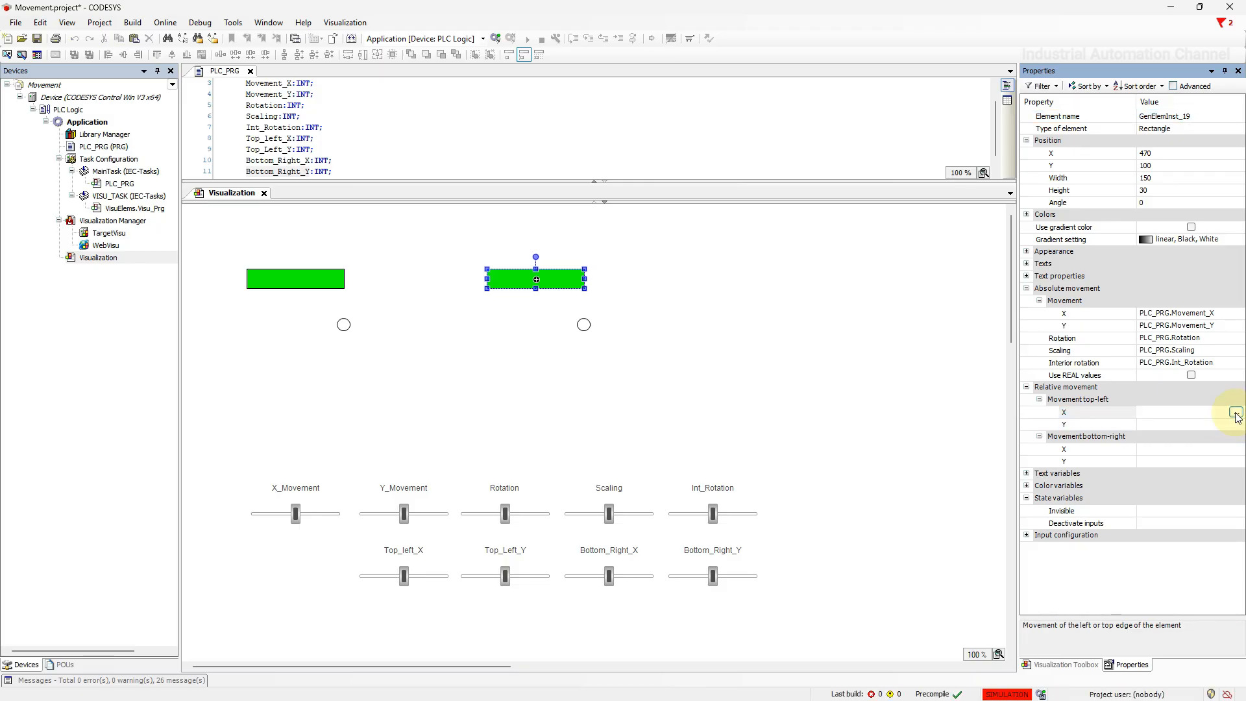
pyautogui.click(1236, 417)
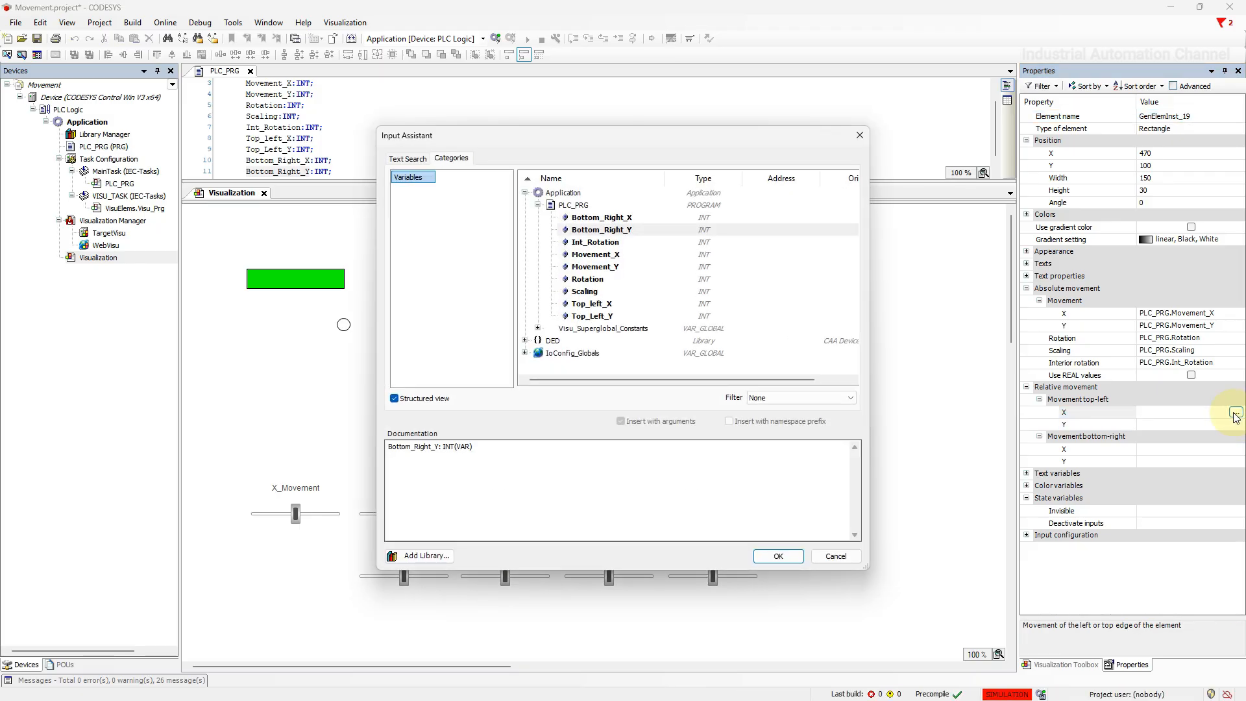
pyautogui.click(778, 555)
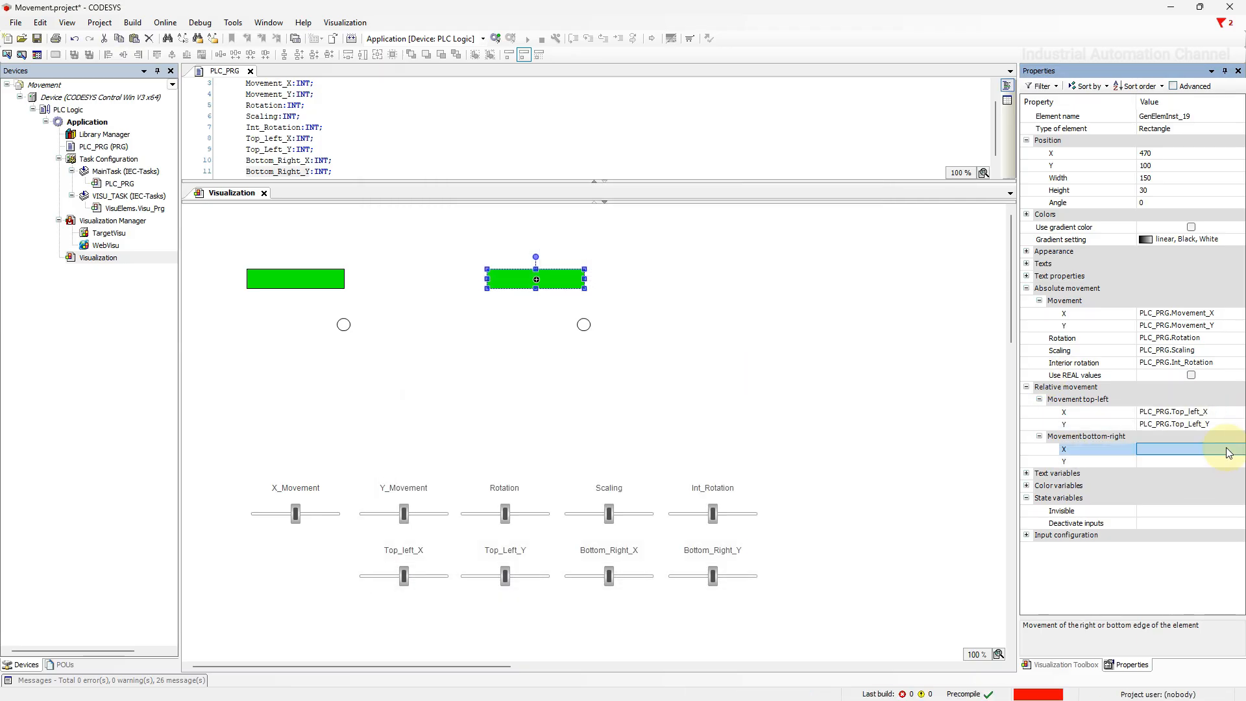
# Assign Bottom_Right_X and Bottom_Right_Y to the rectangle's bottom-right movement
pyautogui.click(1234, 447)
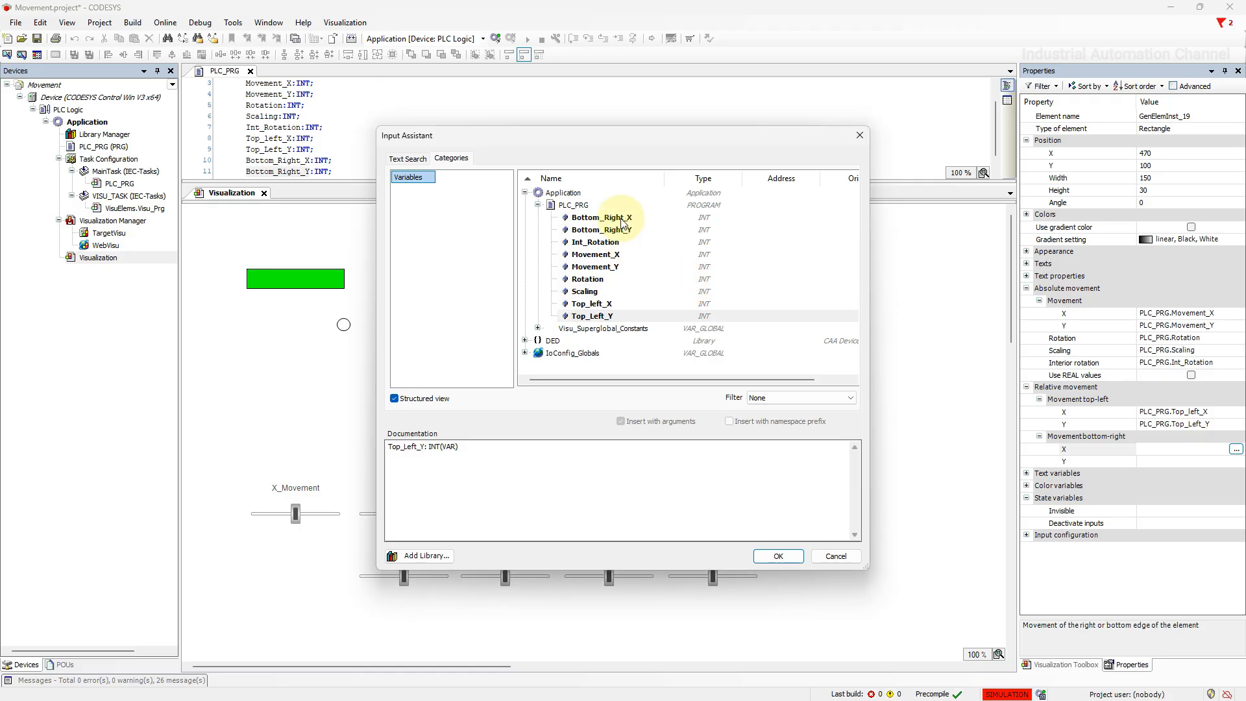
pyautogui.click(778, 556)
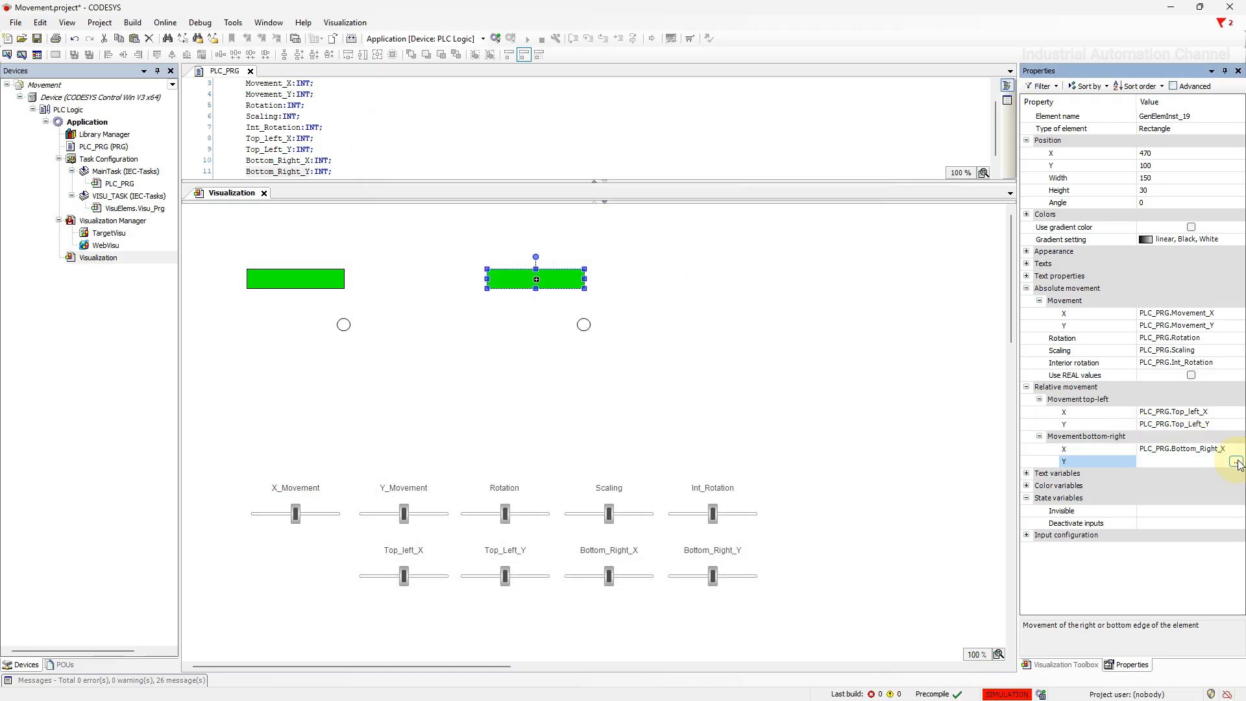
pyautogui.click(1183, 459)
pyautogui.write('PLC_PRG.Bottom_Right_Y')
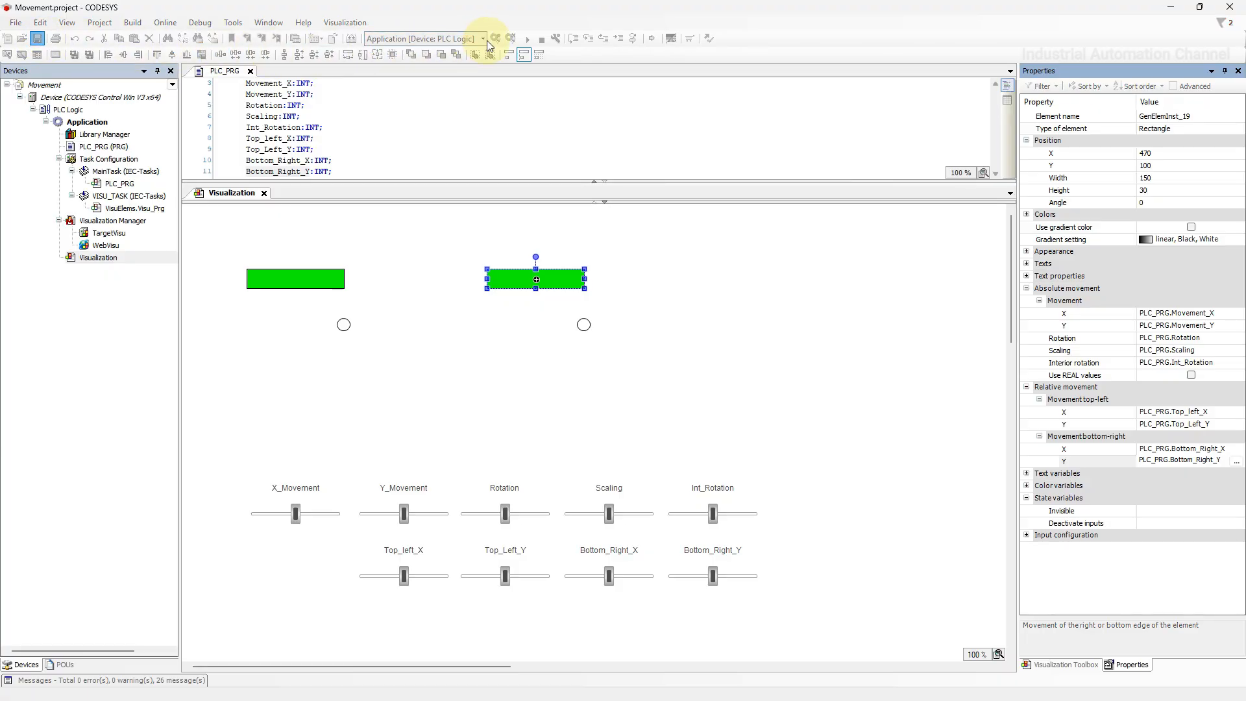
# Log in to the device with 'Login with online change' and leave the application running
pyautogui.click(496, 38)
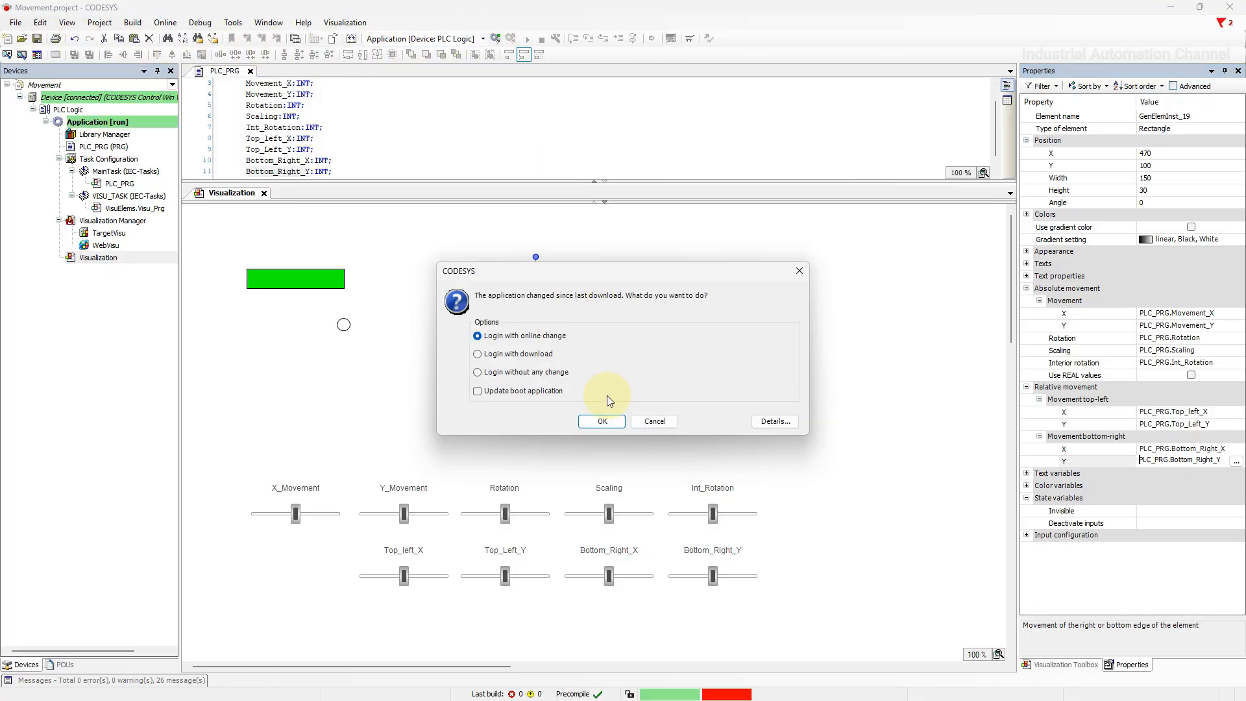
pyautogui.click(601, 420)
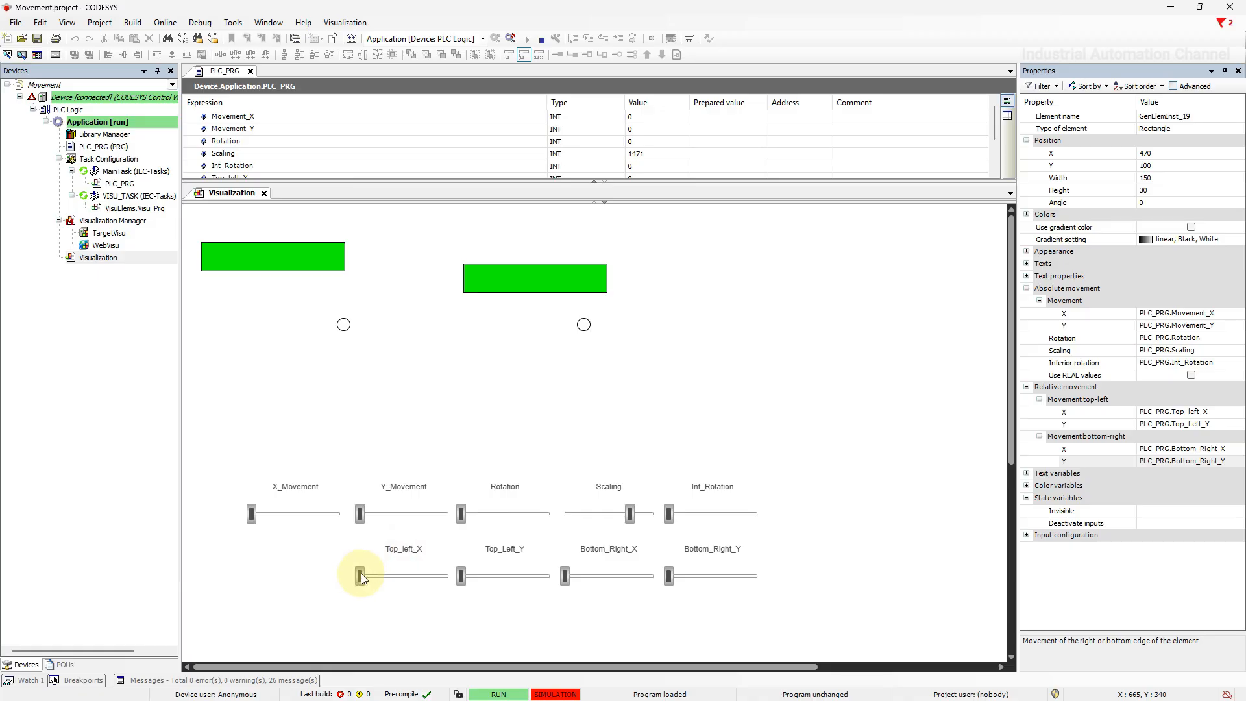
pyautogui.moveTo(362, 575); pyautogui.dragTo(408, 575)
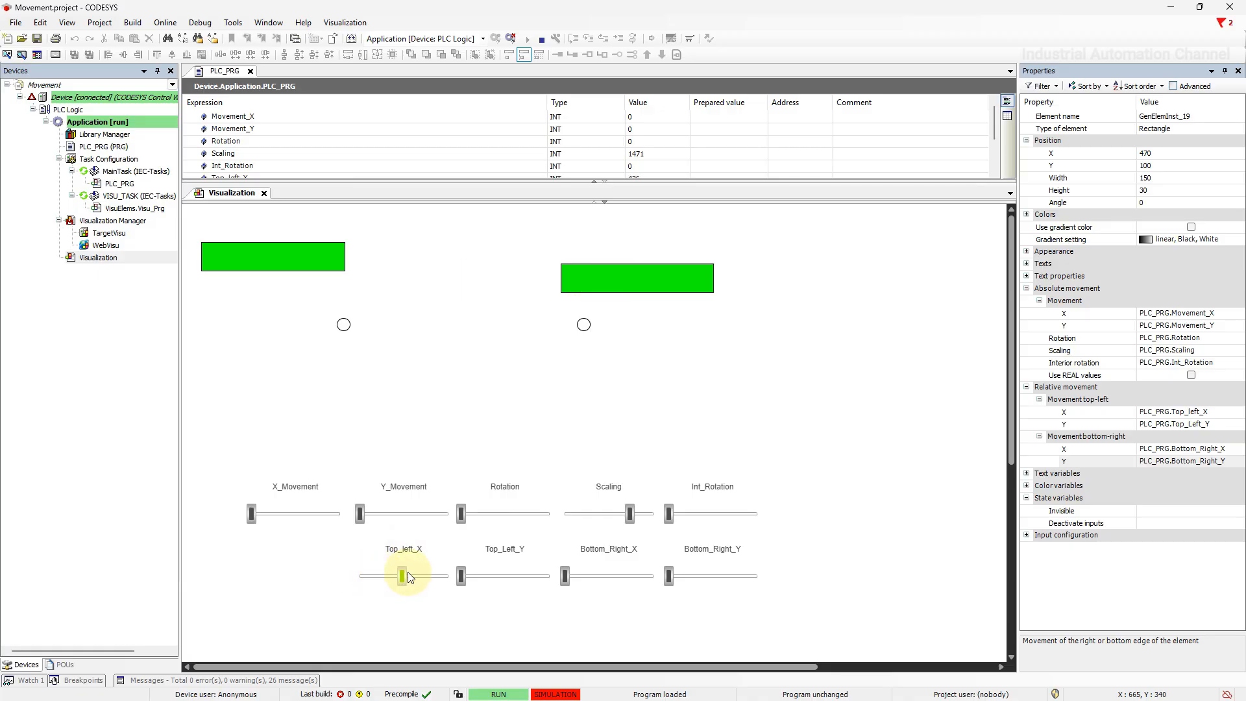
pyautogui.moveTo(409, 575); pyautogui.dragTo(415, 575)
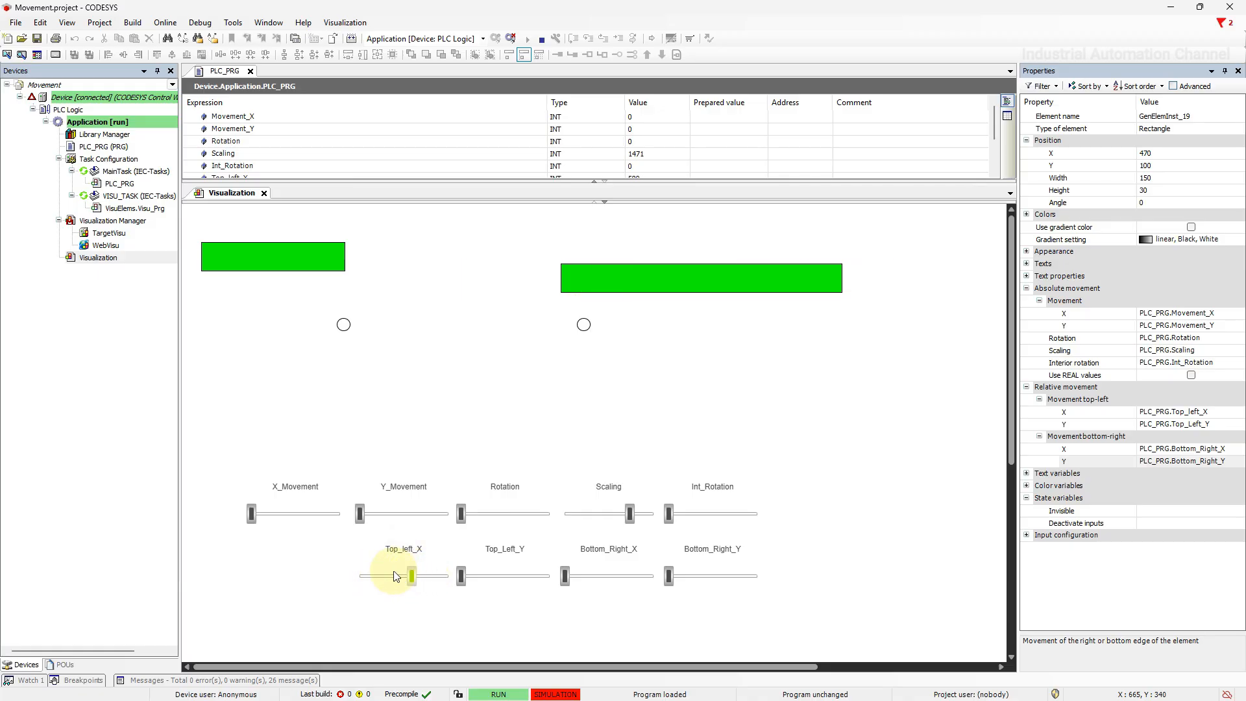
pyautogui.moveTo(409, 575); pyautogui.dragTo(459, 575)
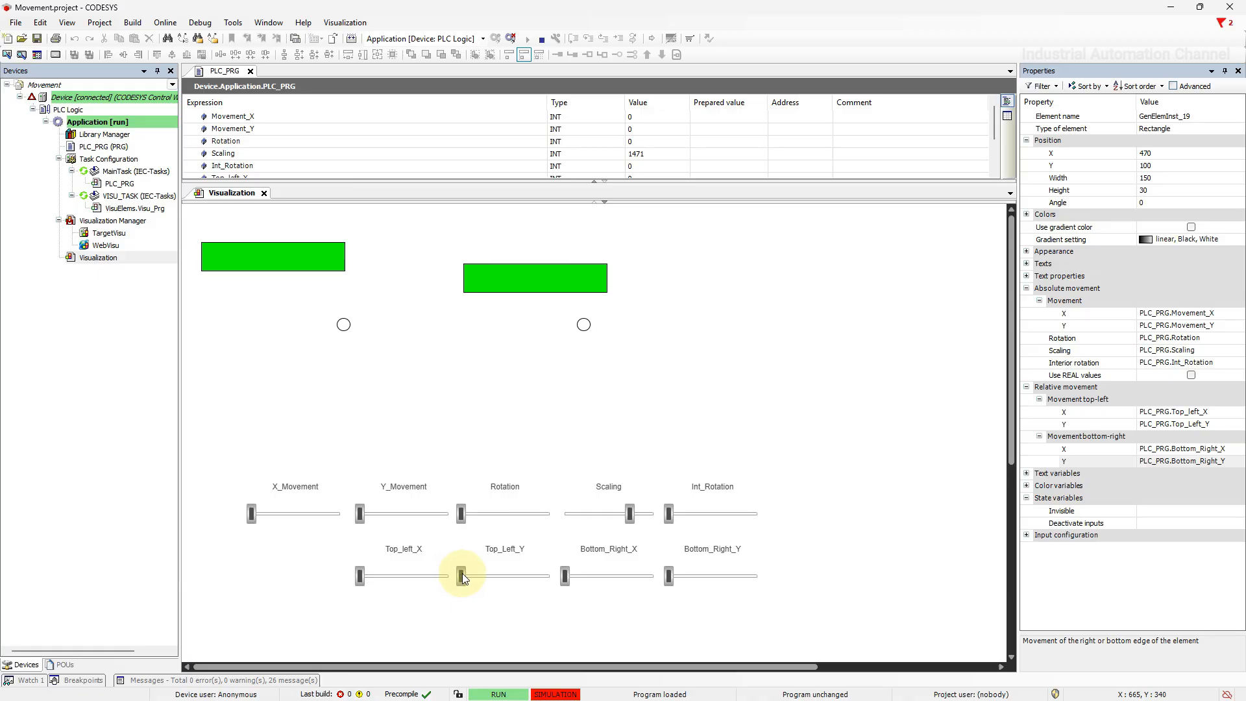
pyautogui.moveTo(460, 576); pyautogui.dragTo(540, 576)
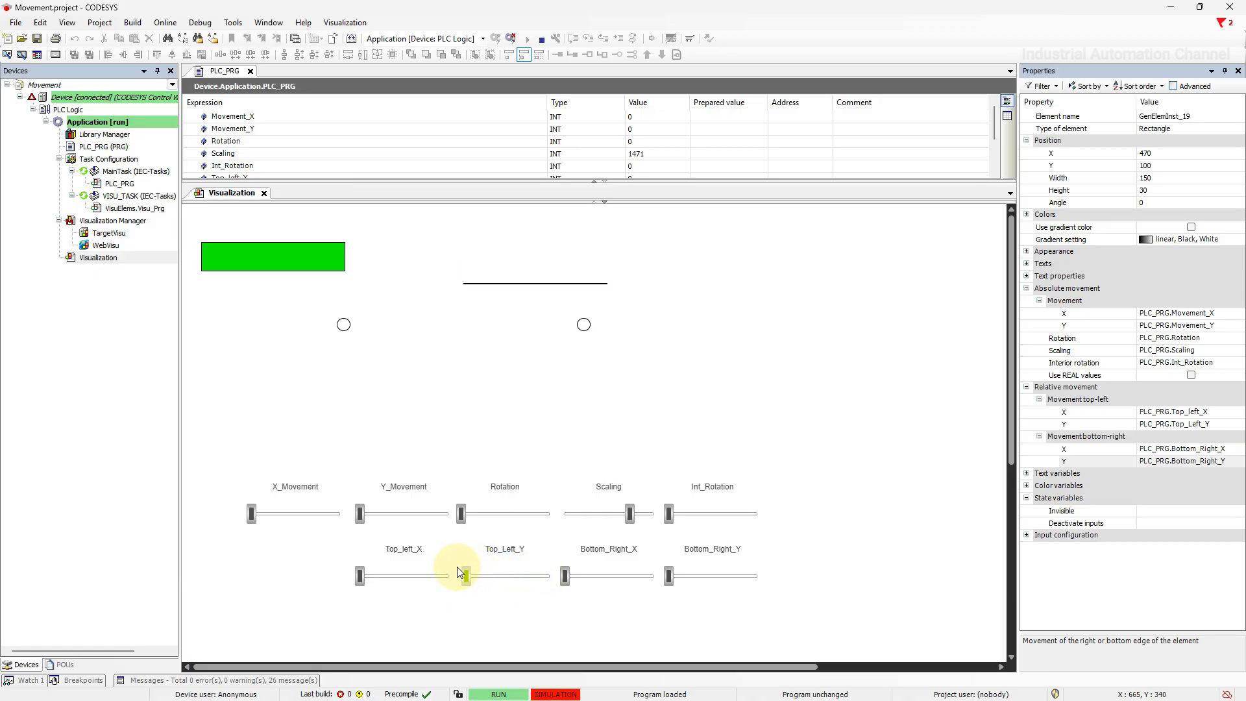
pyautogui.moveTo(459, 575); pyautogui.dragTo(359, 575)
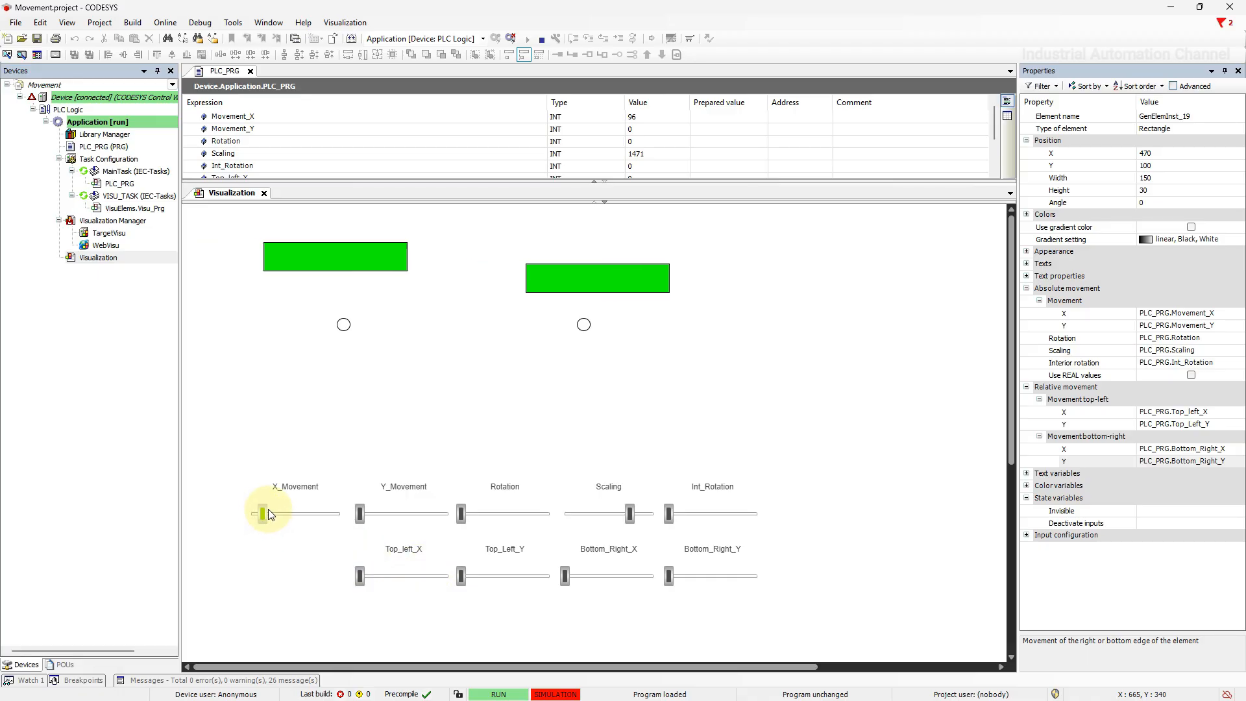
pyautogui.moveTo(260, 514); pyautogui.dragTo(277, 514)
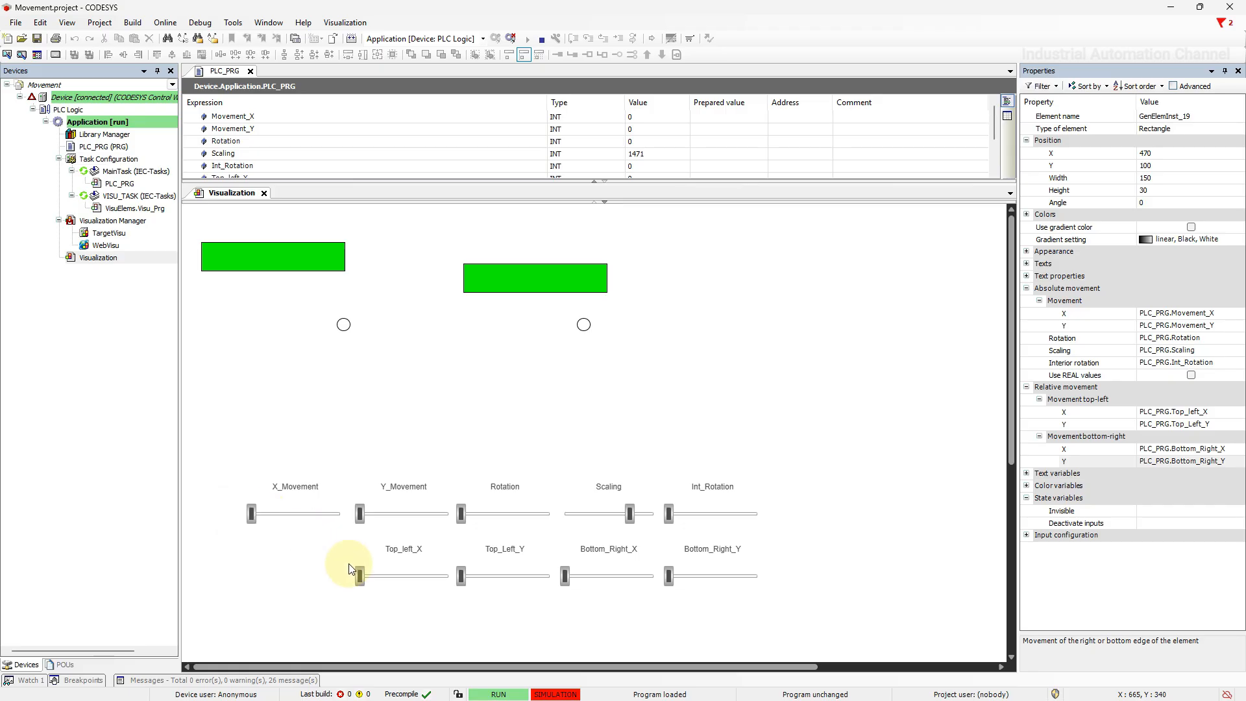
pyautogui.moveTo(359, 575); pyautogui.dragTo(411, 575)
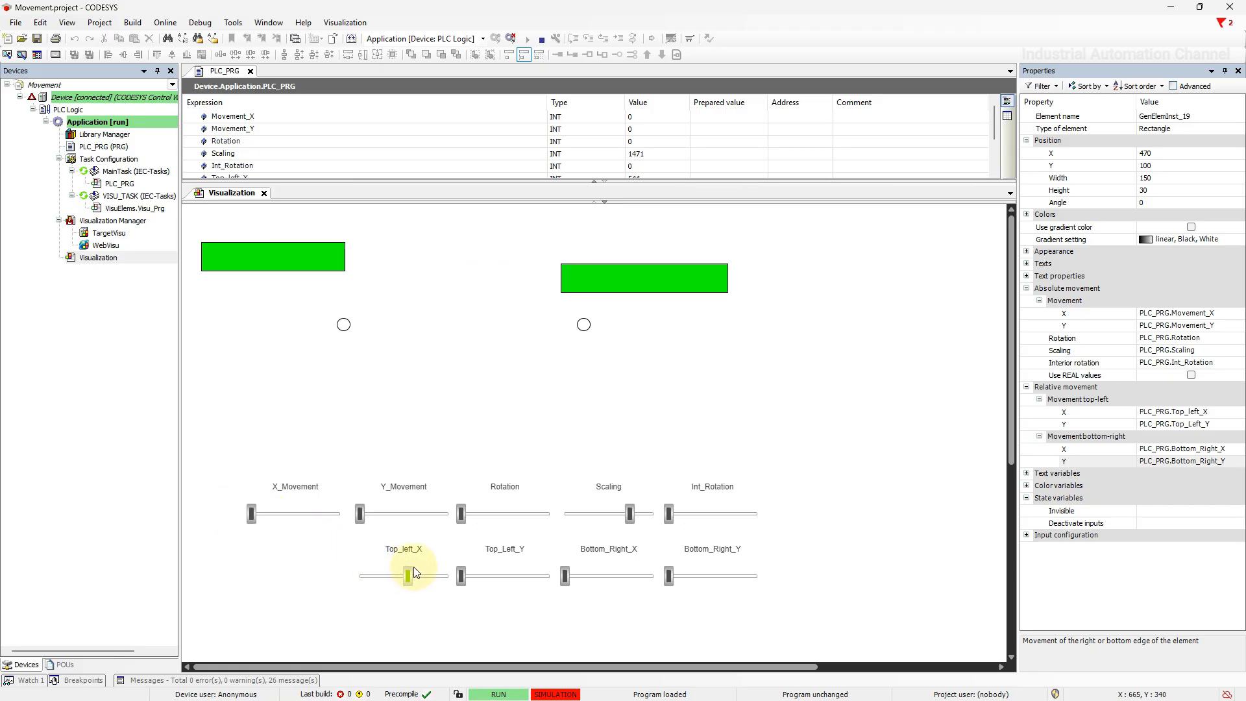
pyautogui.moveTo(408, 575); pyautogui.dragTo(358, 575)
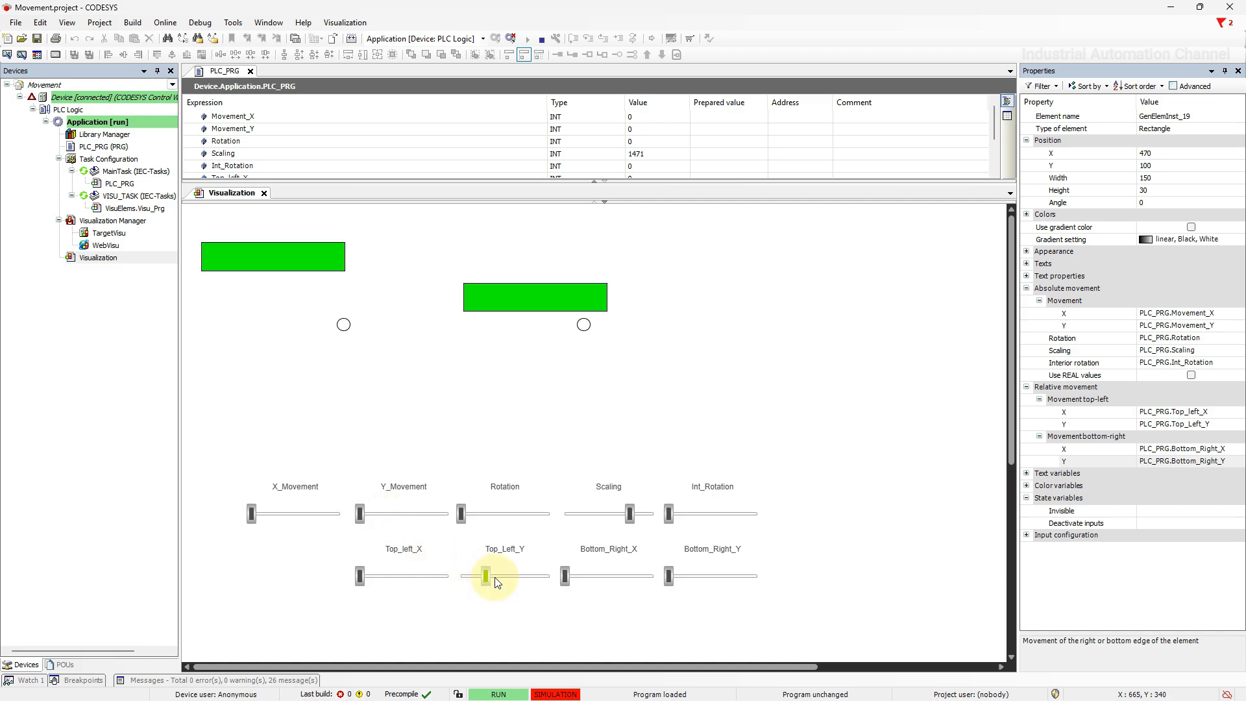
pyautogui.moveTo(487, 574); pyautogui.dragTo(480, 575)
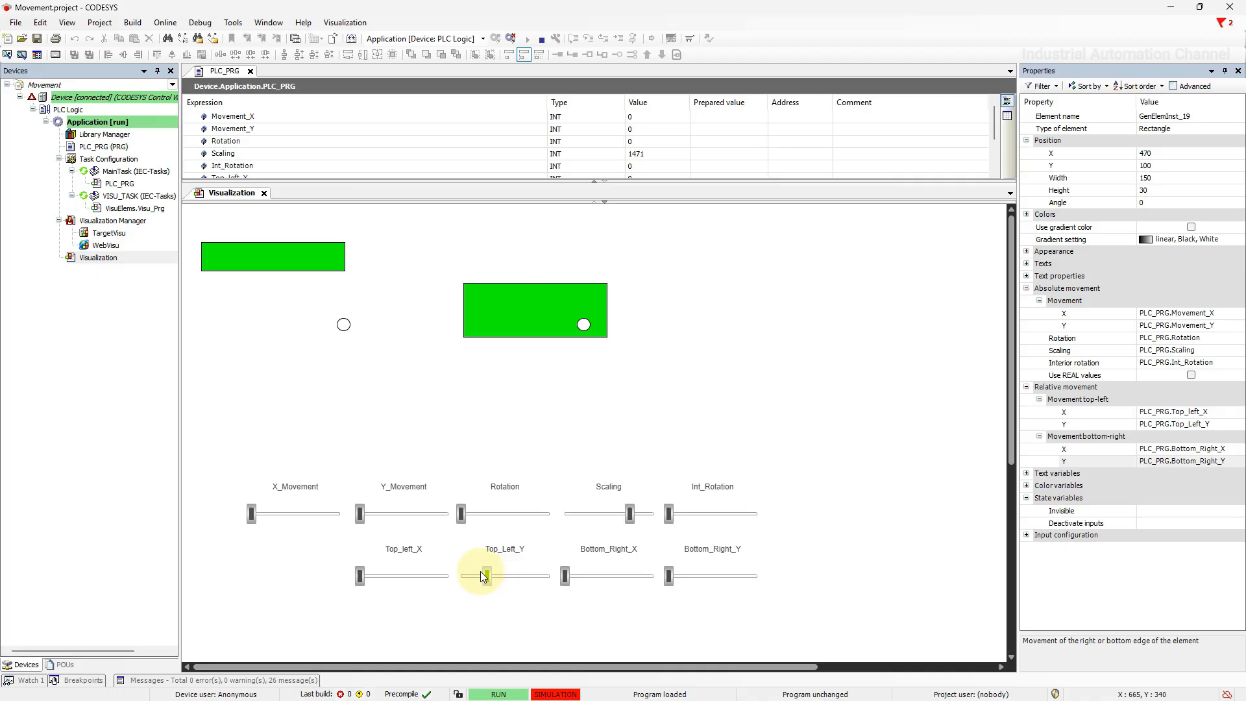
pyautogui.moveTo(482, 576); pyautogui.dragTo(461, 576)
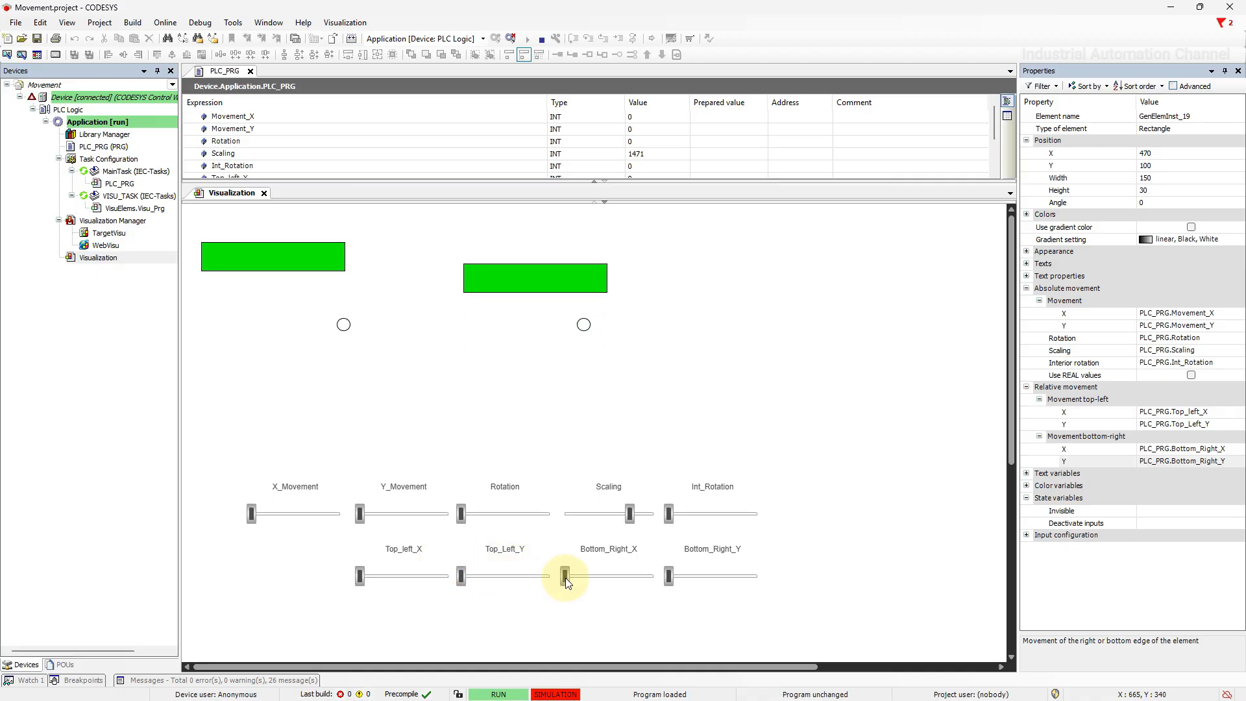
pyautogui.moveTo(565, 576); pyautogui.dragTo(577, 576)
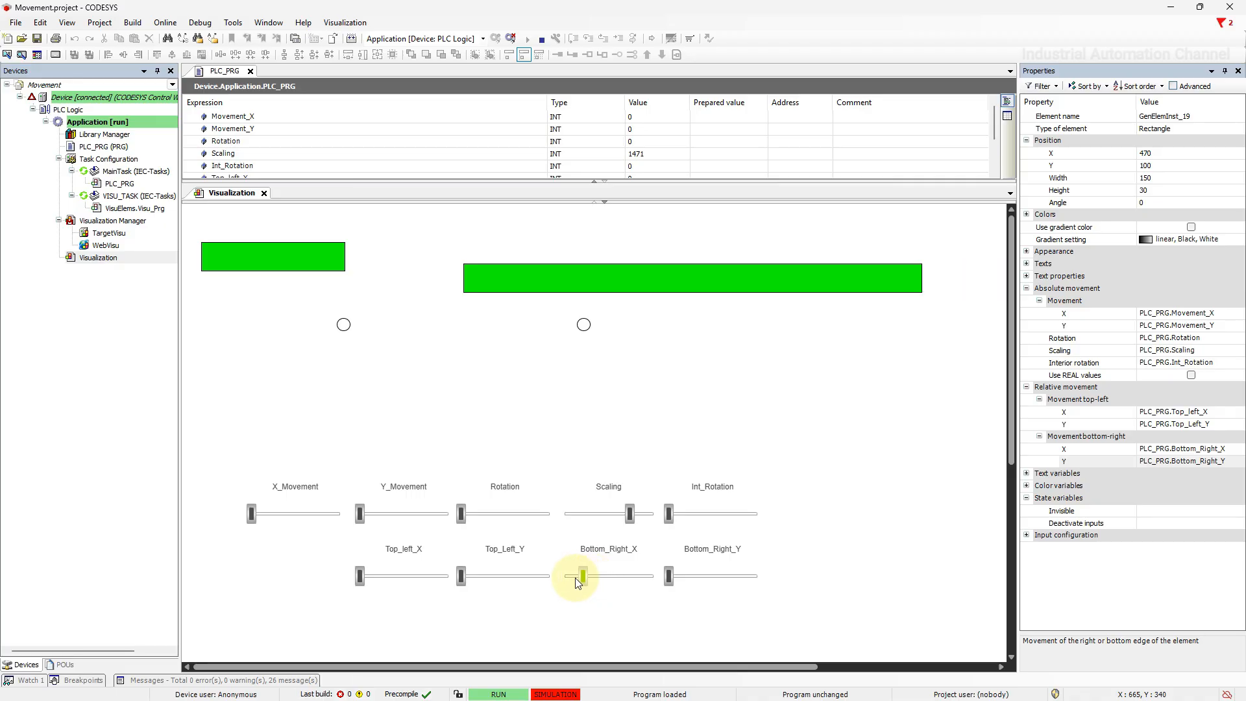
pyautogui.moveTo(576, 575); pyautogui.dragTo(675, 575)
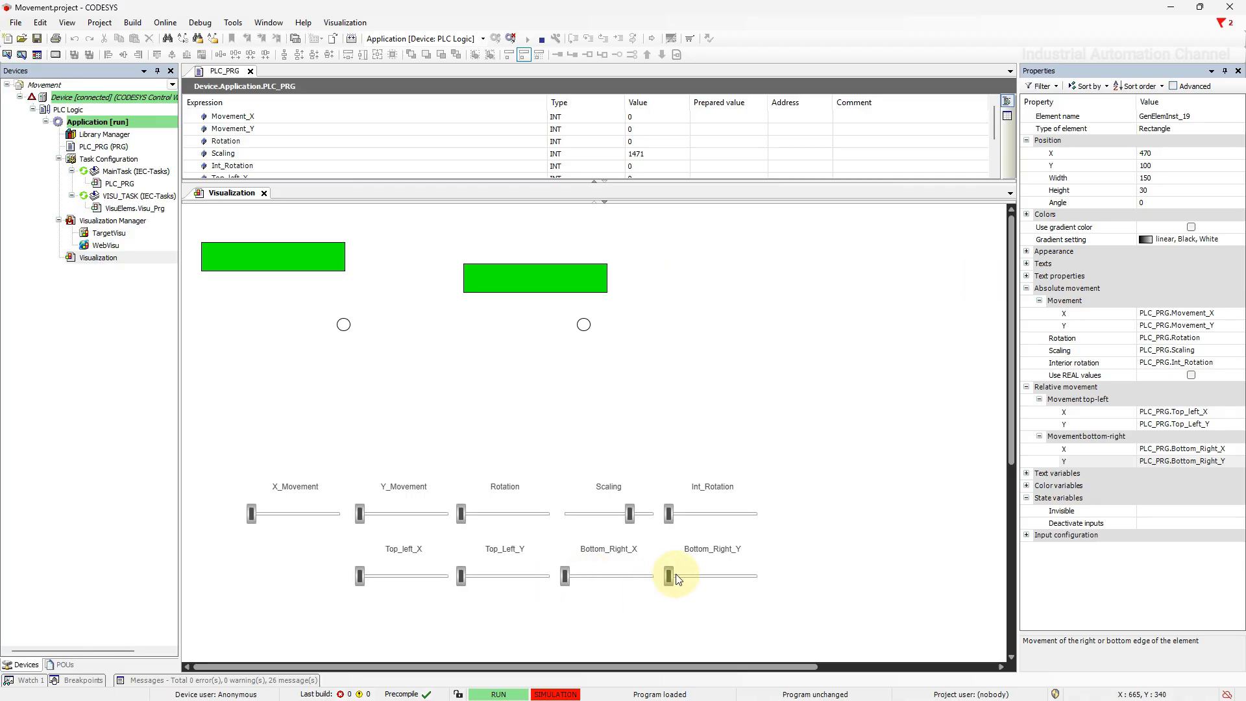
pyautogui.moveTo(675, 575); pyautogui.dragTo(678, 575)
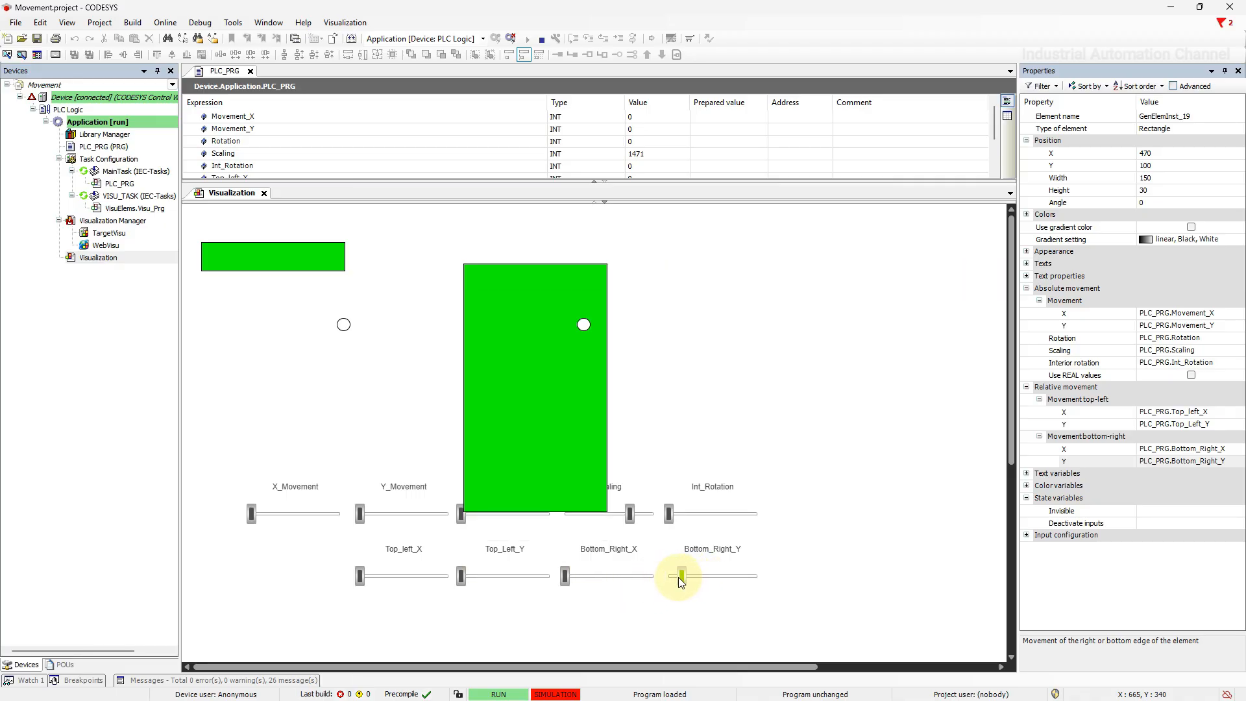
pyautogui.moveTo(681, 576); pyautogui.dragTo(671, 576)
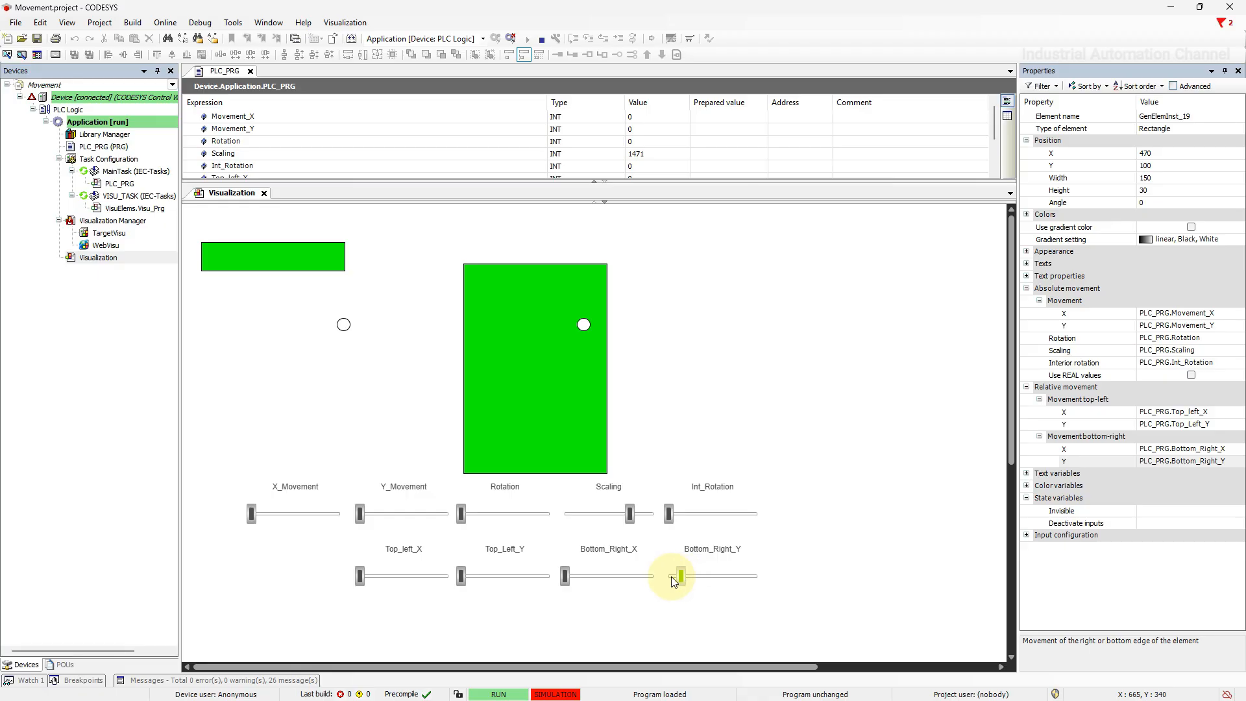
pyautogui.moveTo(671, 576); pyautogui.dragTo(671, 576)
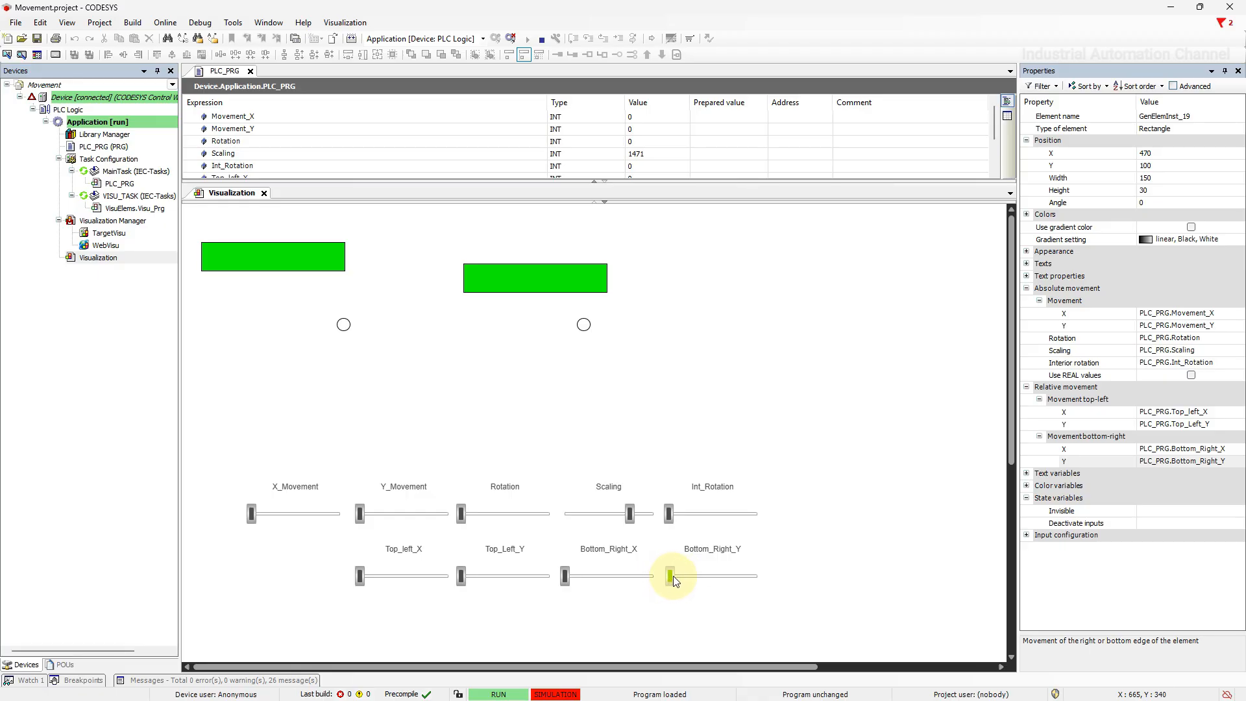